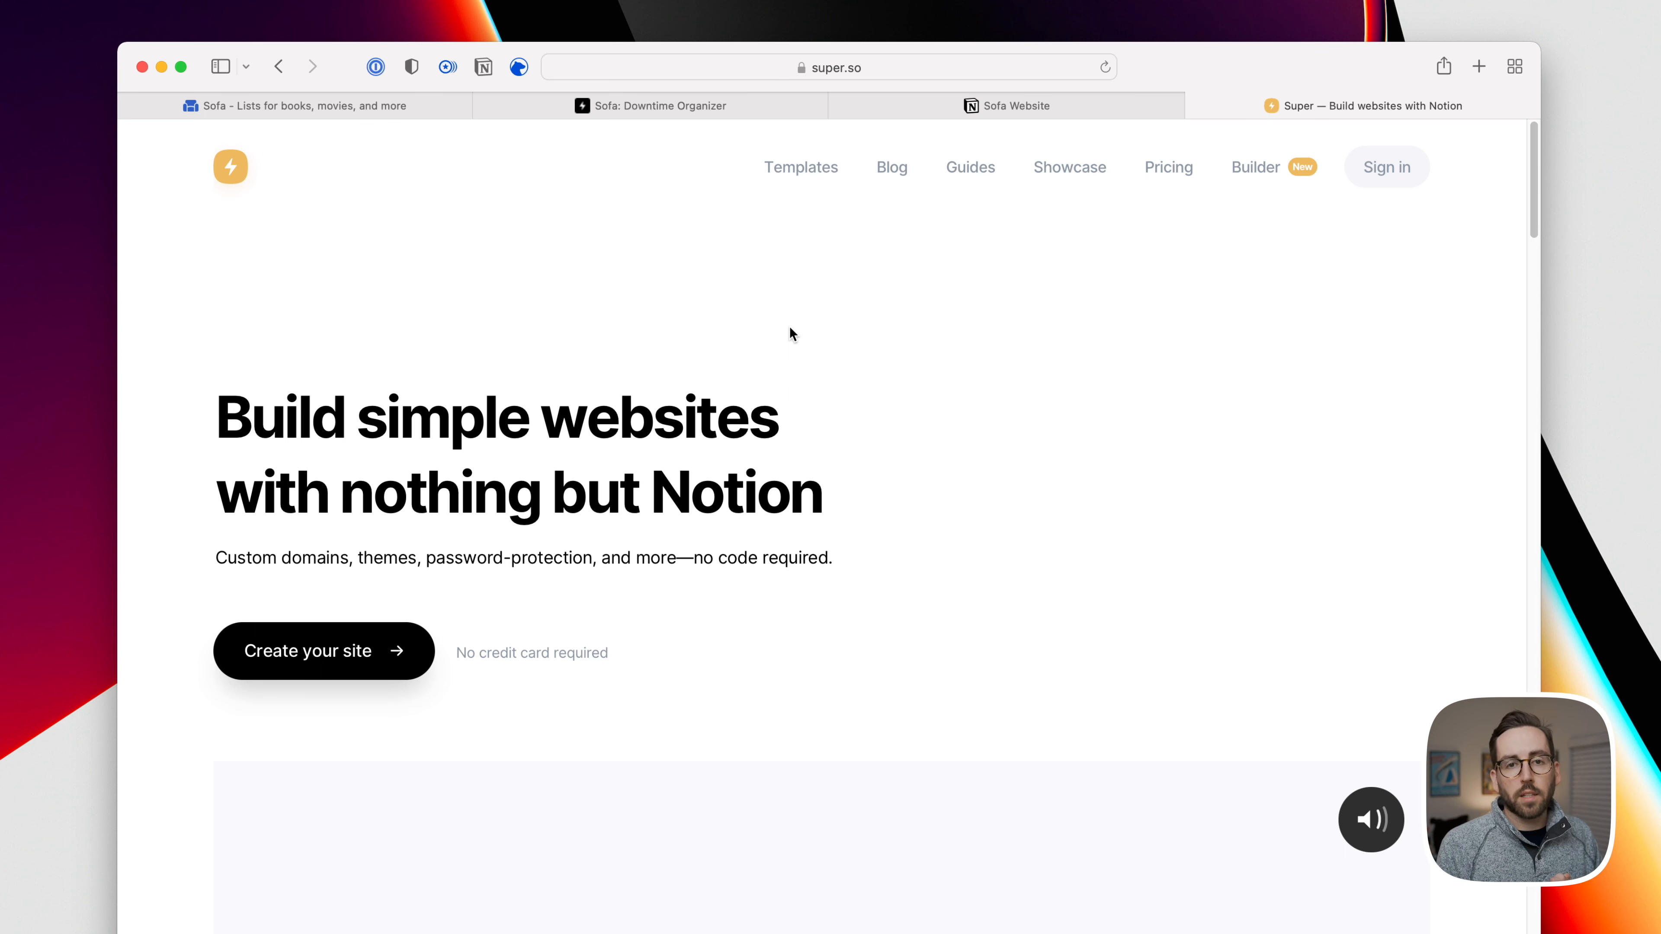
# Browse the super.so homepage and go to the Showcase gallery from the top navigation
pyautogui.scroll(-3)
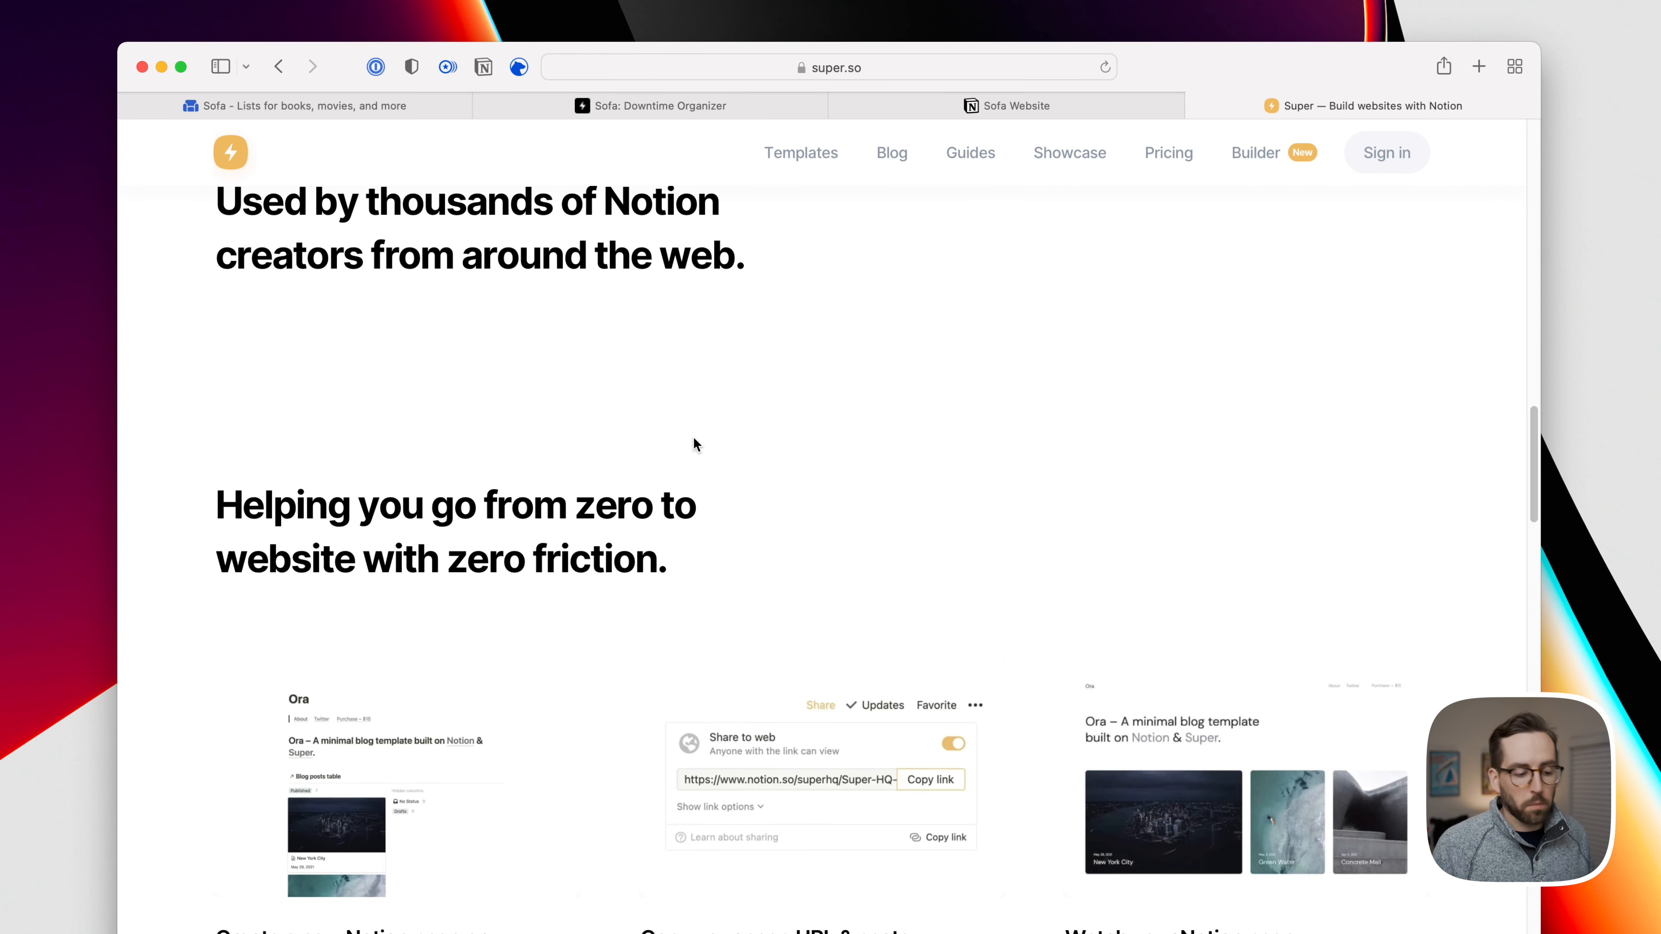
pyautogui.scroll(-3)
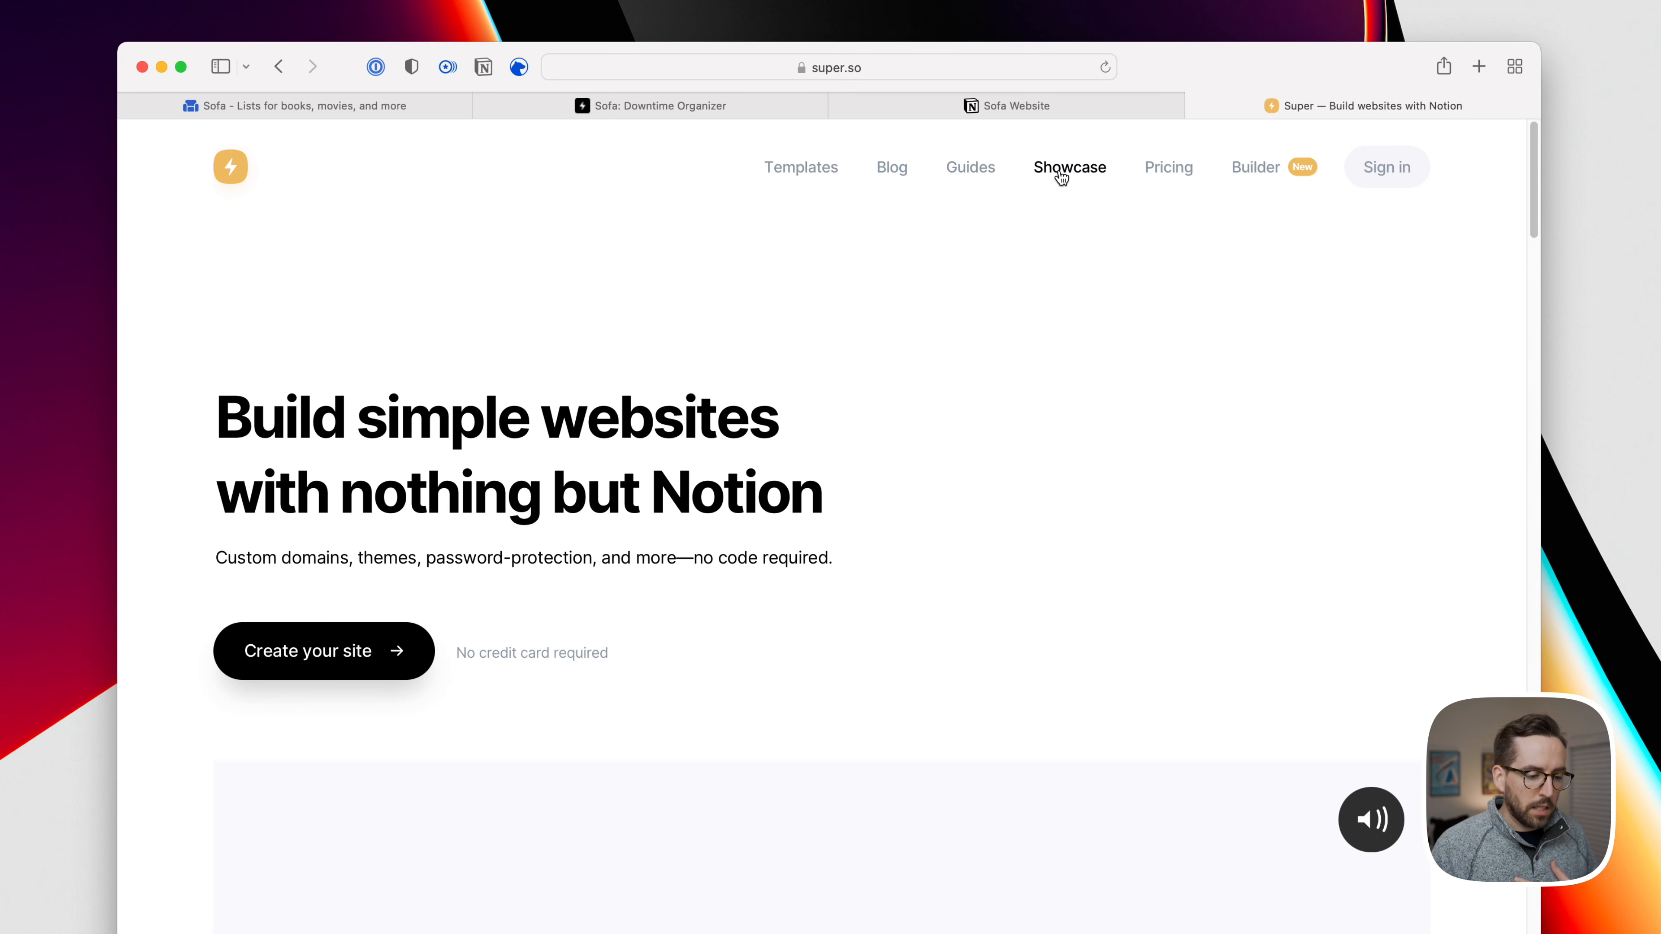
pyautogui.click(1070, 166)
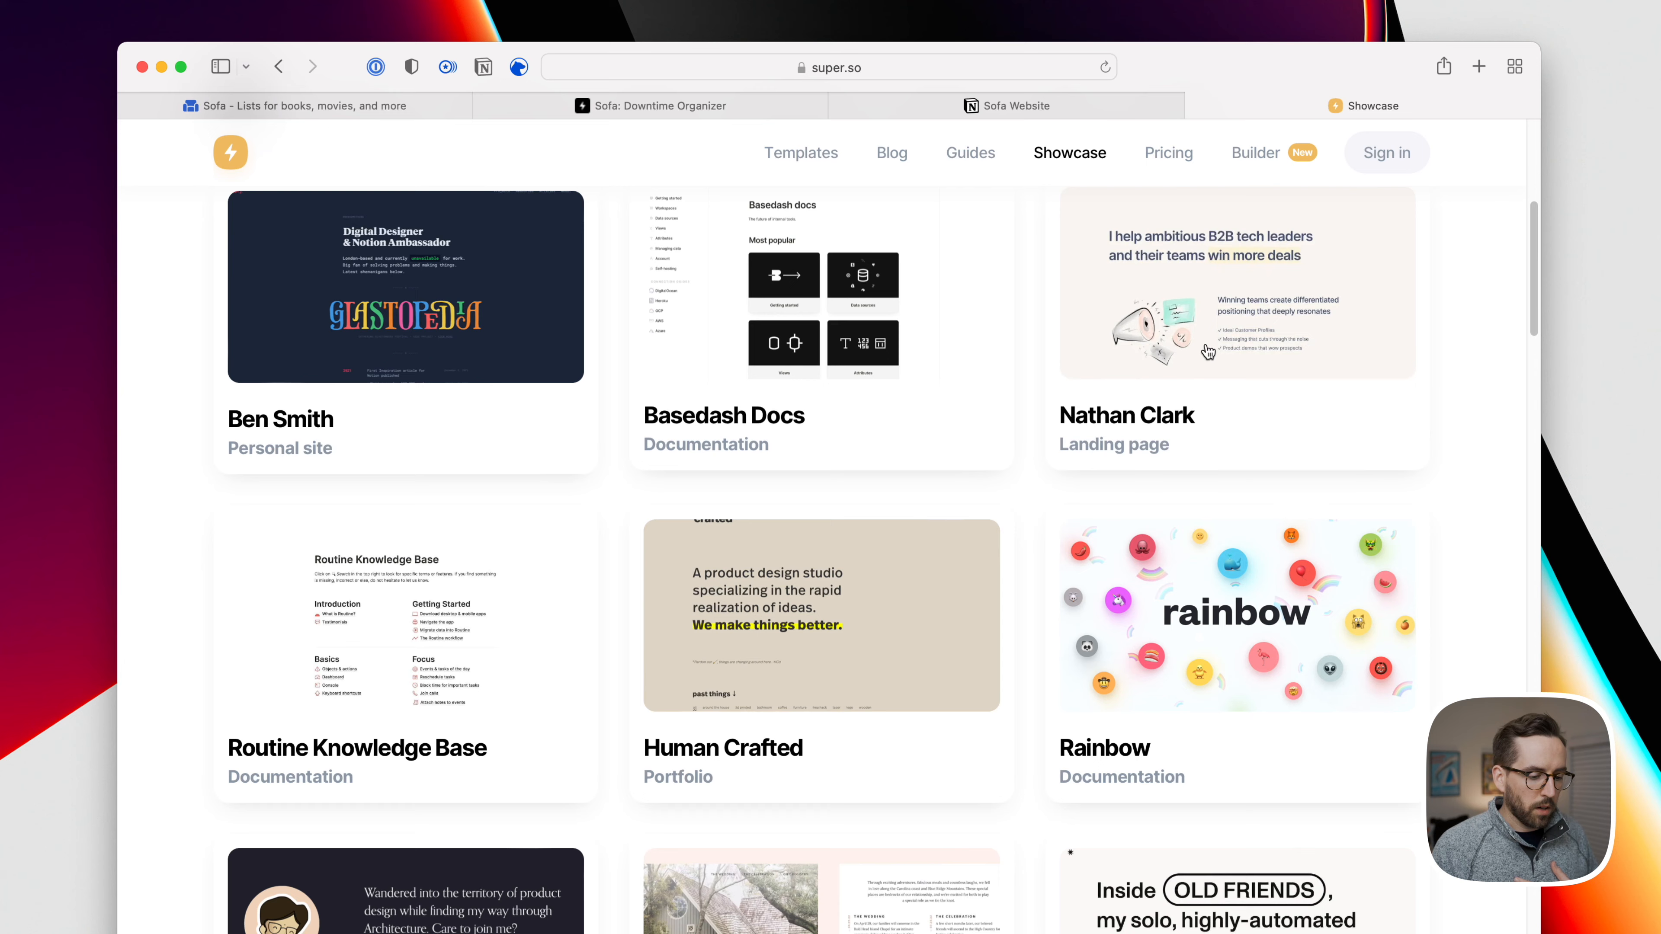
# Scroll through the Showcase example sites, then move on to another top-navigation item
pyautogui.scroll(-3)
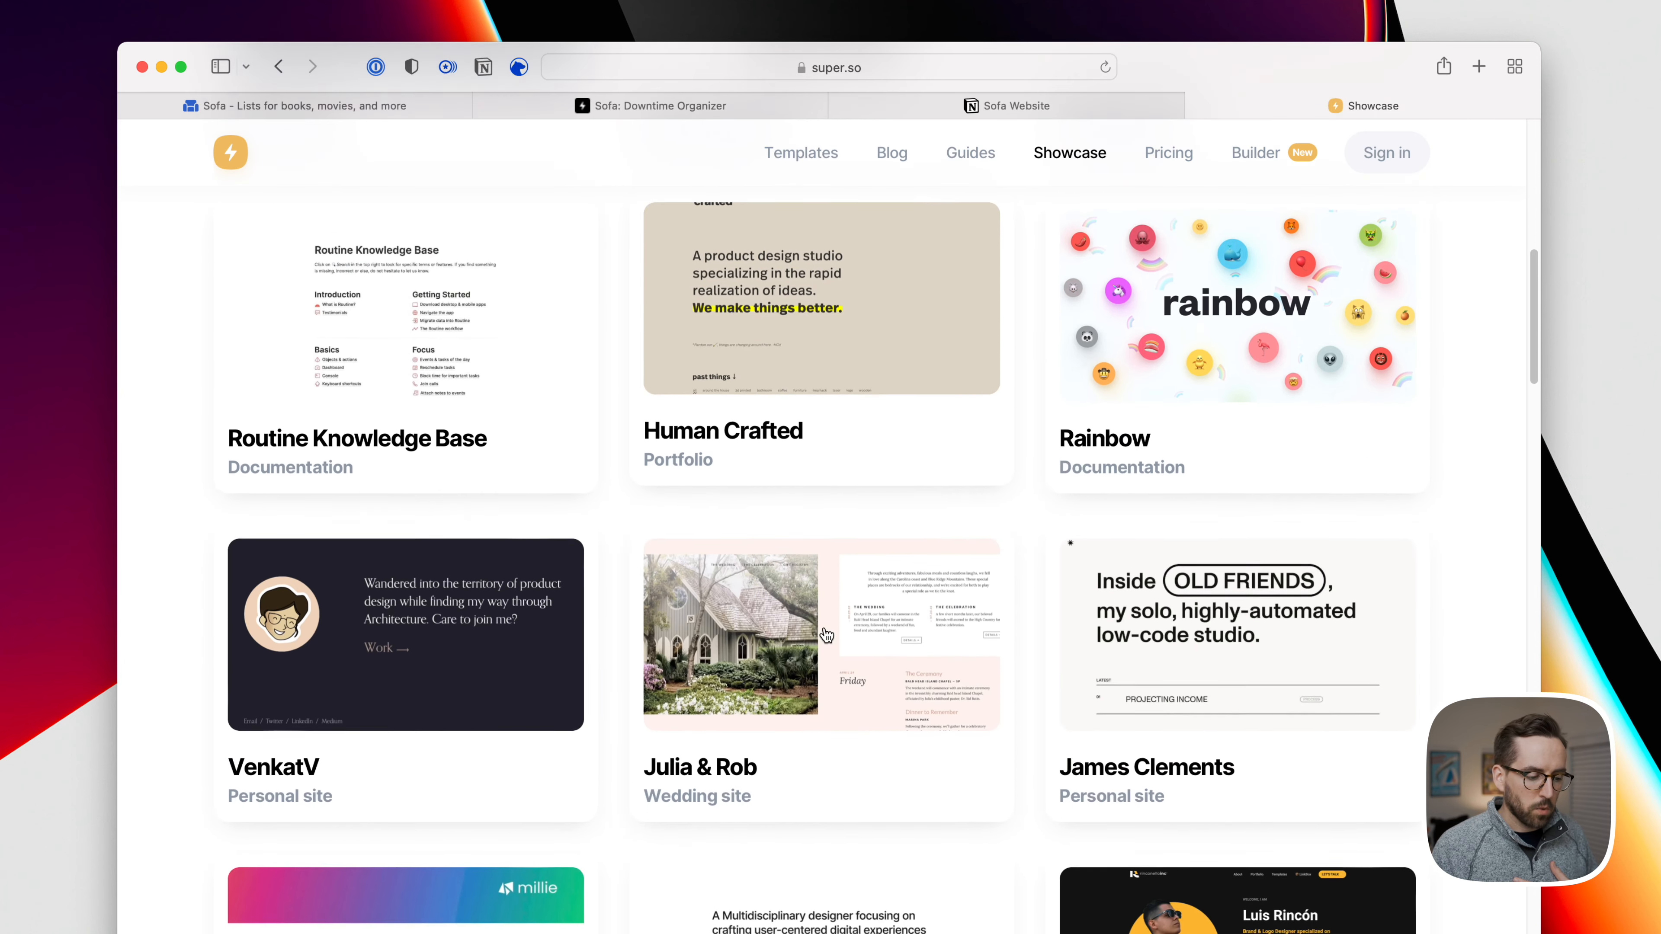
pyautogui.scroll(-3)
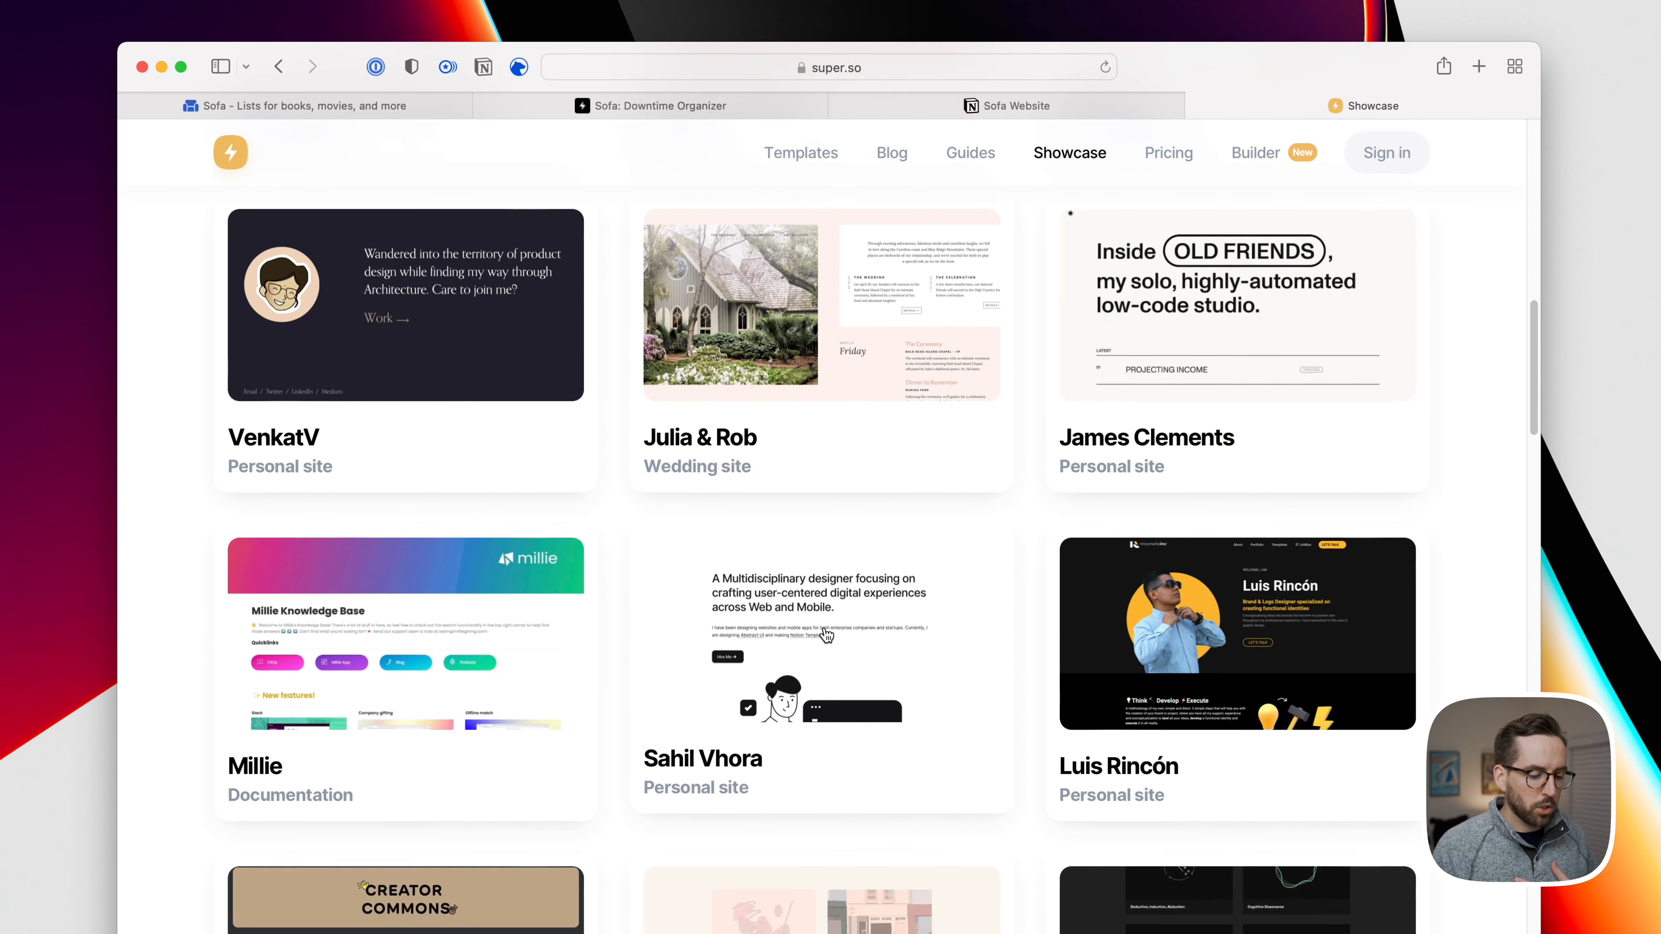
pyautogui.click(968, 153)
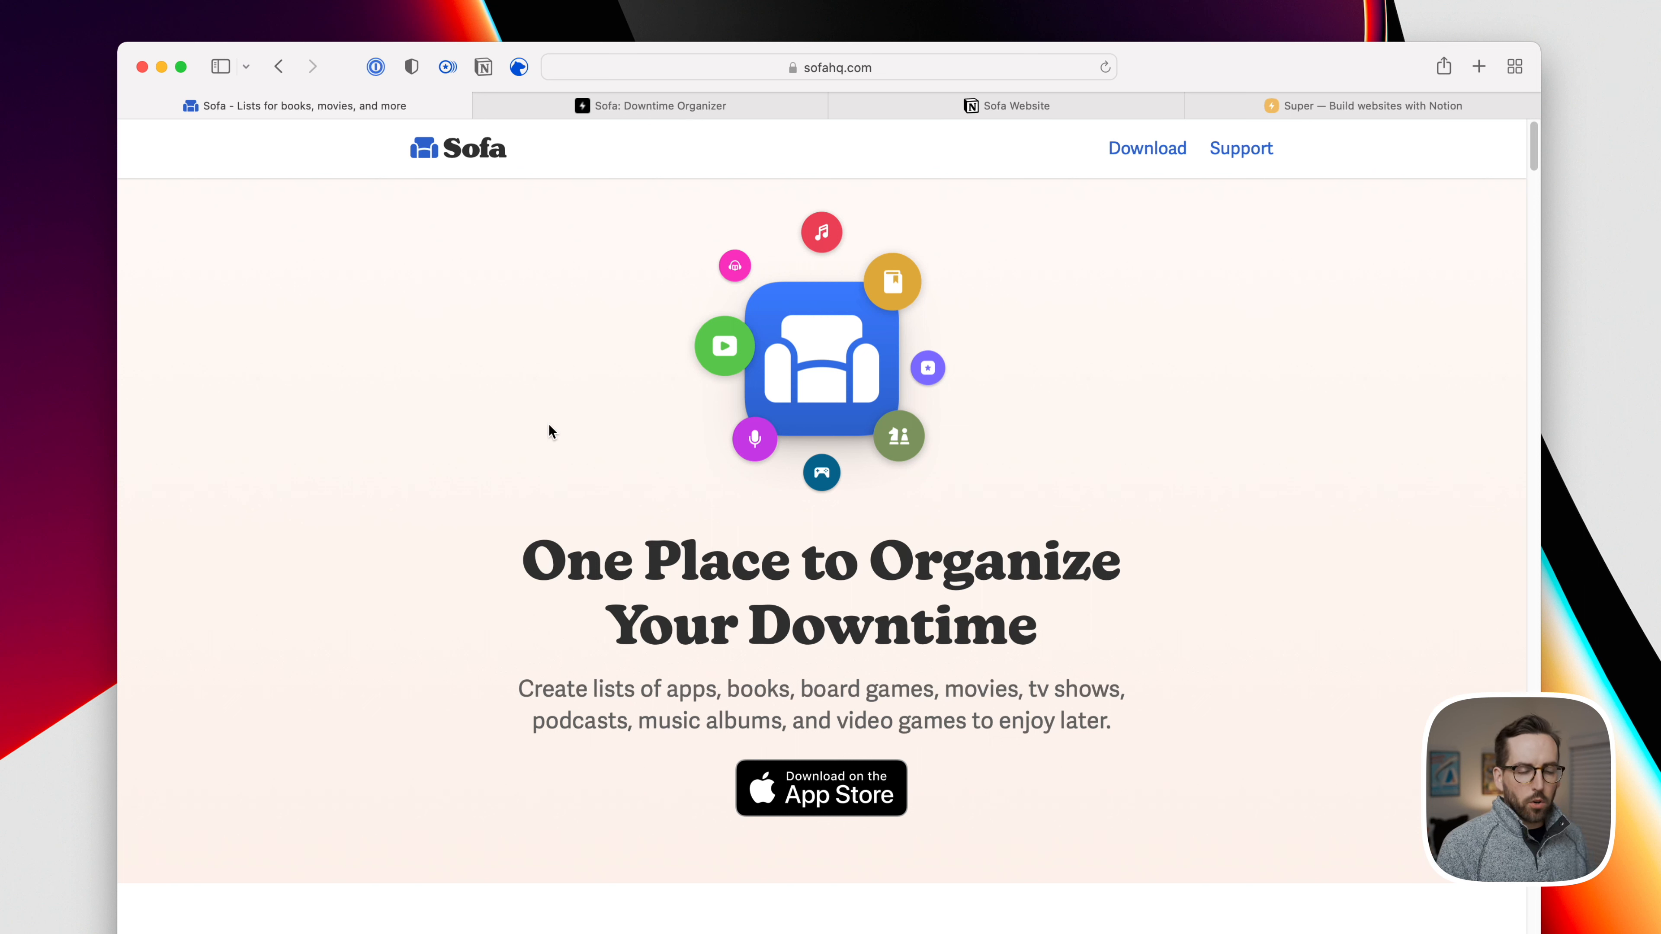
pyautogui.moveTo(737, 179)
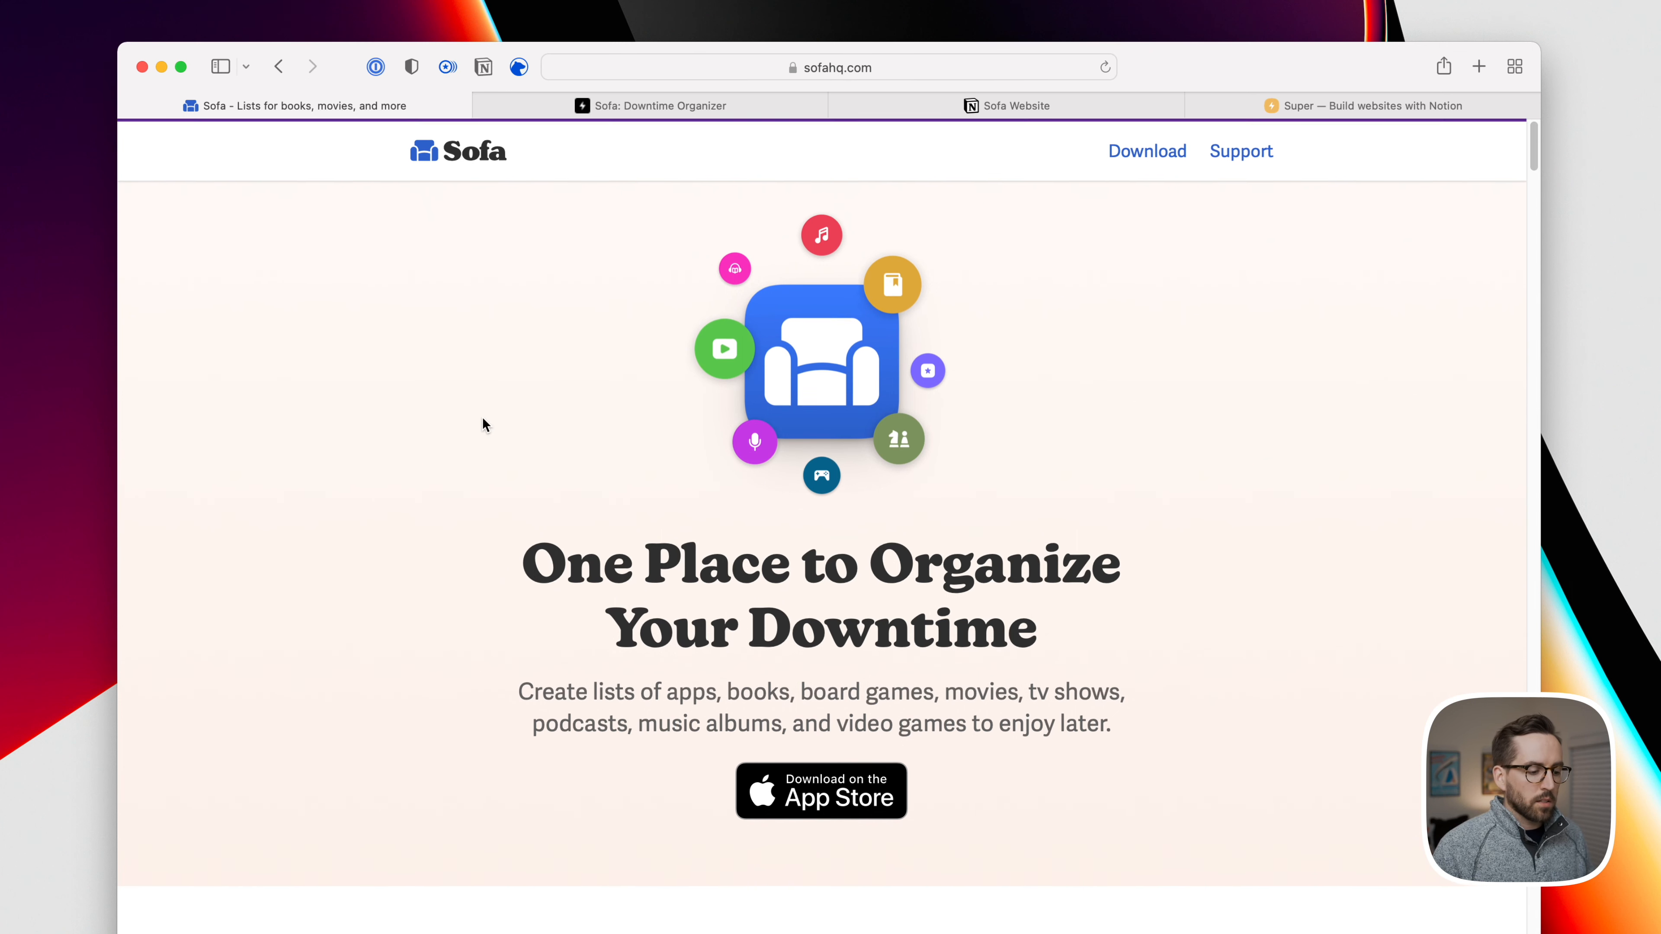
pyautogui.scroll(-3)
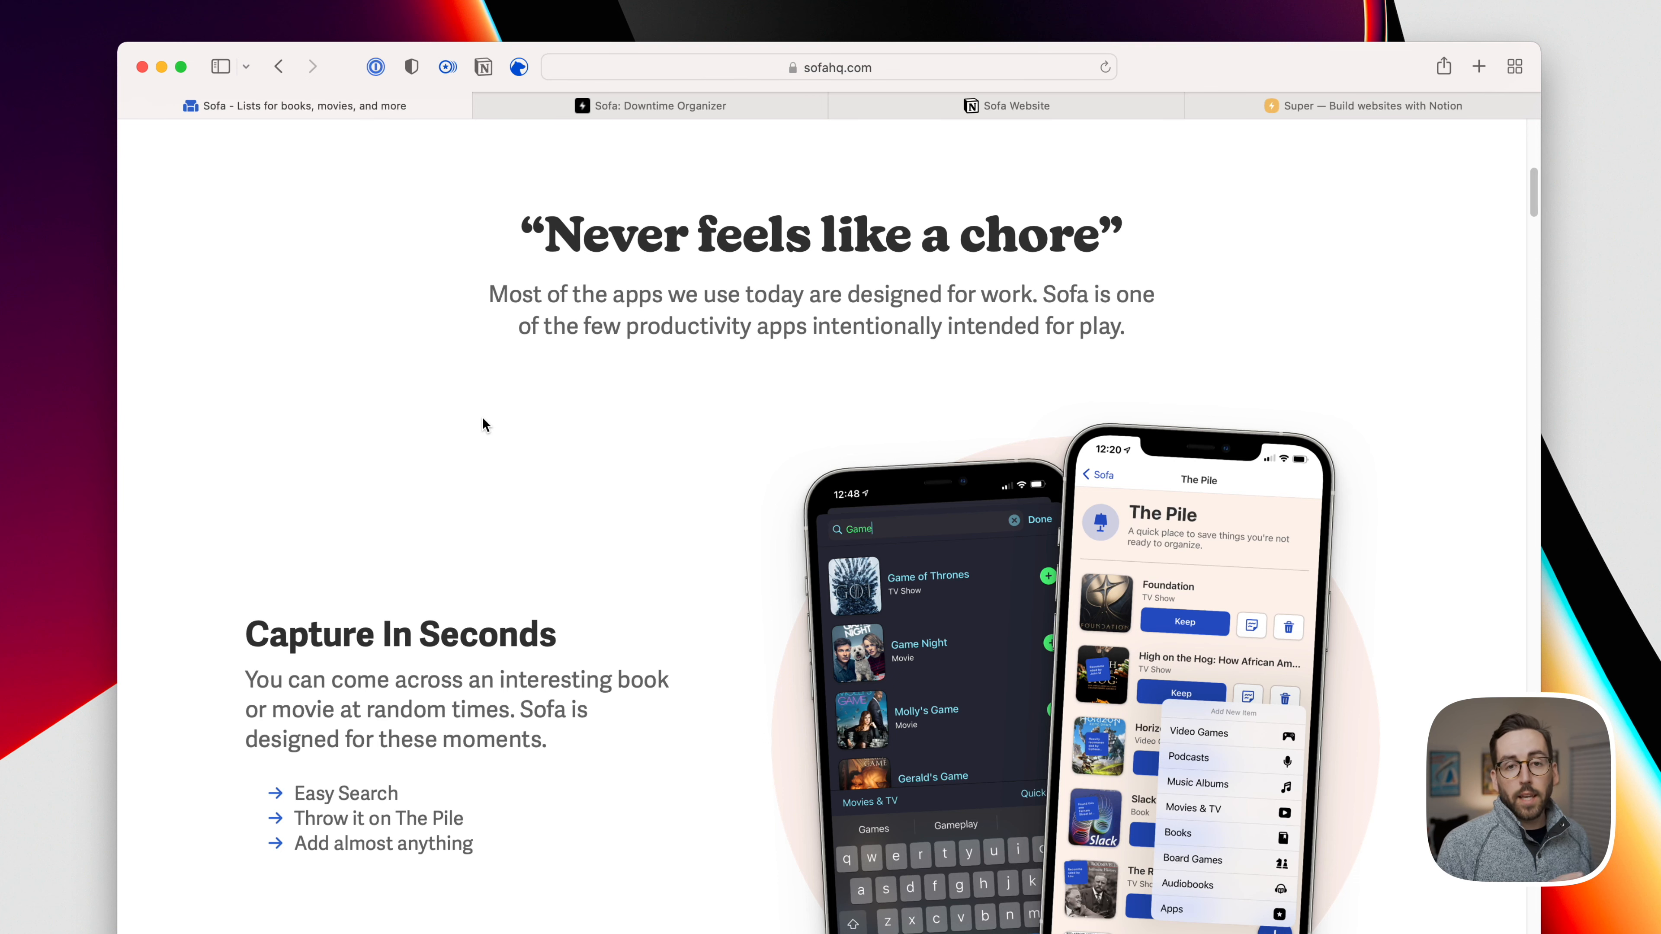
pyautogui.scroll(-3)
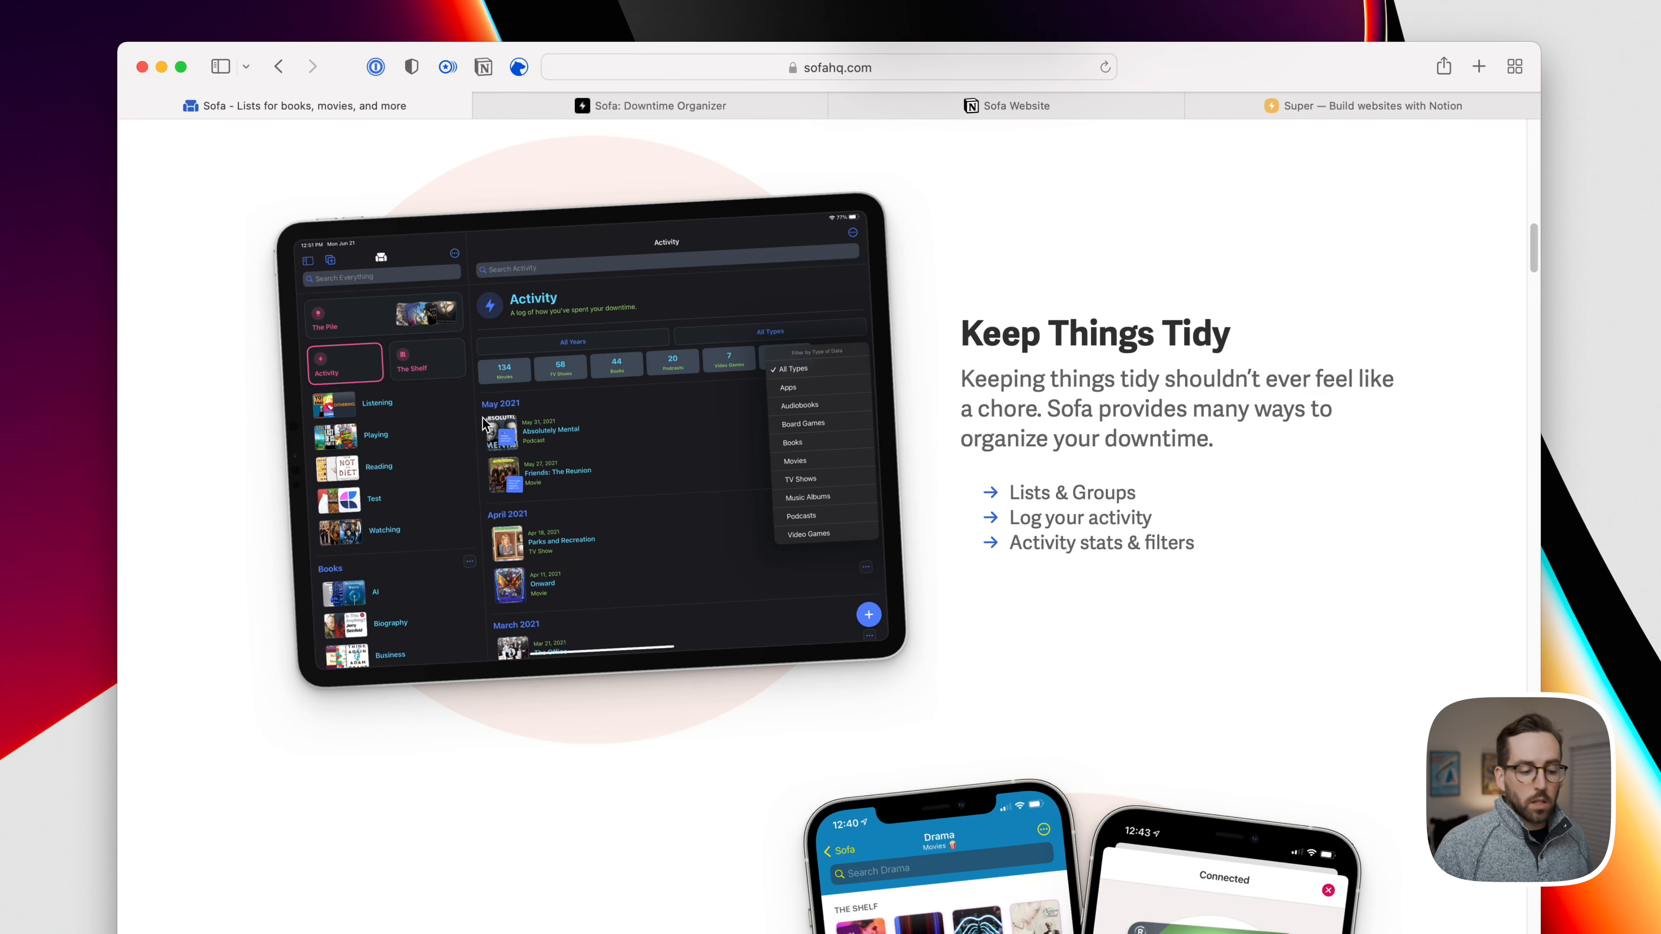
pyautogui.scroll(-3)
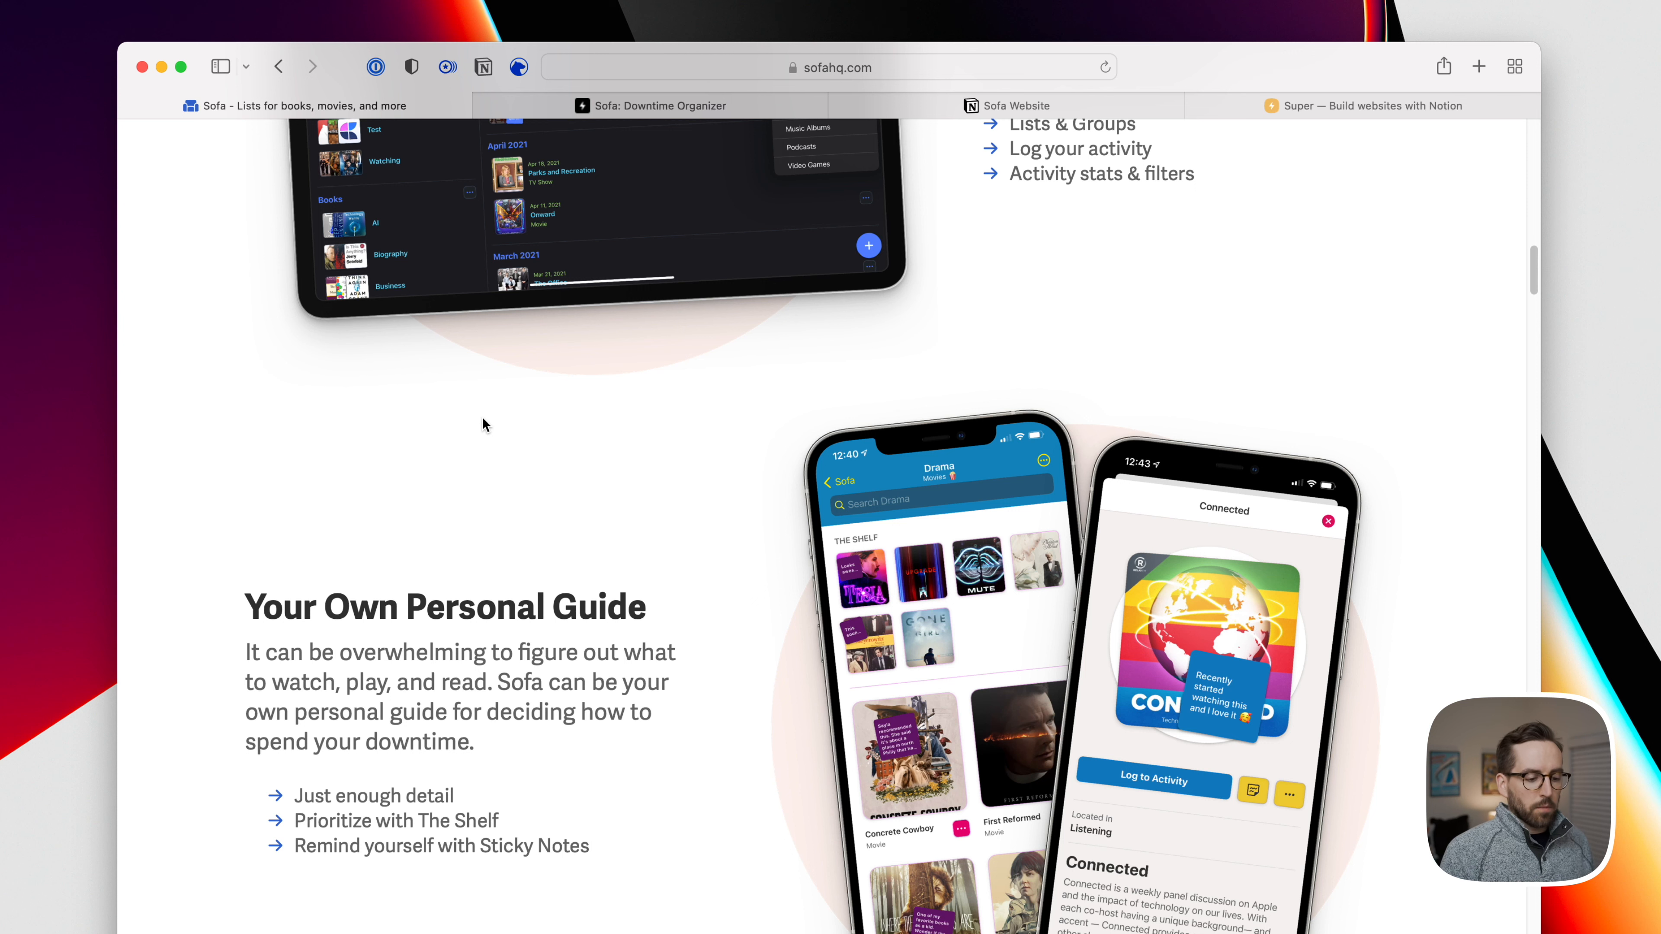
pyautogui.scroll(-3)
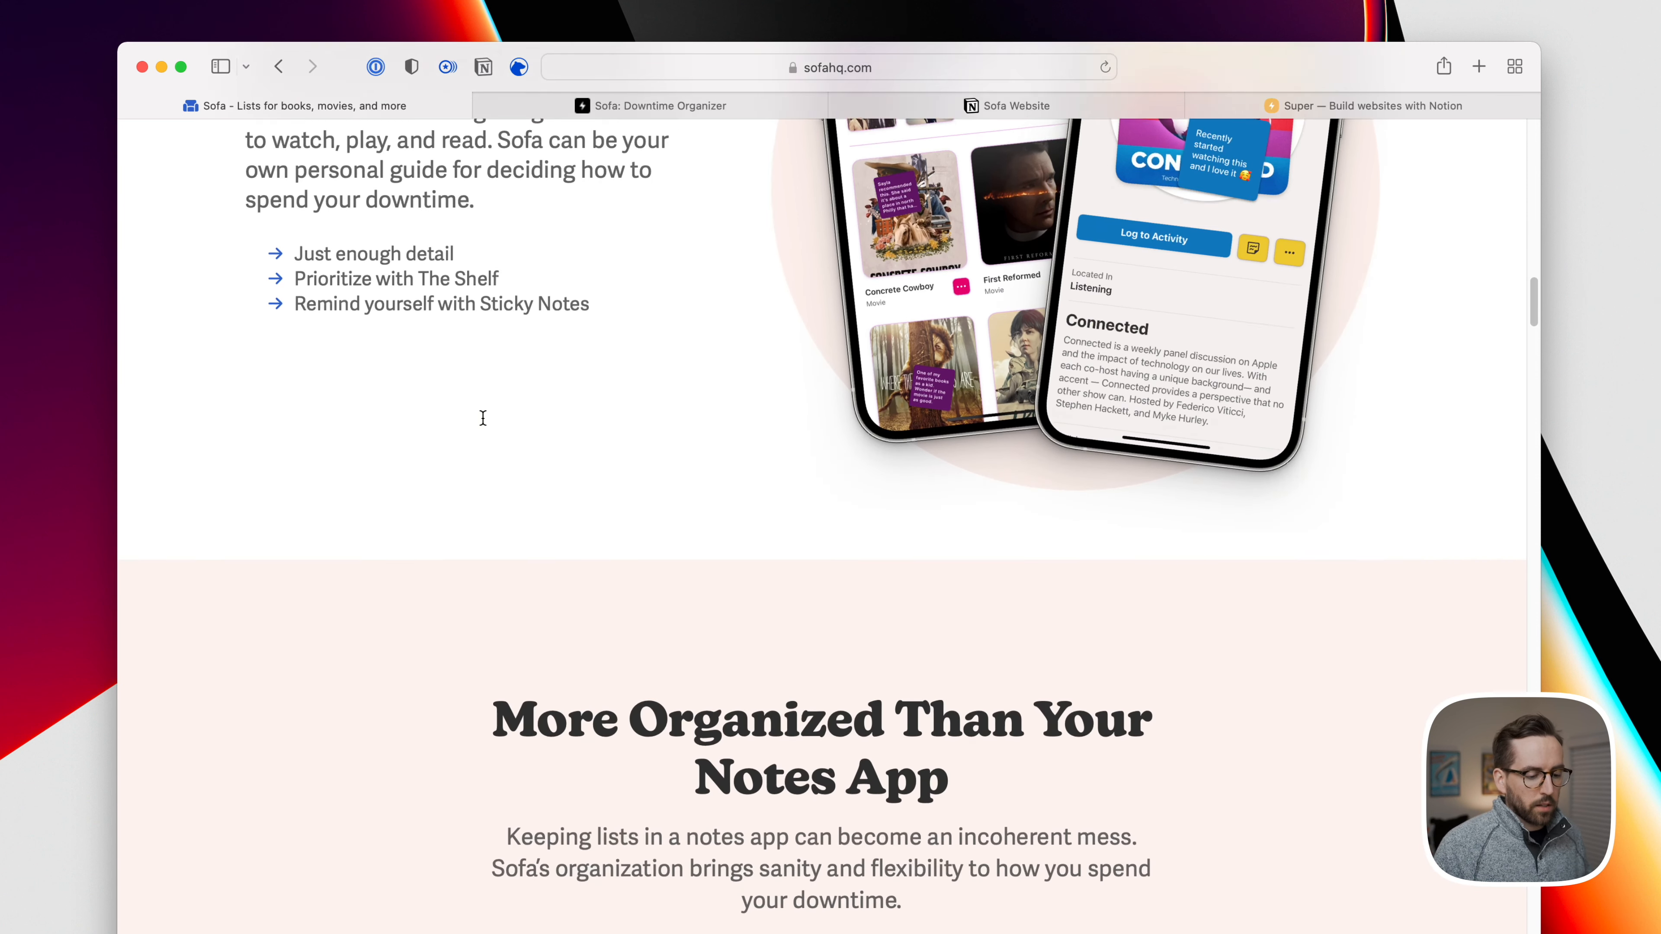
pyautogui.scroll(-3)
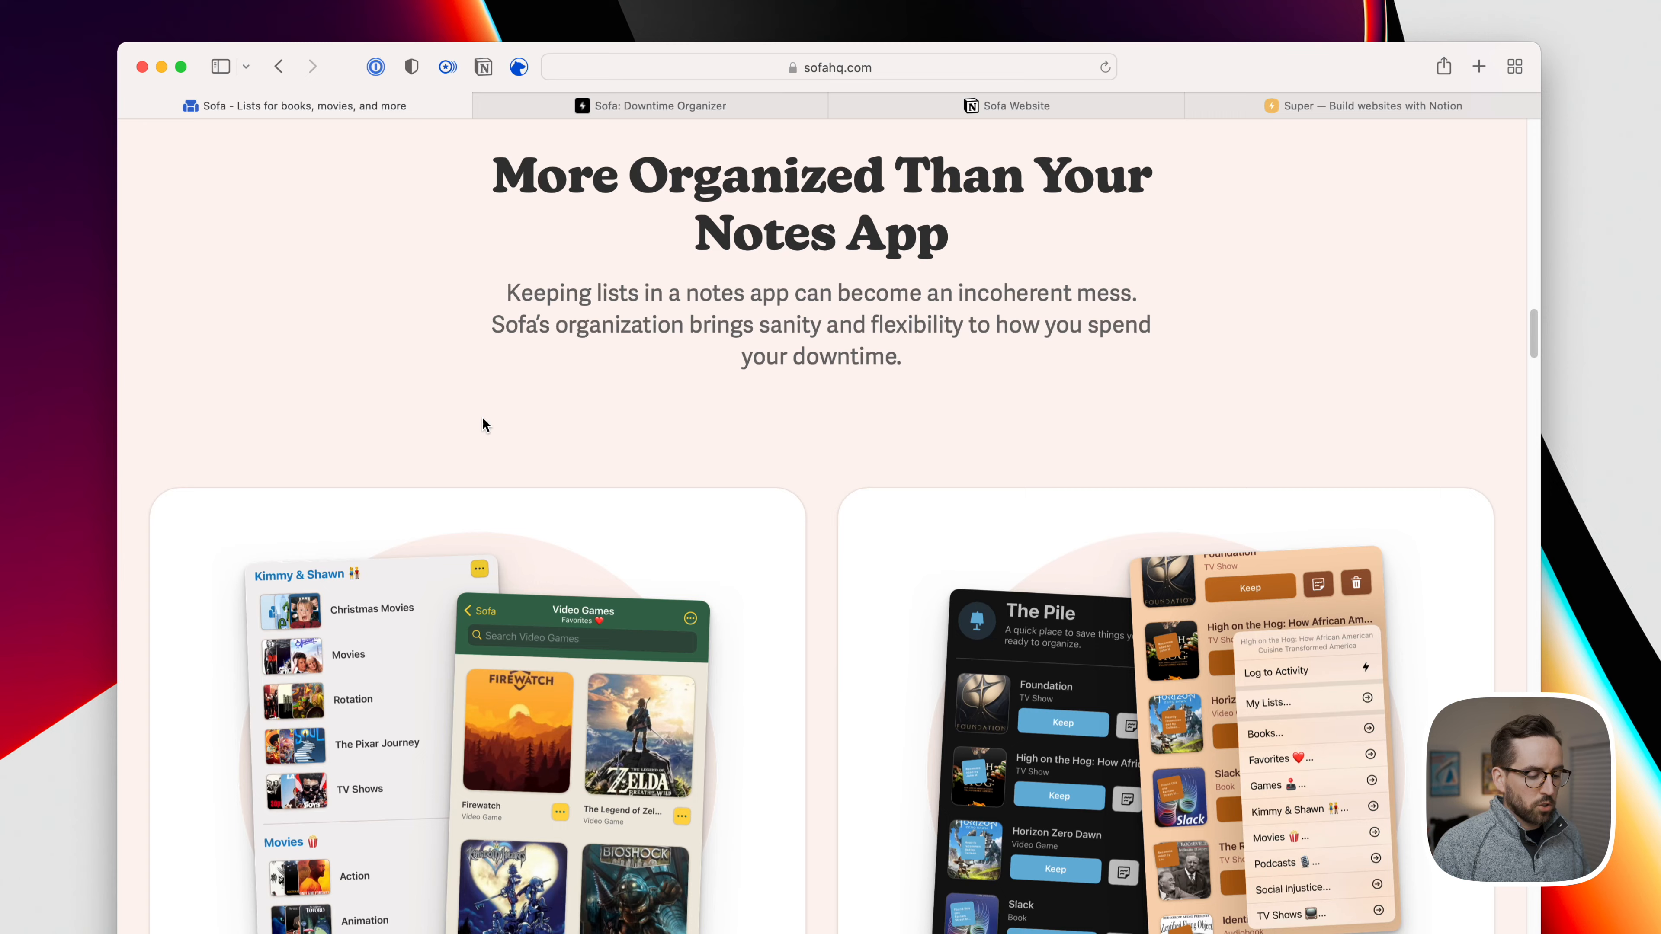
pyautogui.scroll(-3)
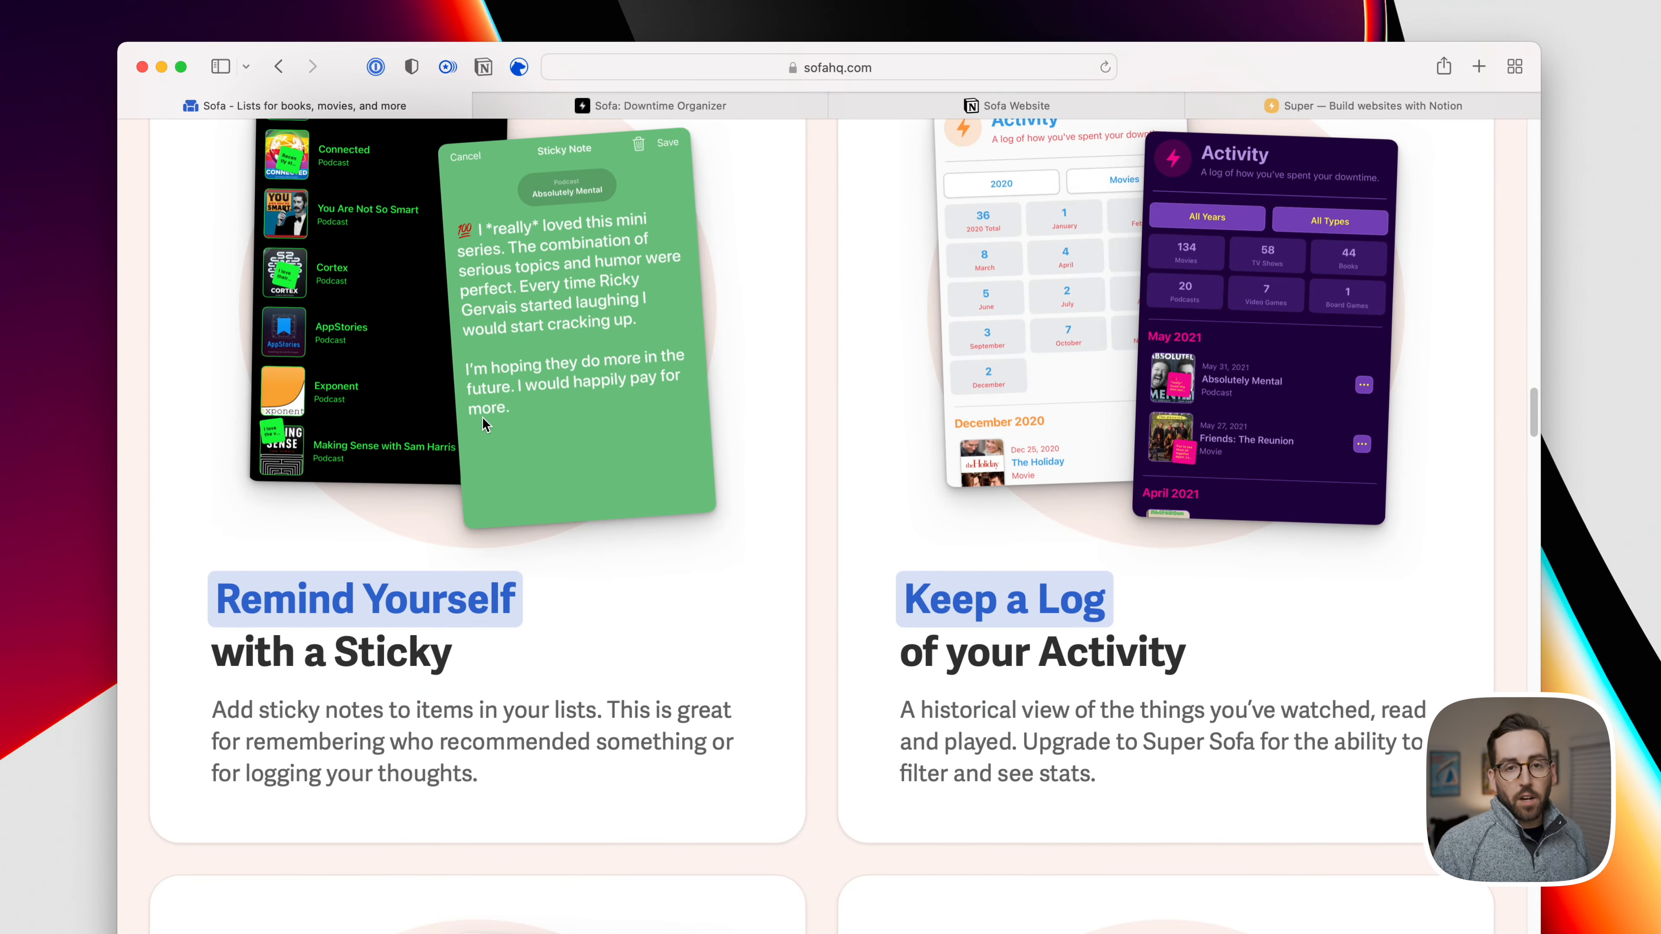
pyautogui.scroll(-3)
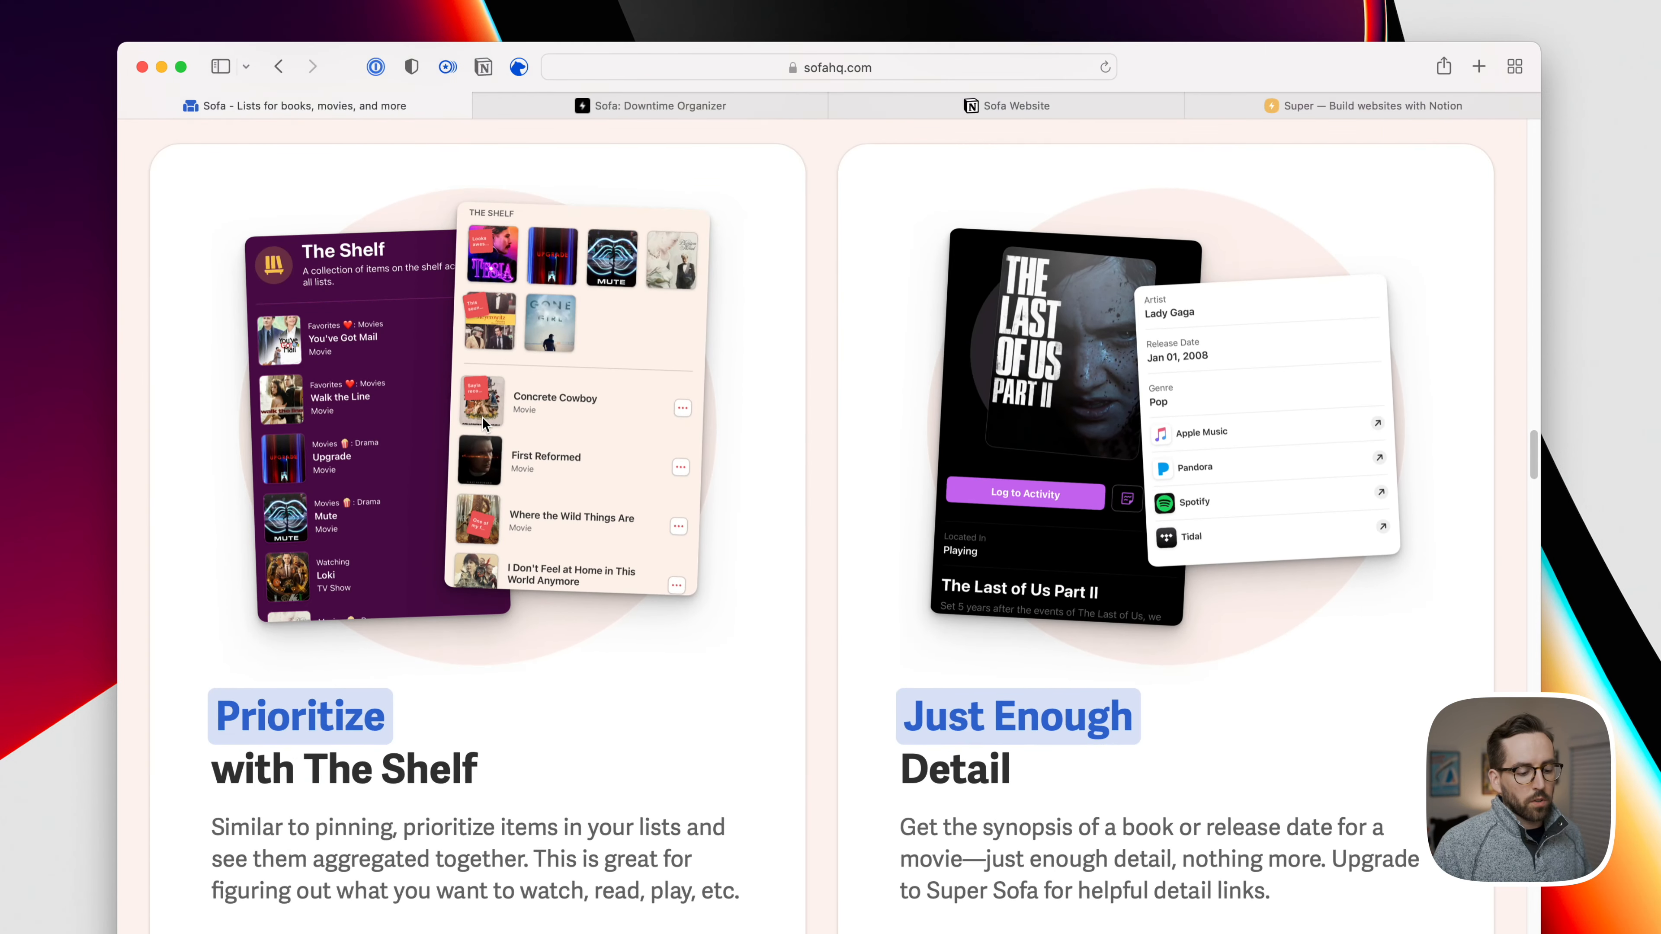
pyautogui.scroll(-3)
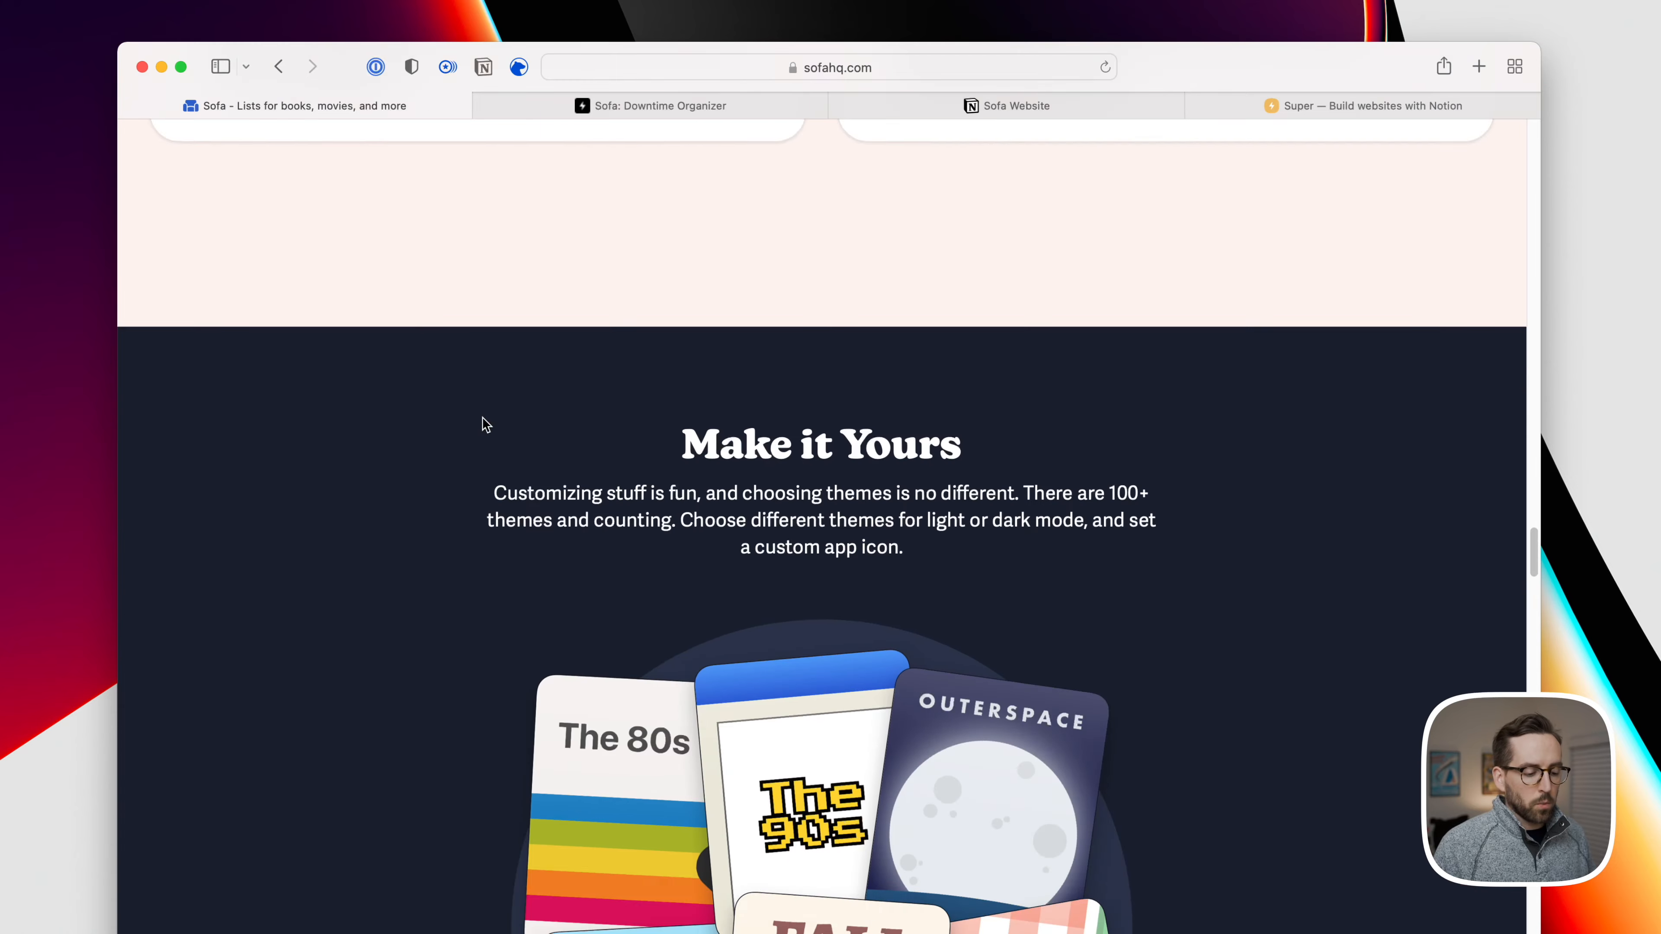
pyautogui.scroll(-3)
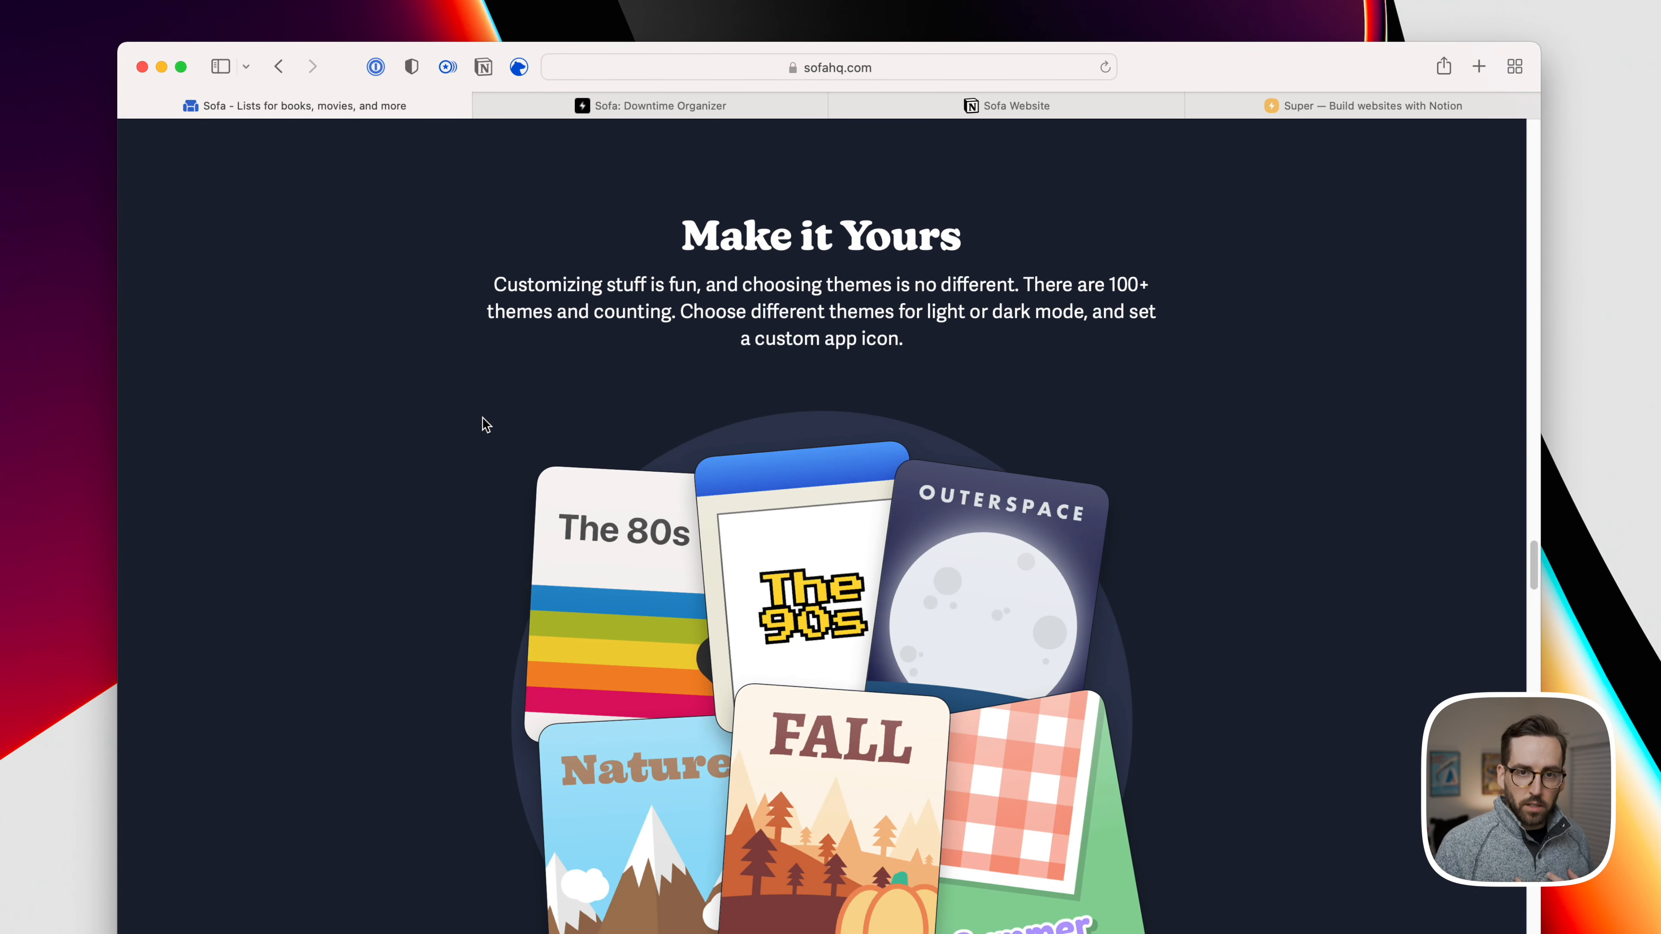
pyautogui.scroll(-3)
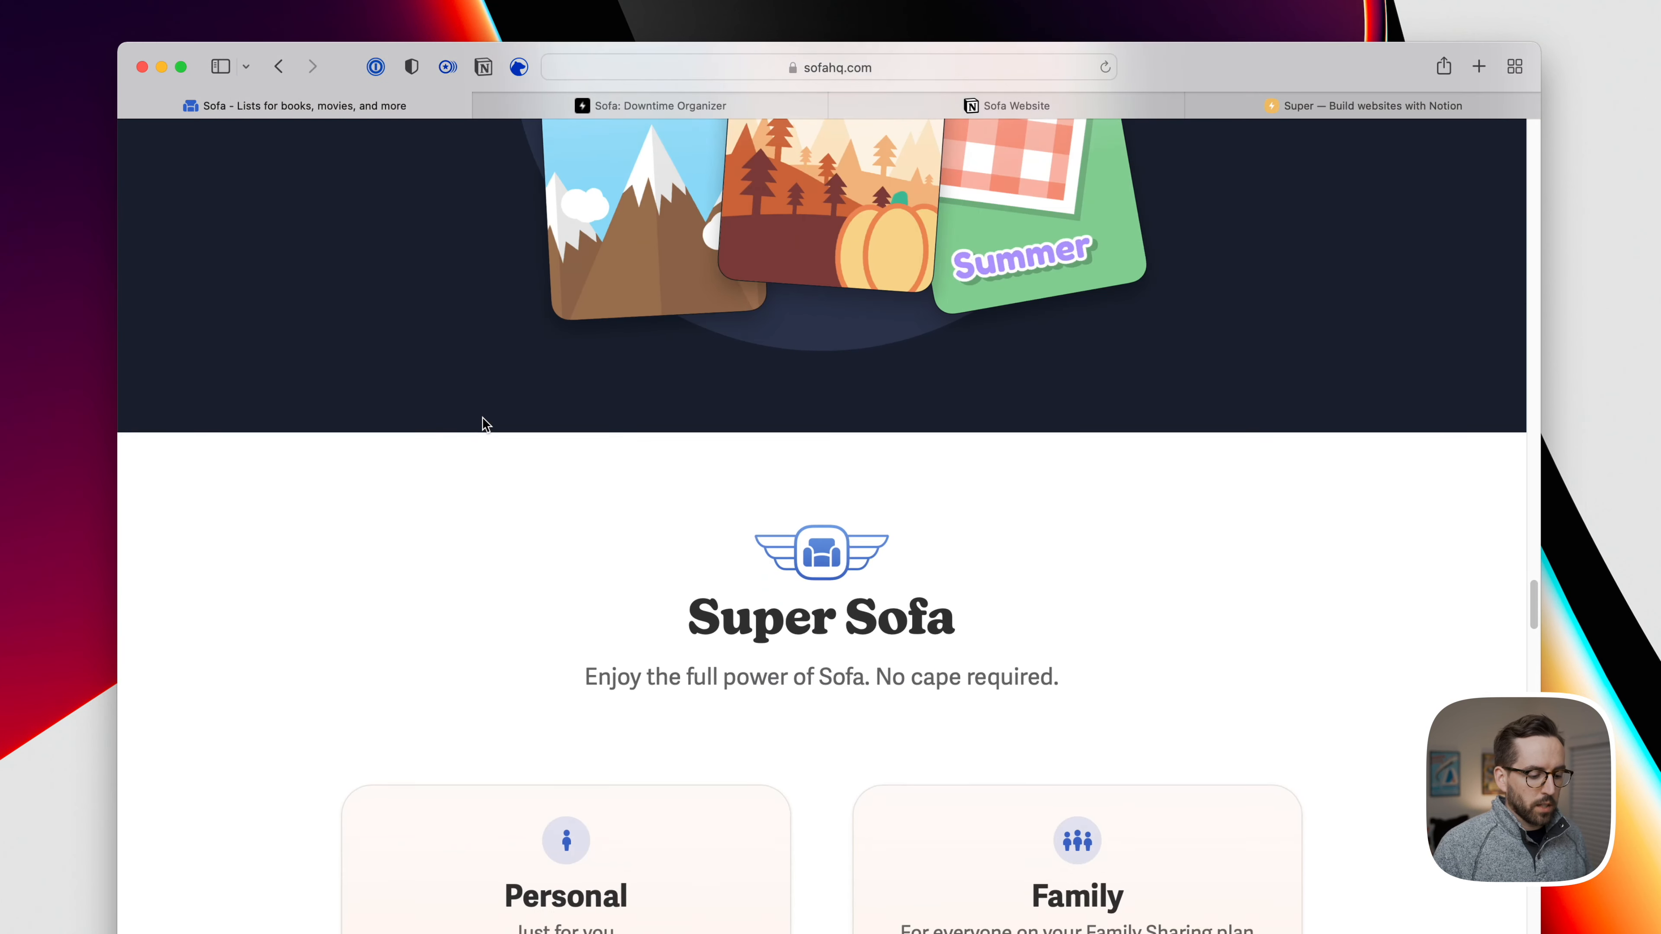
pyautogui.scroll(-3)
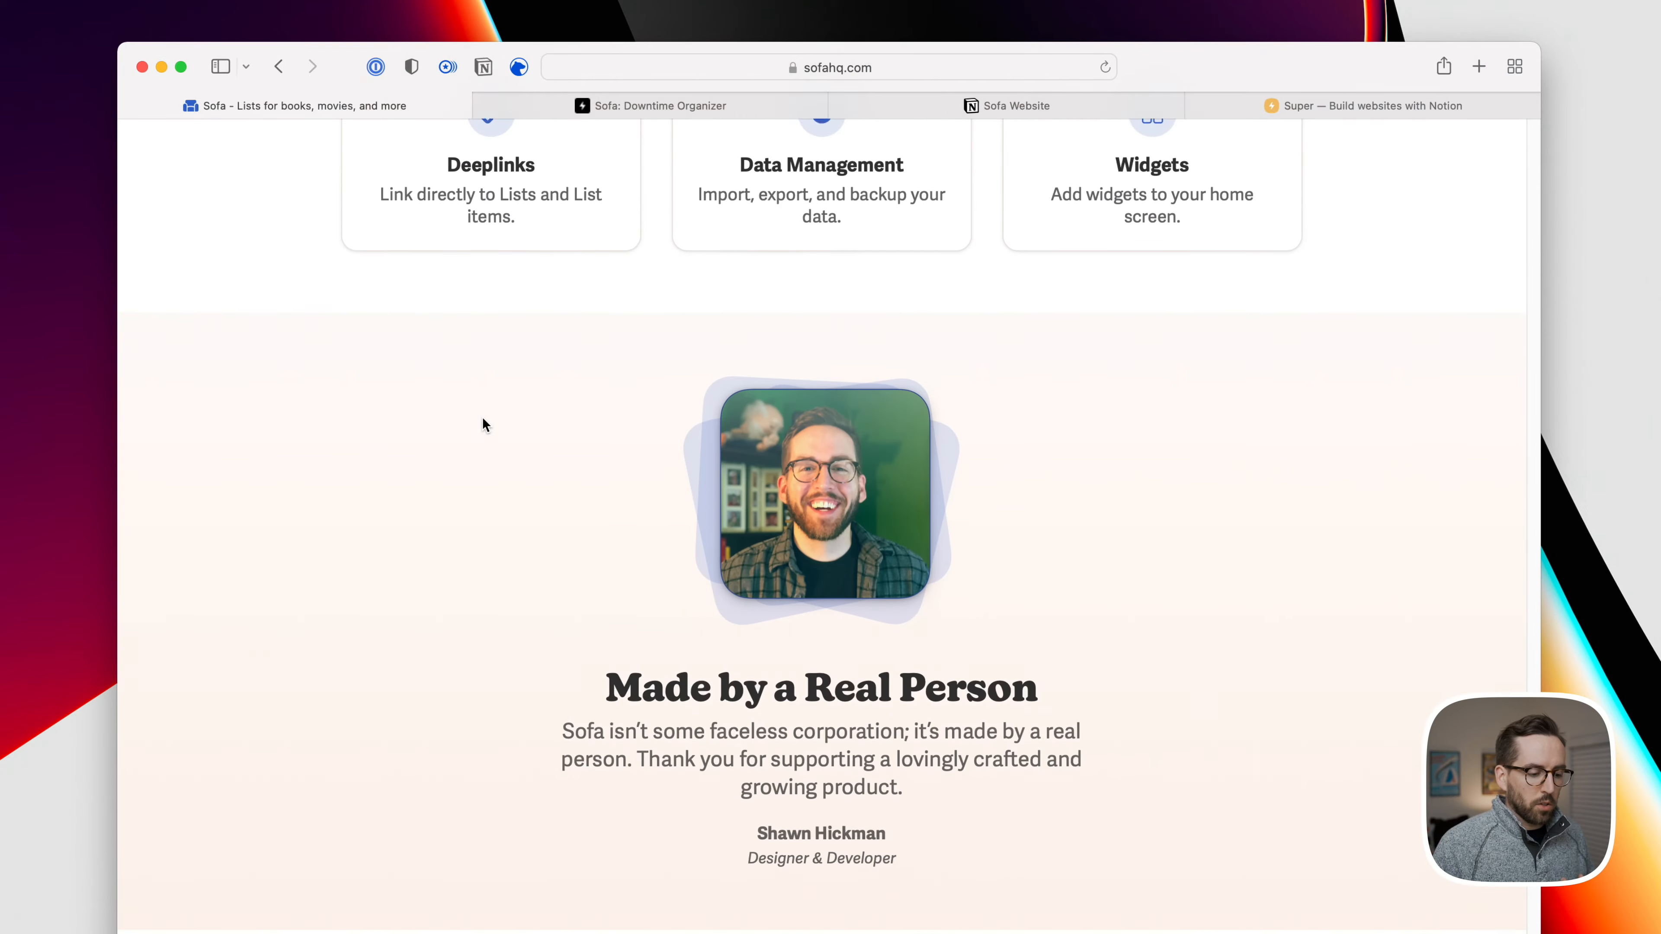
pyautogui.scroll(-3)
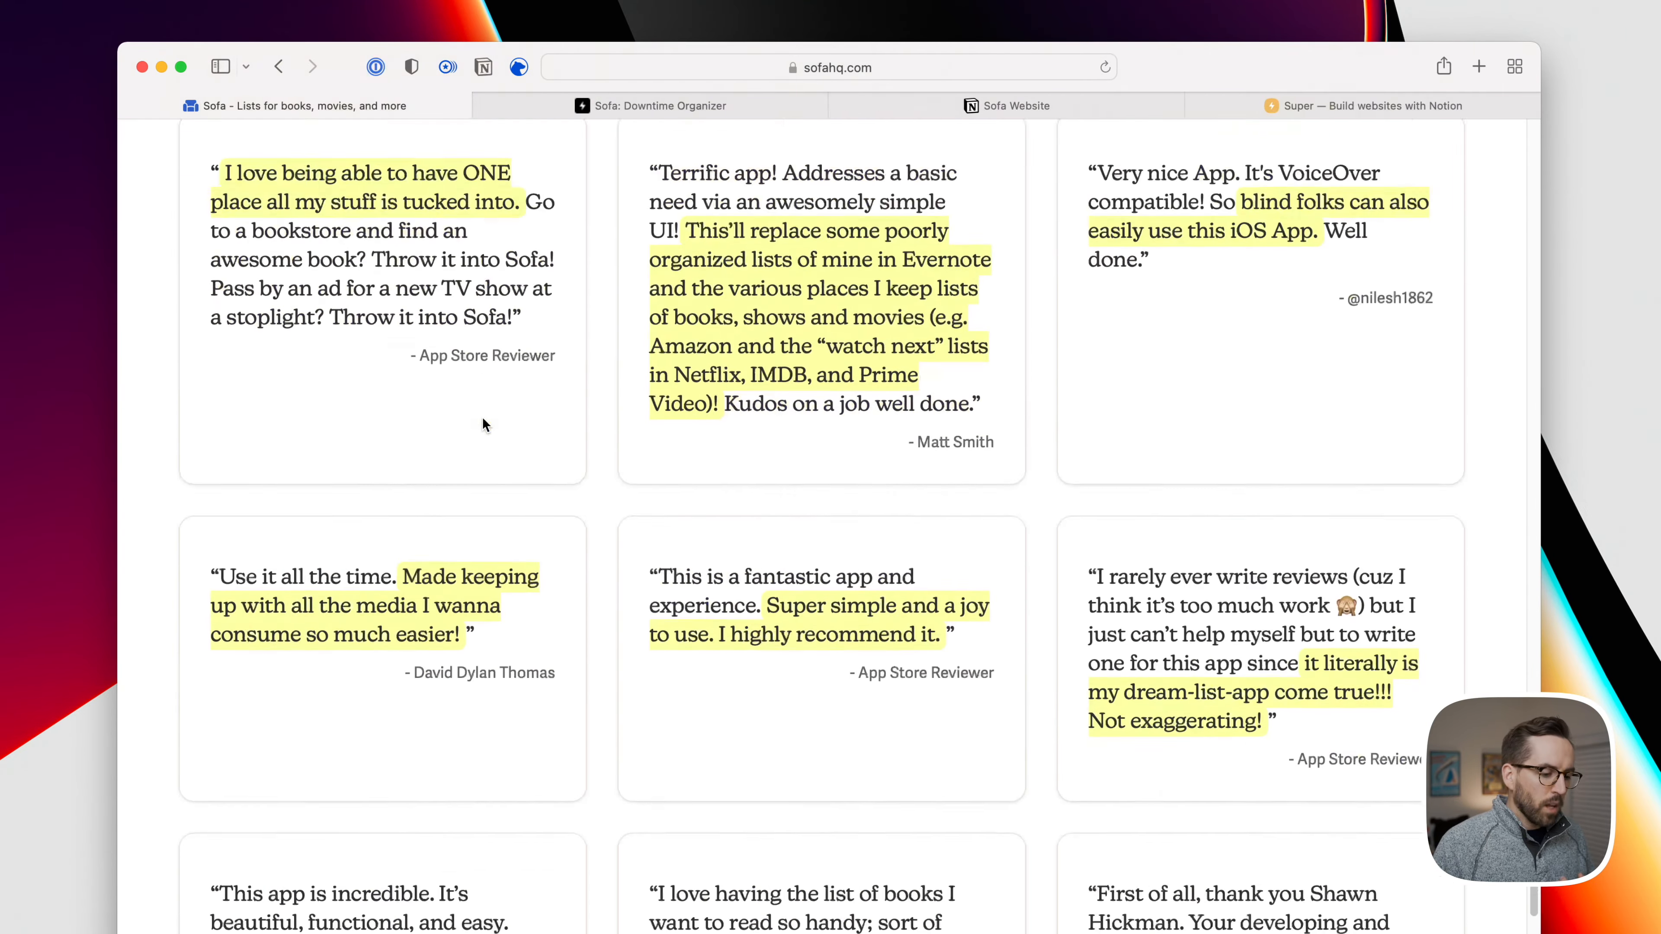
pyautogui.scroll(-3)
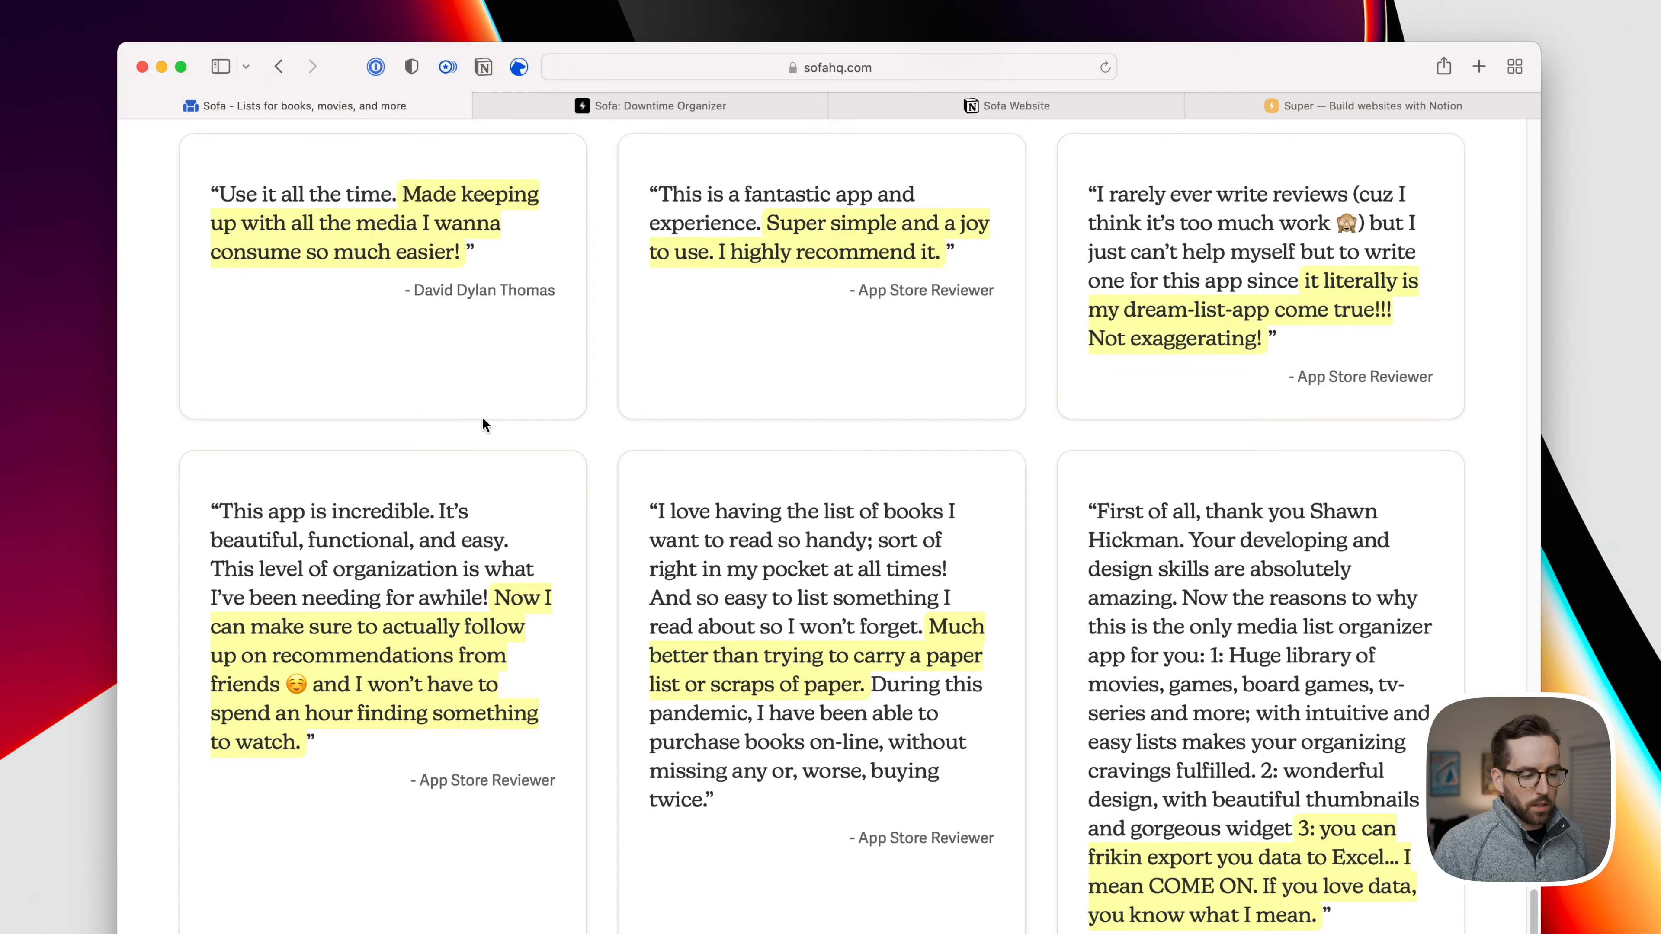
pyautogui.scroll(-3)
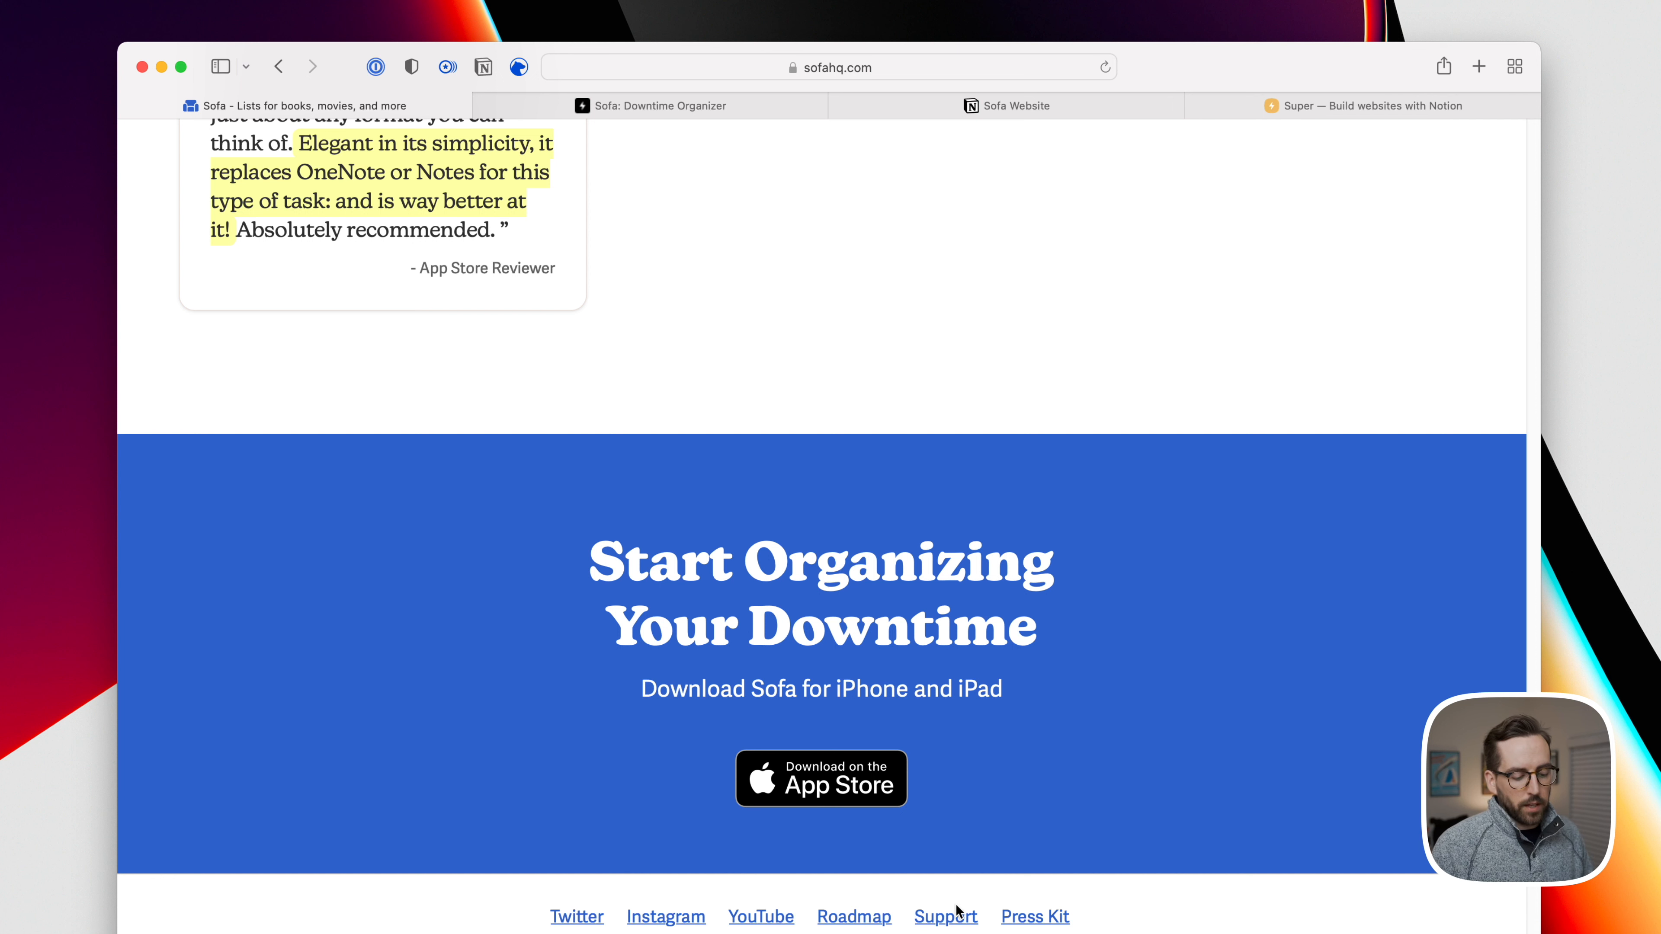
pyautogui.moveTo(943, 916)
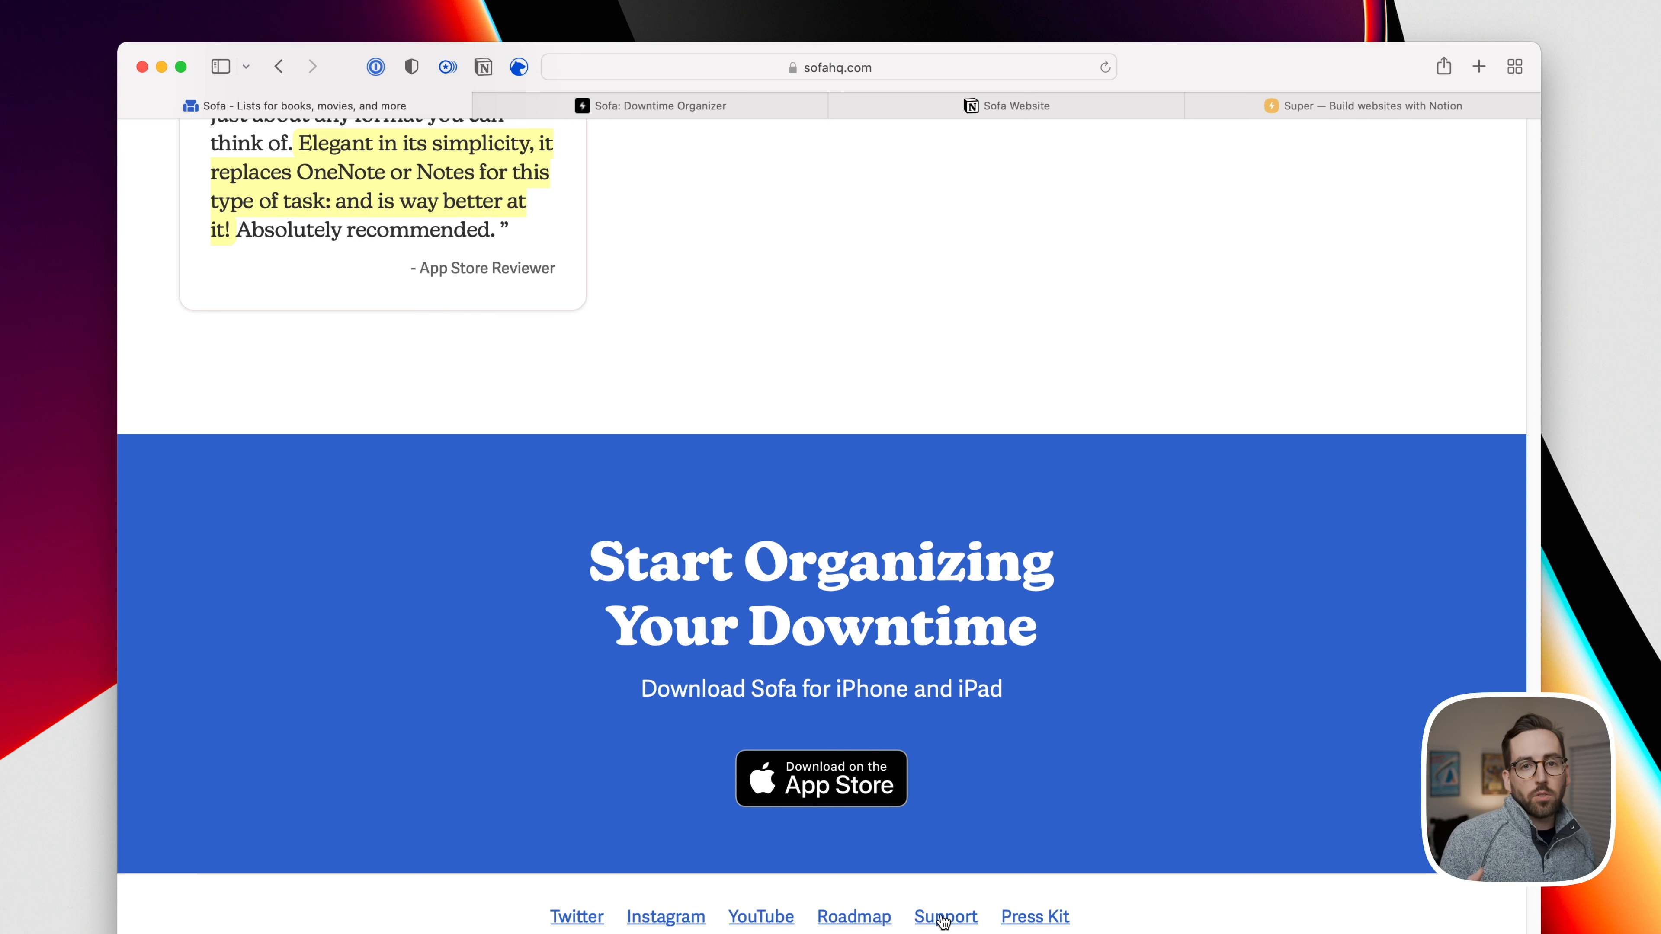
pyautogui.moveTo(936, 820)
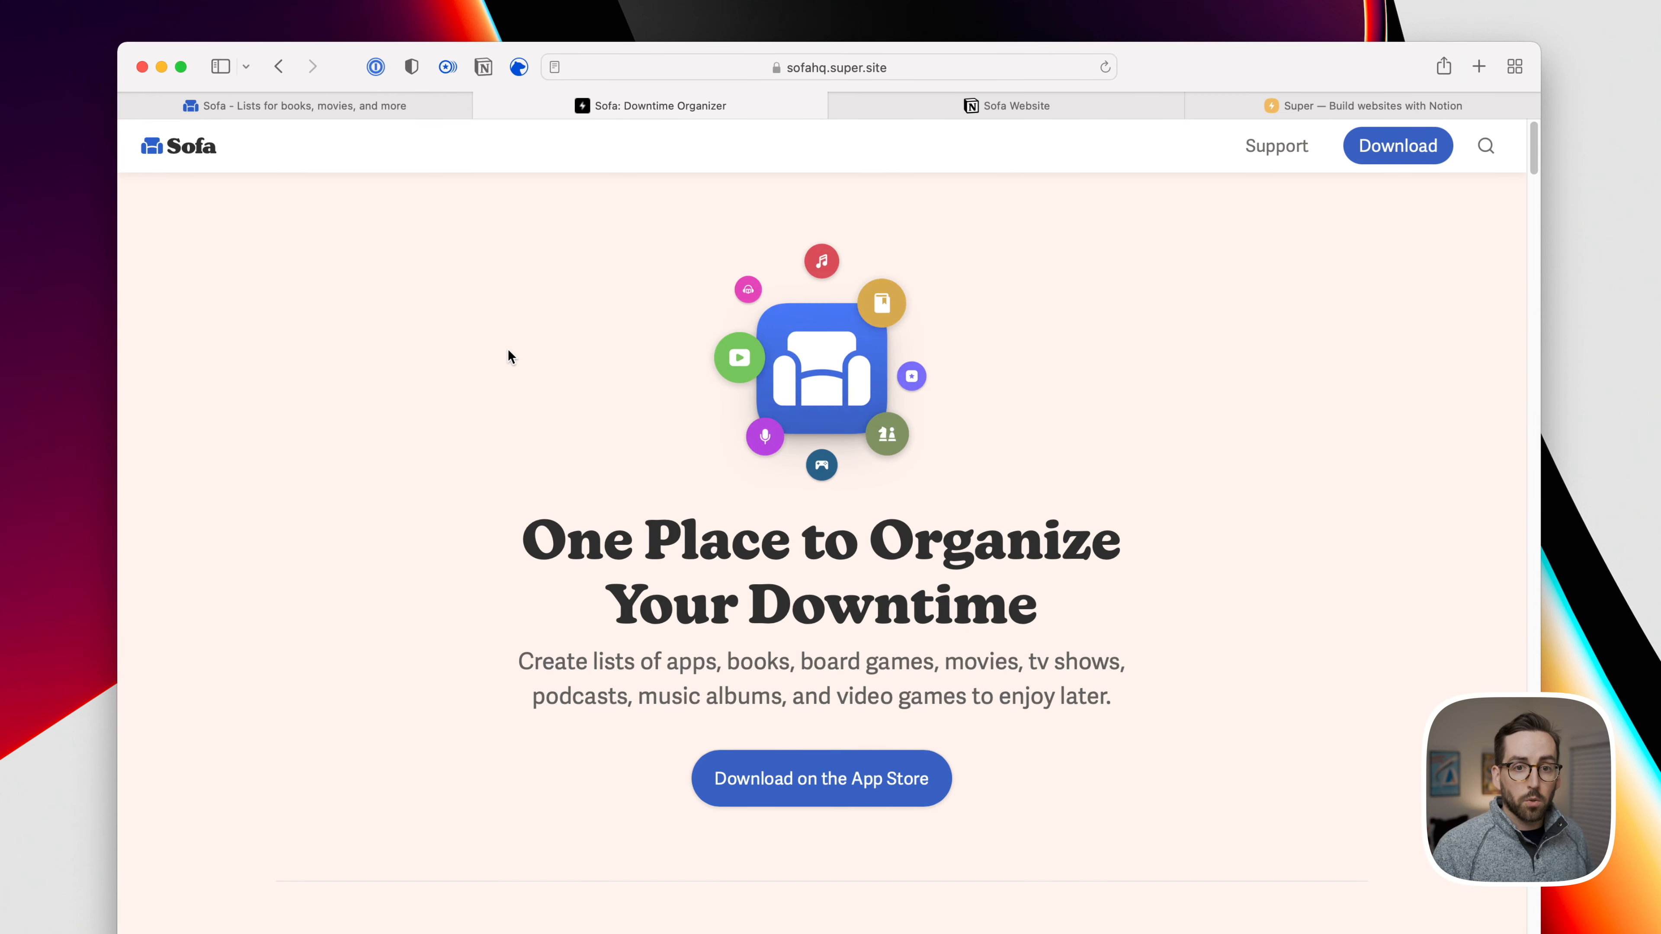
pyautogui.scroll(-3)
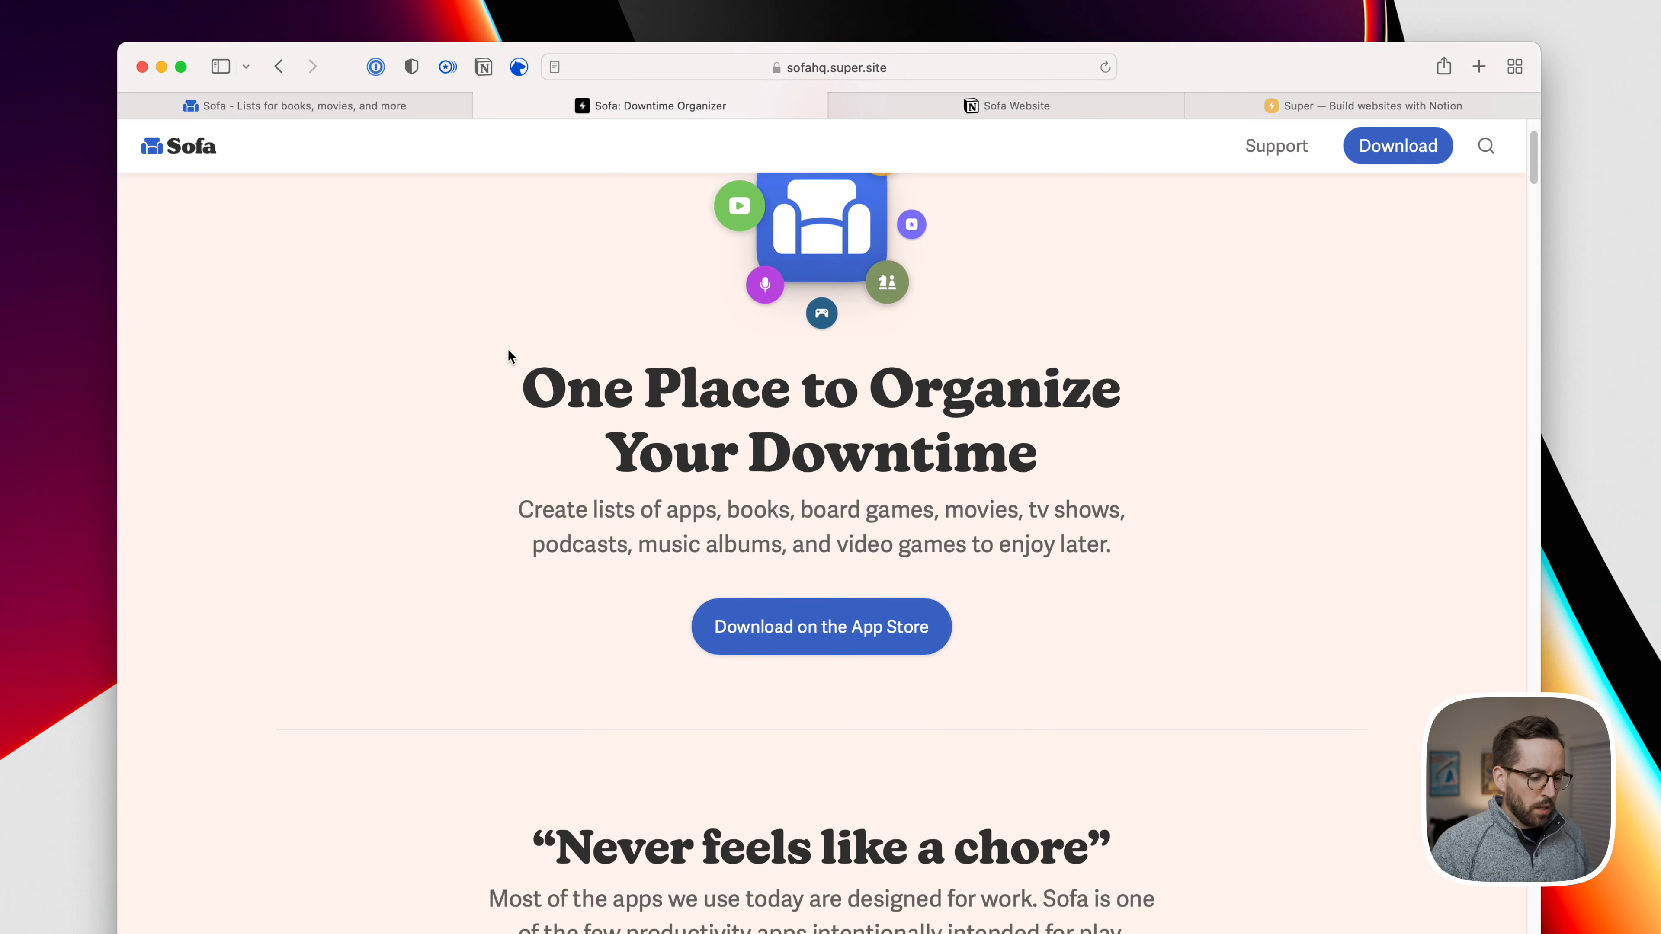
pyautogui.scroll(-3)
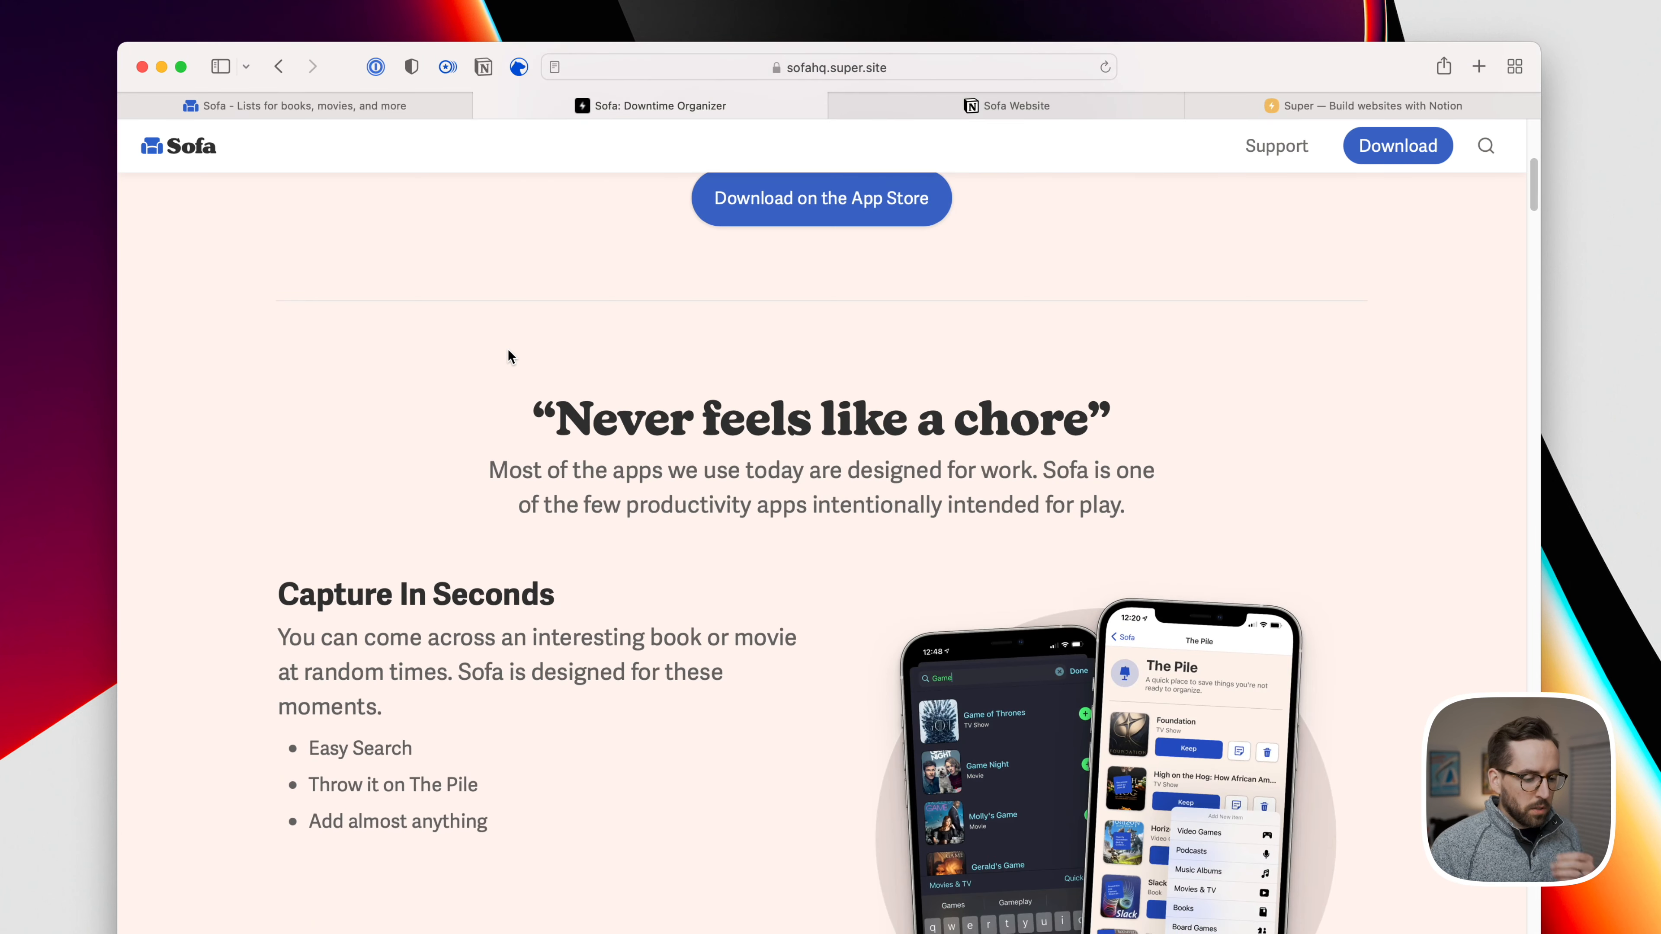
pyautogui.scroll(-3)
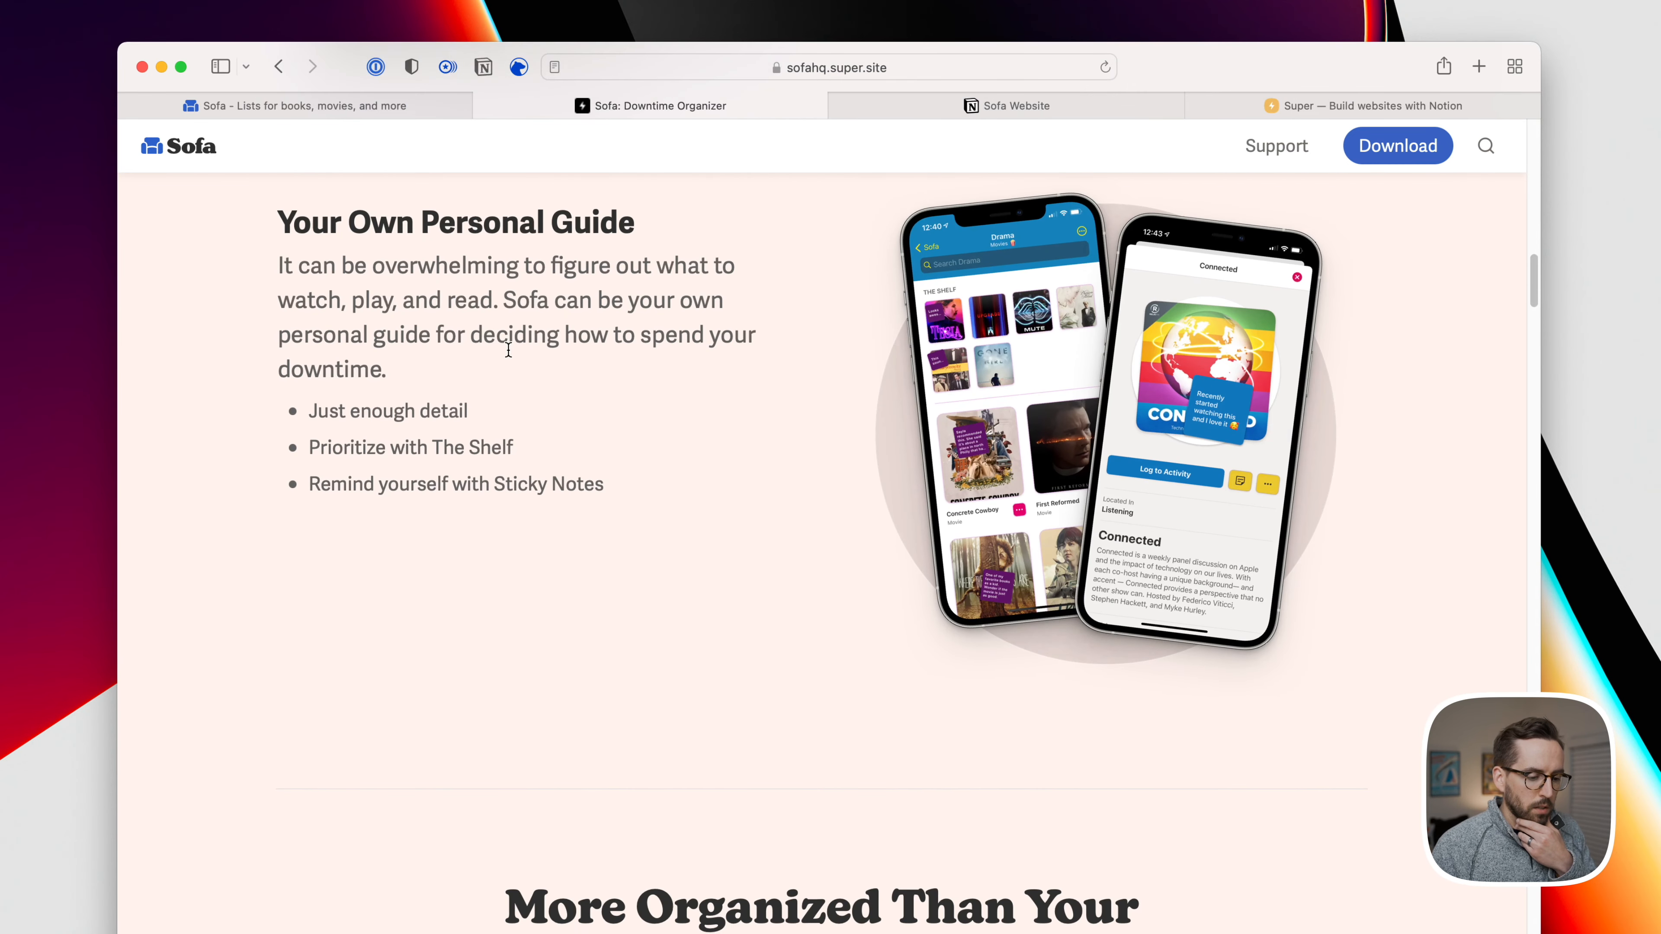
pyautogui.scroll(-3)
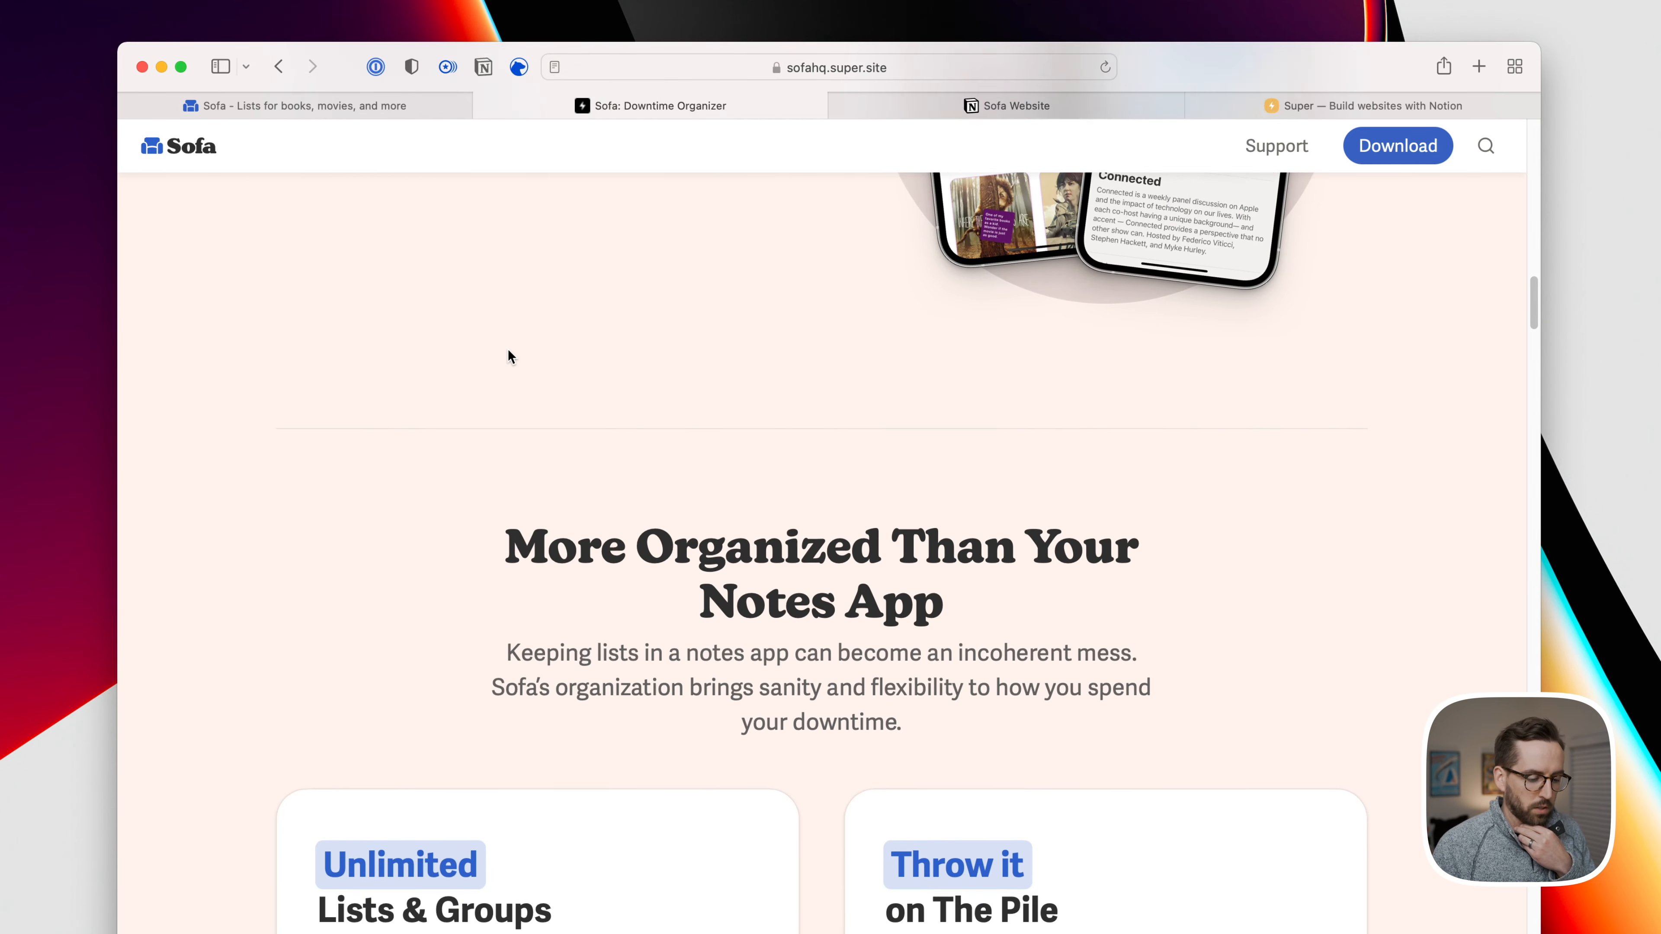
pyautogui.scroll(-3)
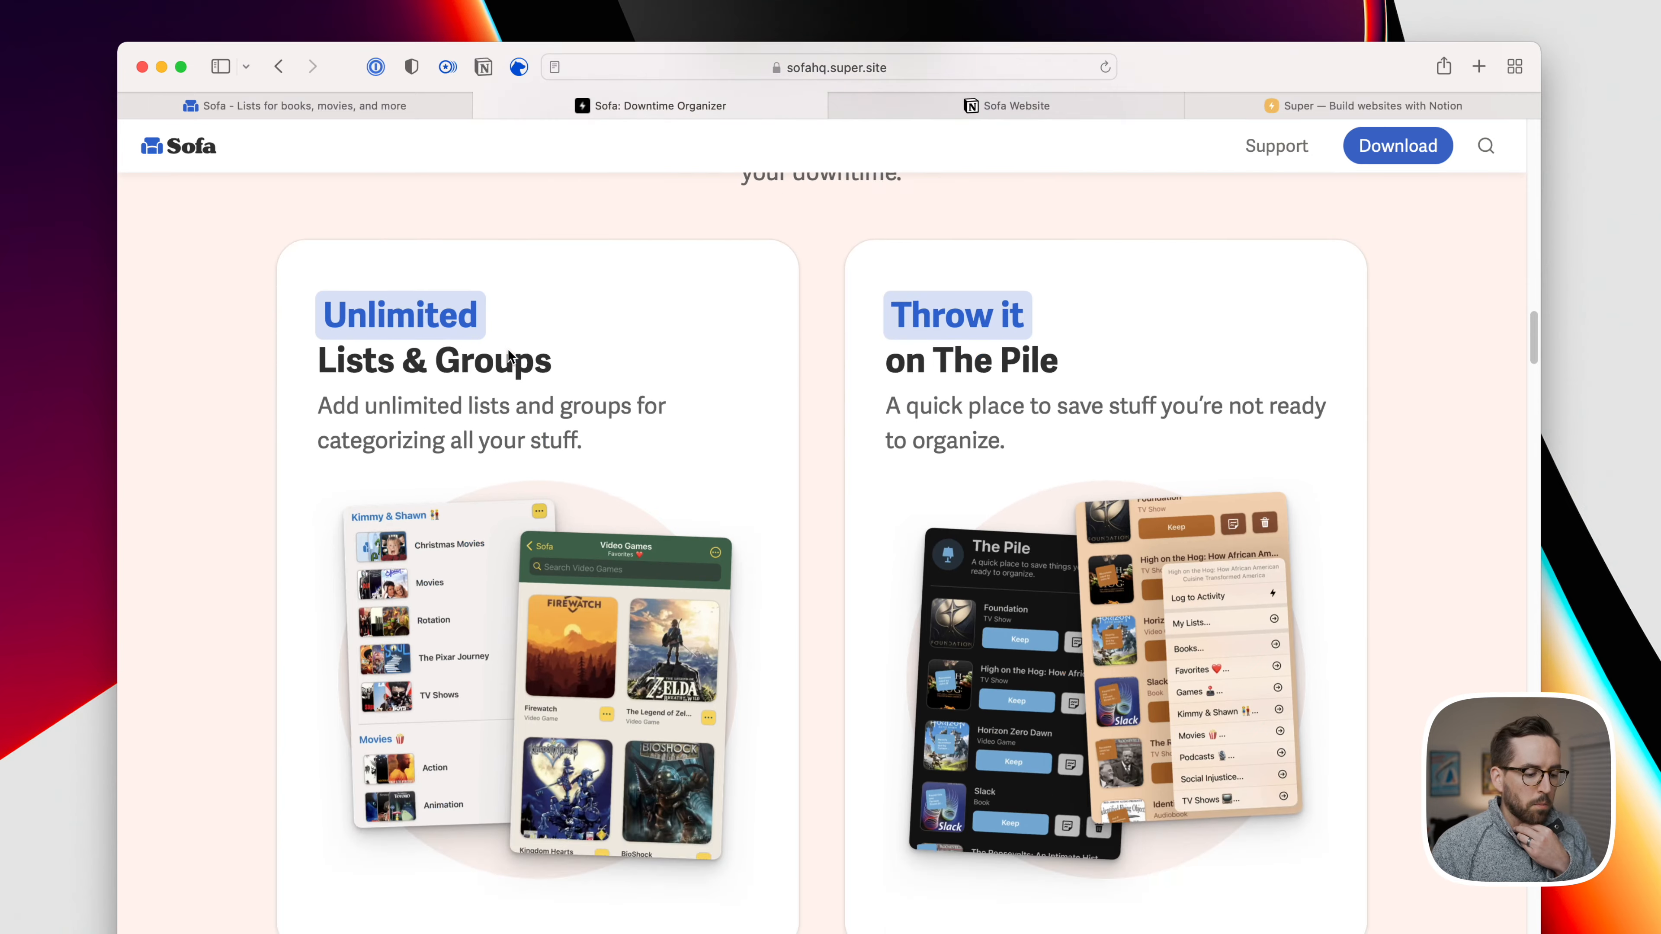
pyautogui.scroll(-3)
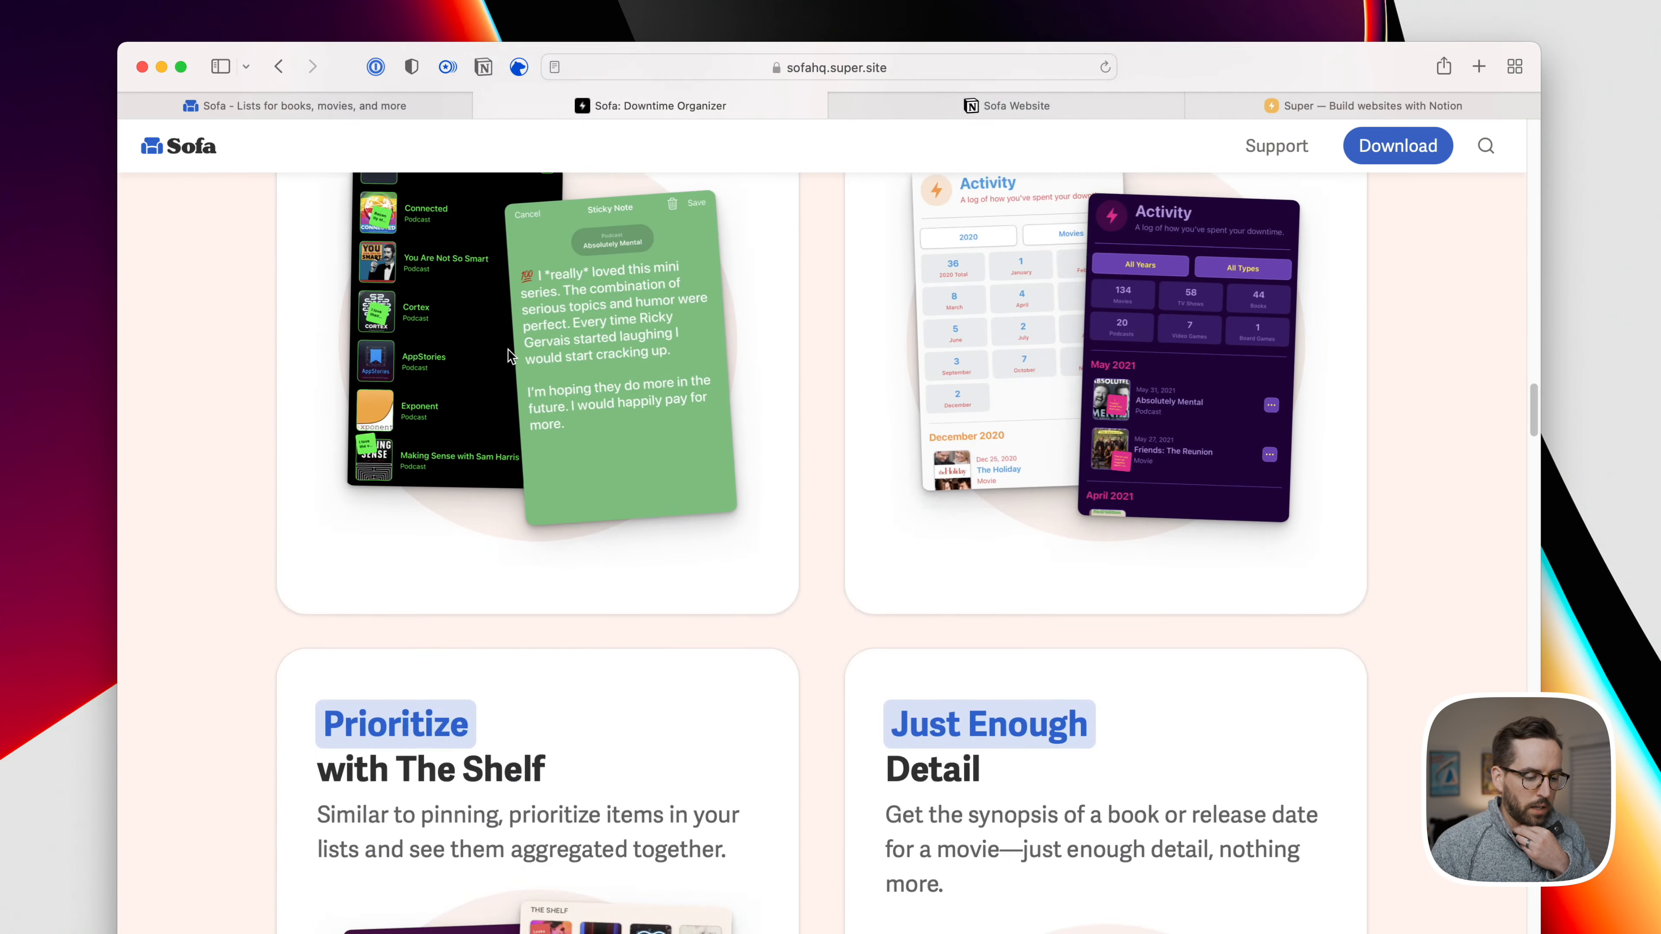
pyautogui.scroll(-3)
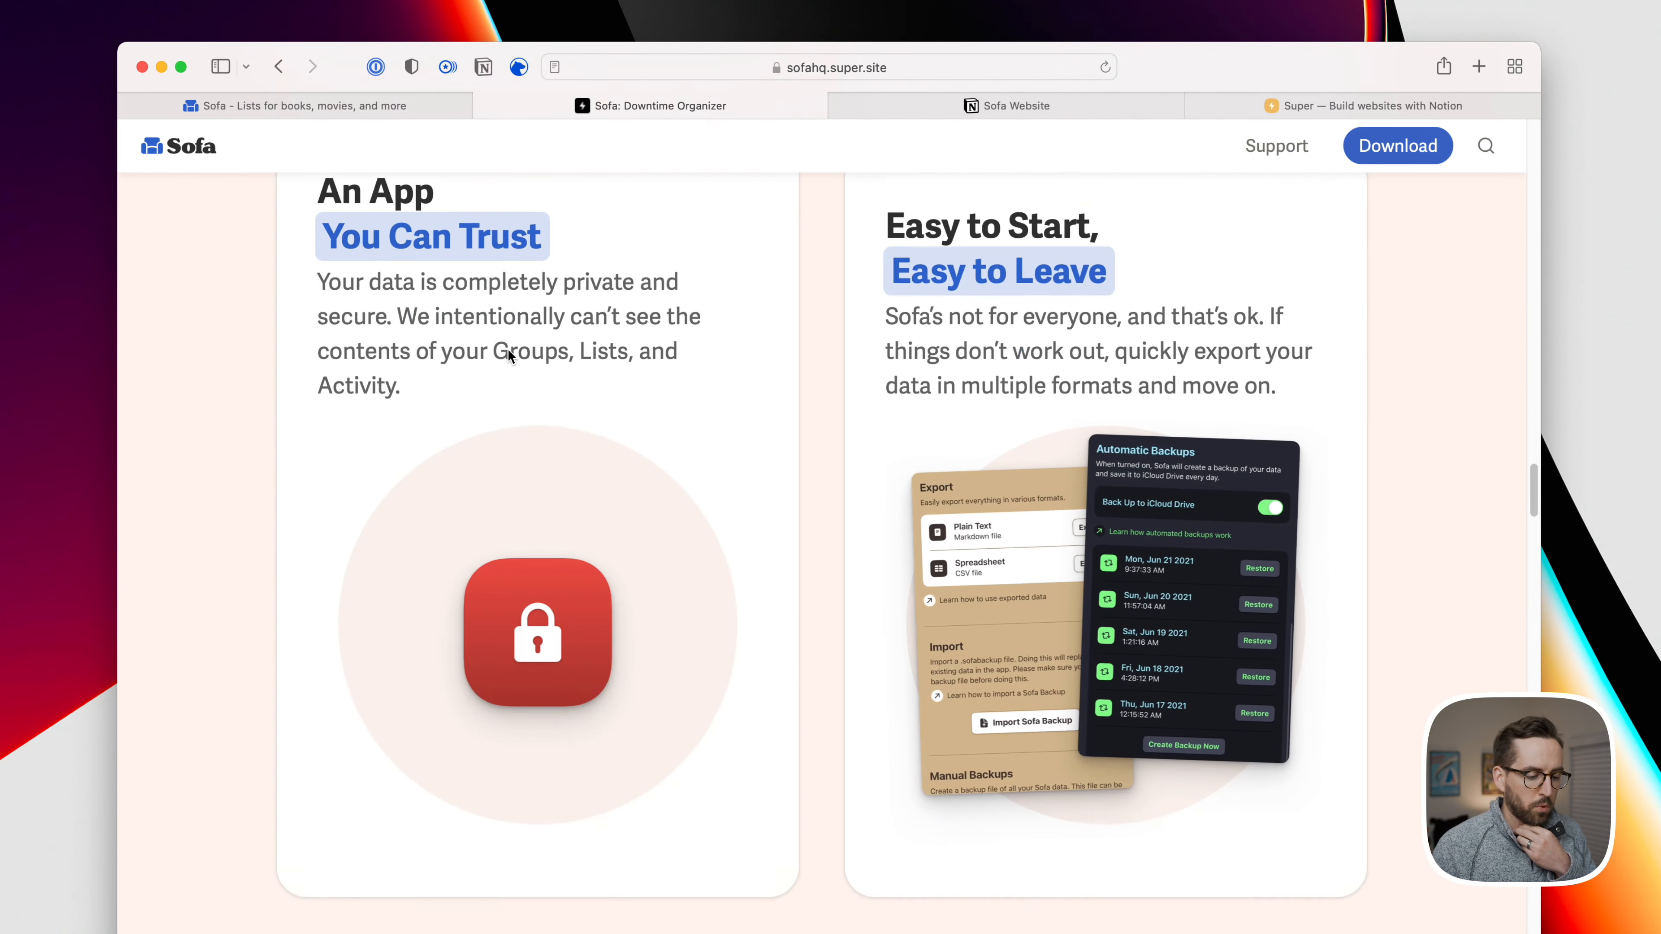
pyautogui.scroll(-3)
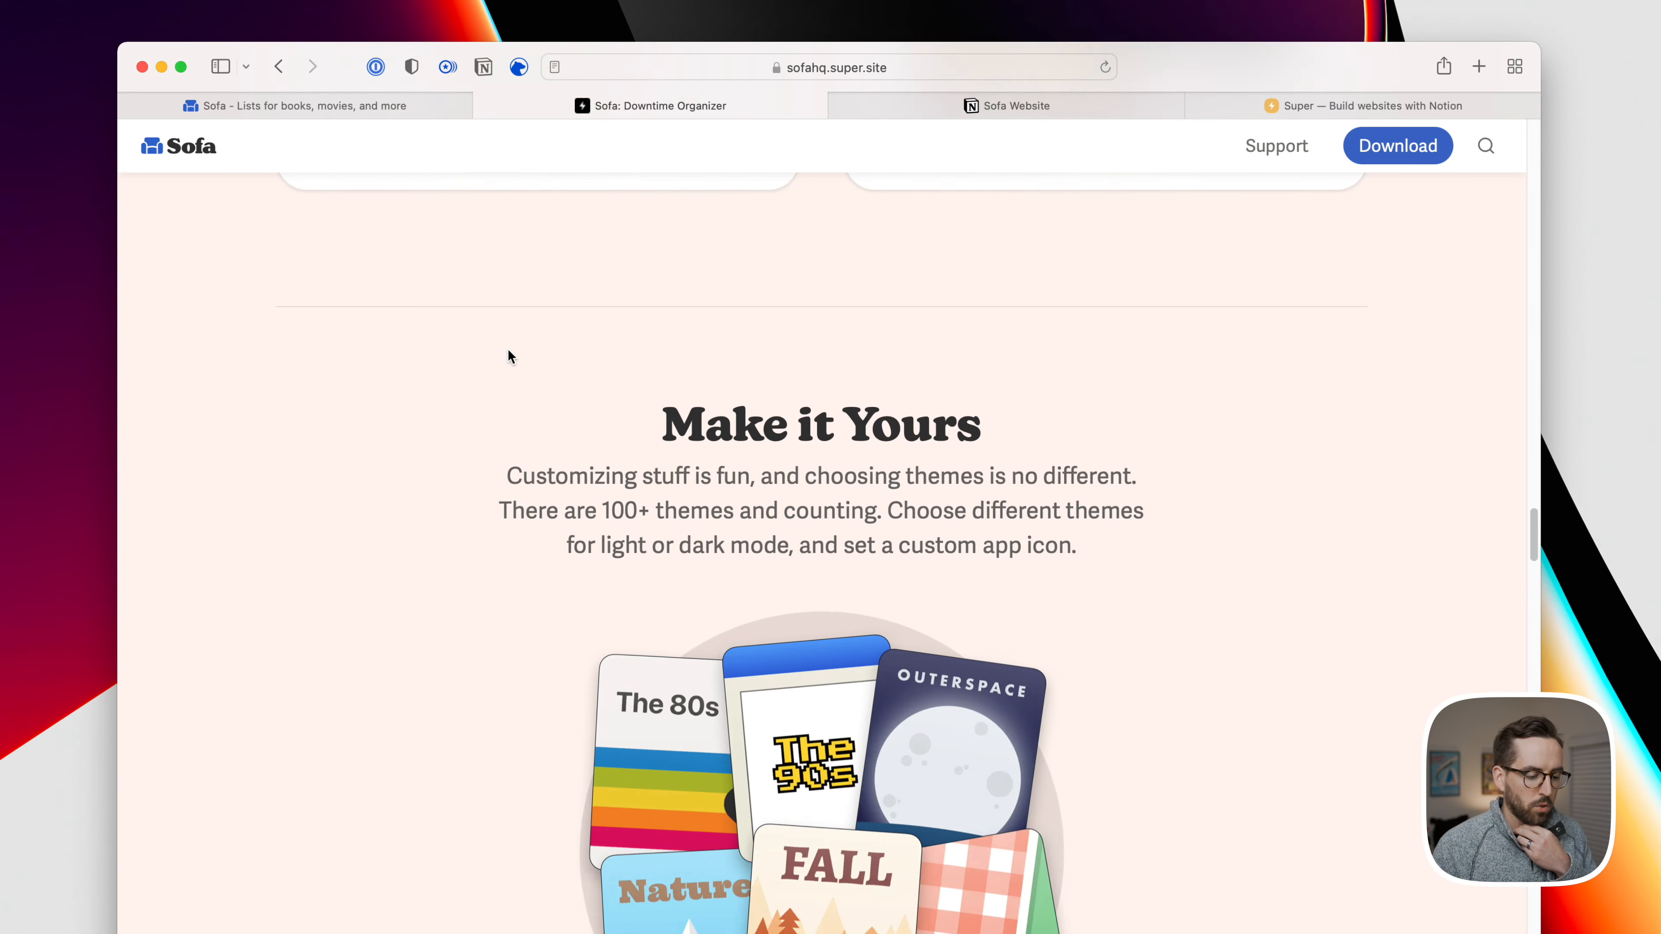
pyautogui.scroll(-3)
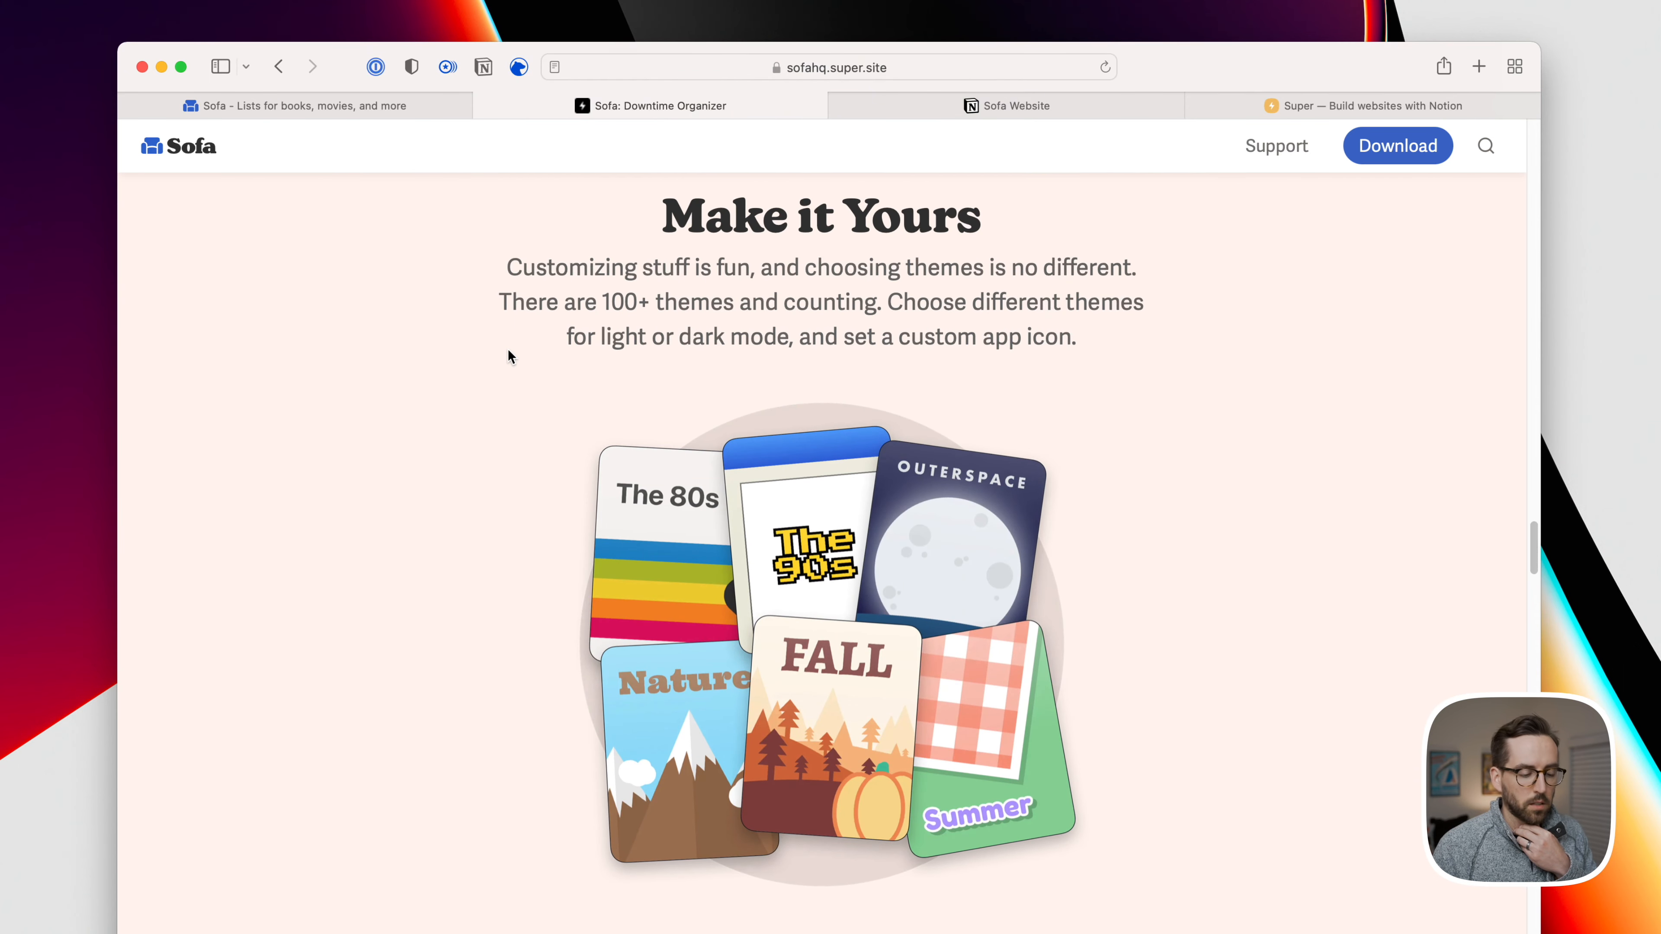
pyautogui.scroll(-3)
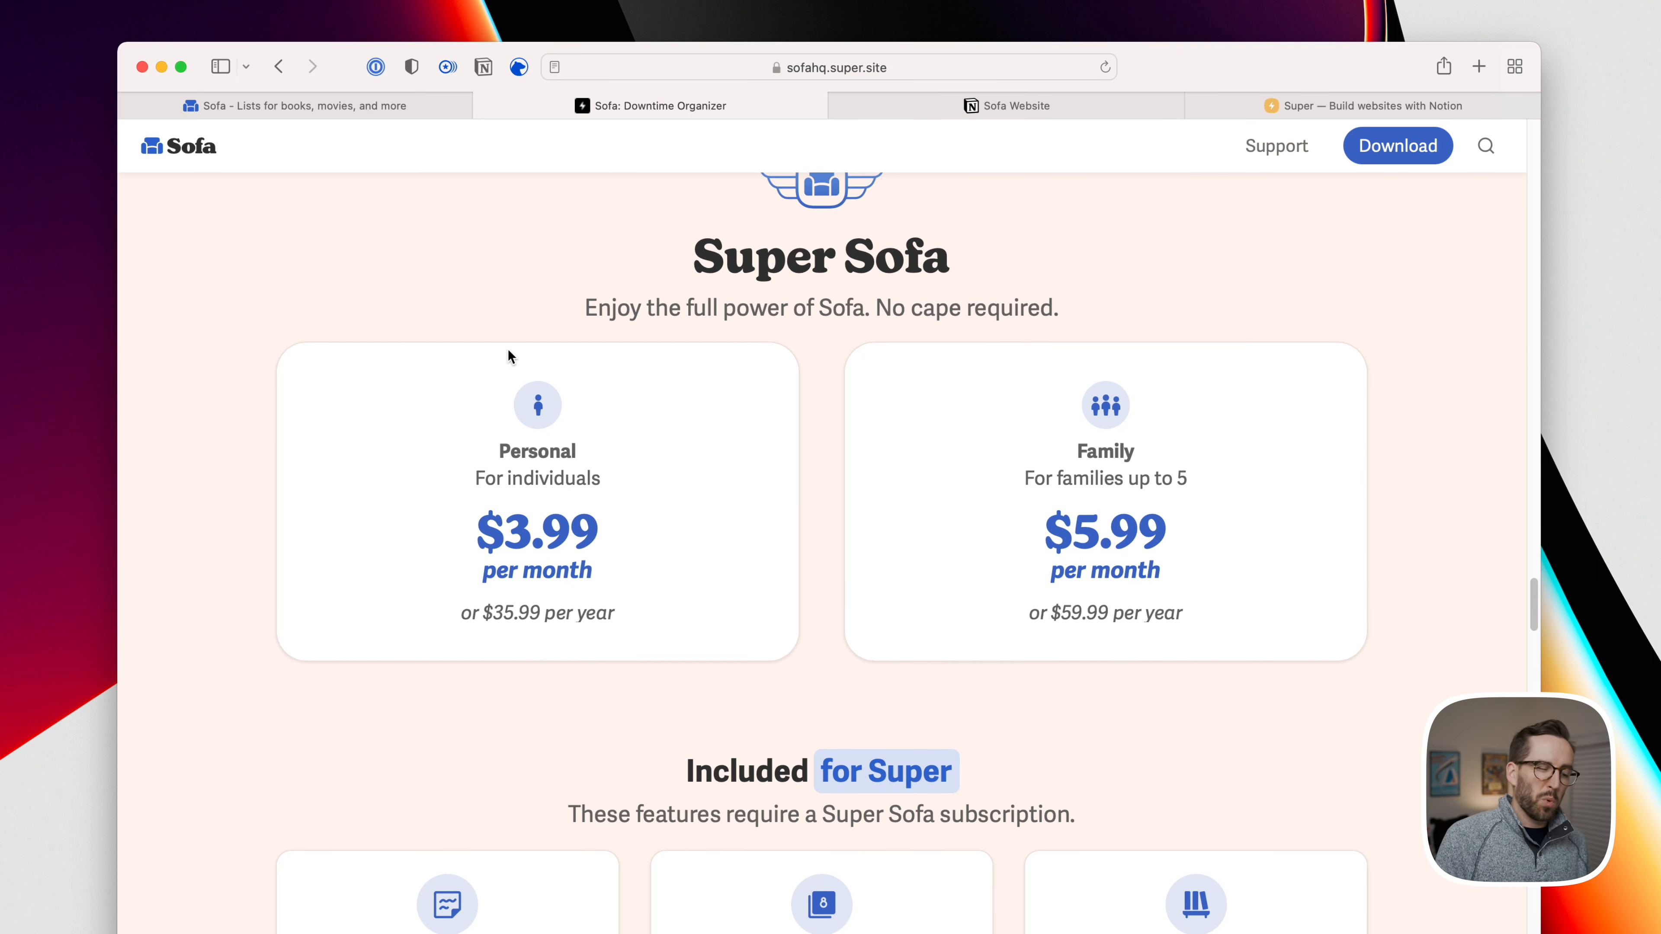
pyautogui.scroll(-3)
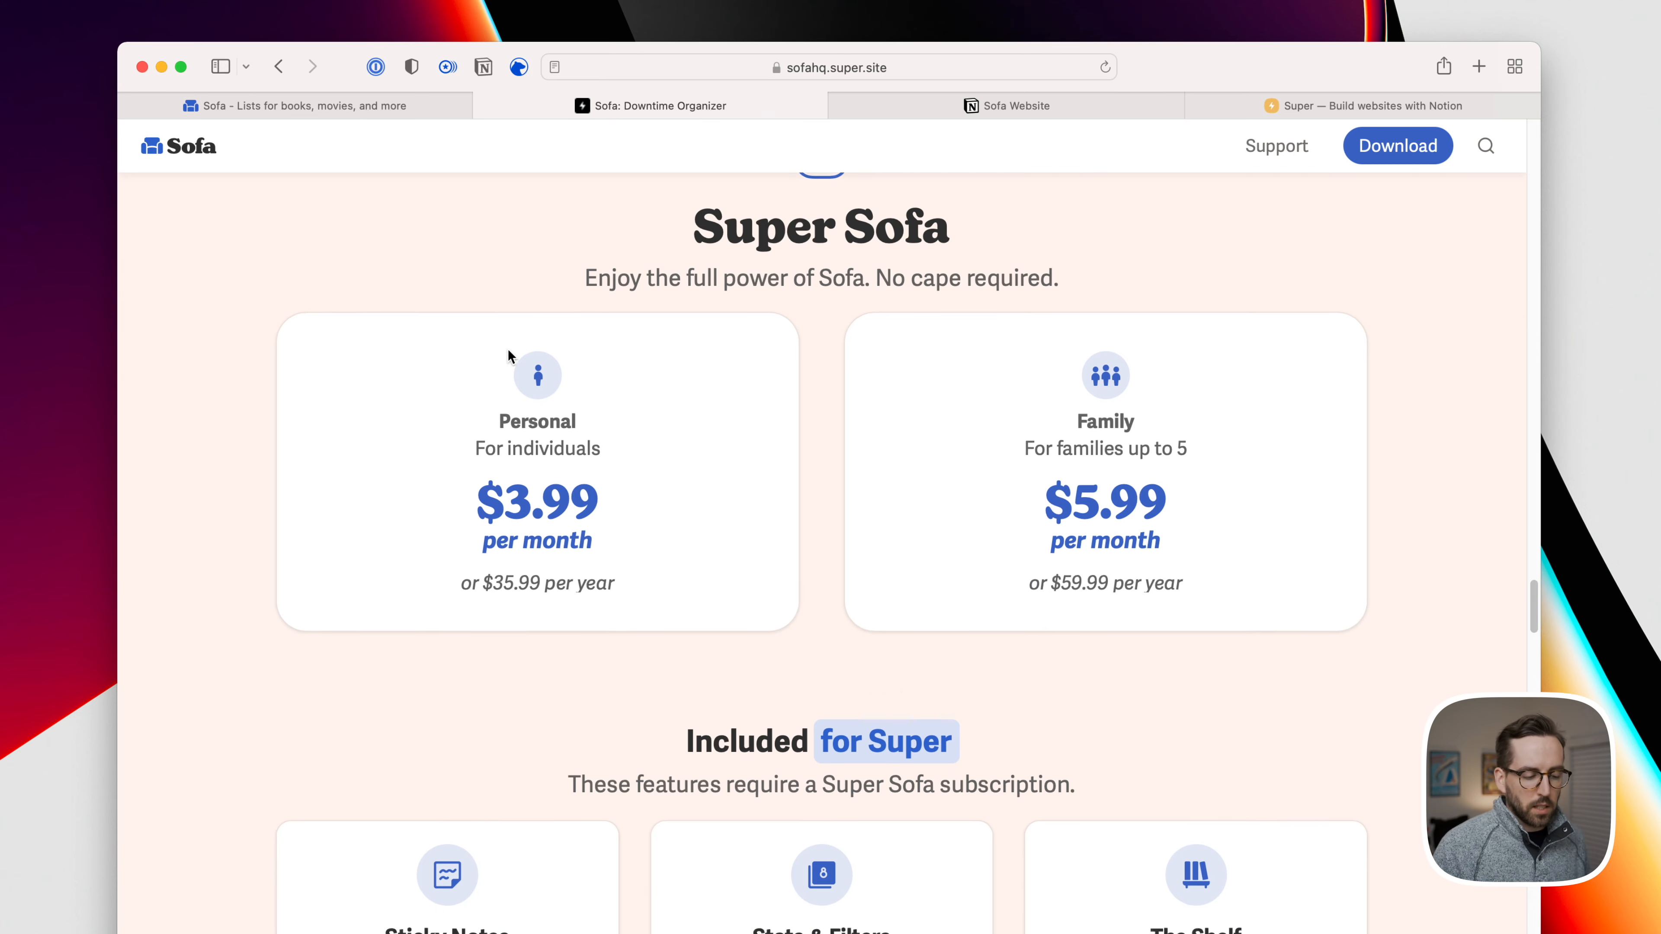
pyautogui.scroll(-3)
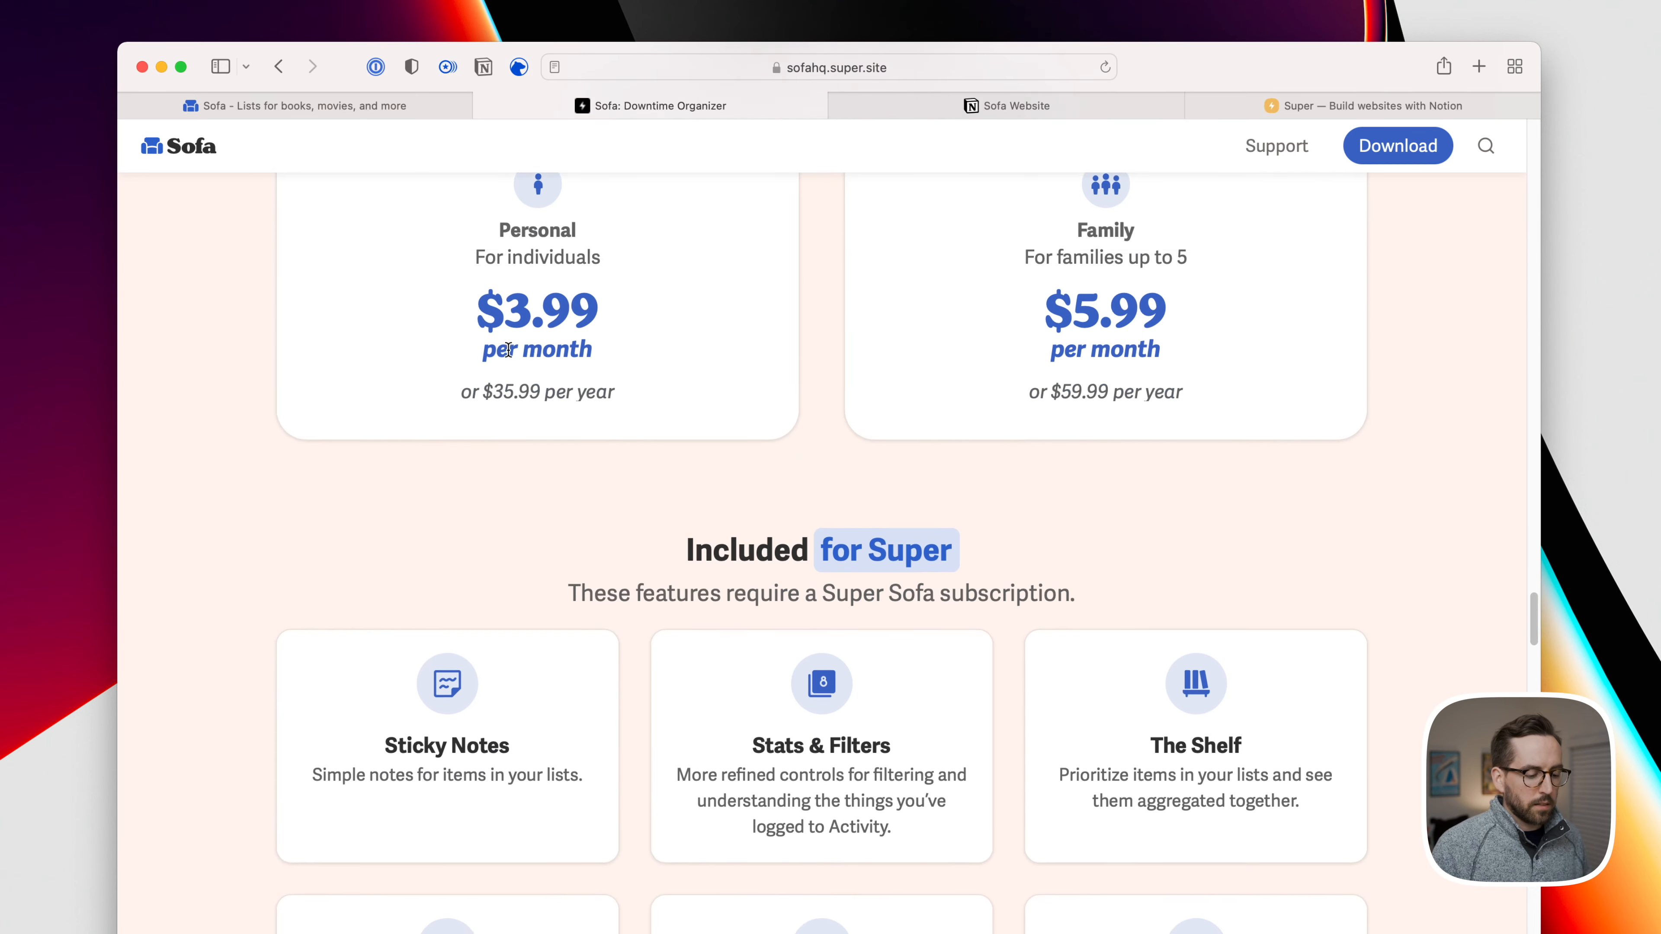
pyautogui.scroll(-3)
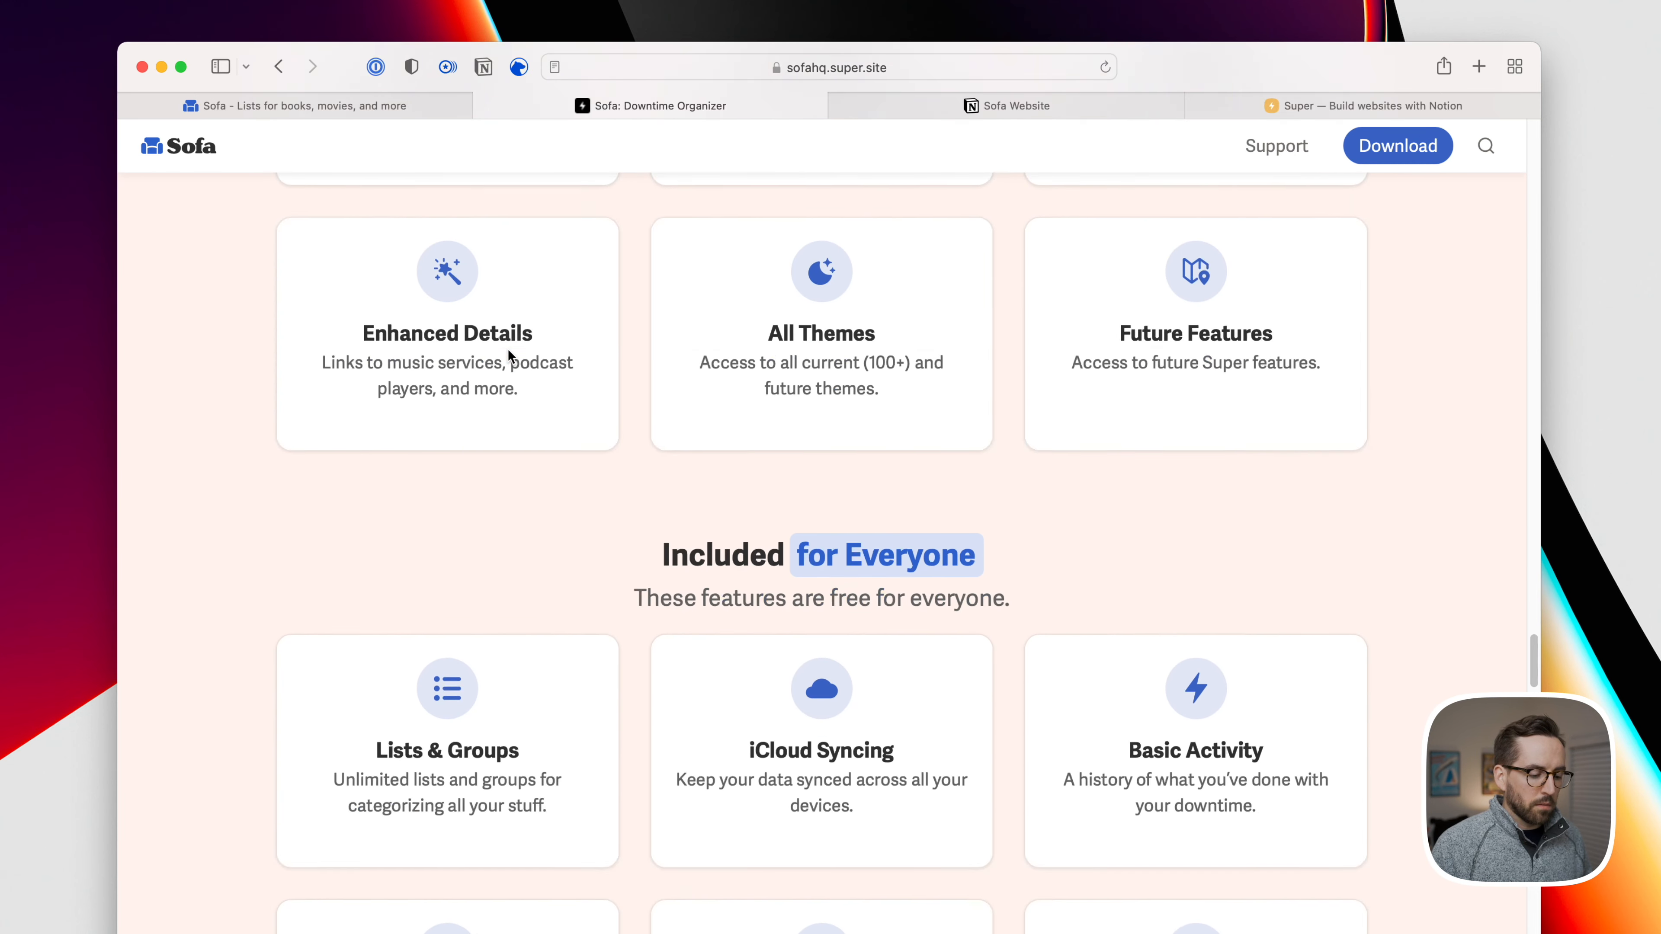
pyautogui.scroll(-3)
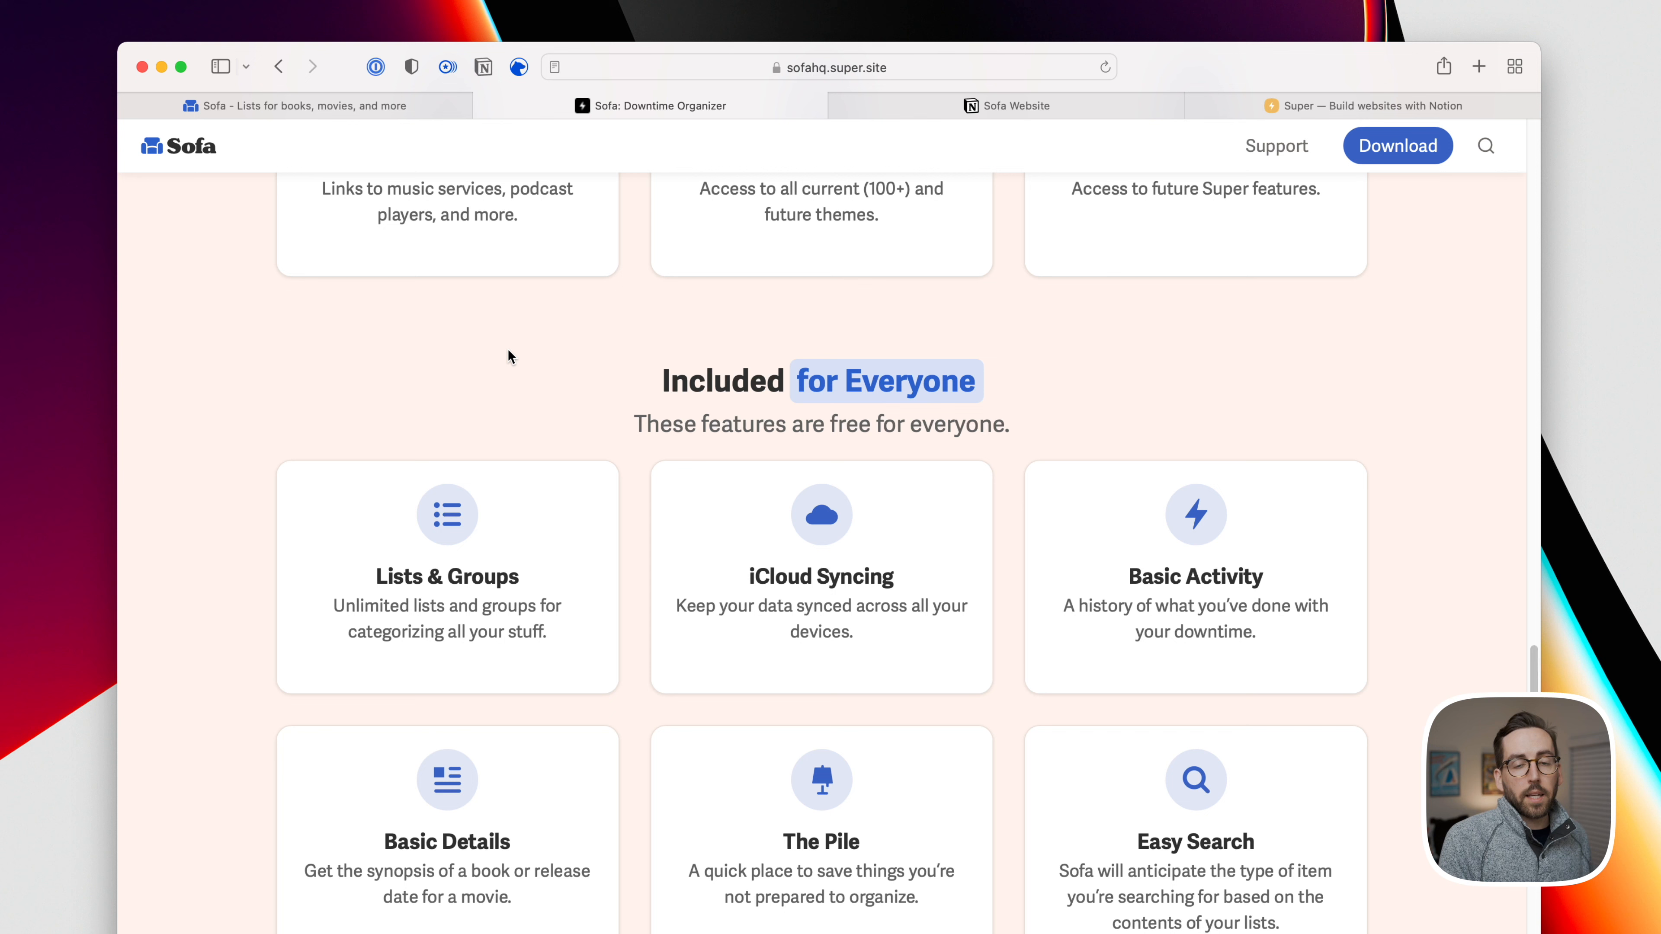
pyautogui.scroll(-3)
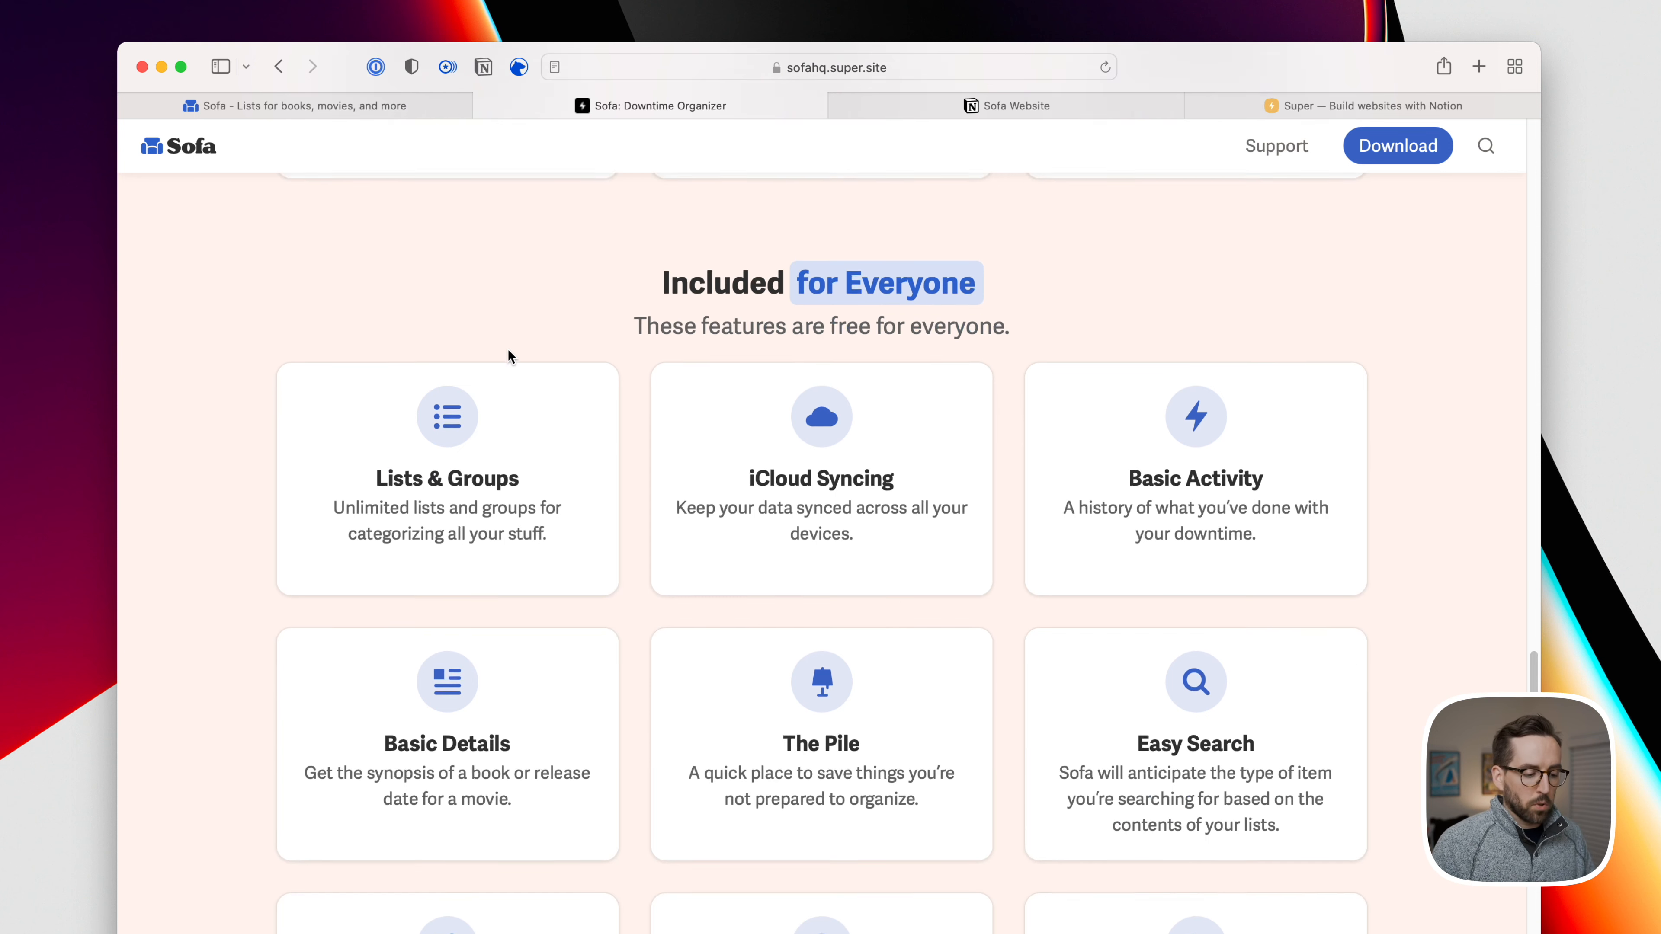
pyautogui.scroll(-3)
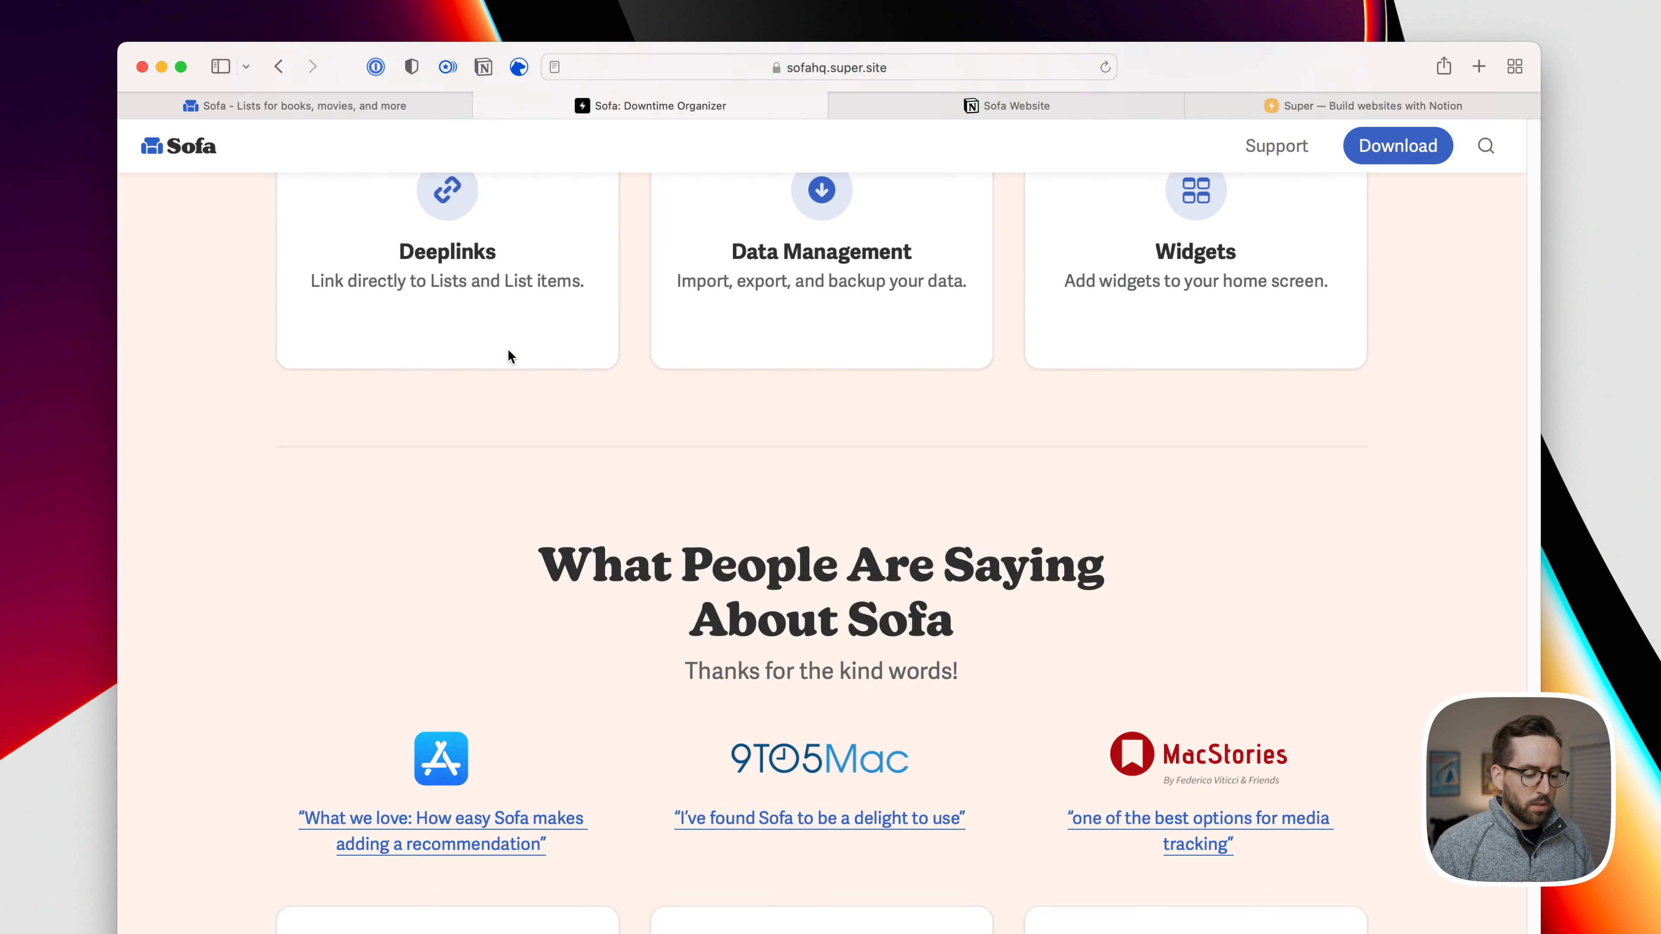
pyautogui.scroll(-3)
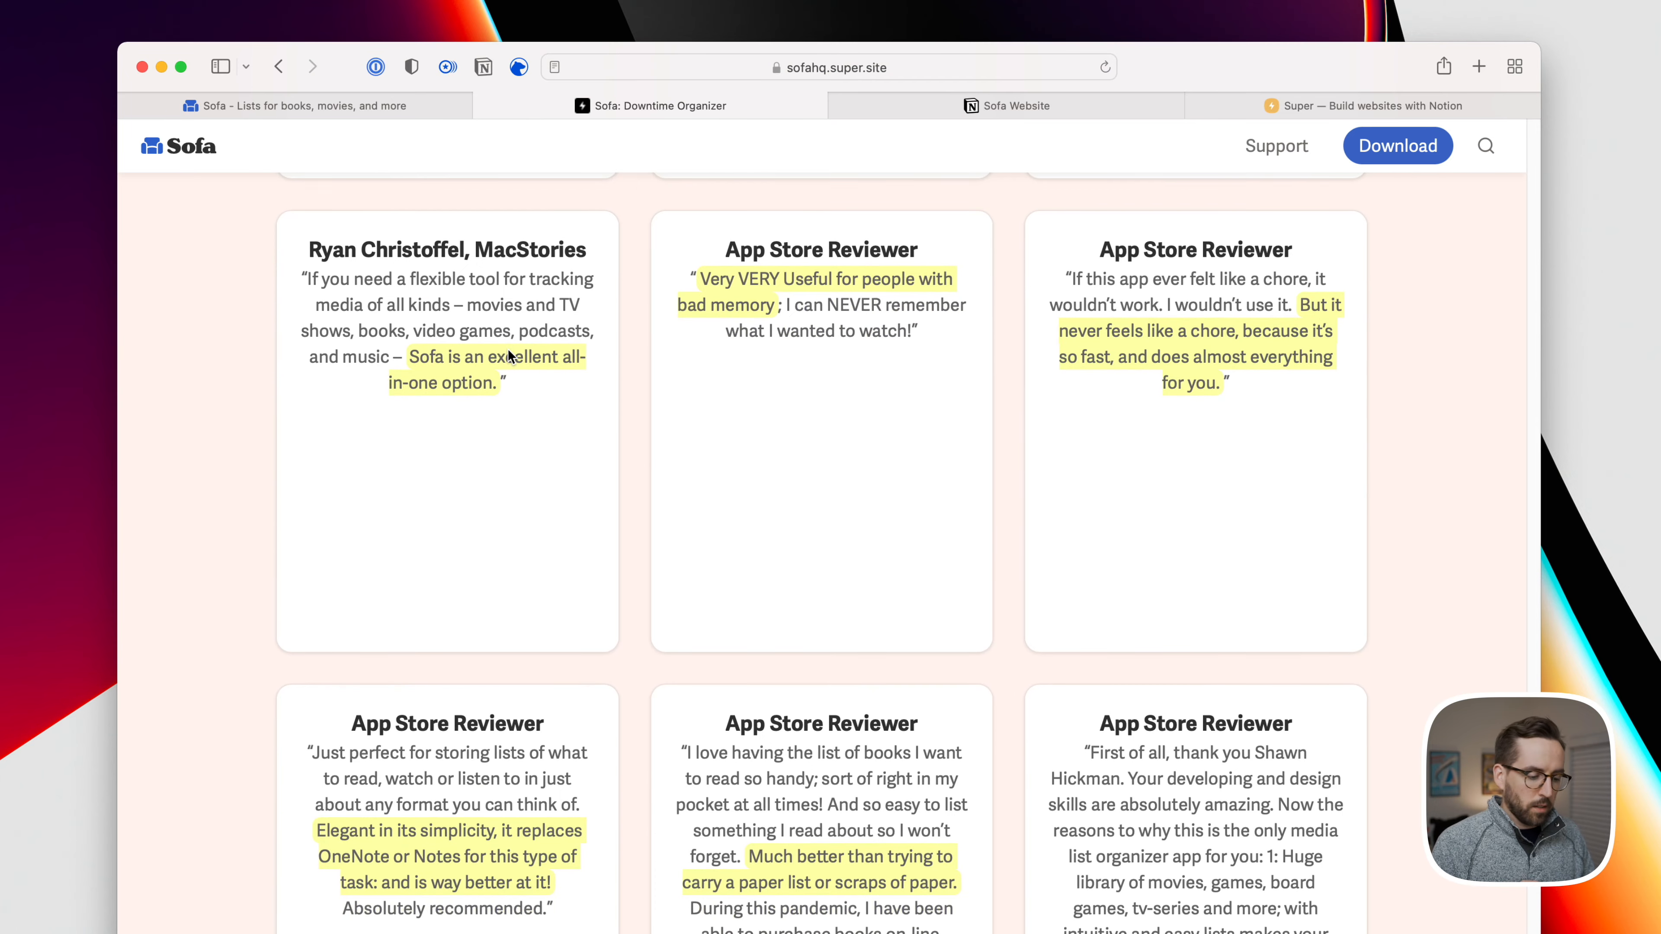
pyautogui.scroll(-3)
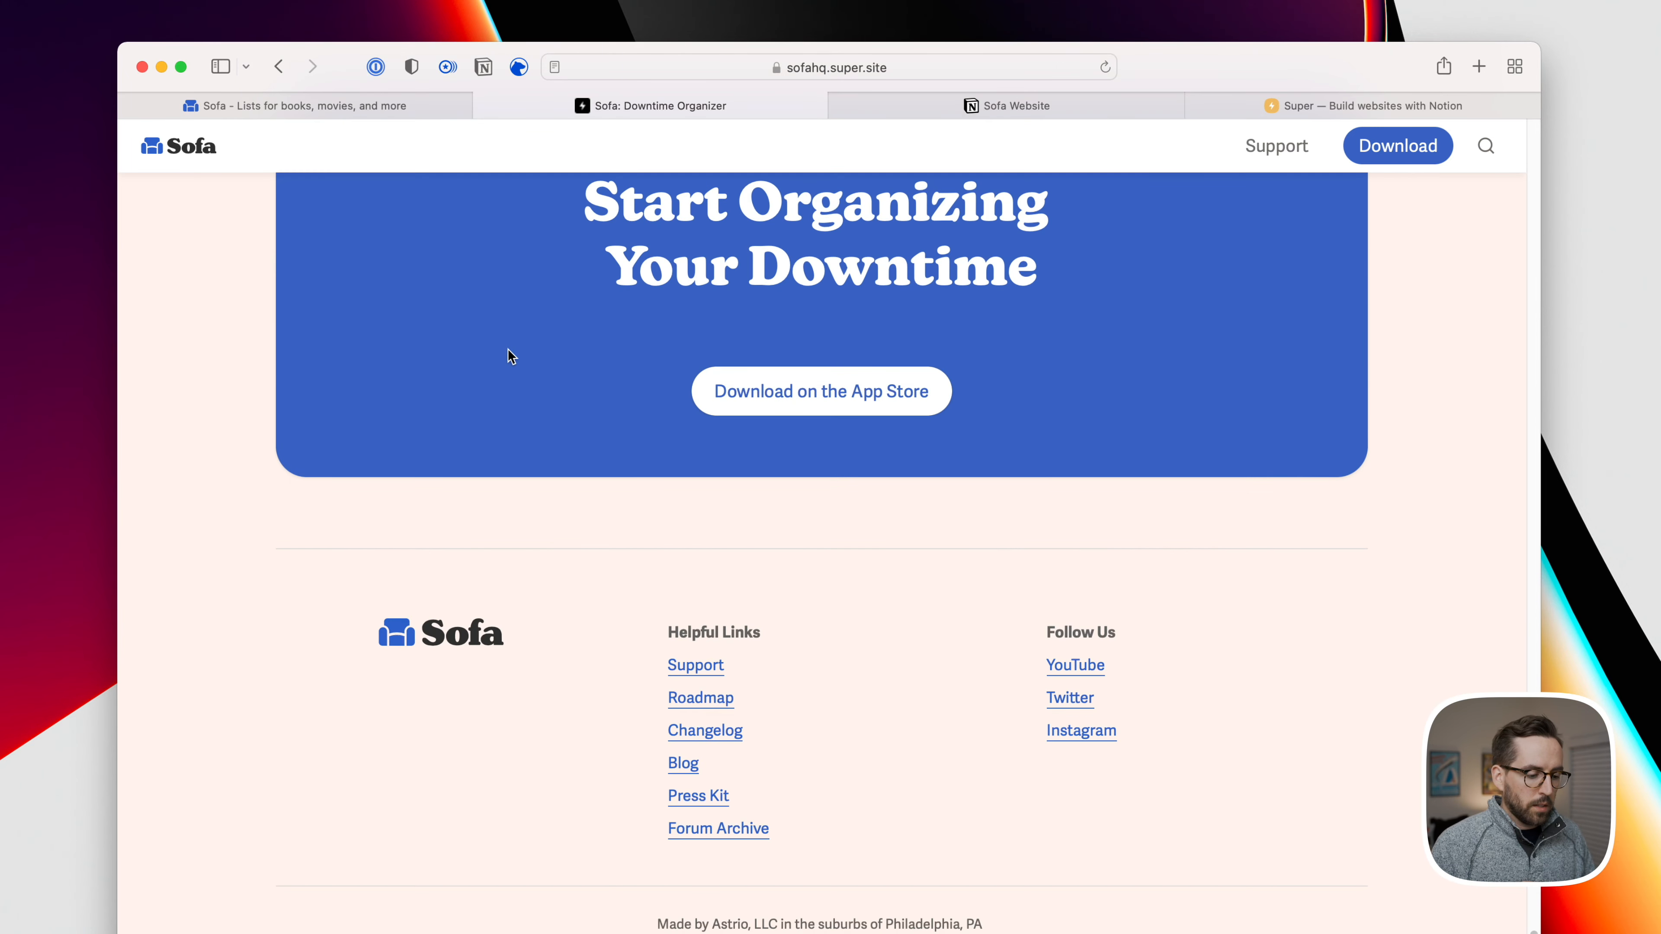
pyautogui.scroll(-3)
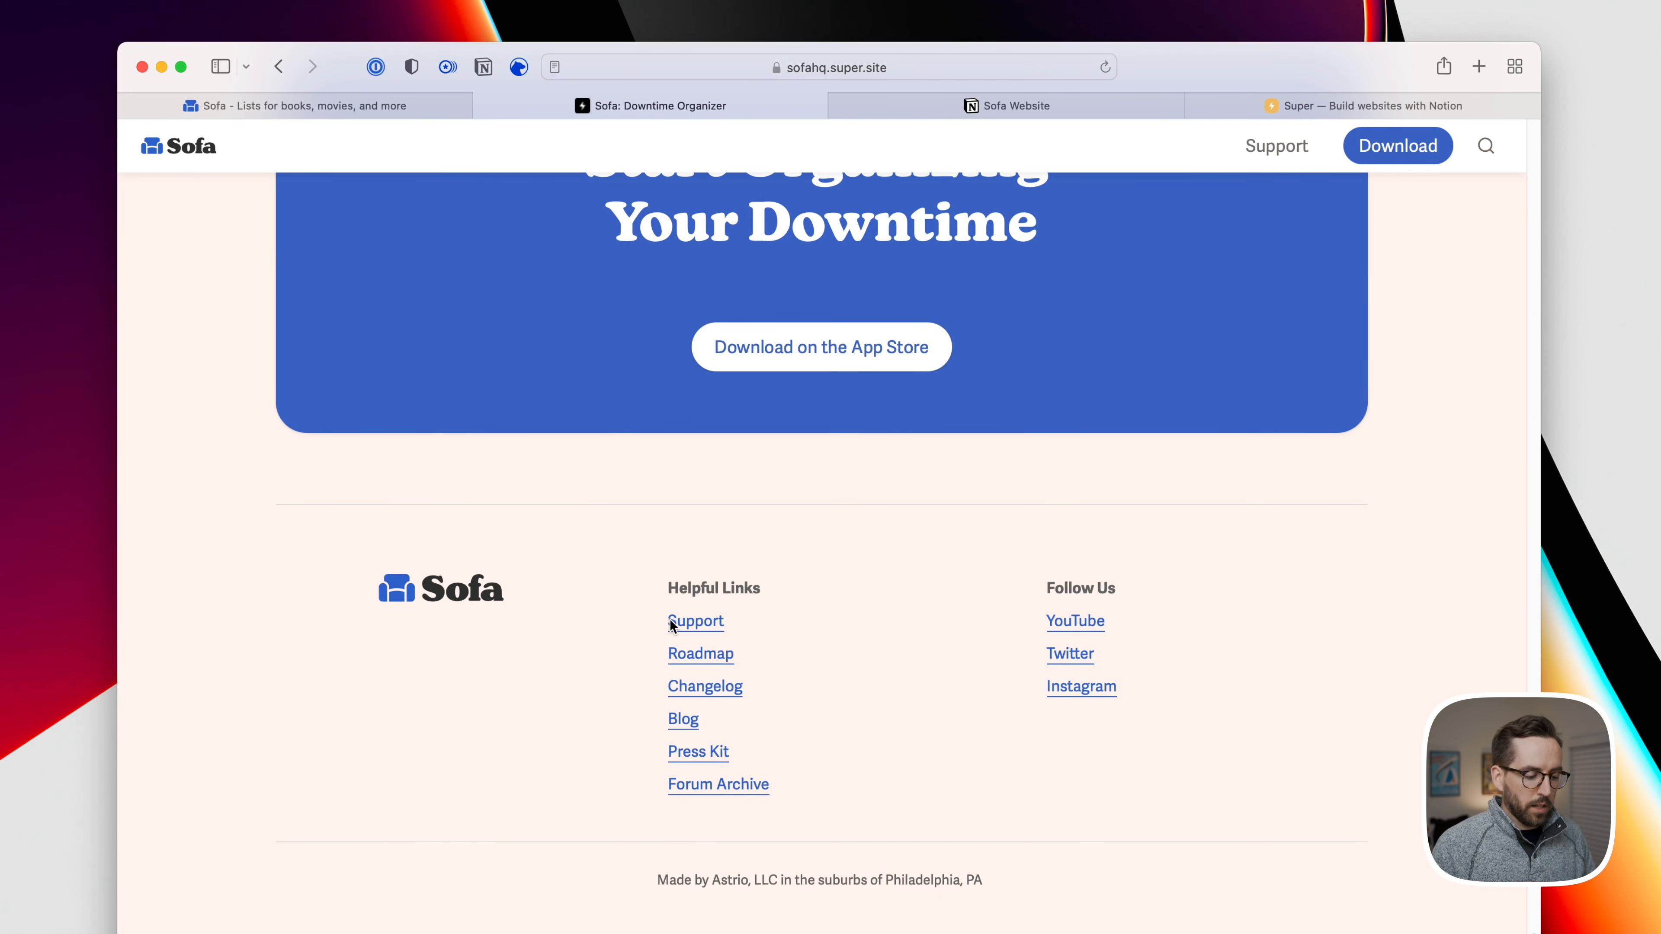
pyautogui.moveTo(674, 664)
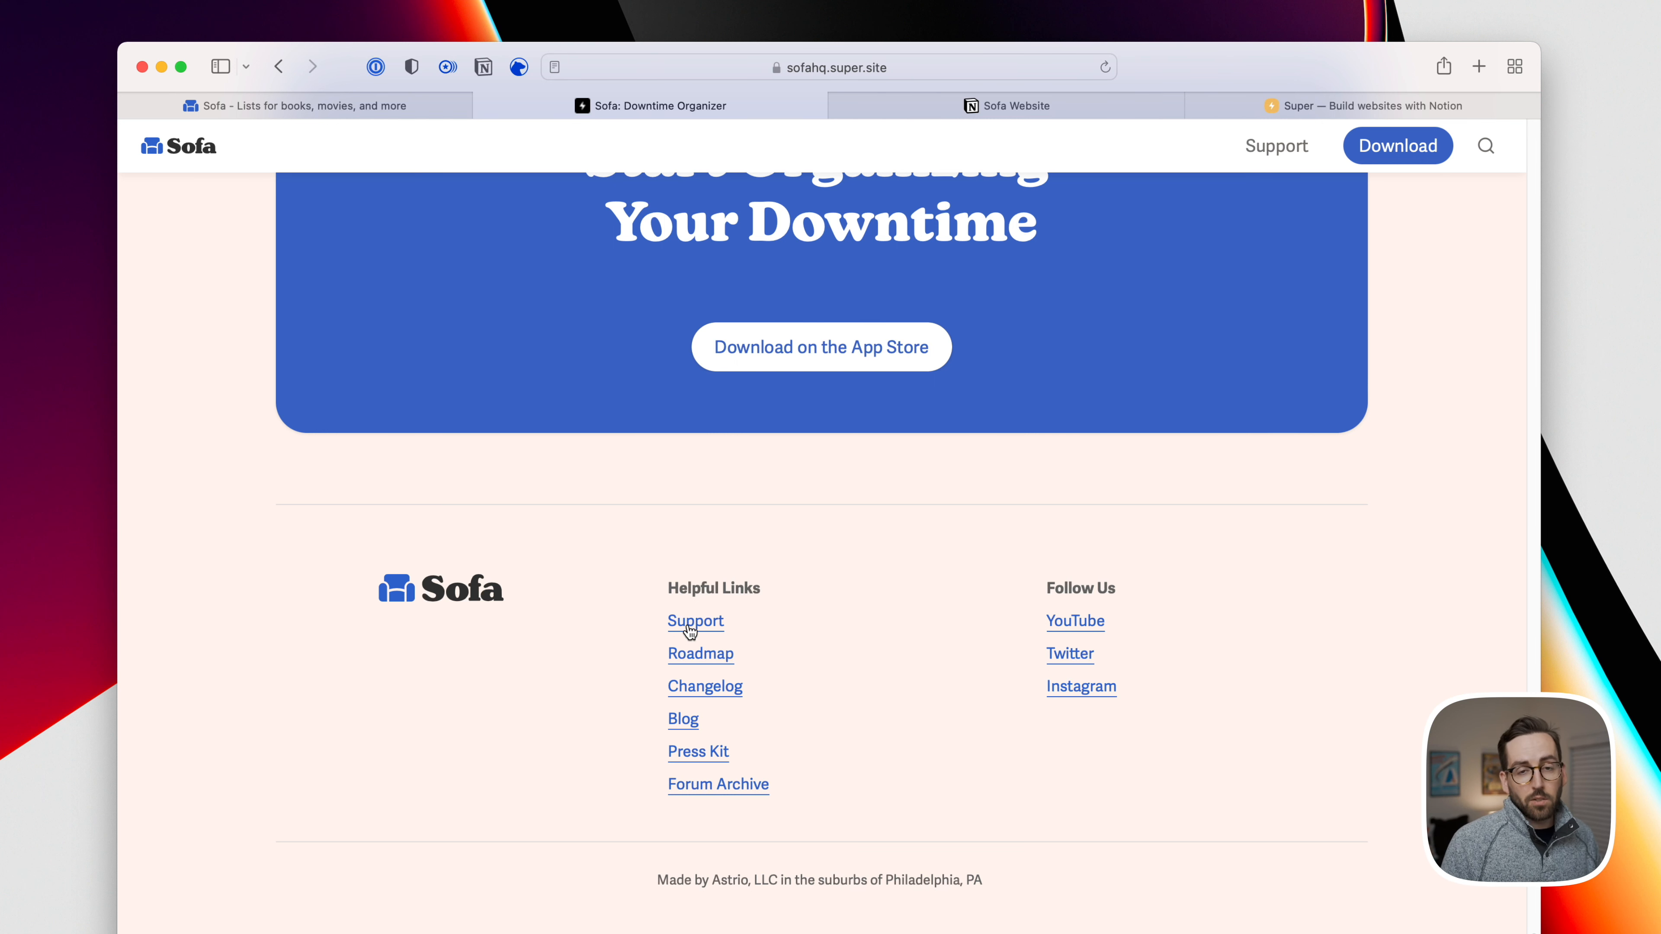
pyautogui.click(695, 621)
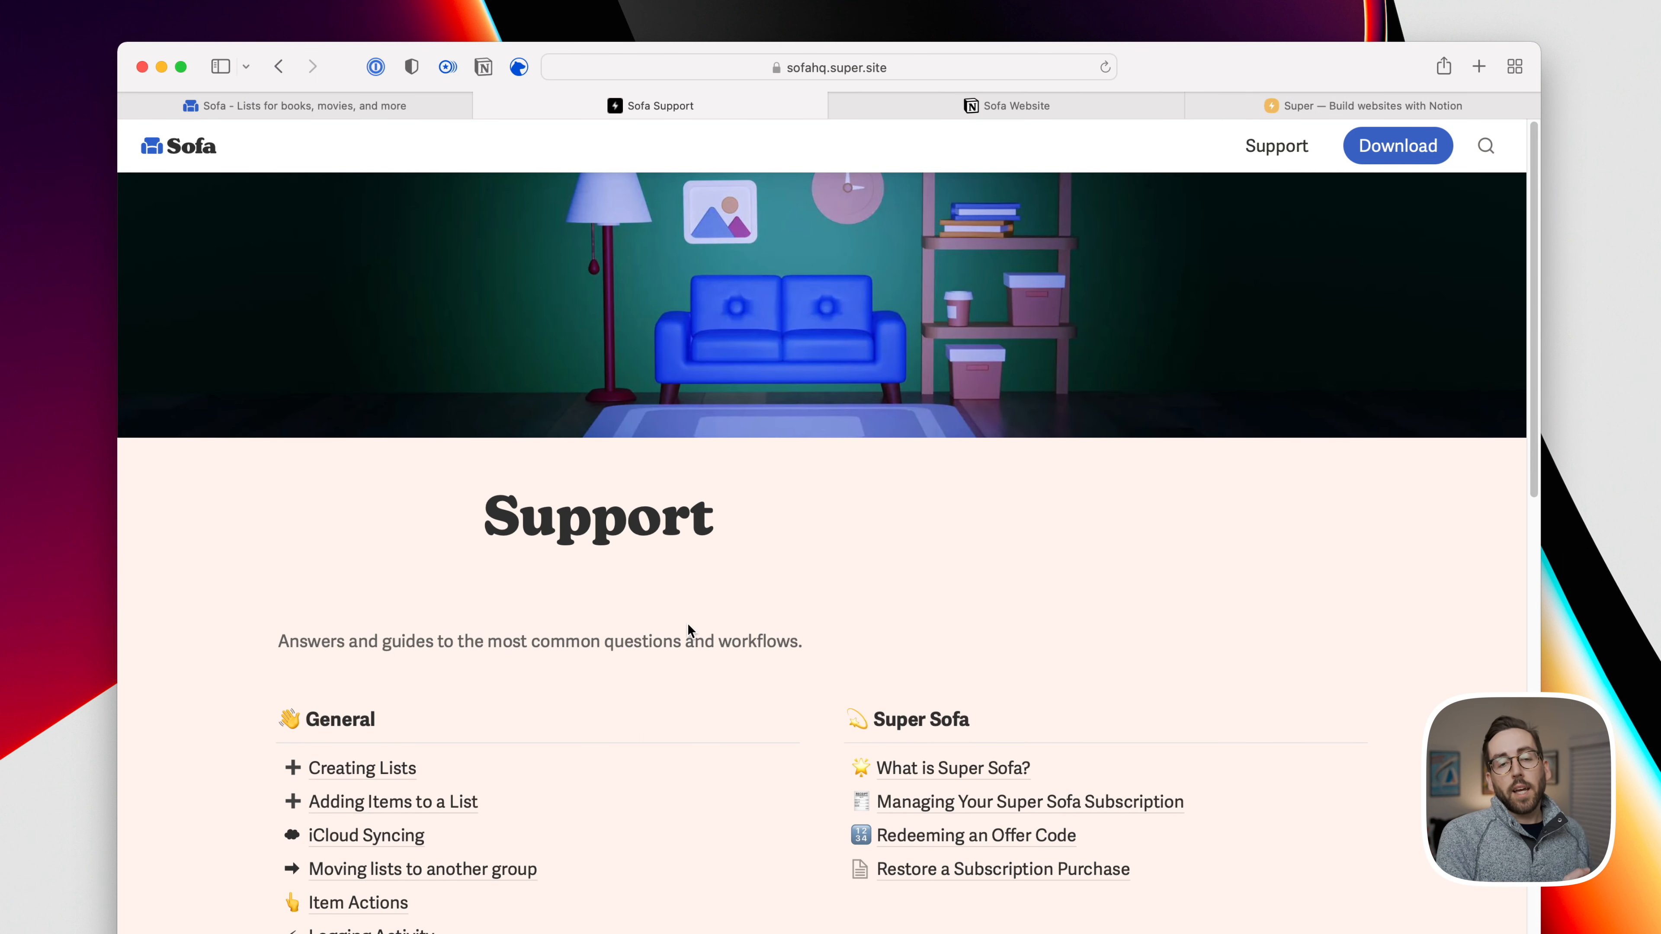
pyautogui.scroll(-3)
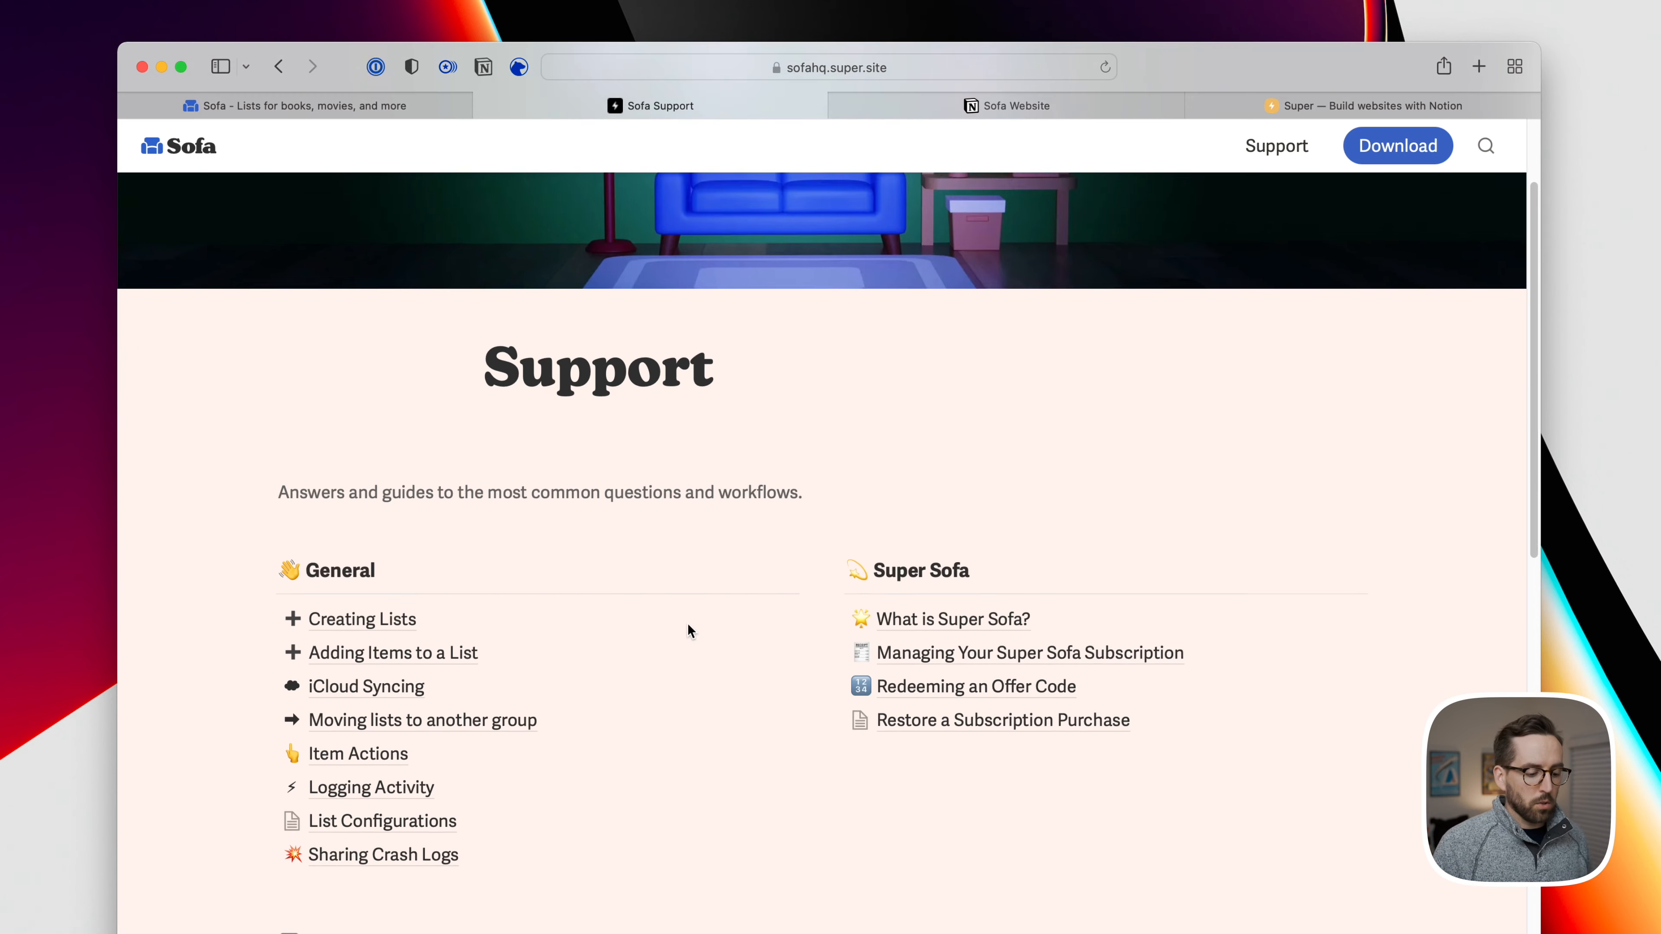
pyautogui.scroll(-3)
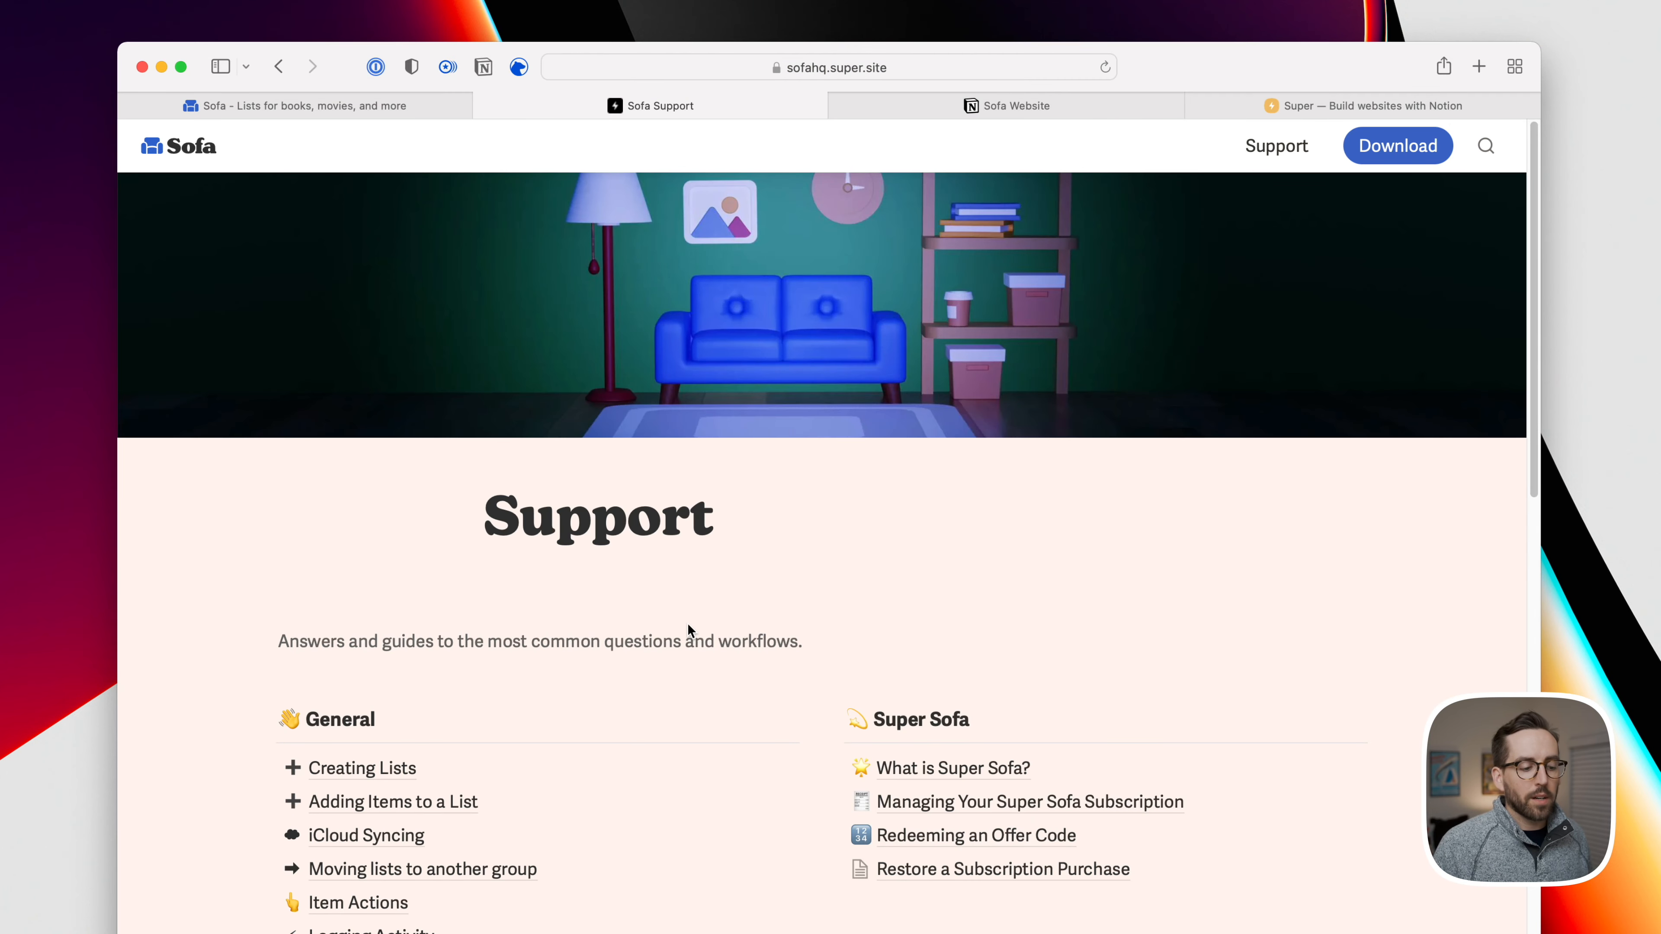
pyautogui.scroll(-3)
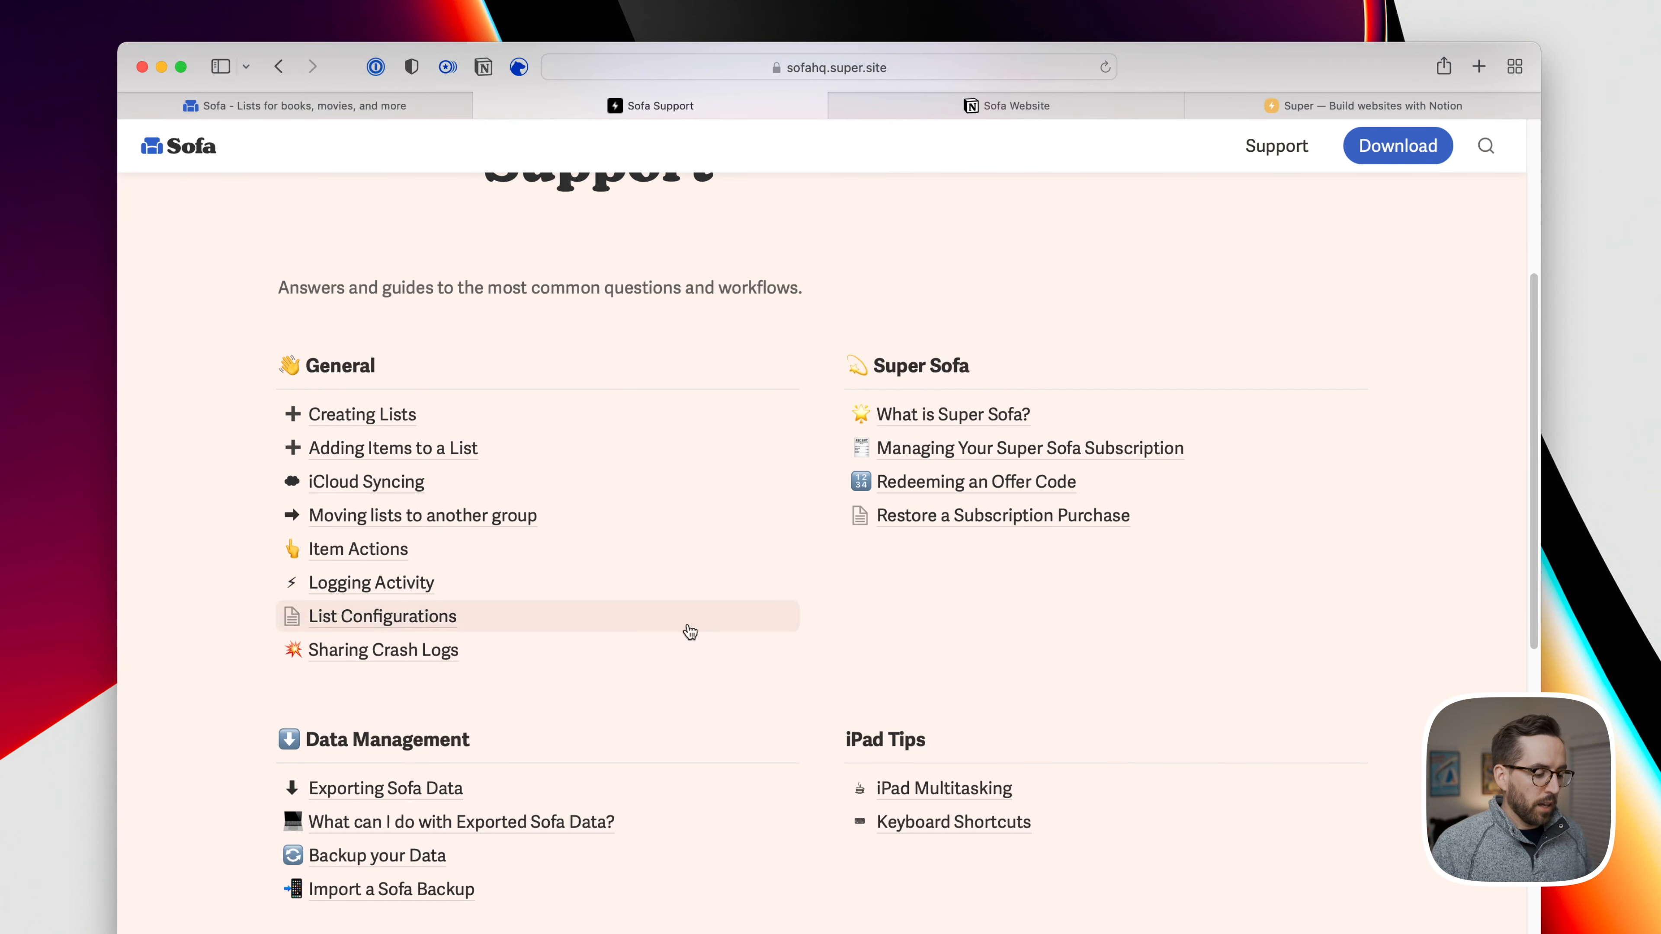
pyautogui.scroll(-3)
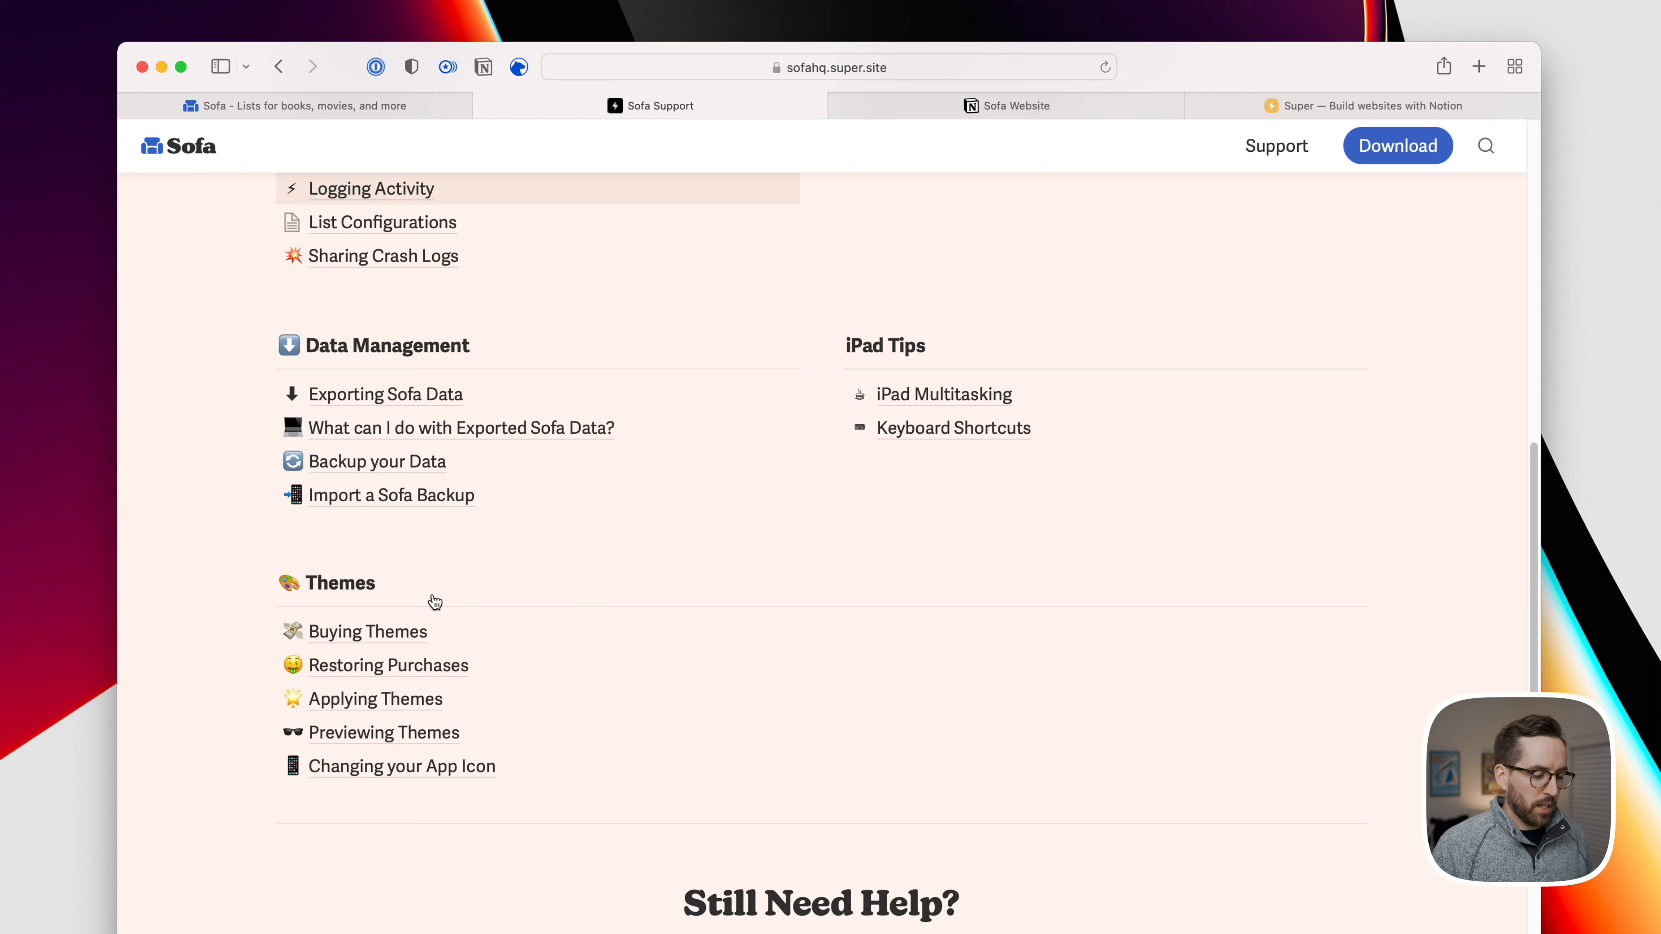
pyautogui.scroll(-3)
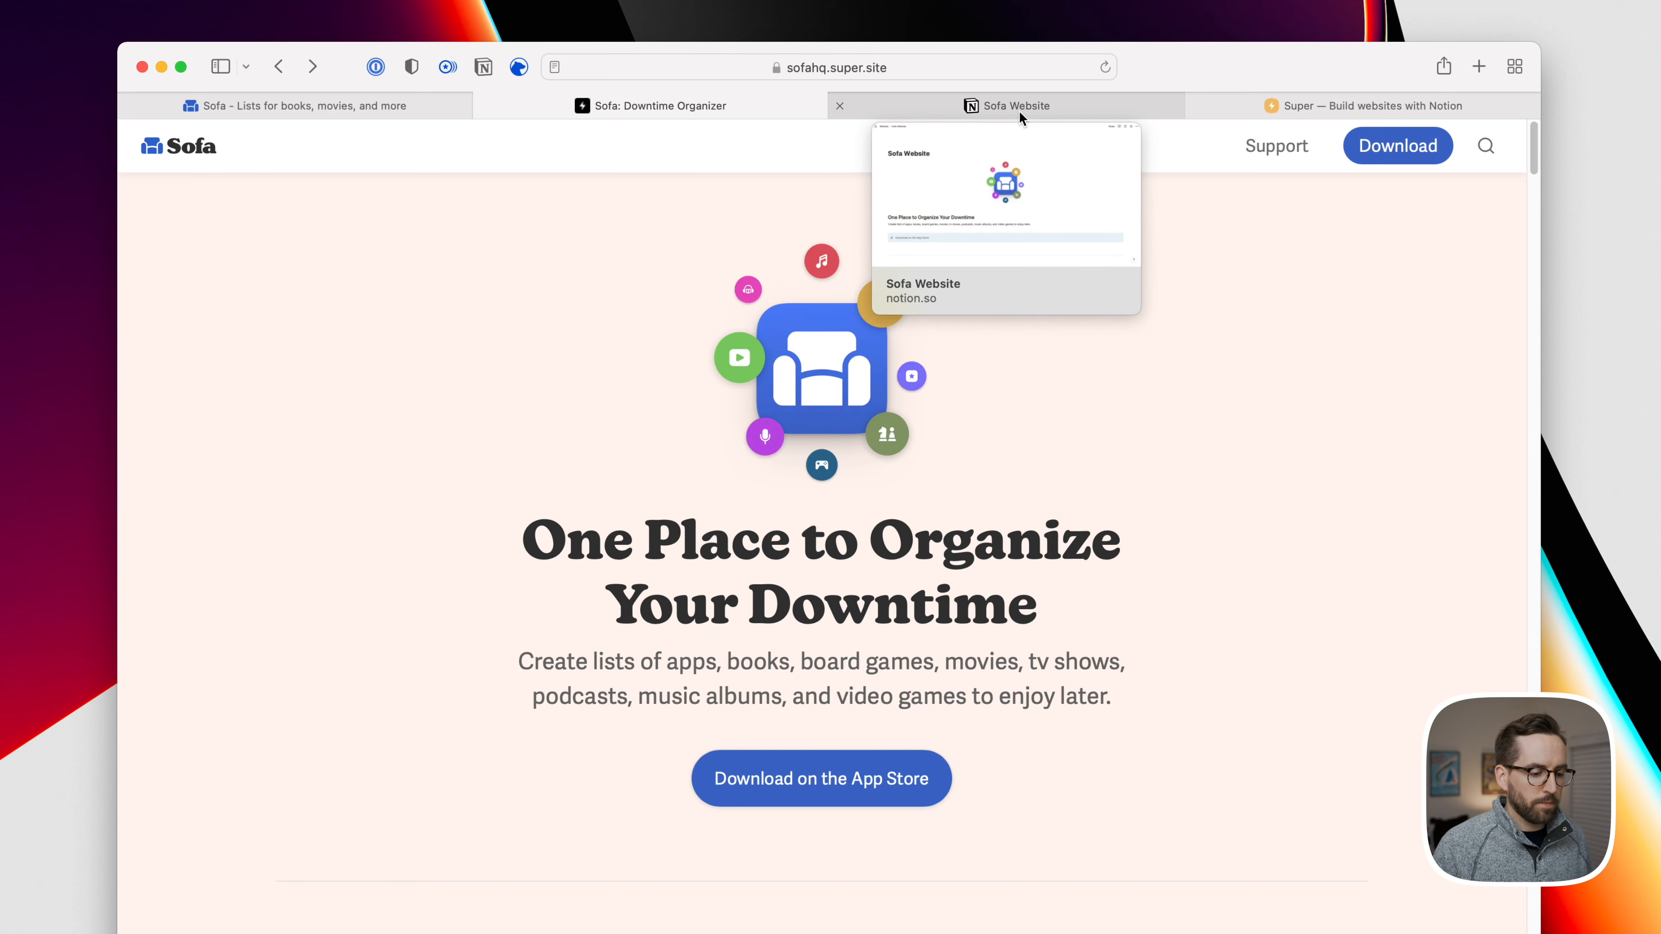
# Switch to the Sofa Website Notion tab and scroll through its hero and feature sections
pyautogui.click(1007, 105)
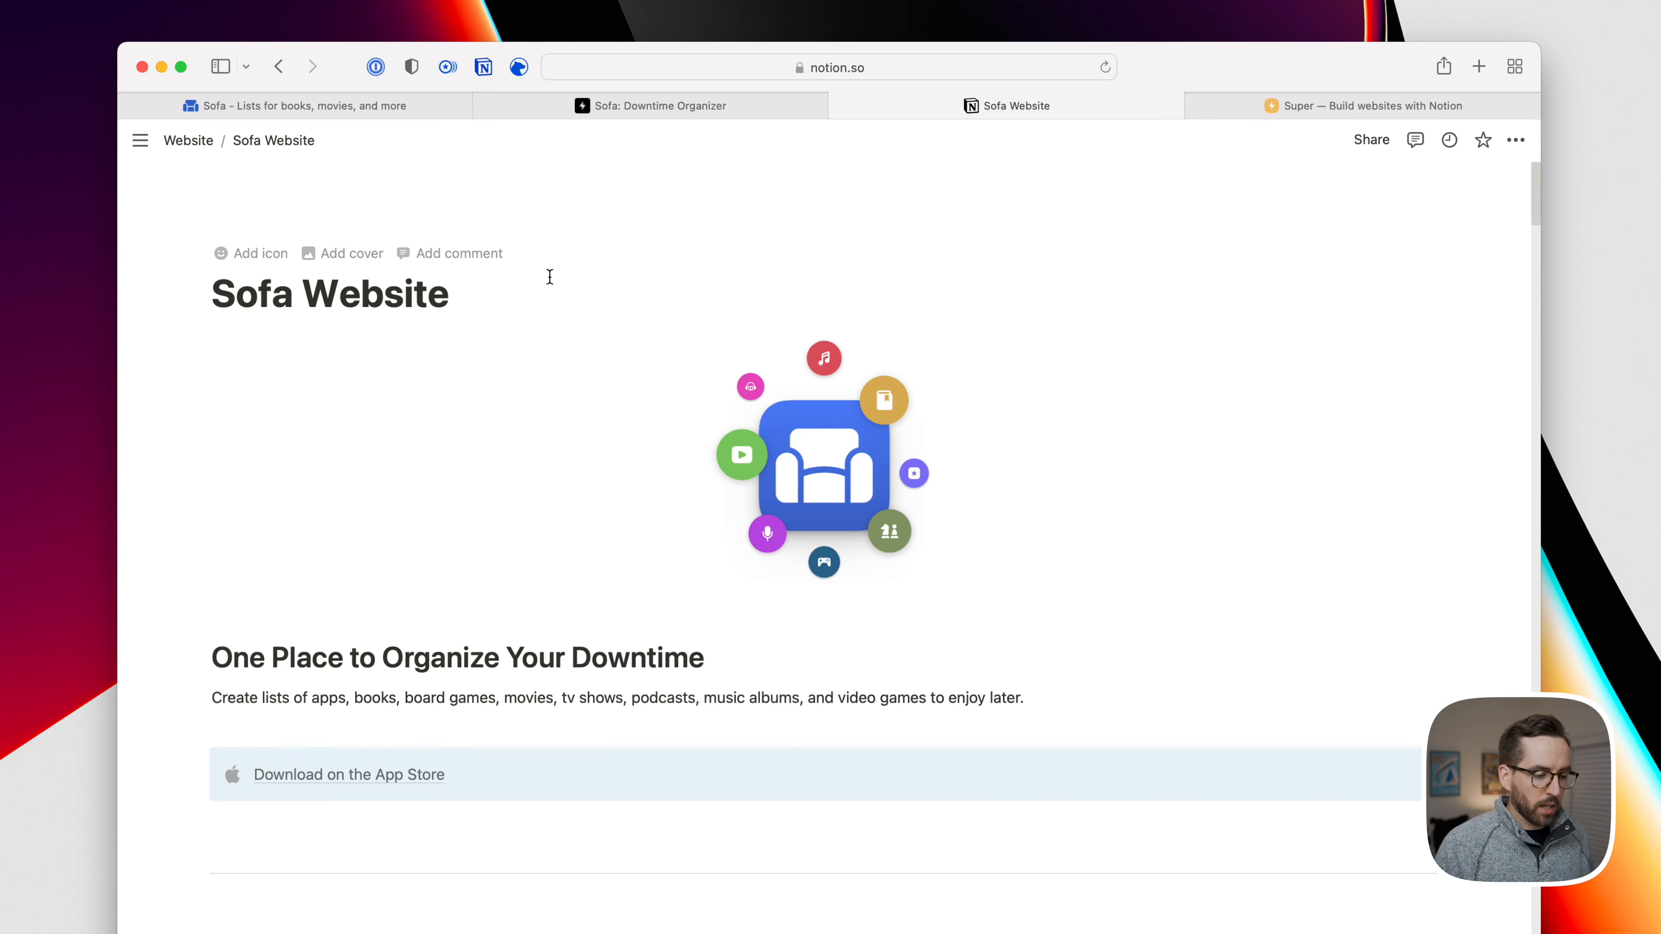
pyautogui.scroll(-3)
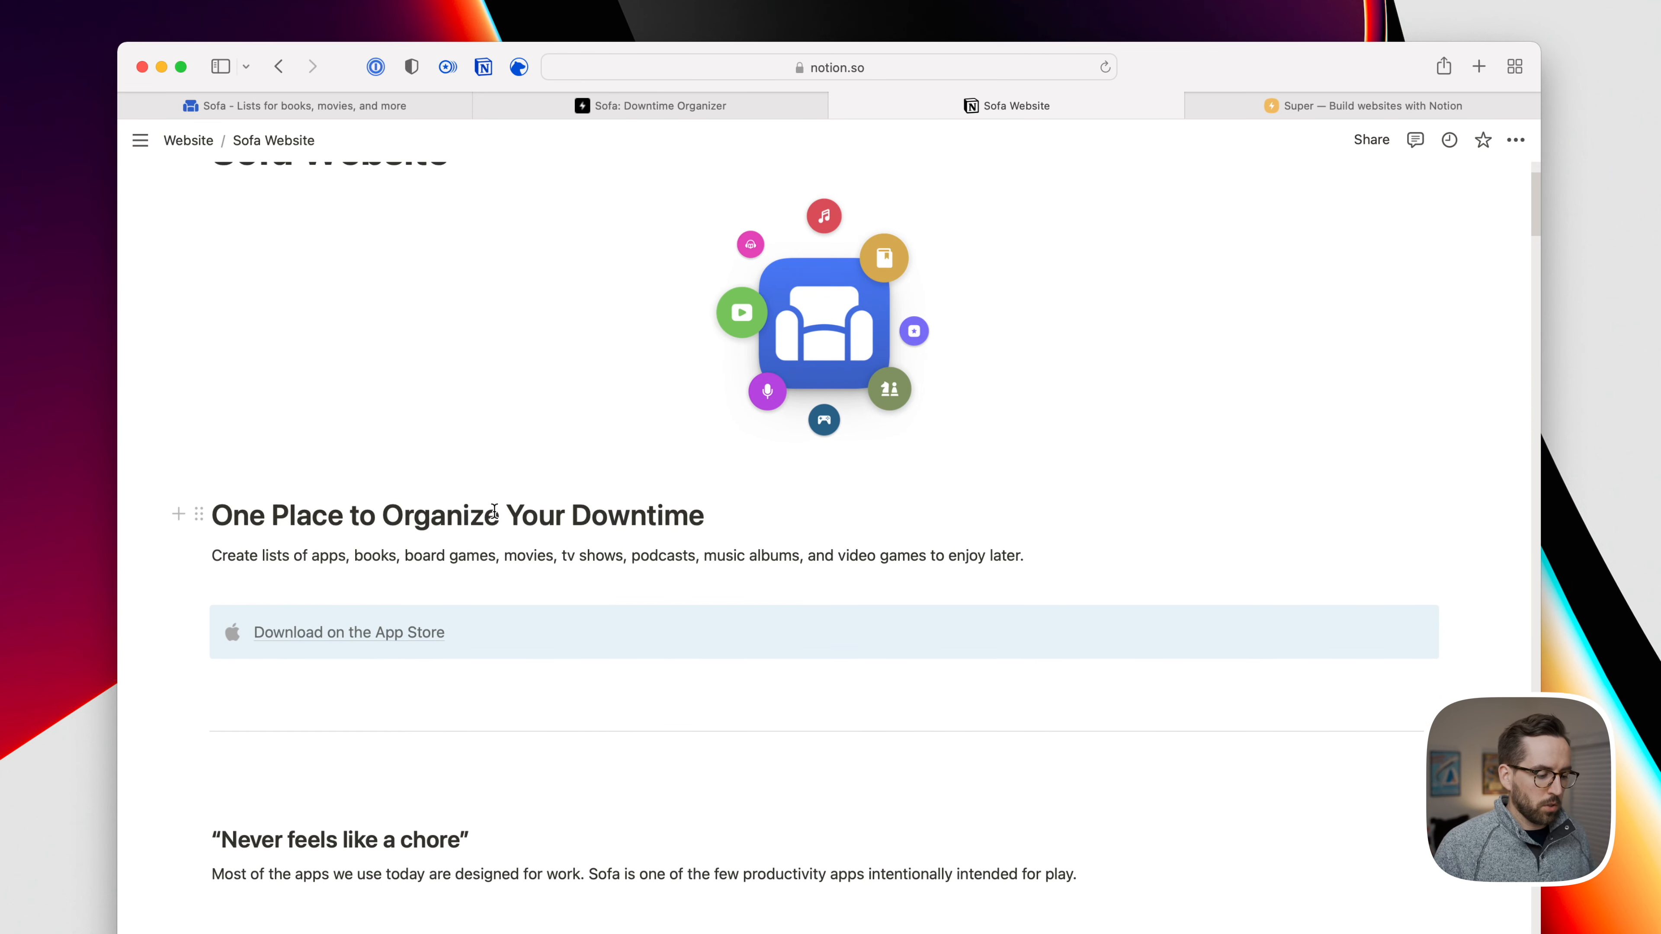
pyautogui.scroll(-3)
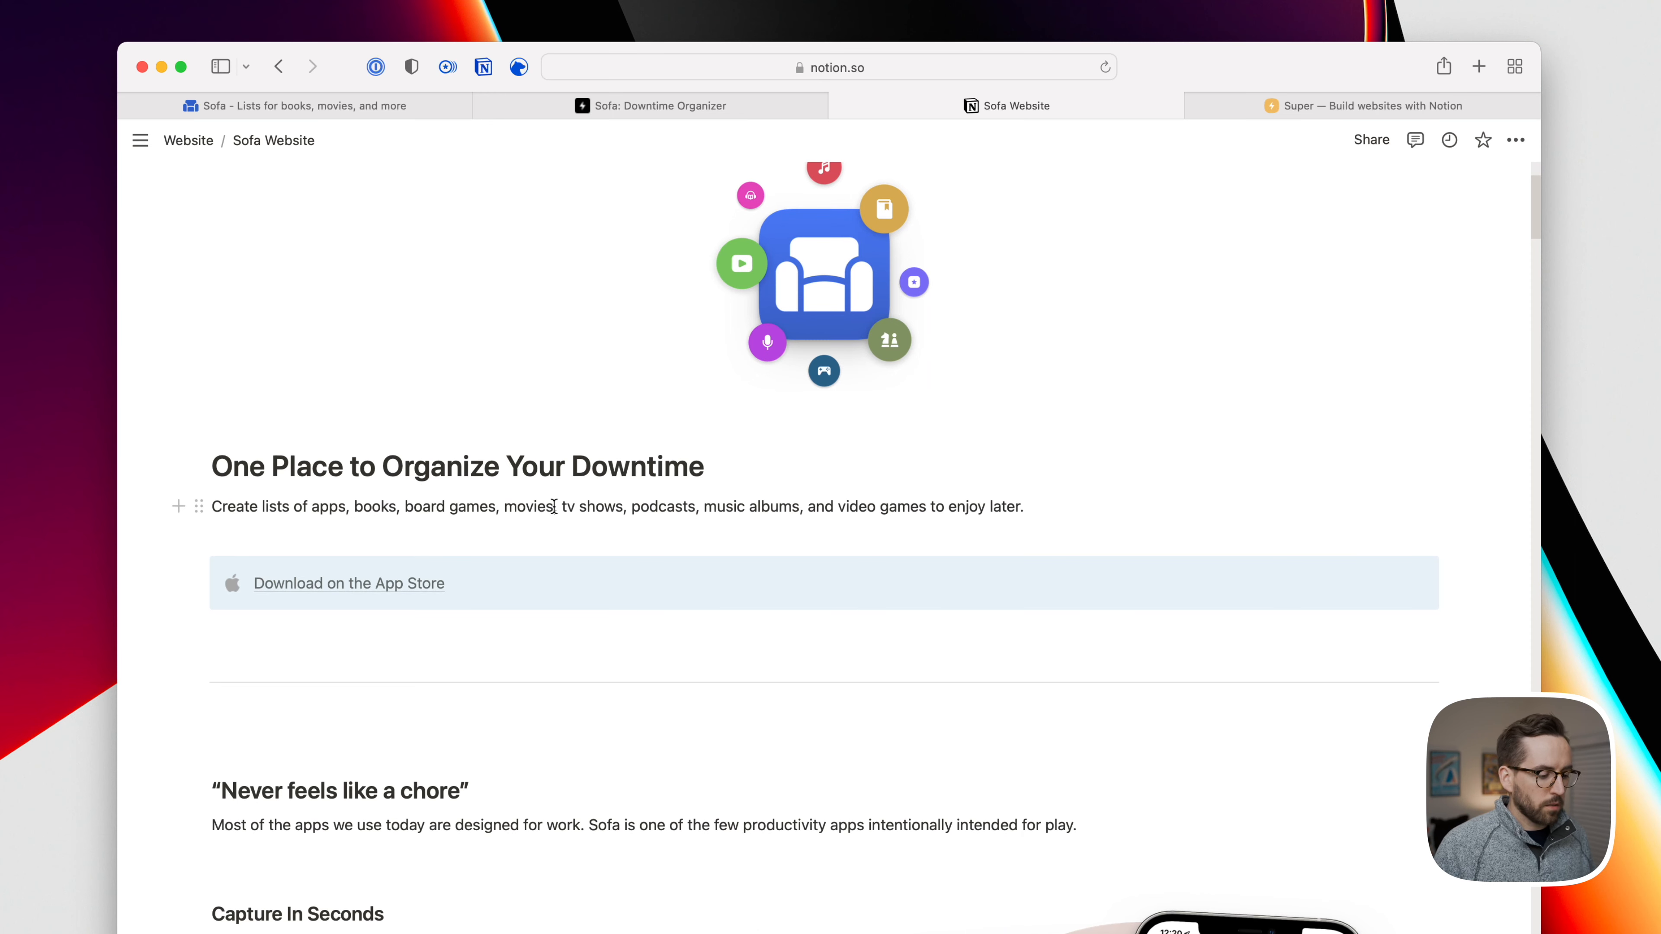
pyautogui.scroll(-3)
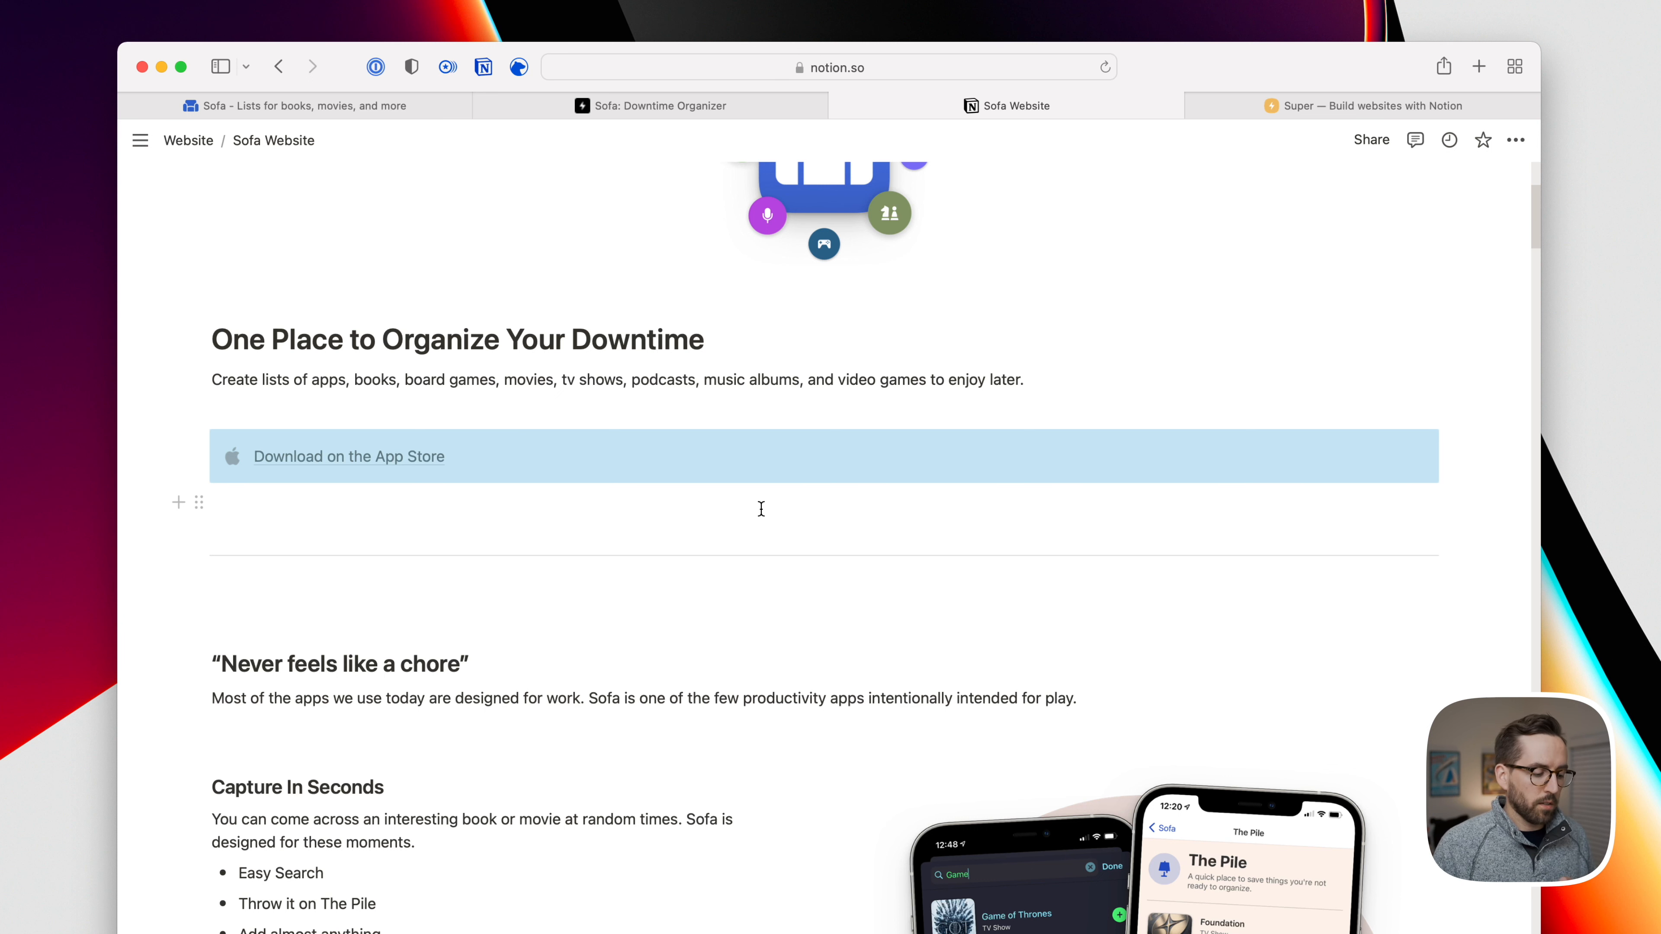
pyautogui.scroll(-3)
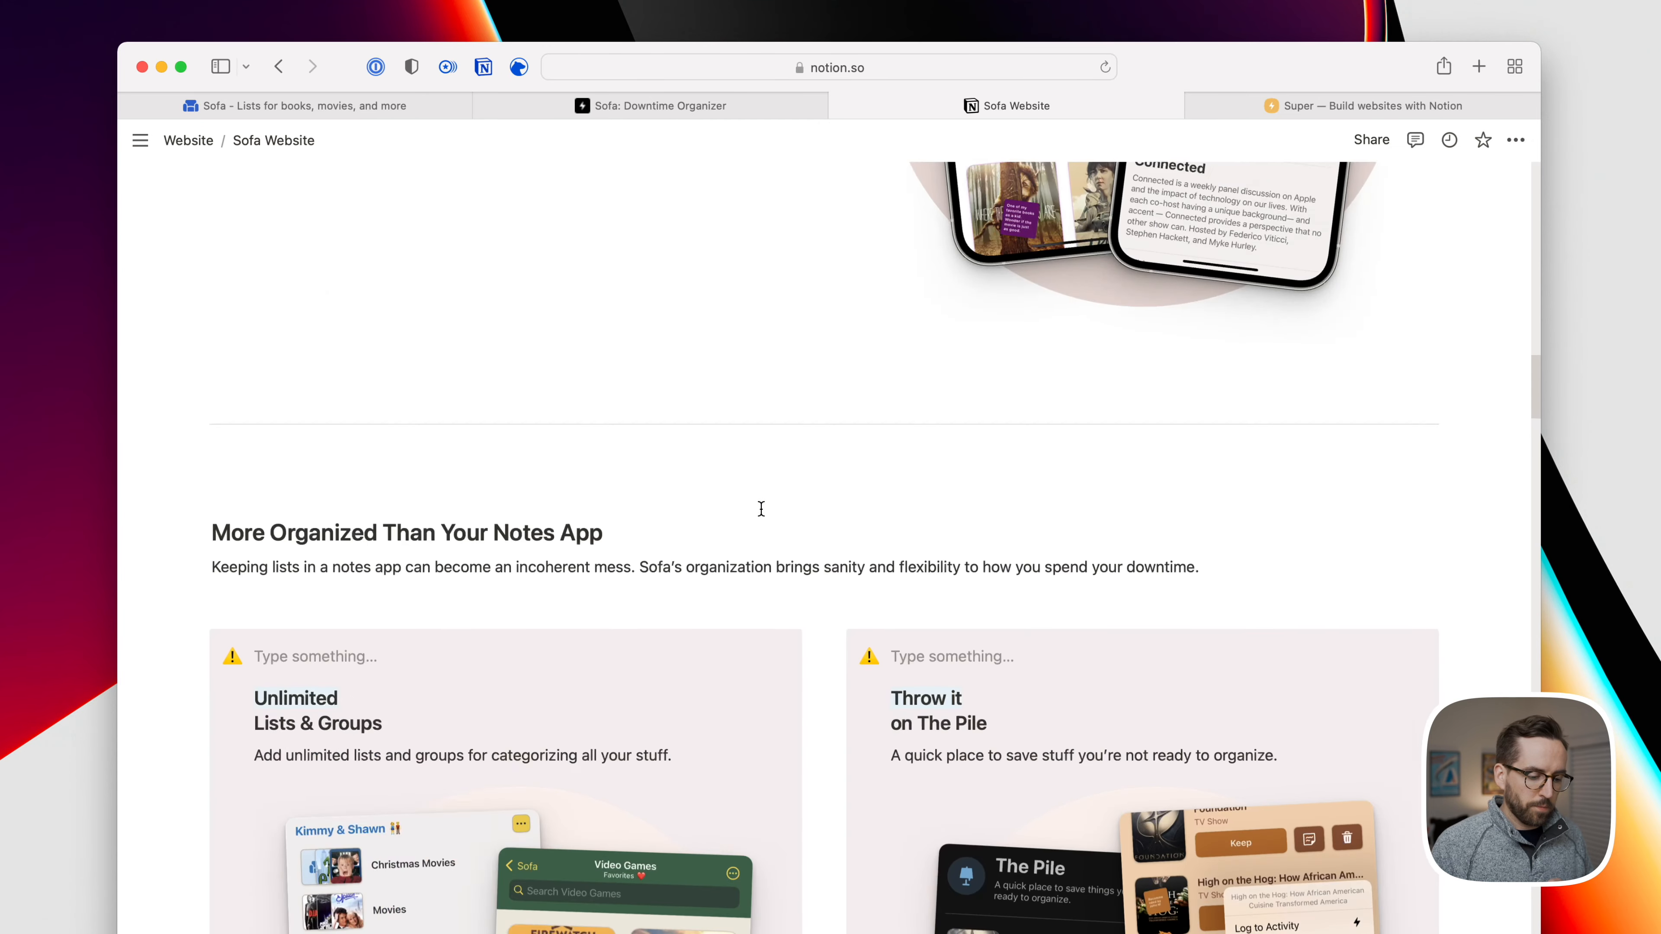
pyautogui.scroll(-3)
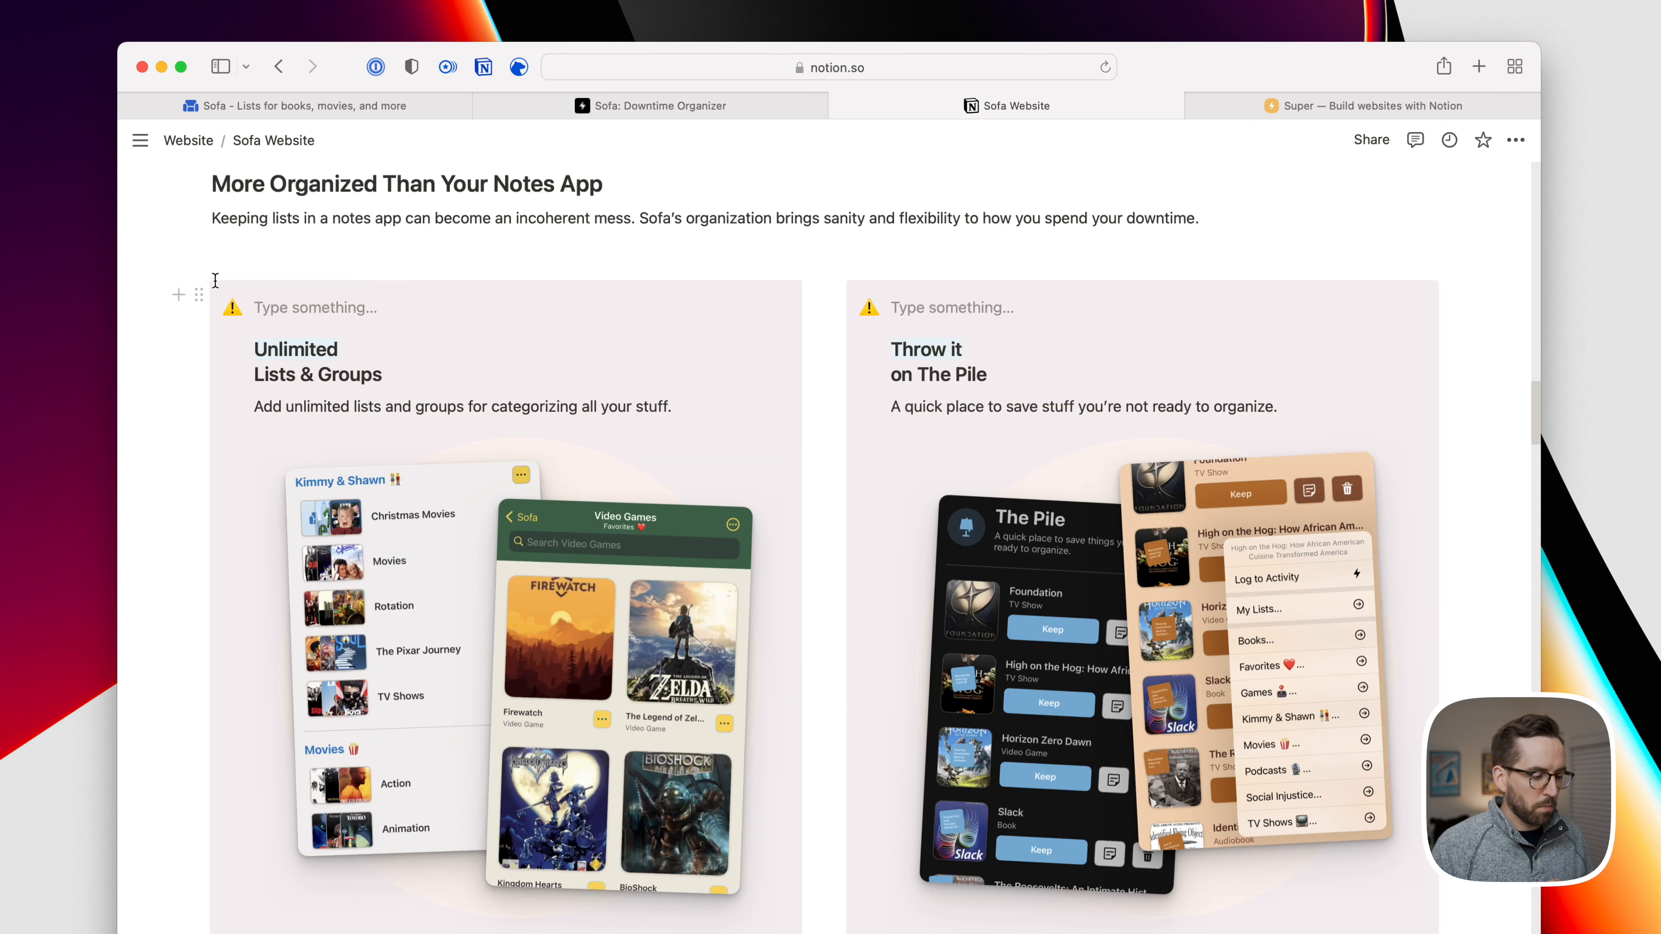
pyautogui.click(198, 294)
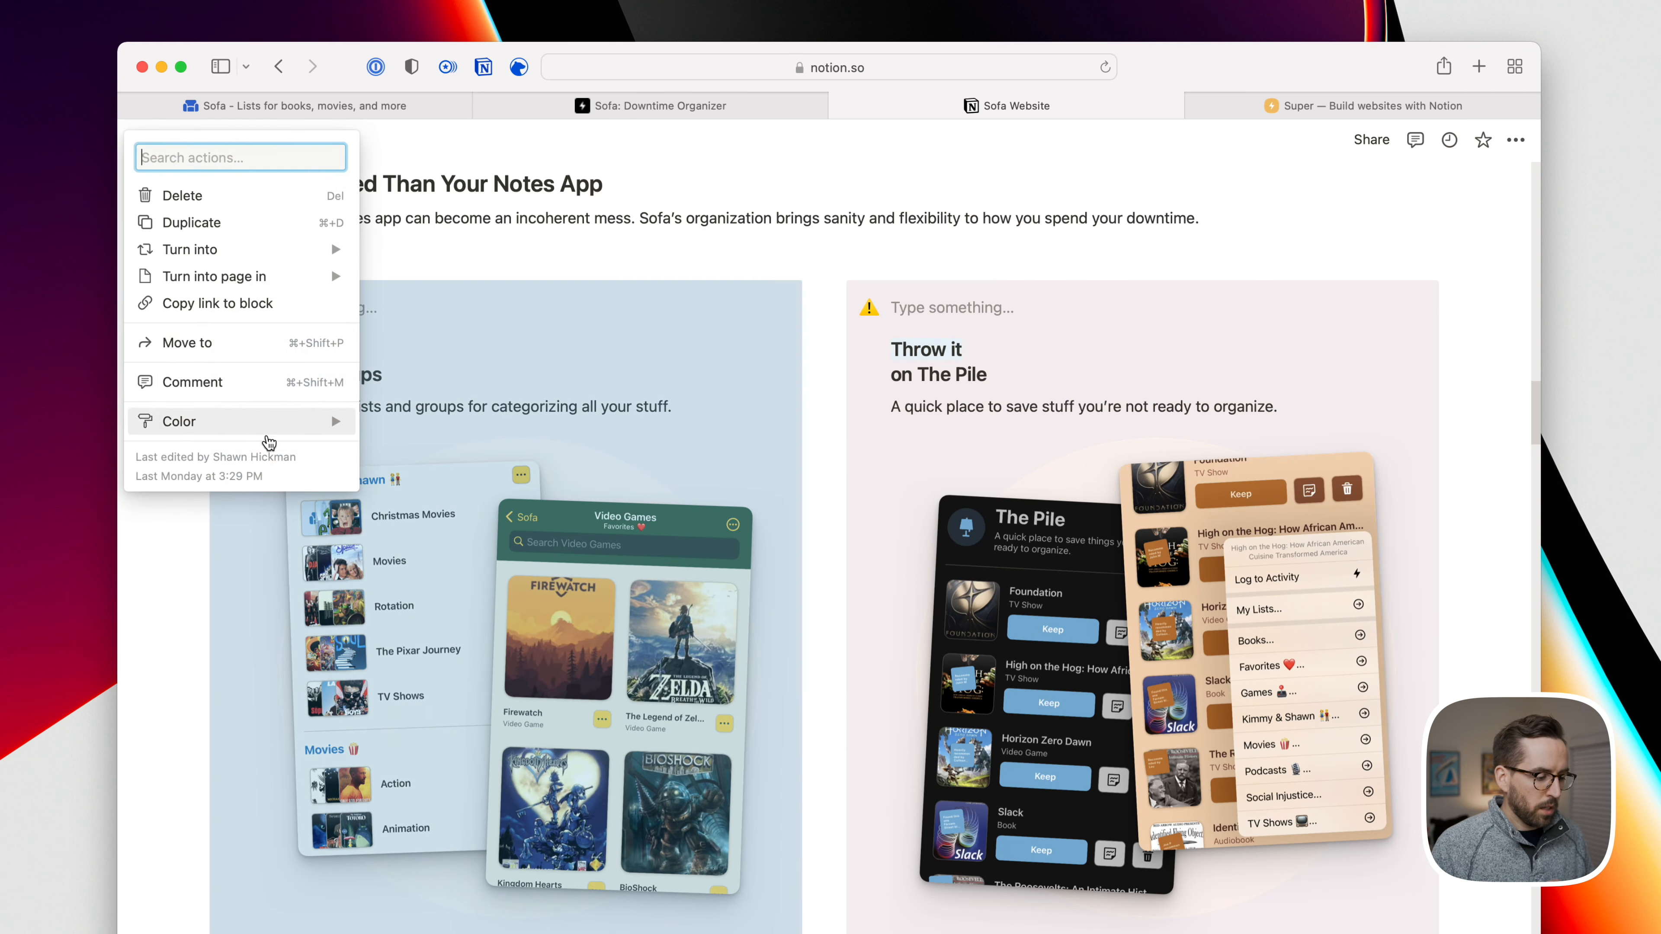
pyautogui.click(746, 203)
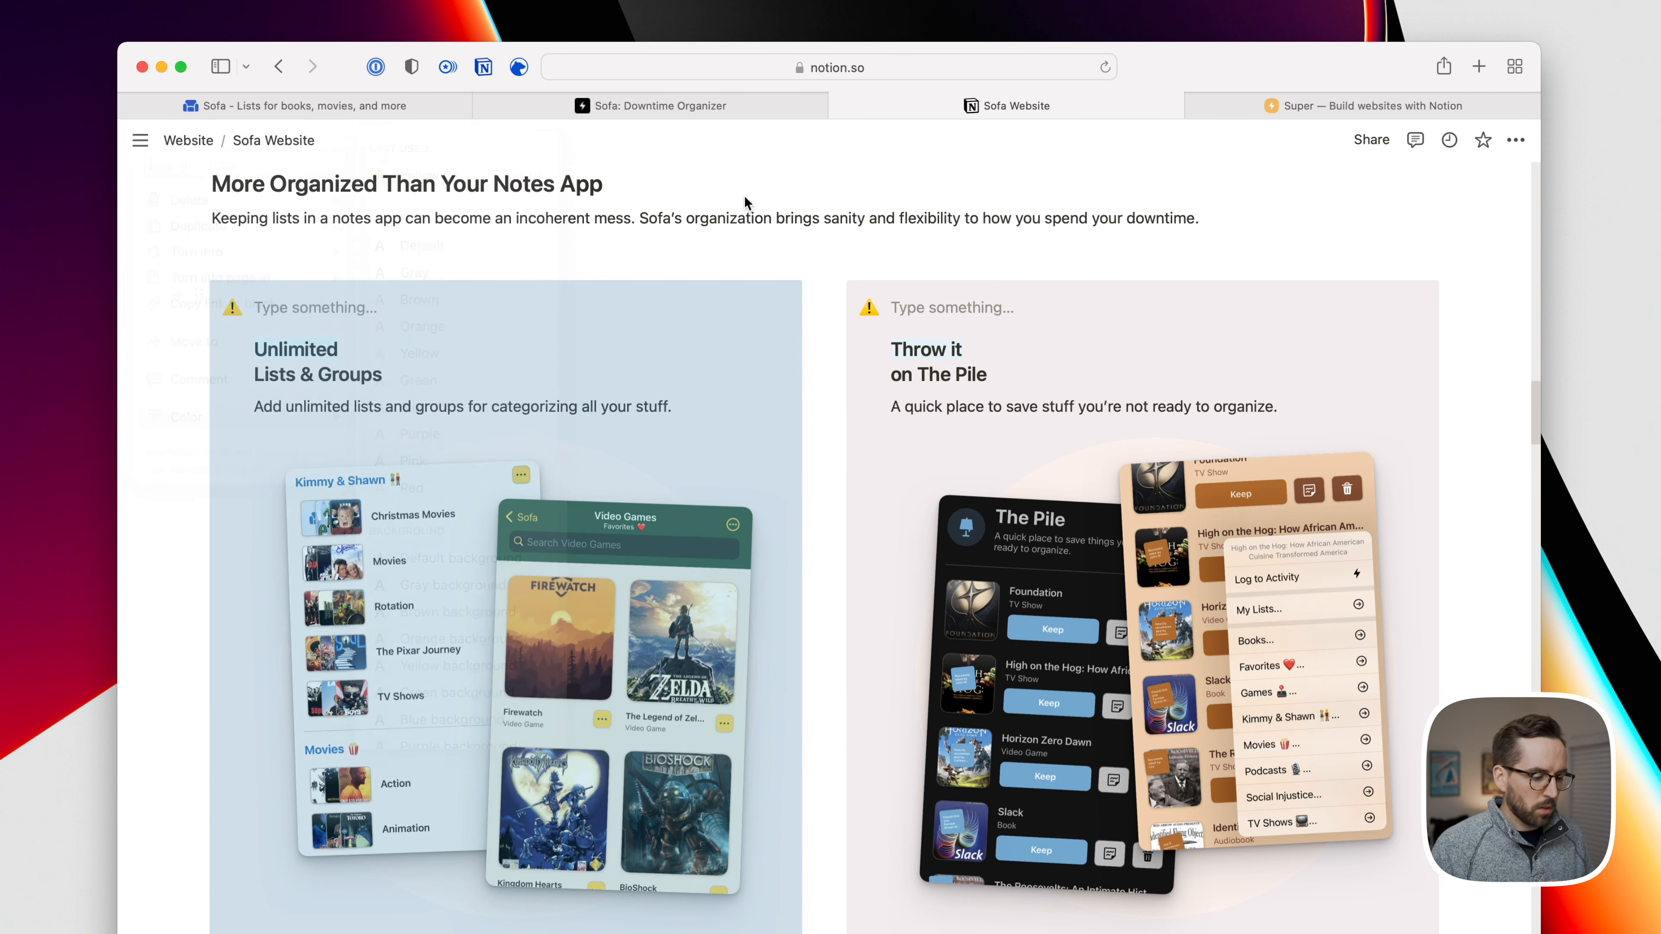
pyautogui.scroll(-3)
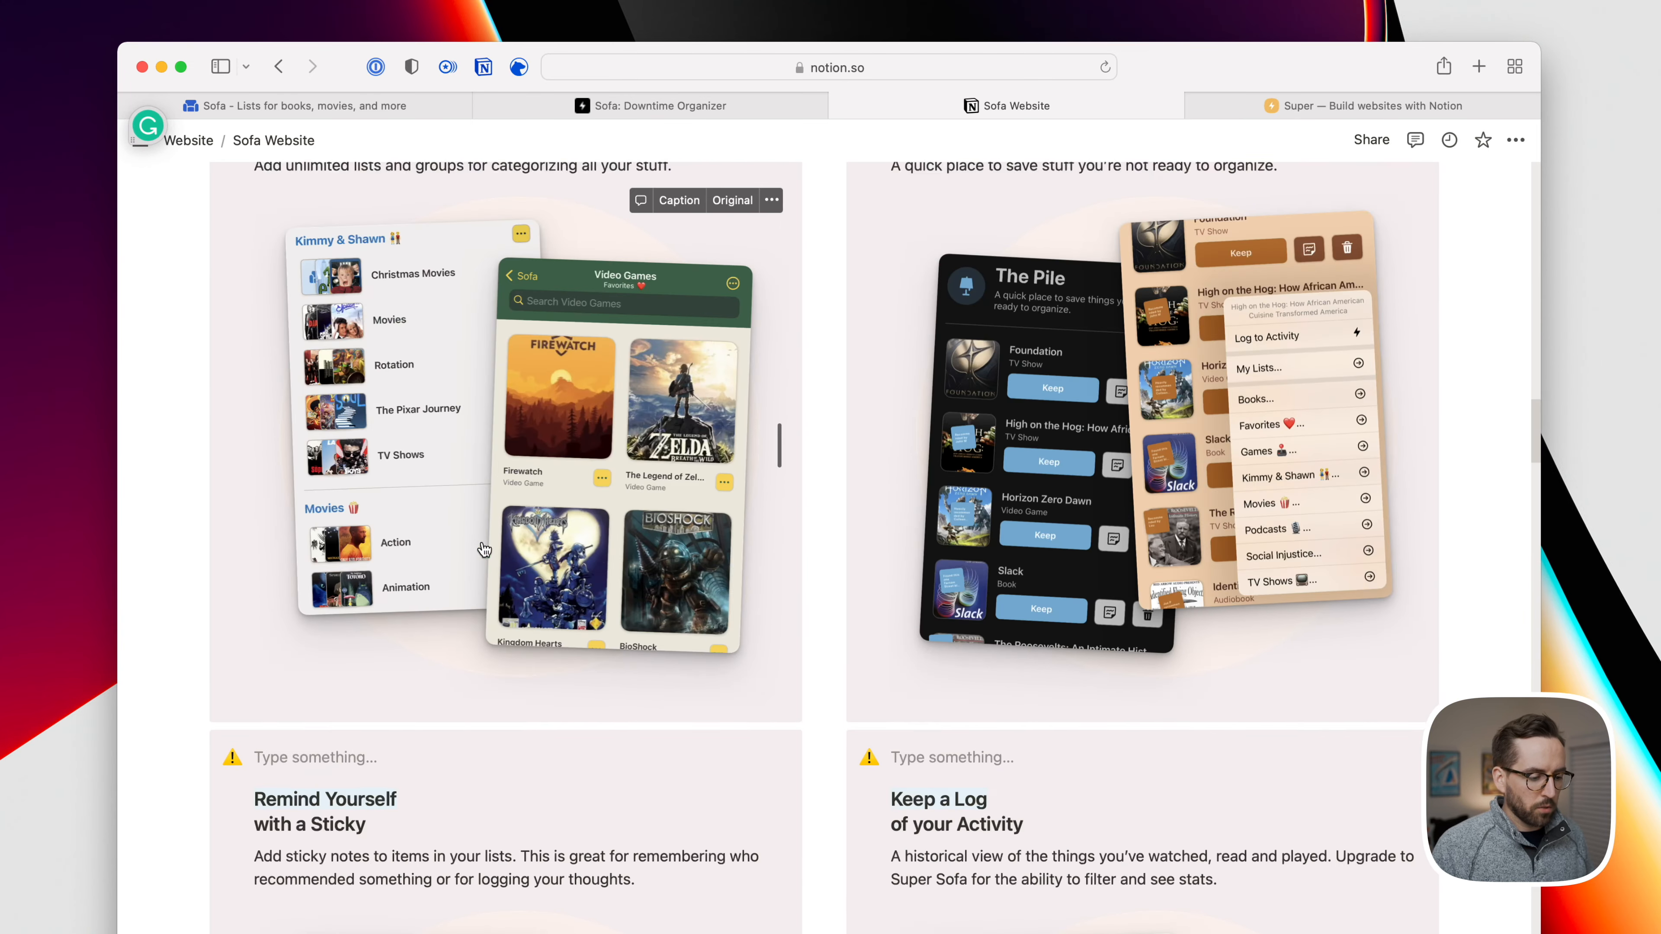
pyautogui.scroll(3)
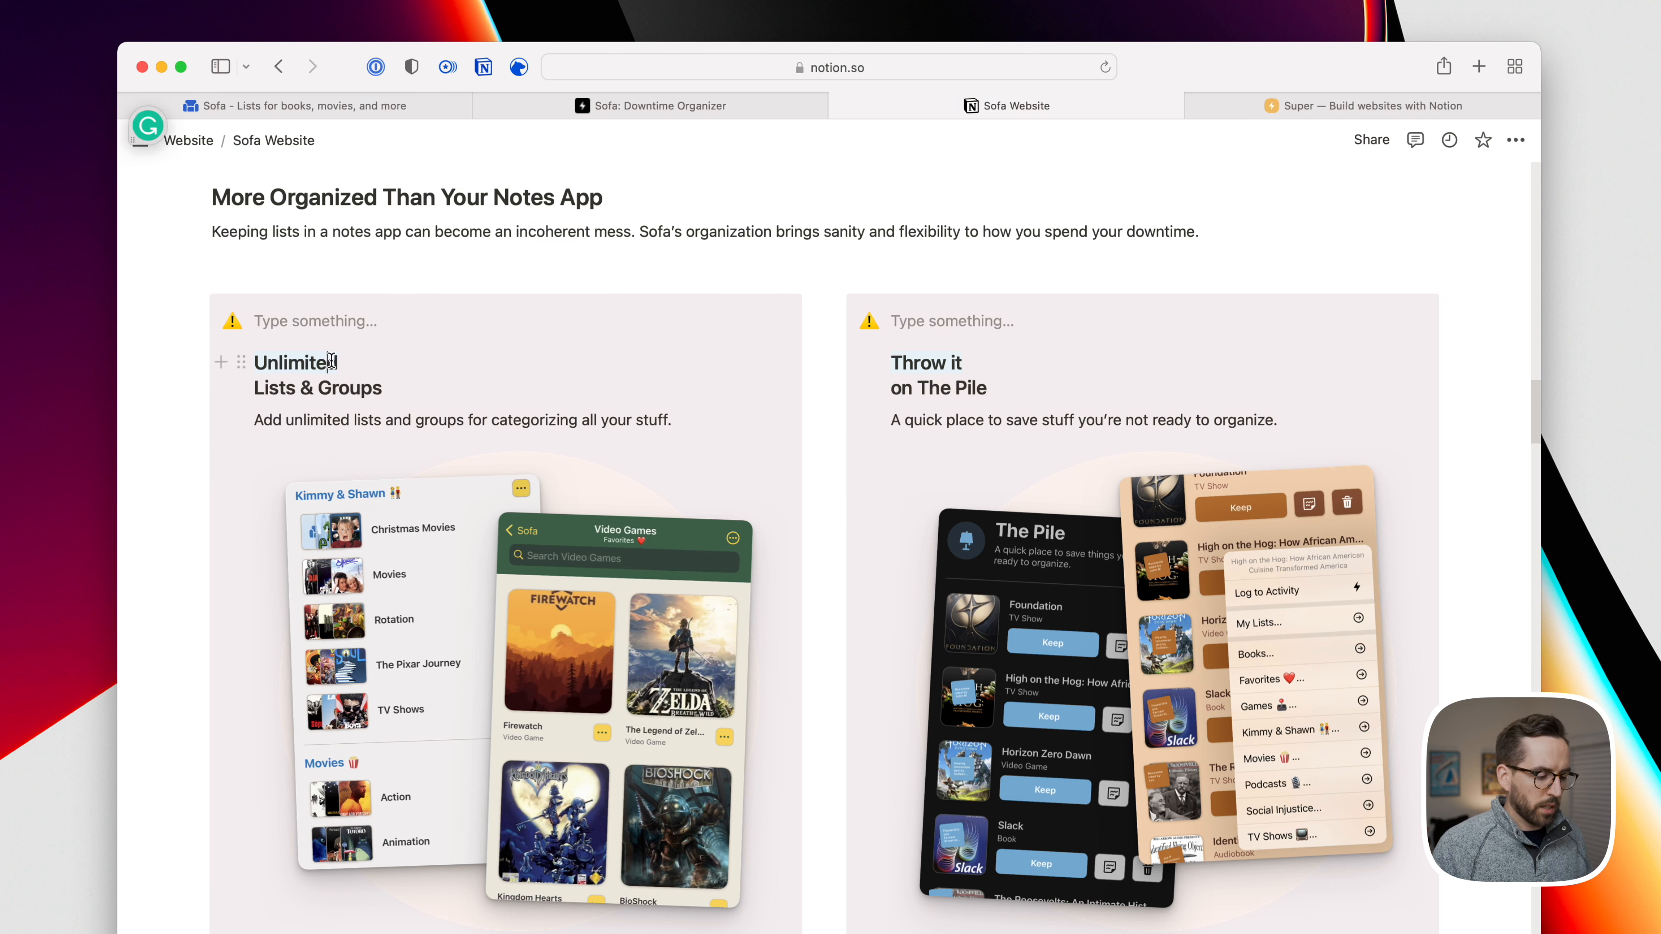
pyautogui.doubleClick(294, 361)
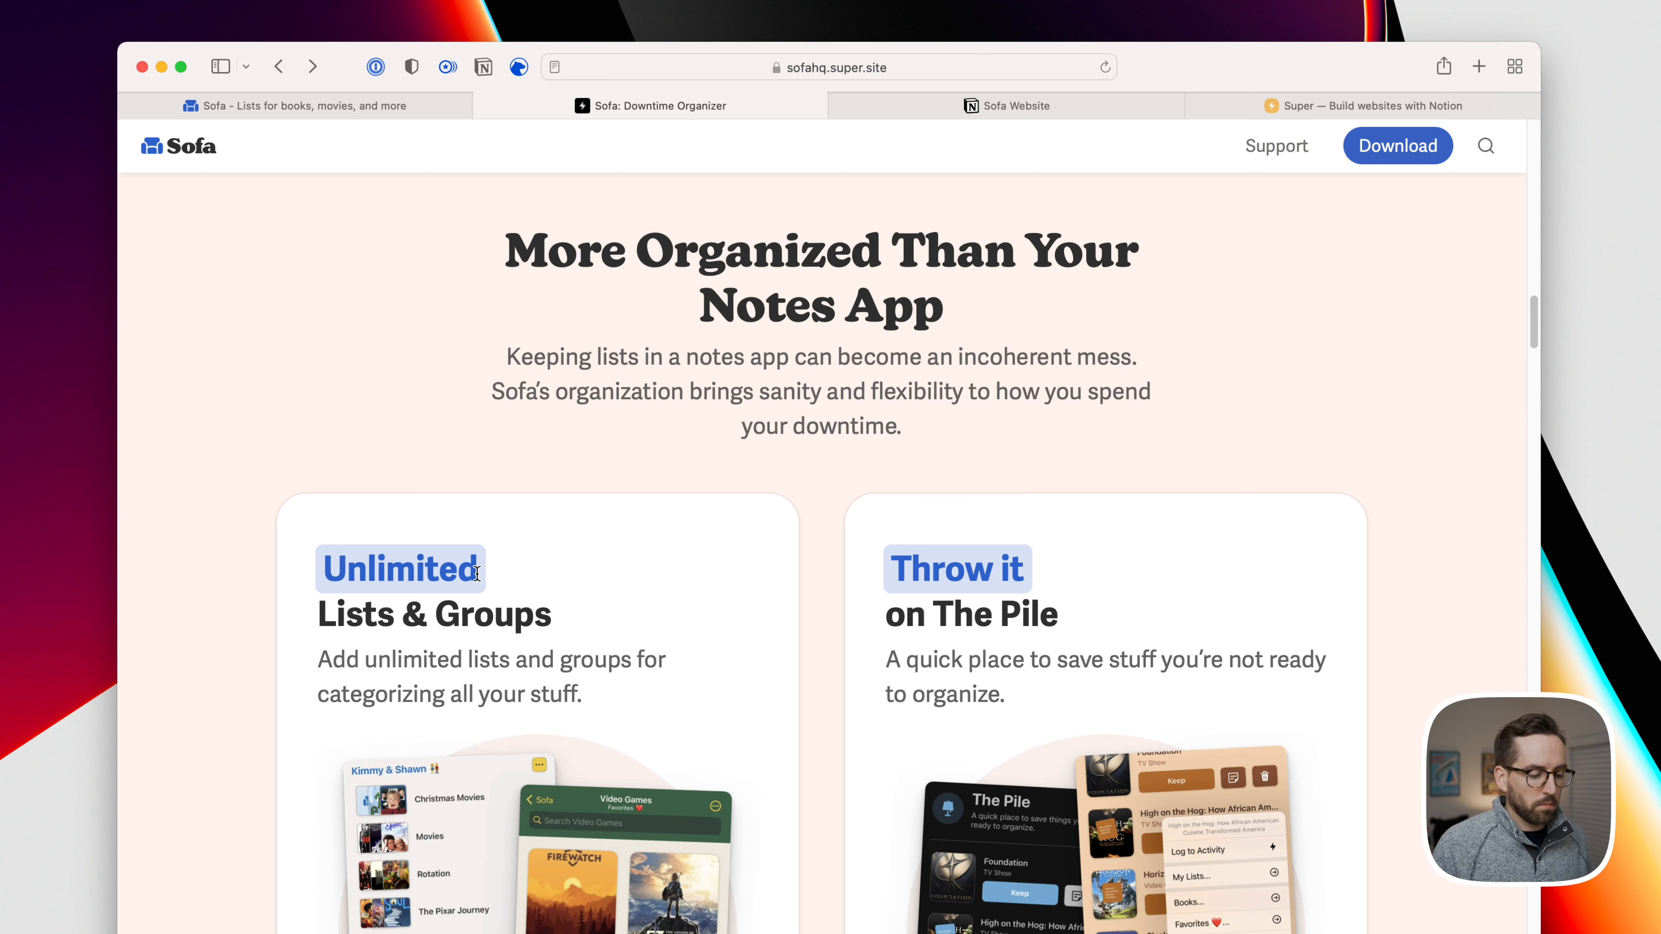
pyautogui.scroll(-3)
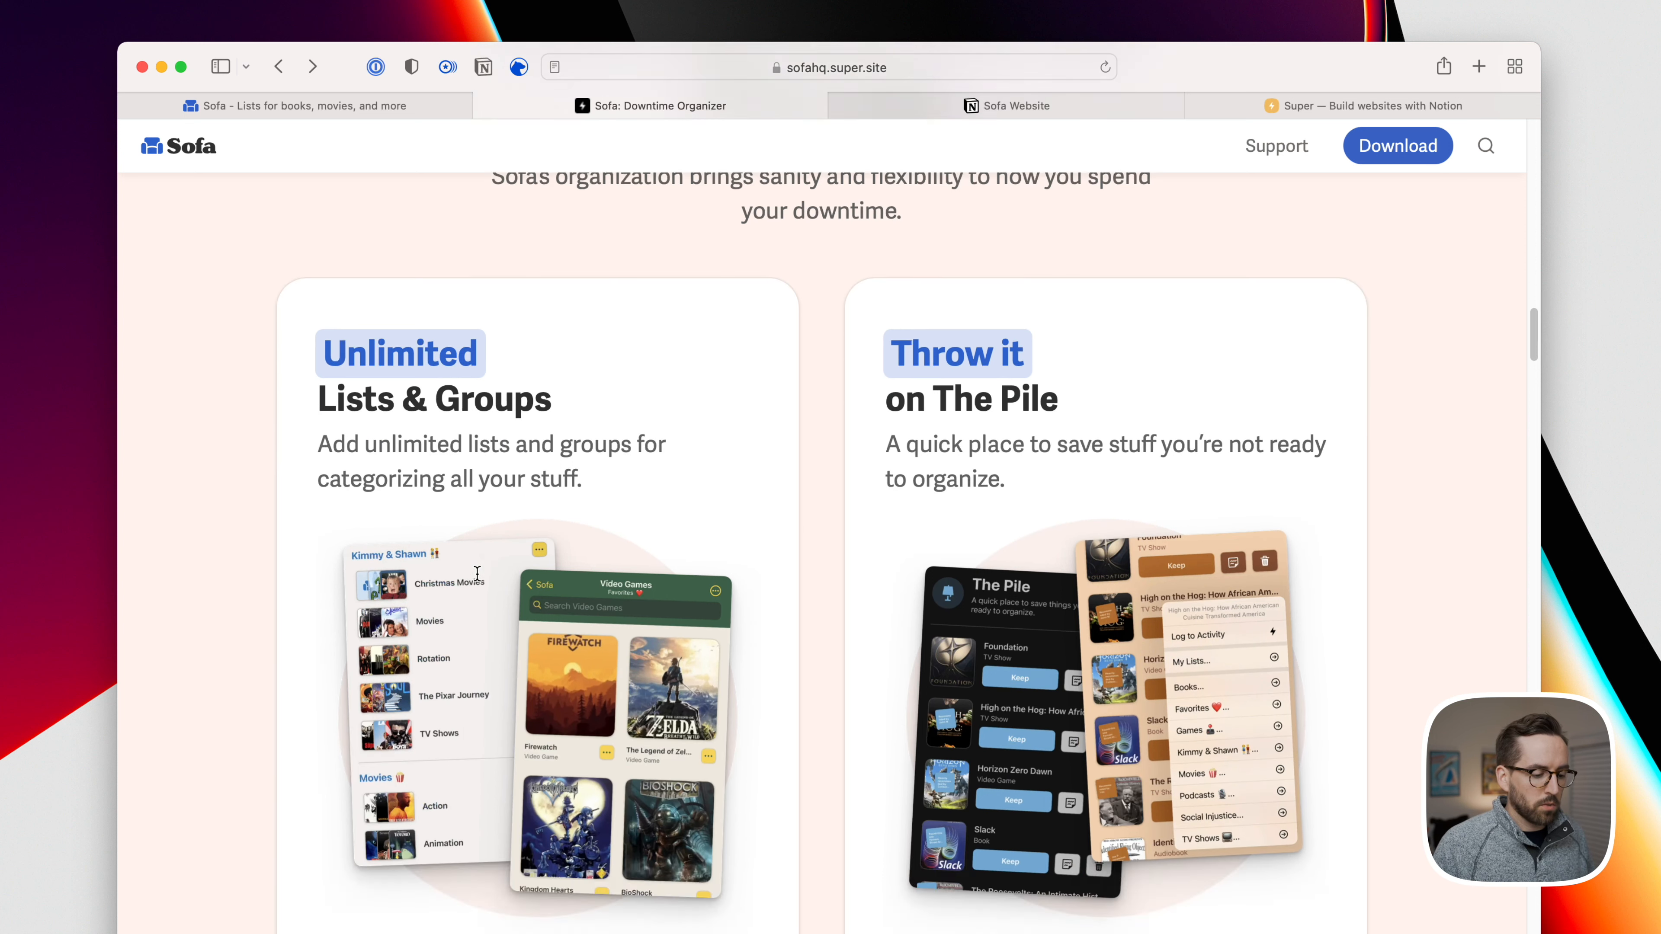
pyautogui.scroll(-3)
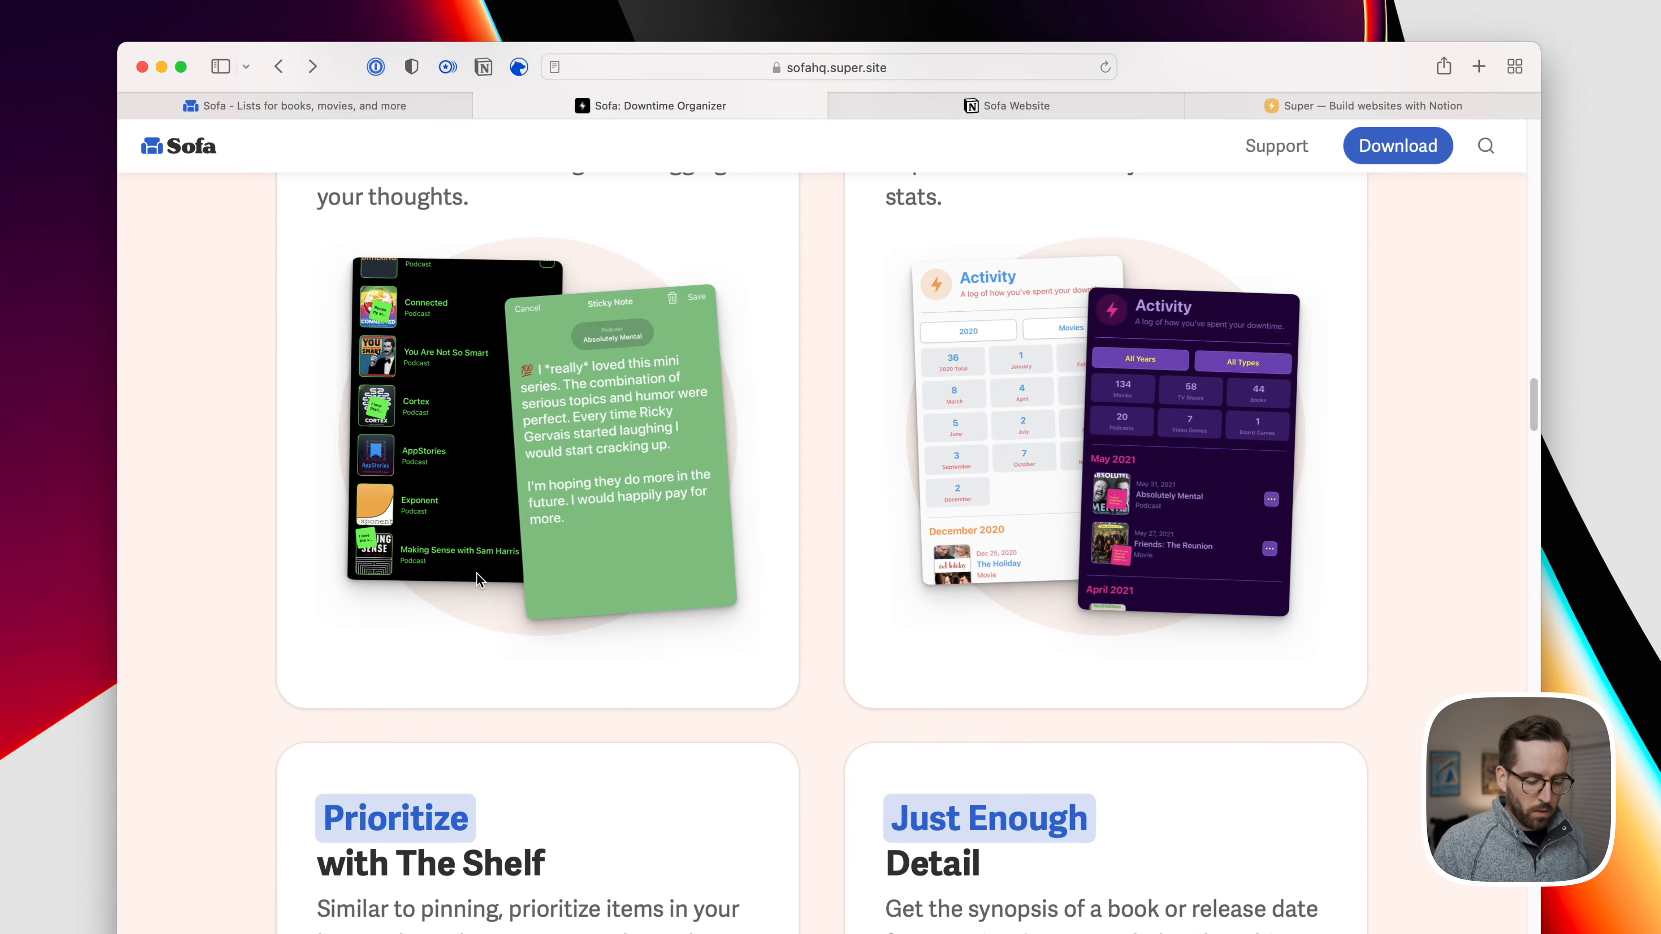
pyautogui.click(1014, 104)
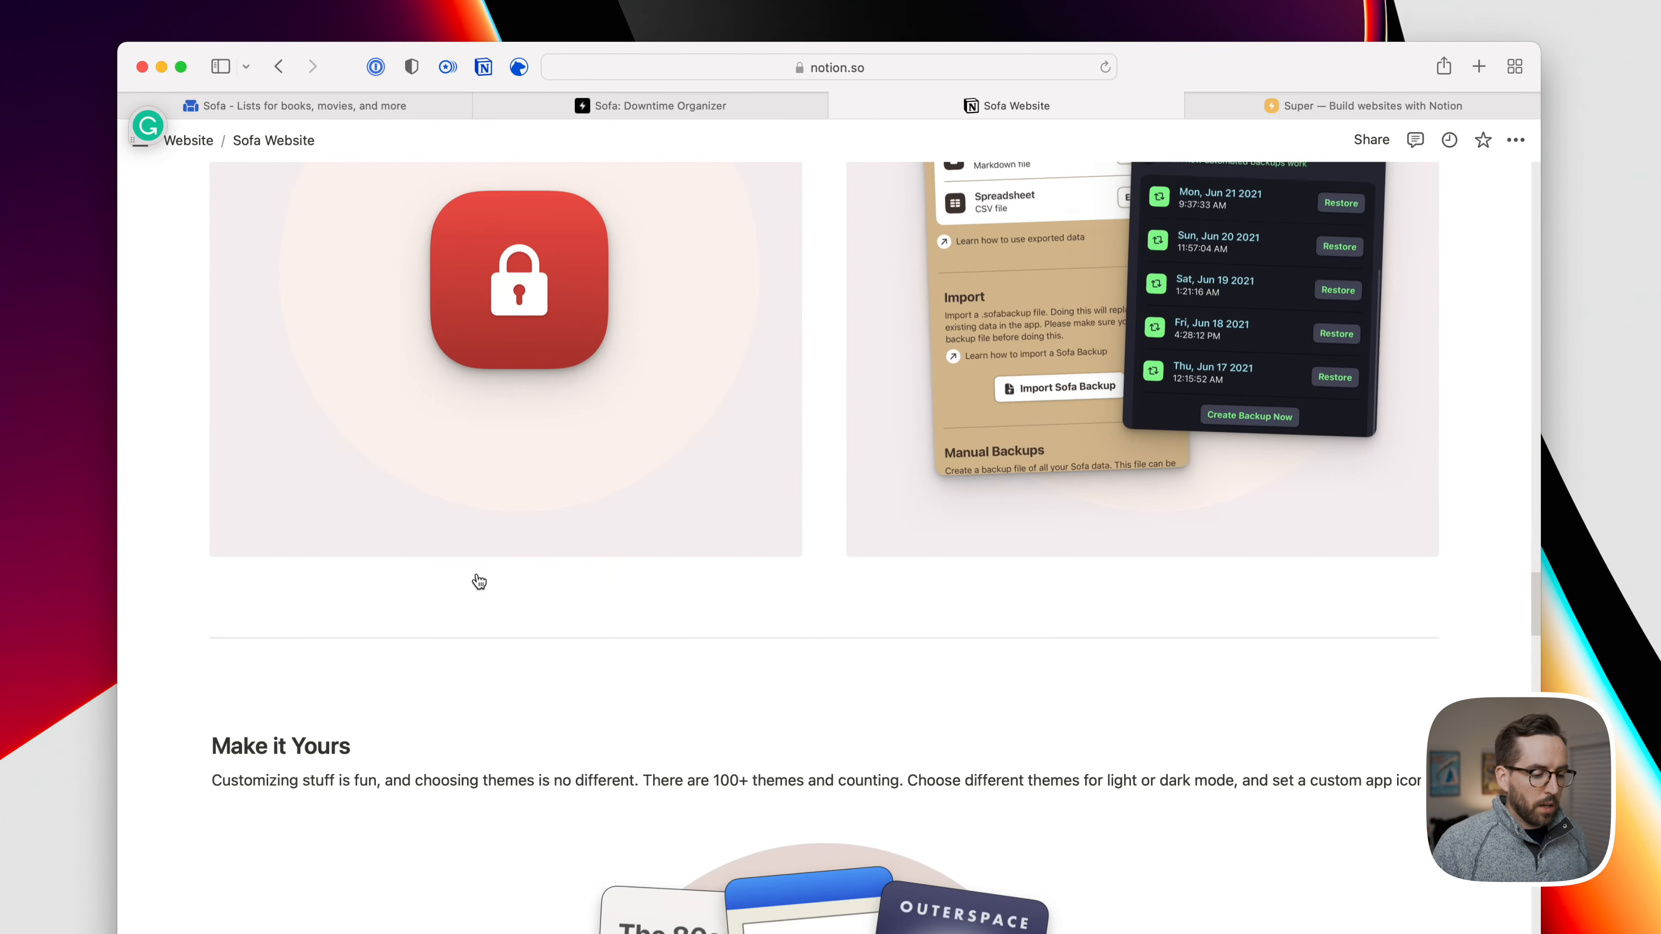
# Scroll past Super Sofa pricing to the Features gallery and peek at the Sticky Notes card
pyautogui.scroll(-3)
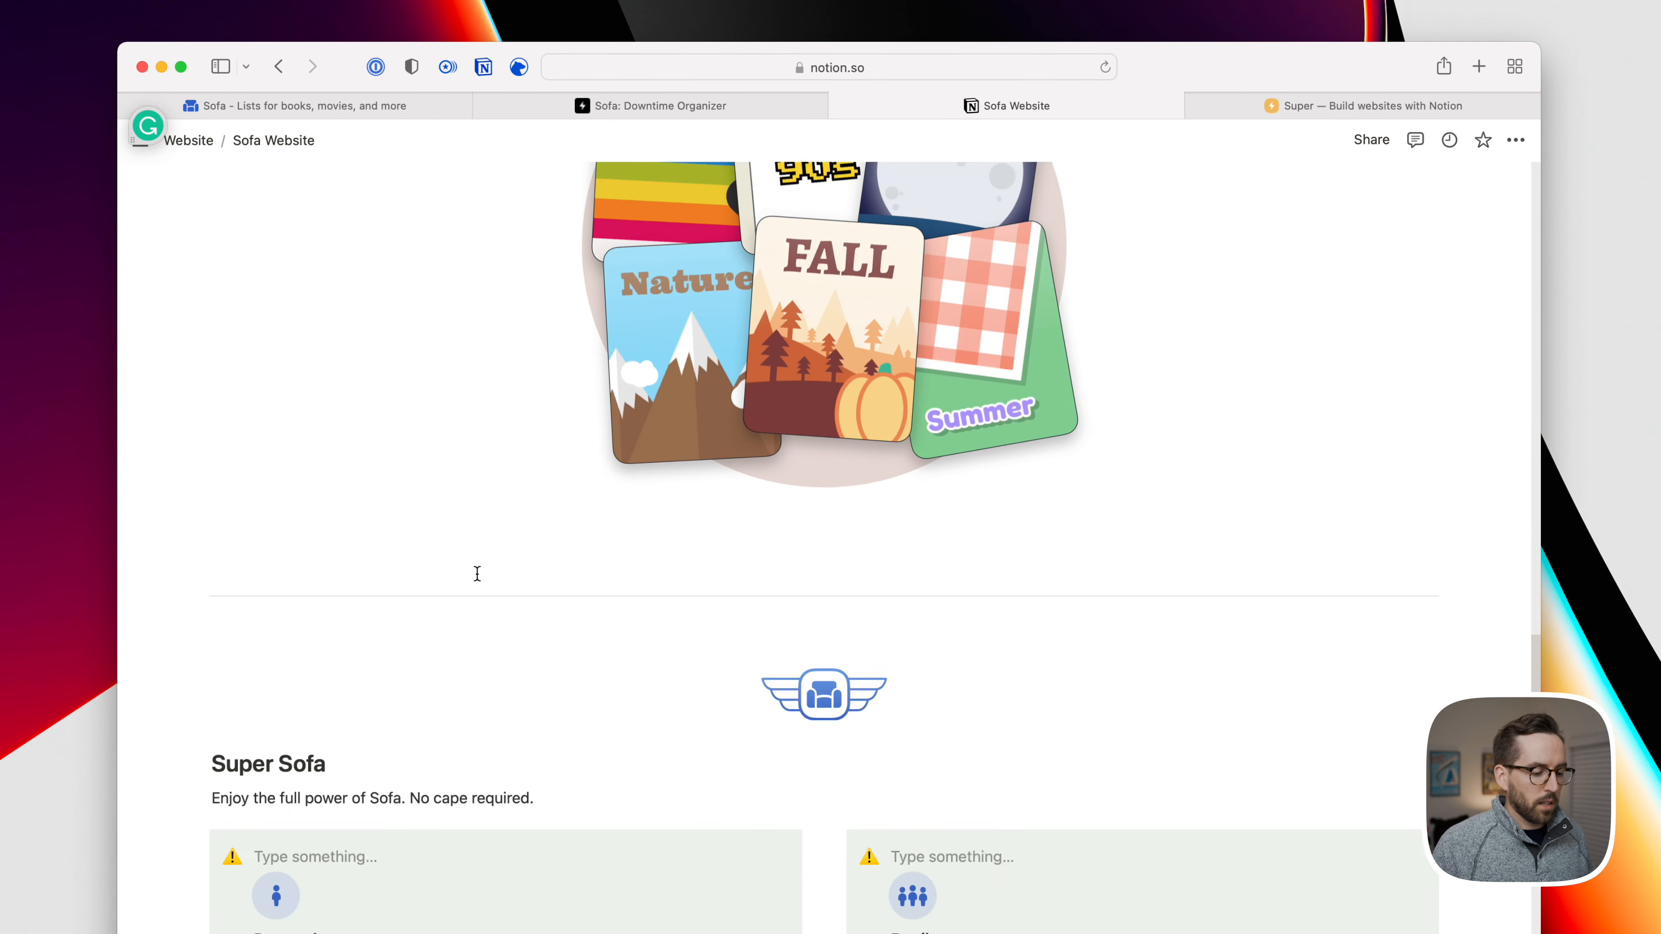
pyautogui.scroll(-3)
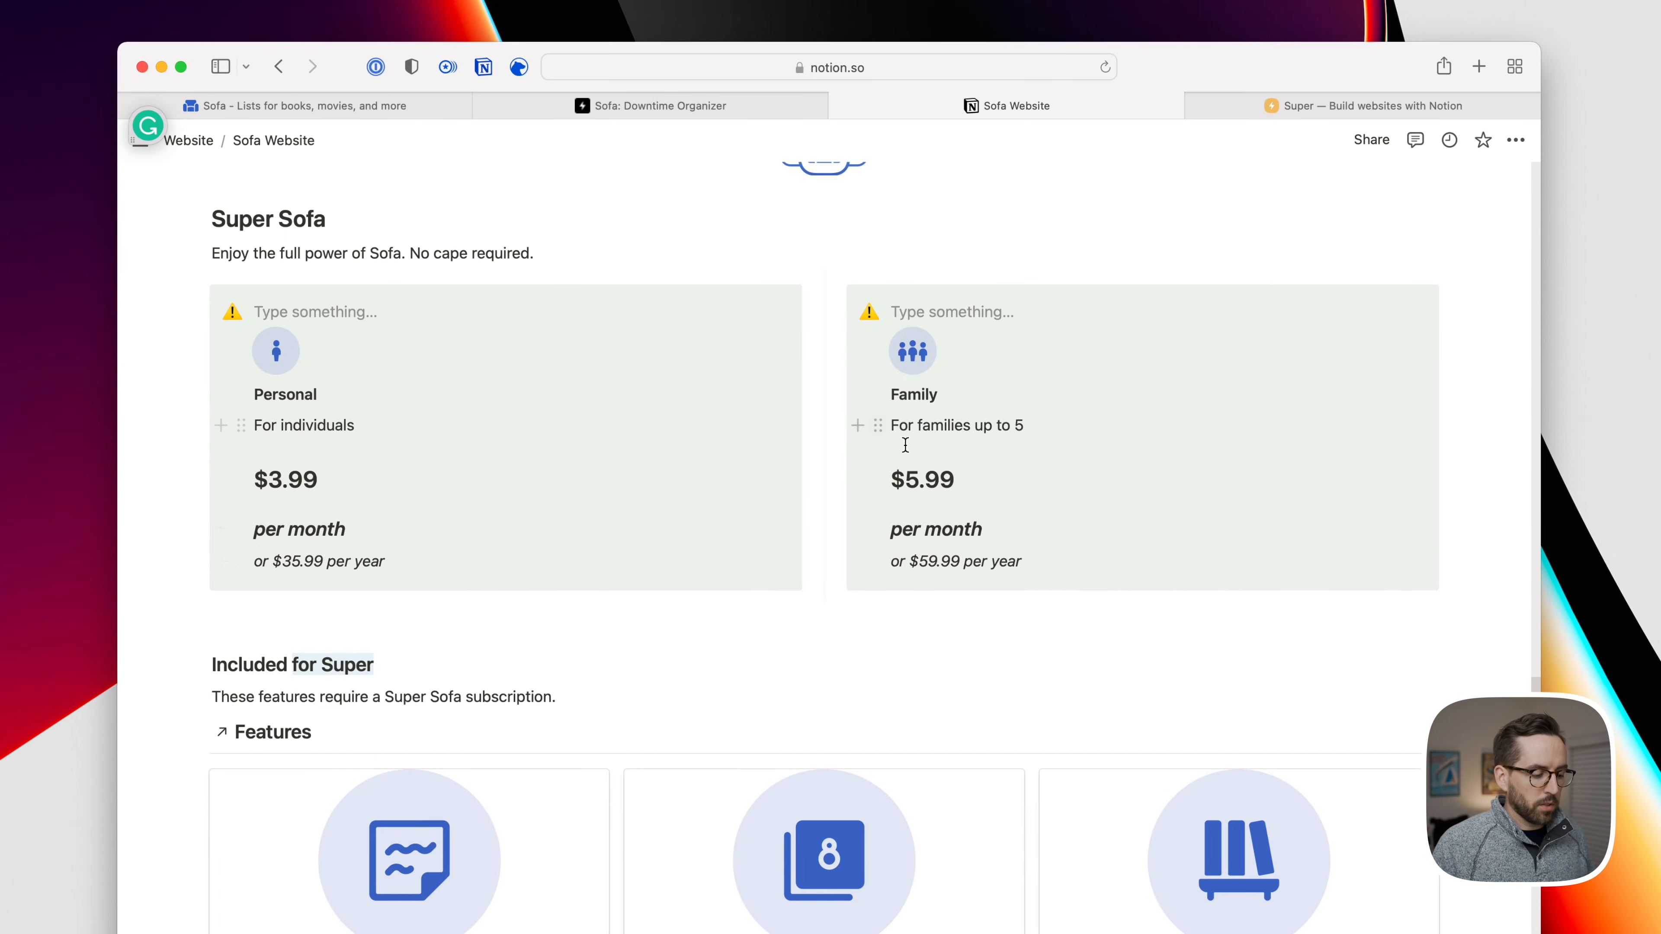
pyautogui.scroll(-3)
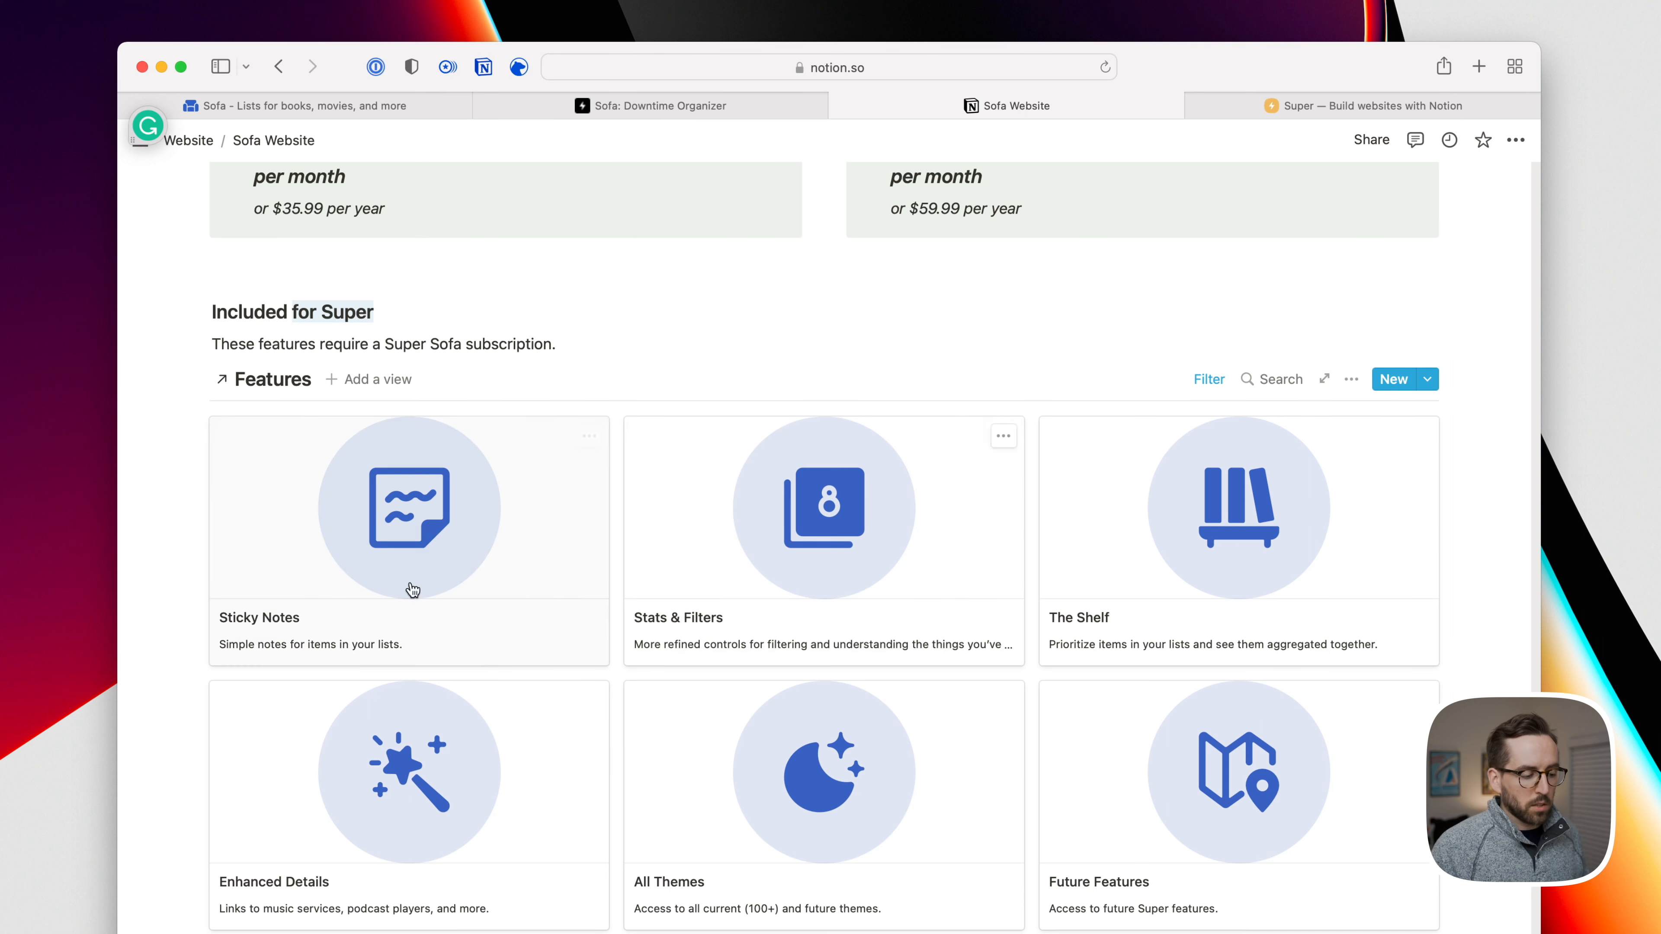
pyautogui.moveTo(614, 542)
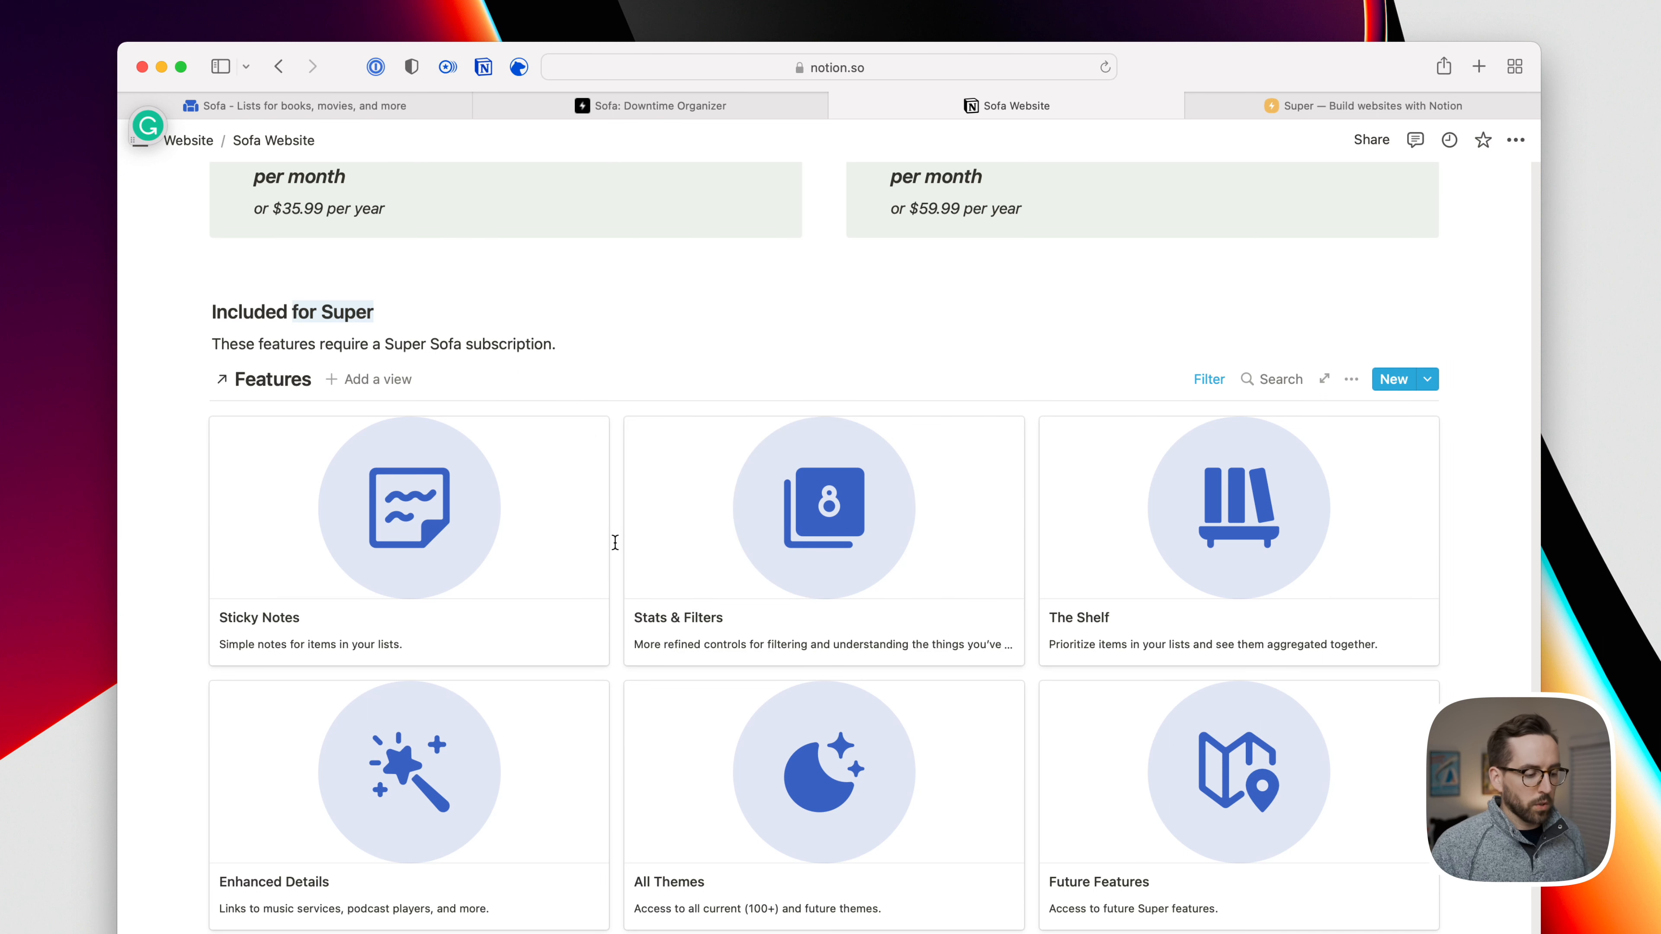
pyautogui.scroll(-3)
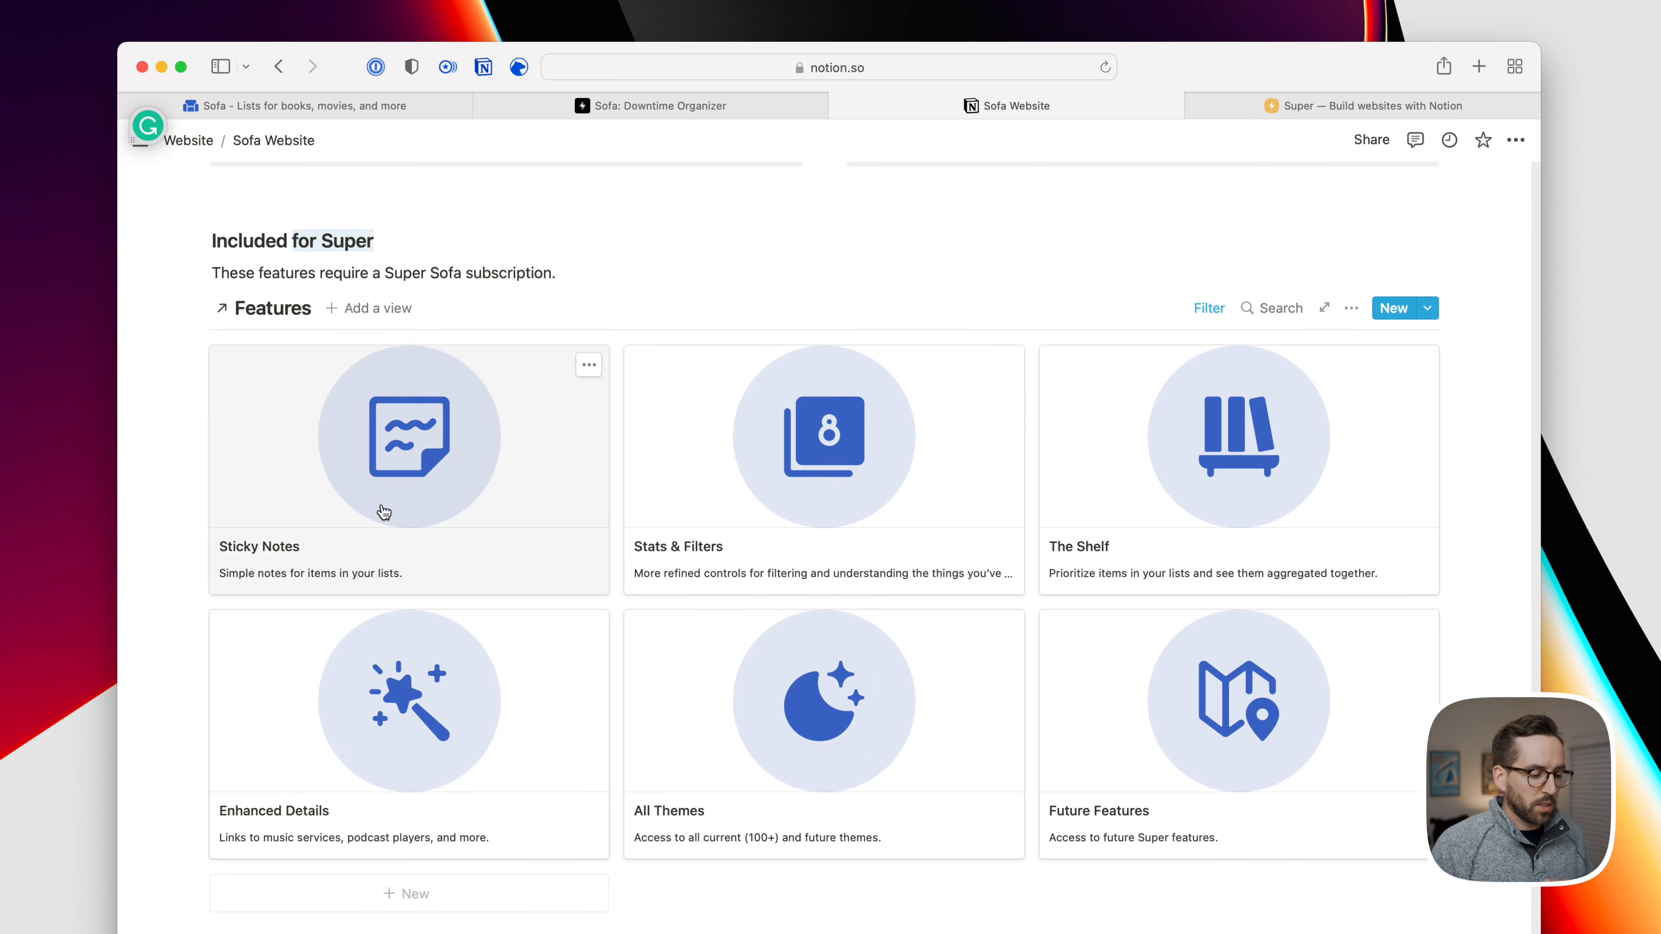
pyautogui.click(407, 436)
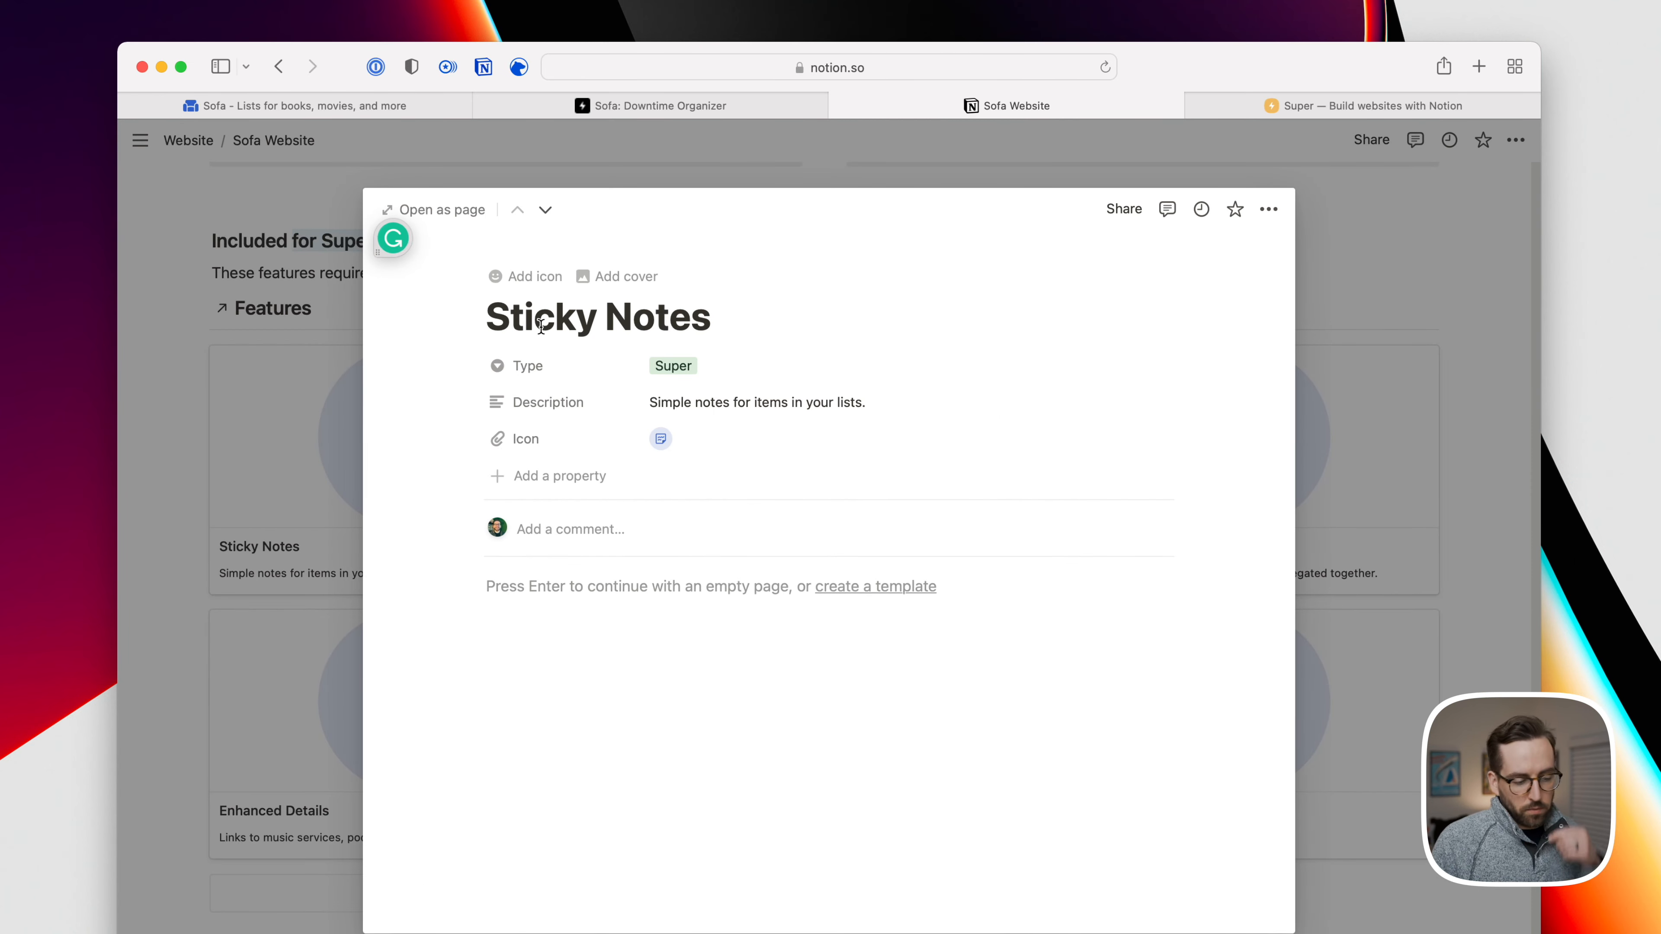
pyautogui.moveTo(565, 324)
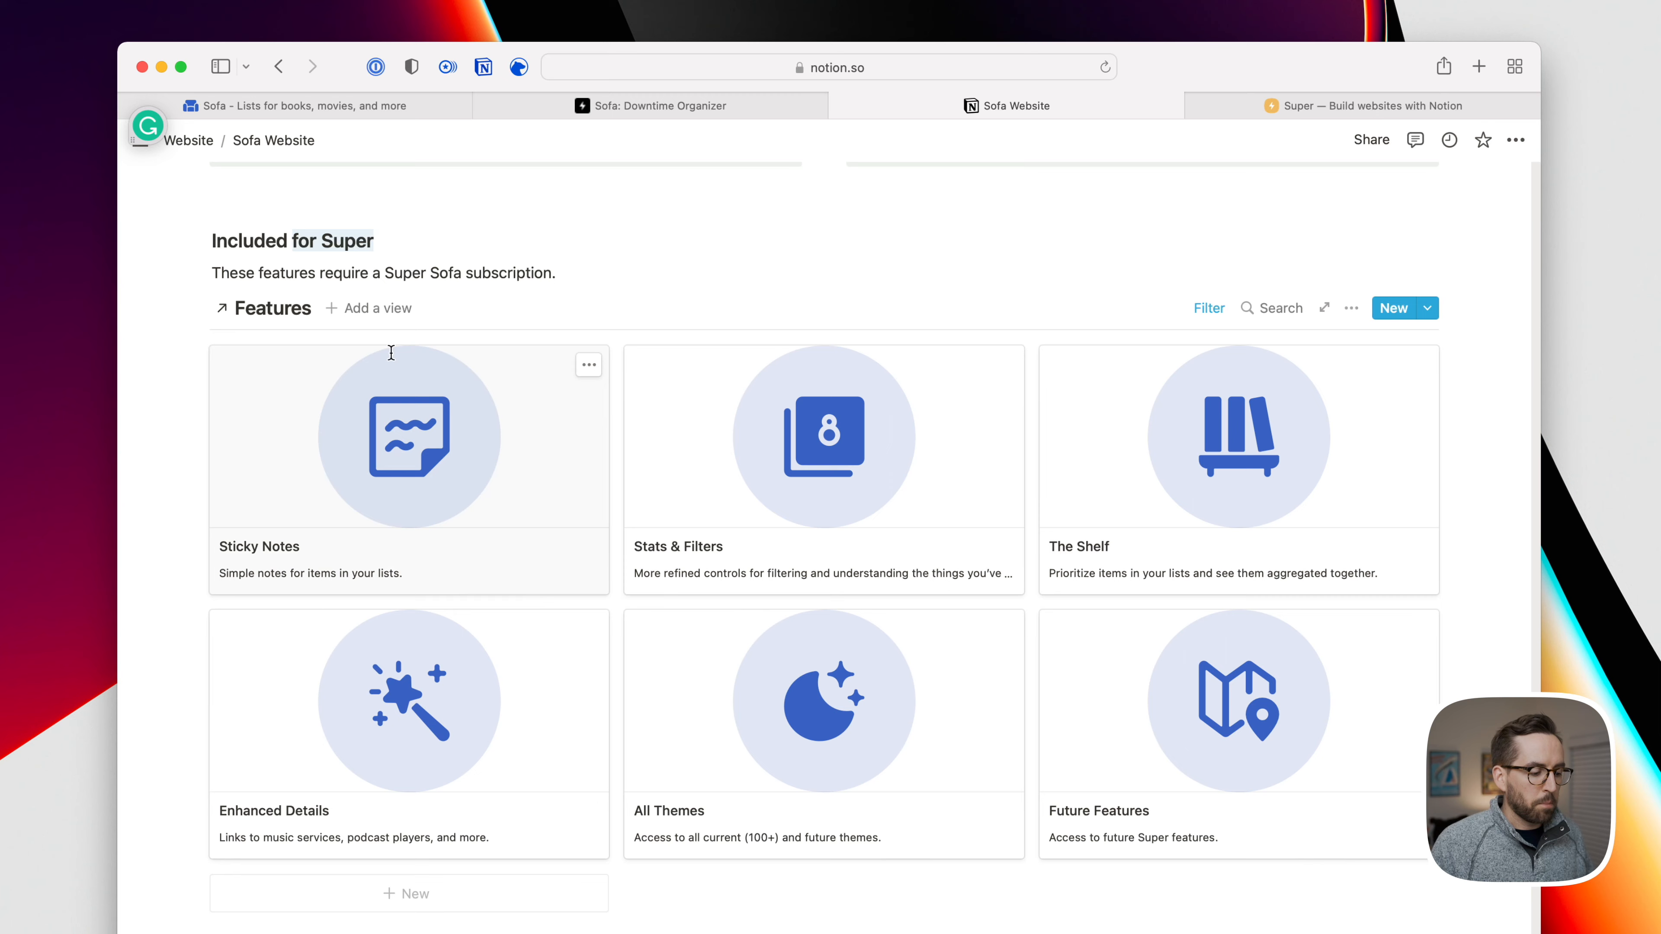
pyautogui.moveTo(776, 453)
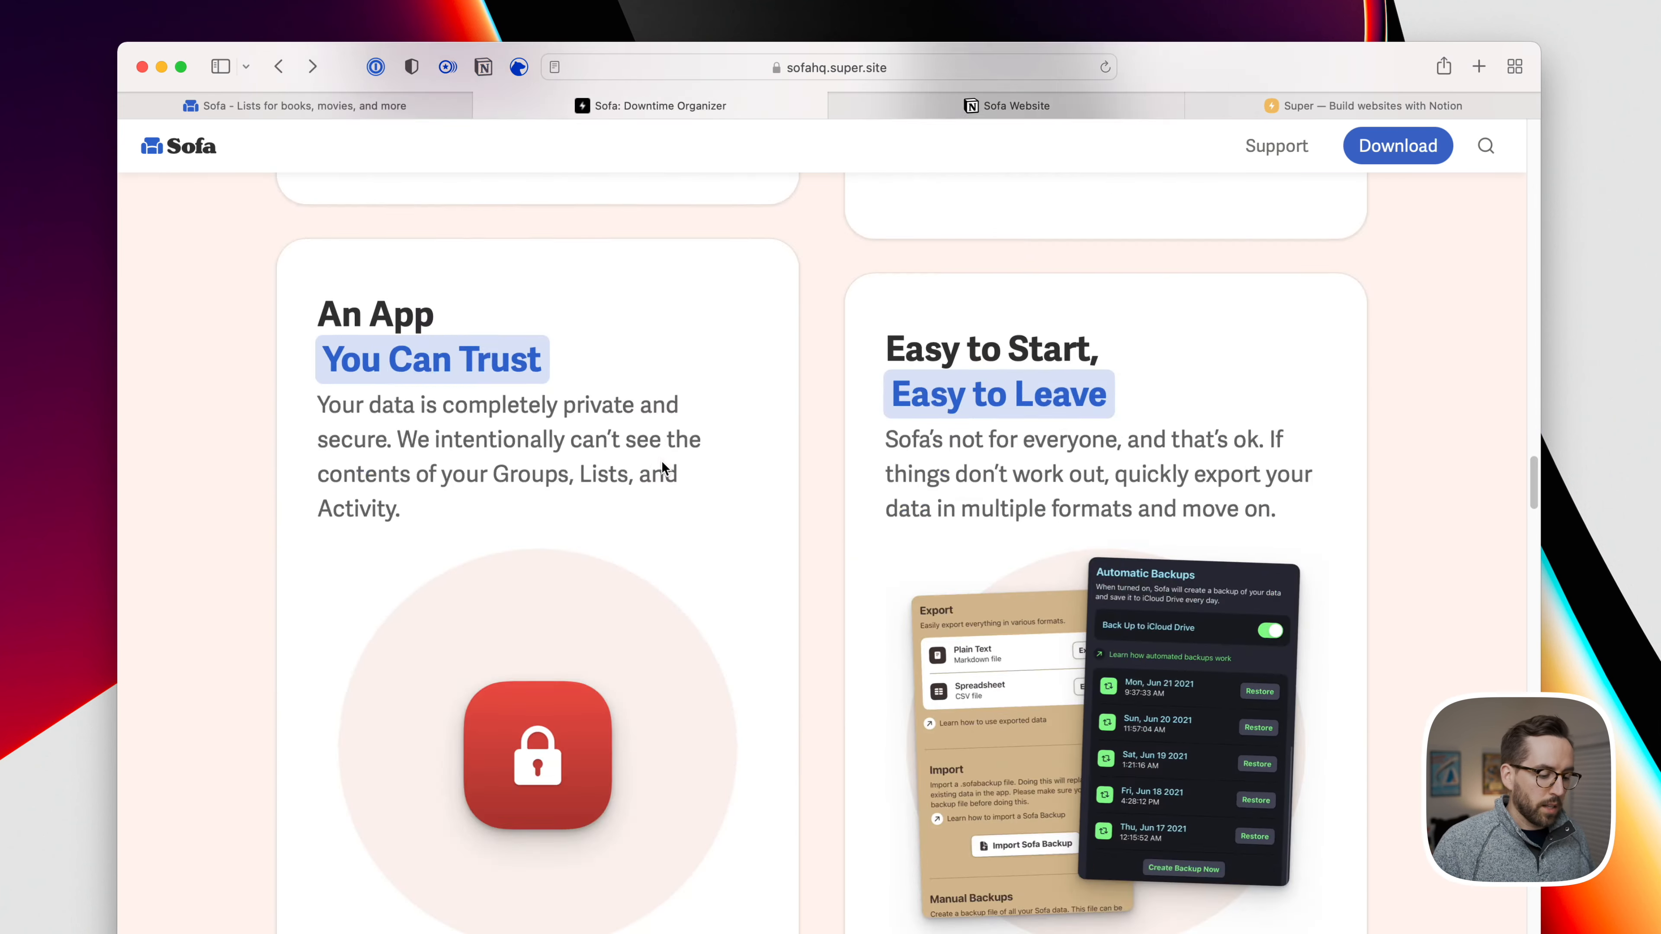
# Scroll to the published Included for Super cards and flip between the Super and Notion tabs to compare
pyautogui.scroll(-3)
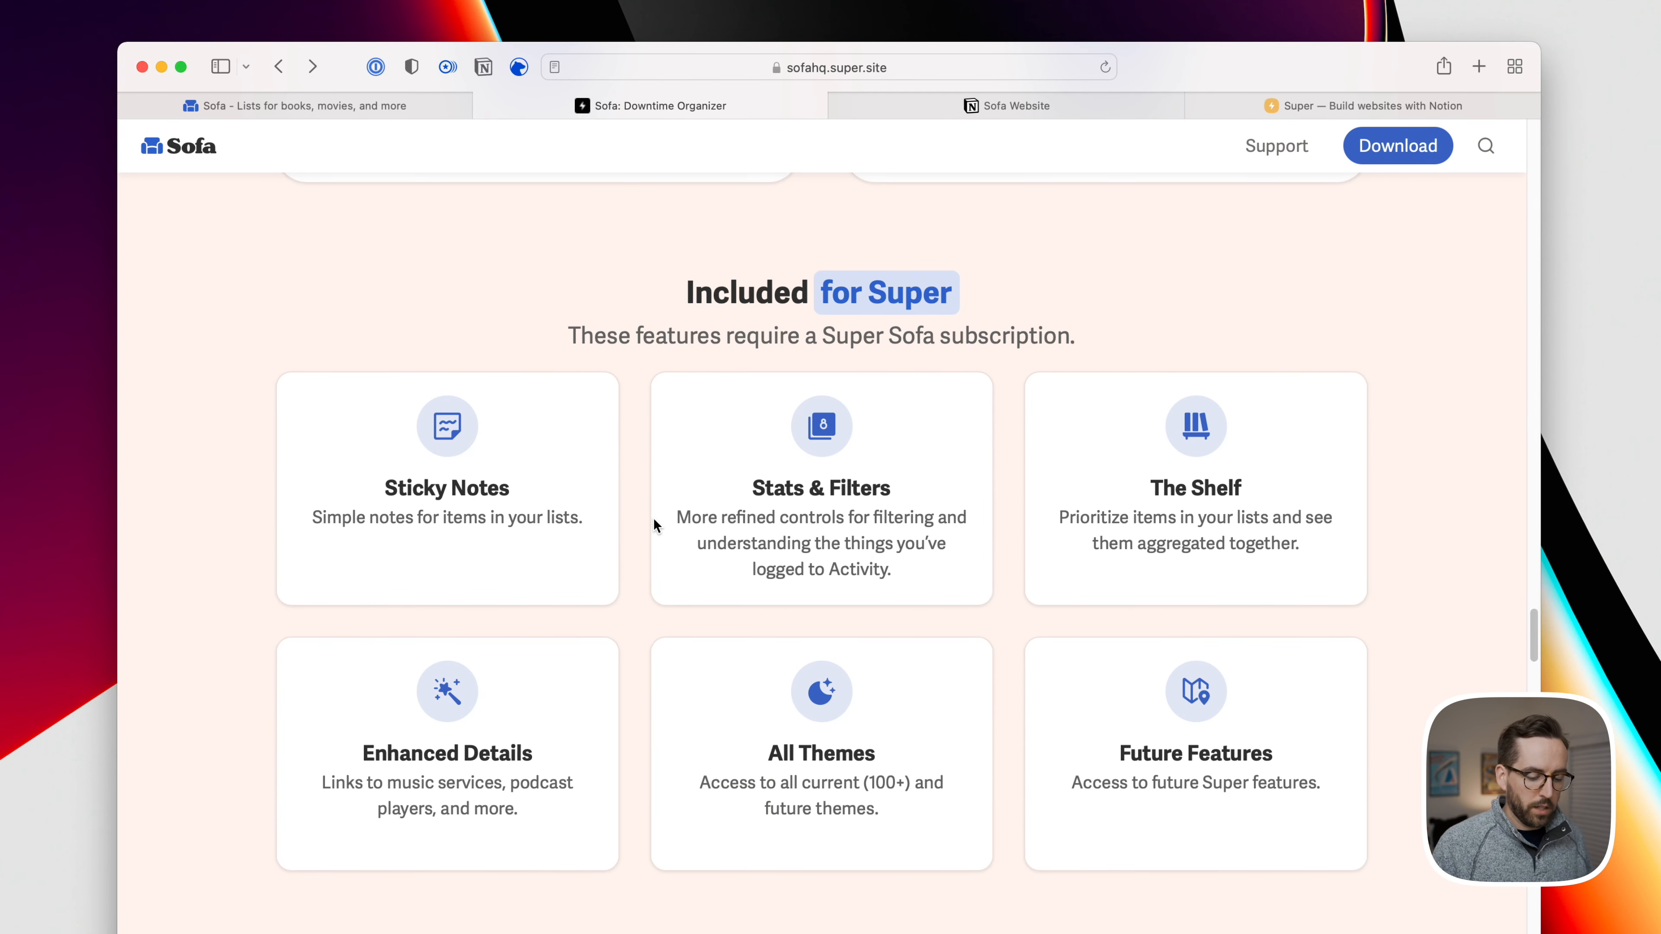
pyautogui.click(1013, 105)
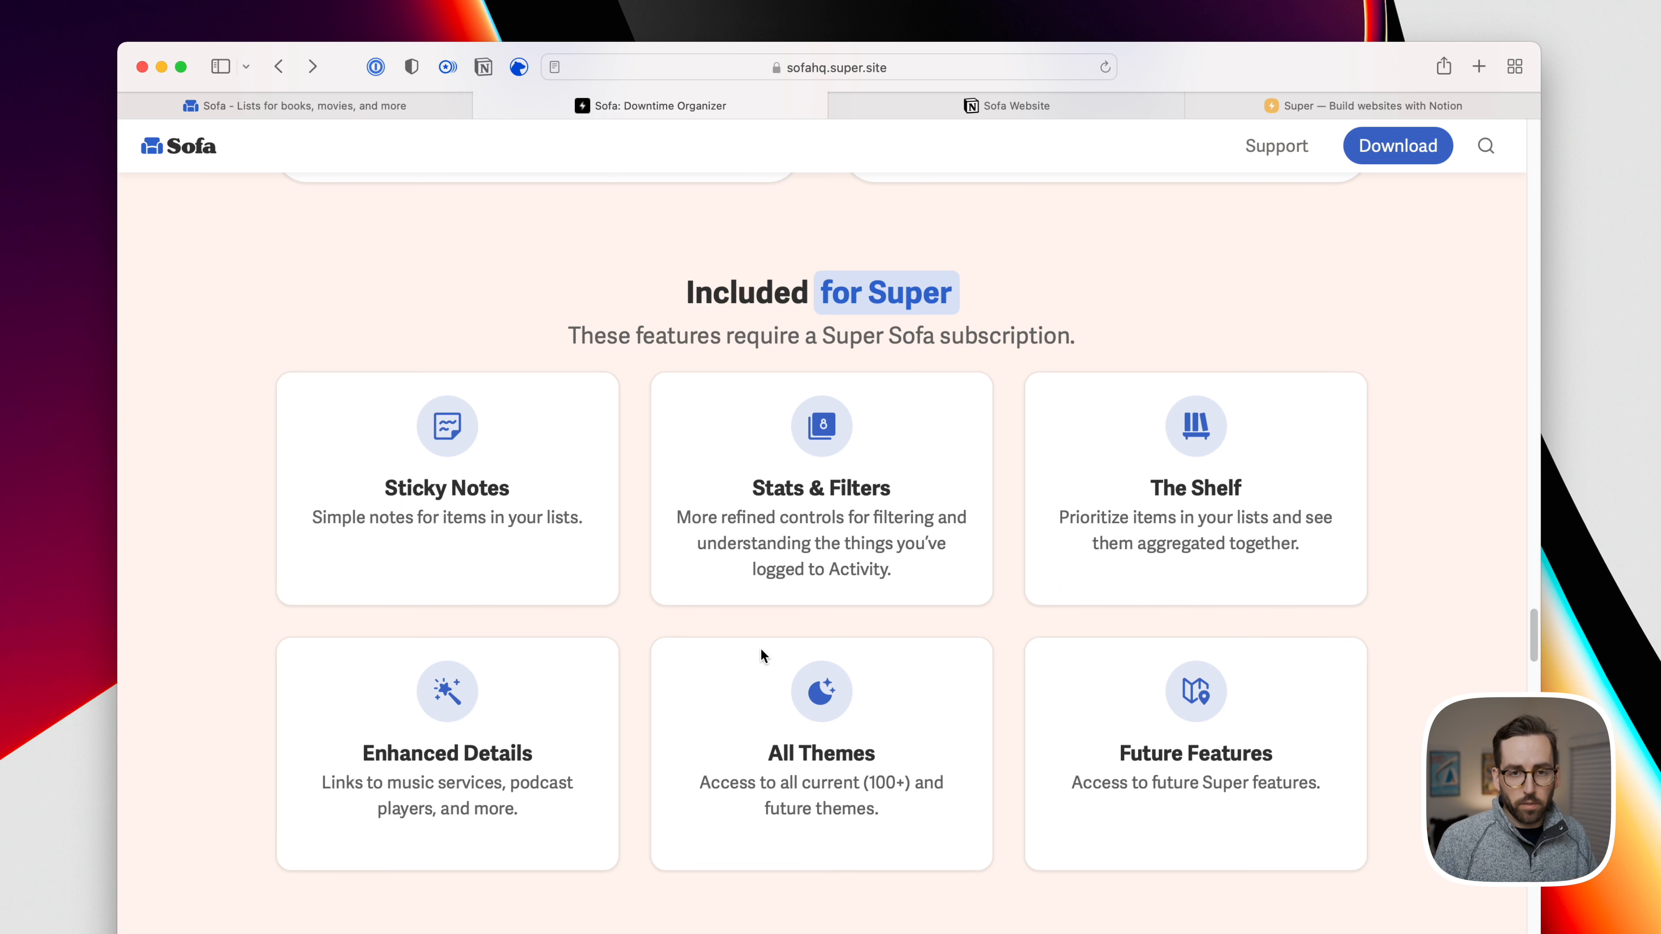
pyautogui.click(1008, 104)
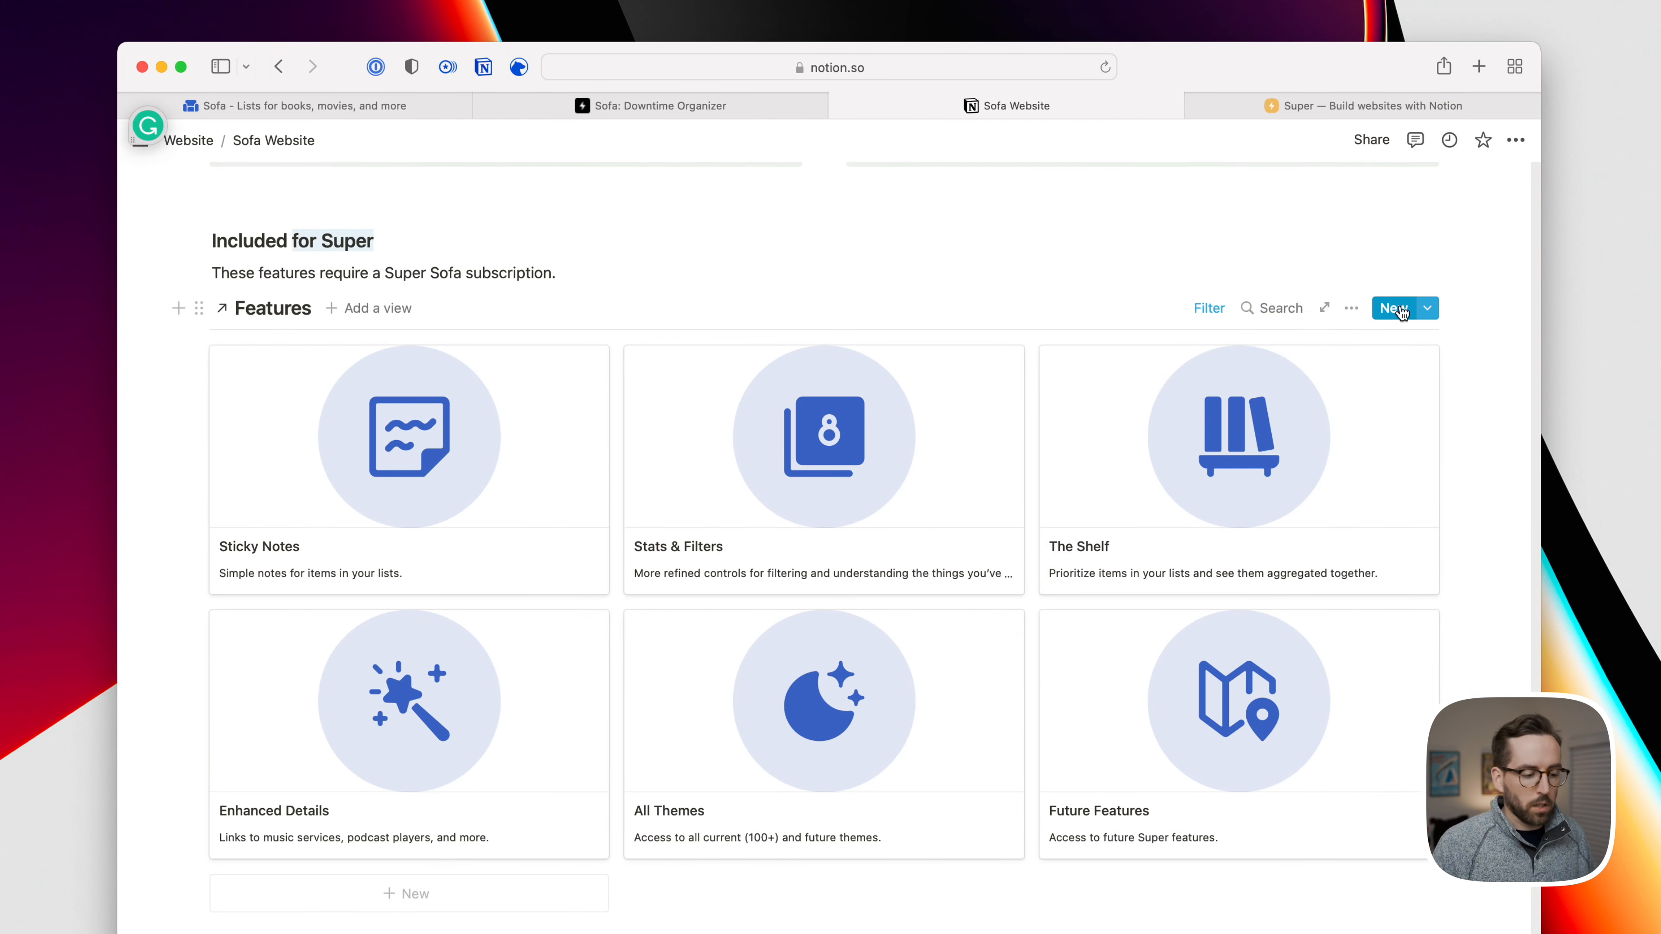
# Scroll Notion past Included for Everyone to Customer Quotes, then switch to the published site
pyautogui.scroll(-3)
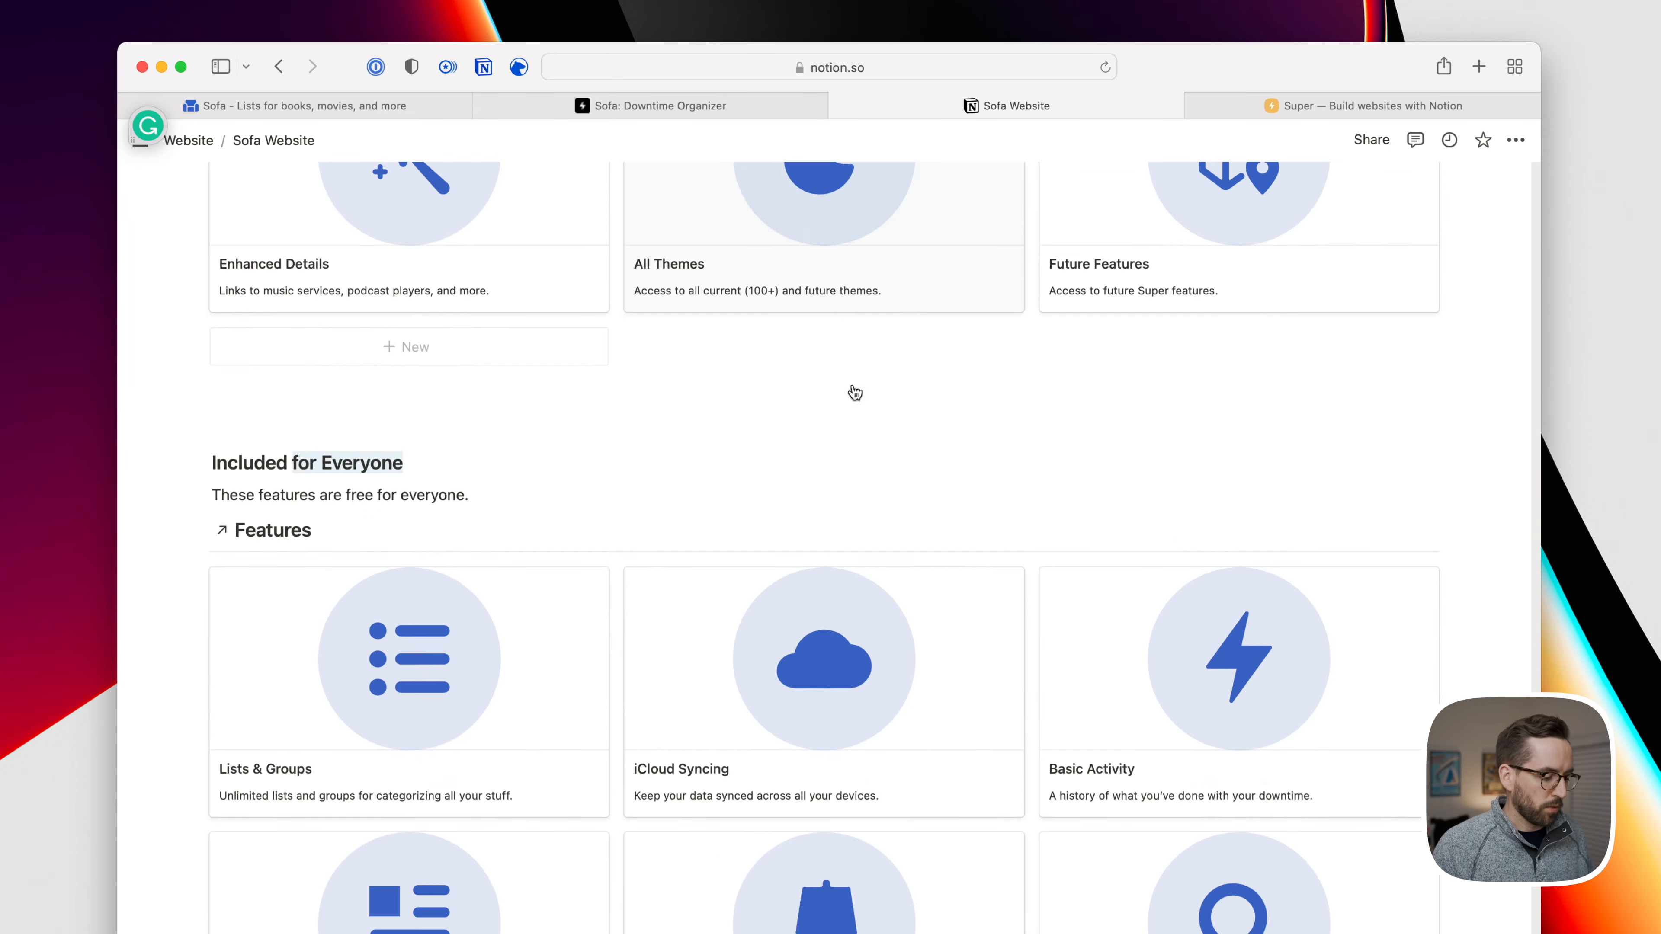
pyautogui.scroll(-3)
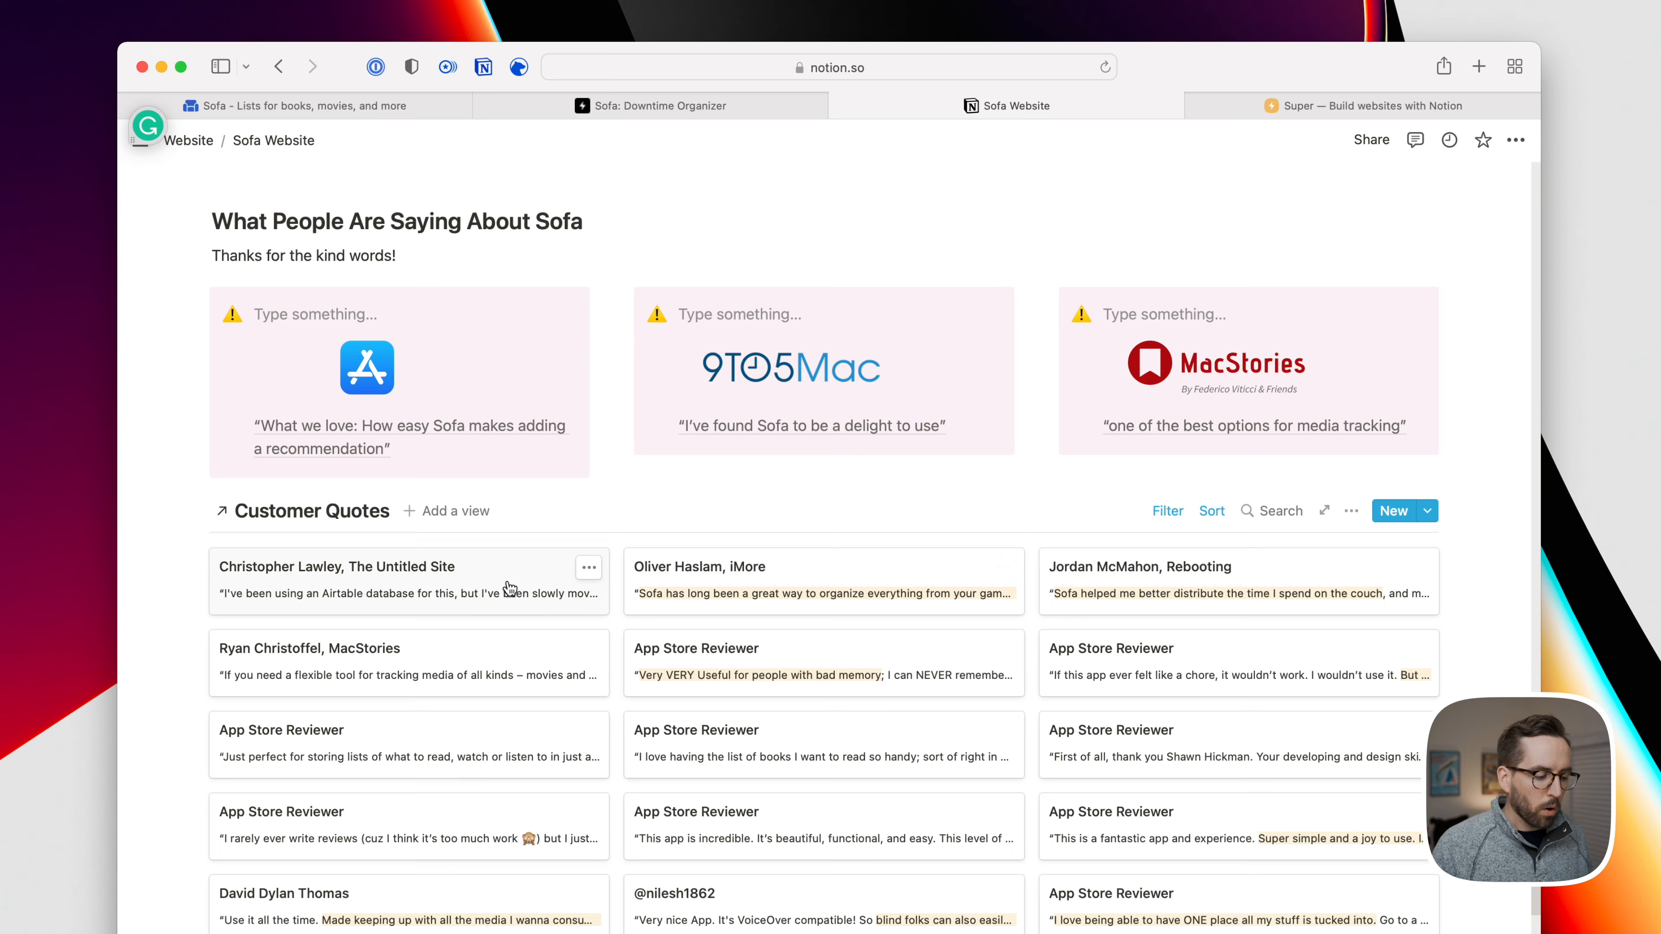
pyautogui.click(1364, 105)
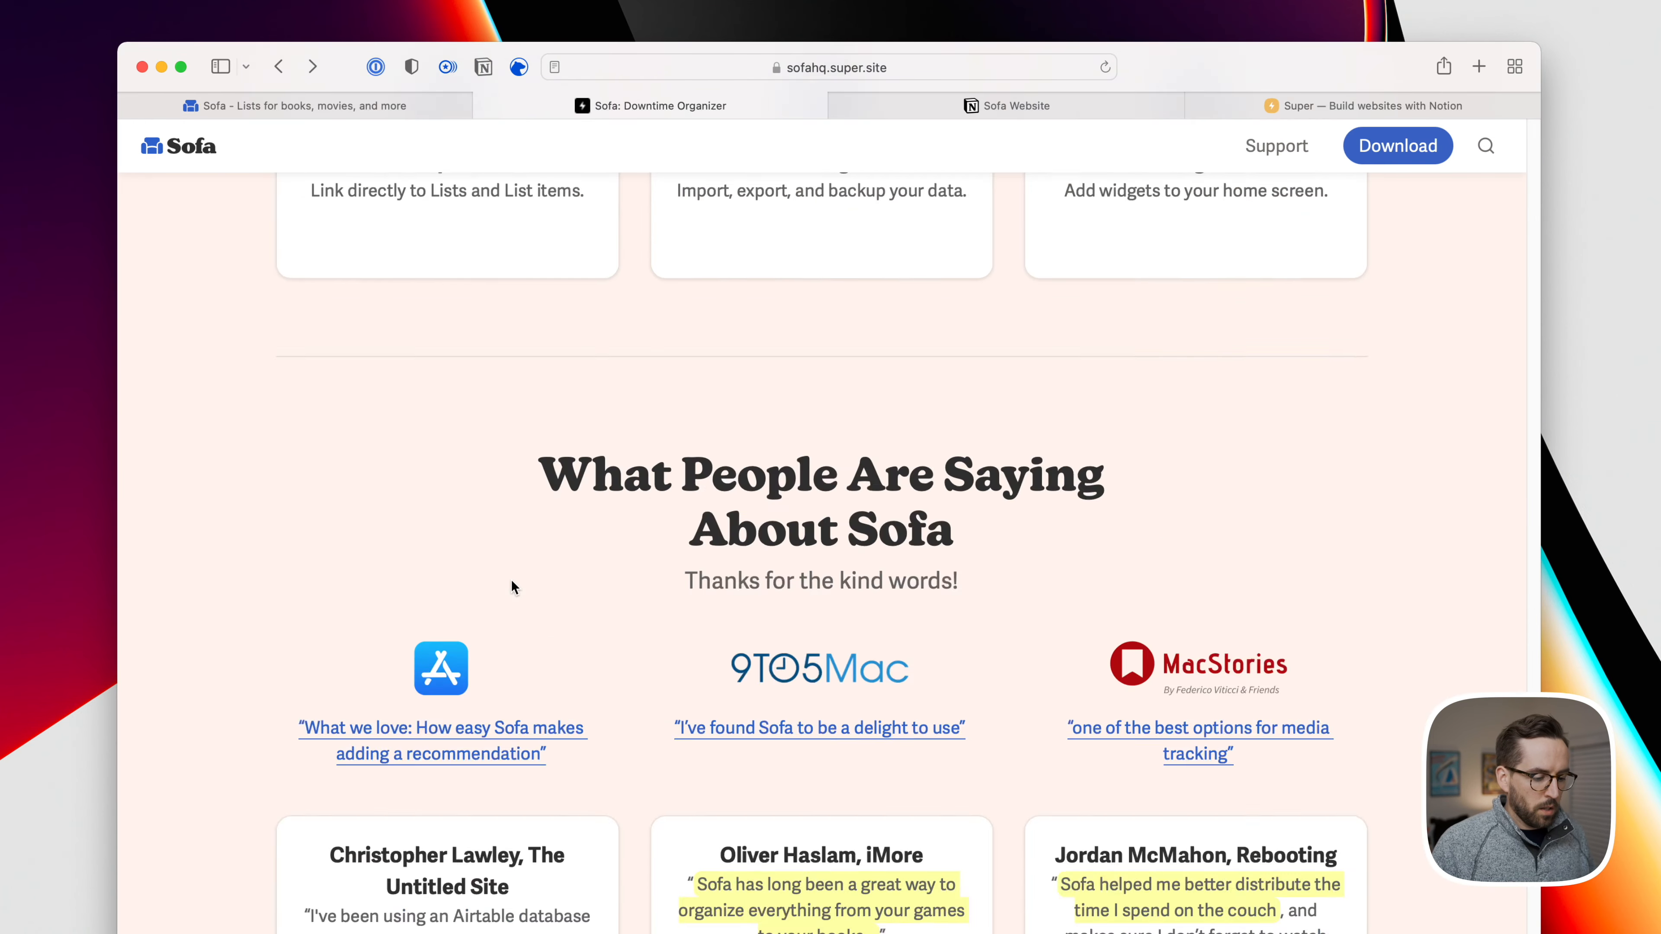
# Scroll the published testimonials down to the Christopher Lawley and iMore quote cards
pyautogui.scroll(-3)
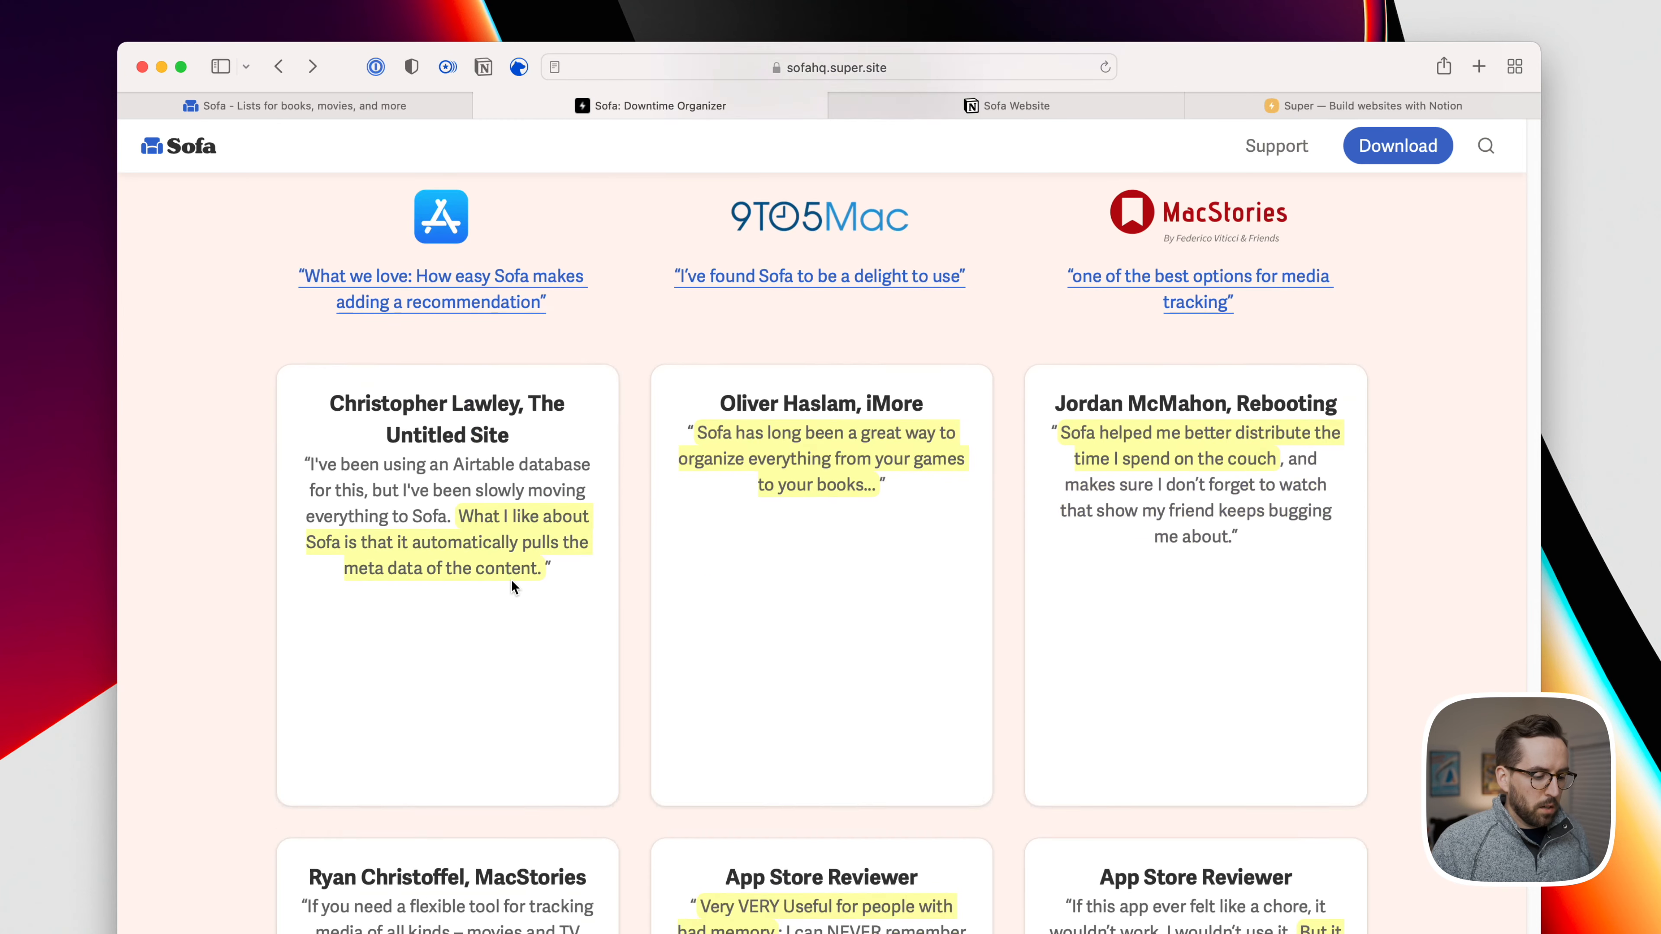
pyautogui.scroll(-3)
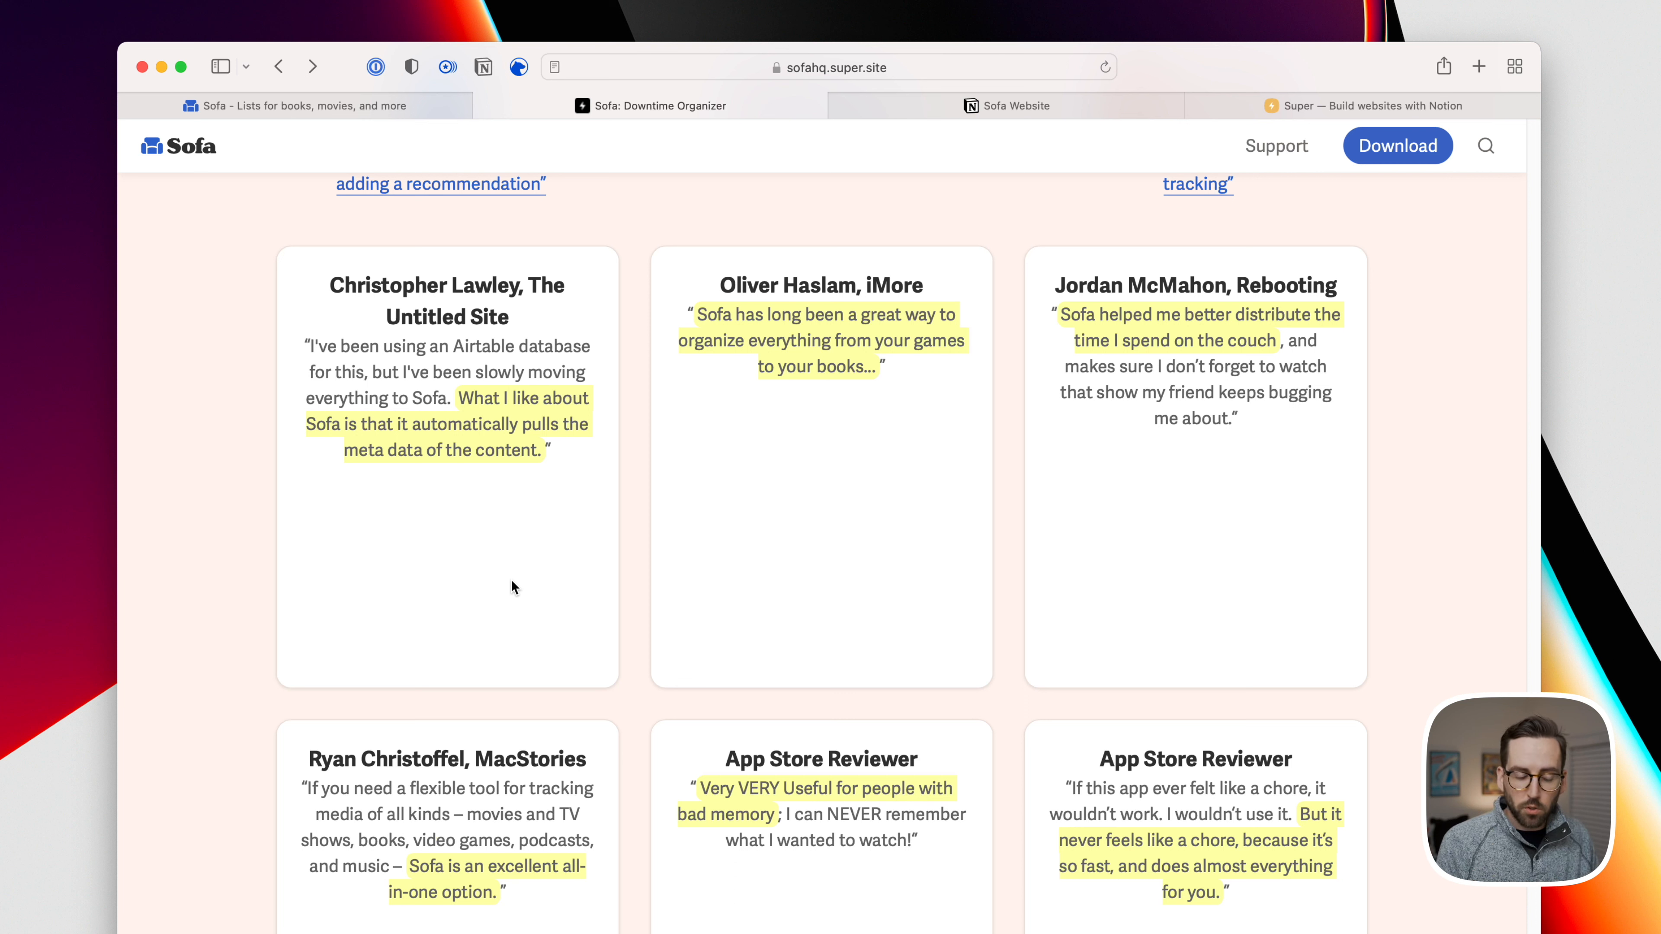
pyautogui.moveTo(515, 554)
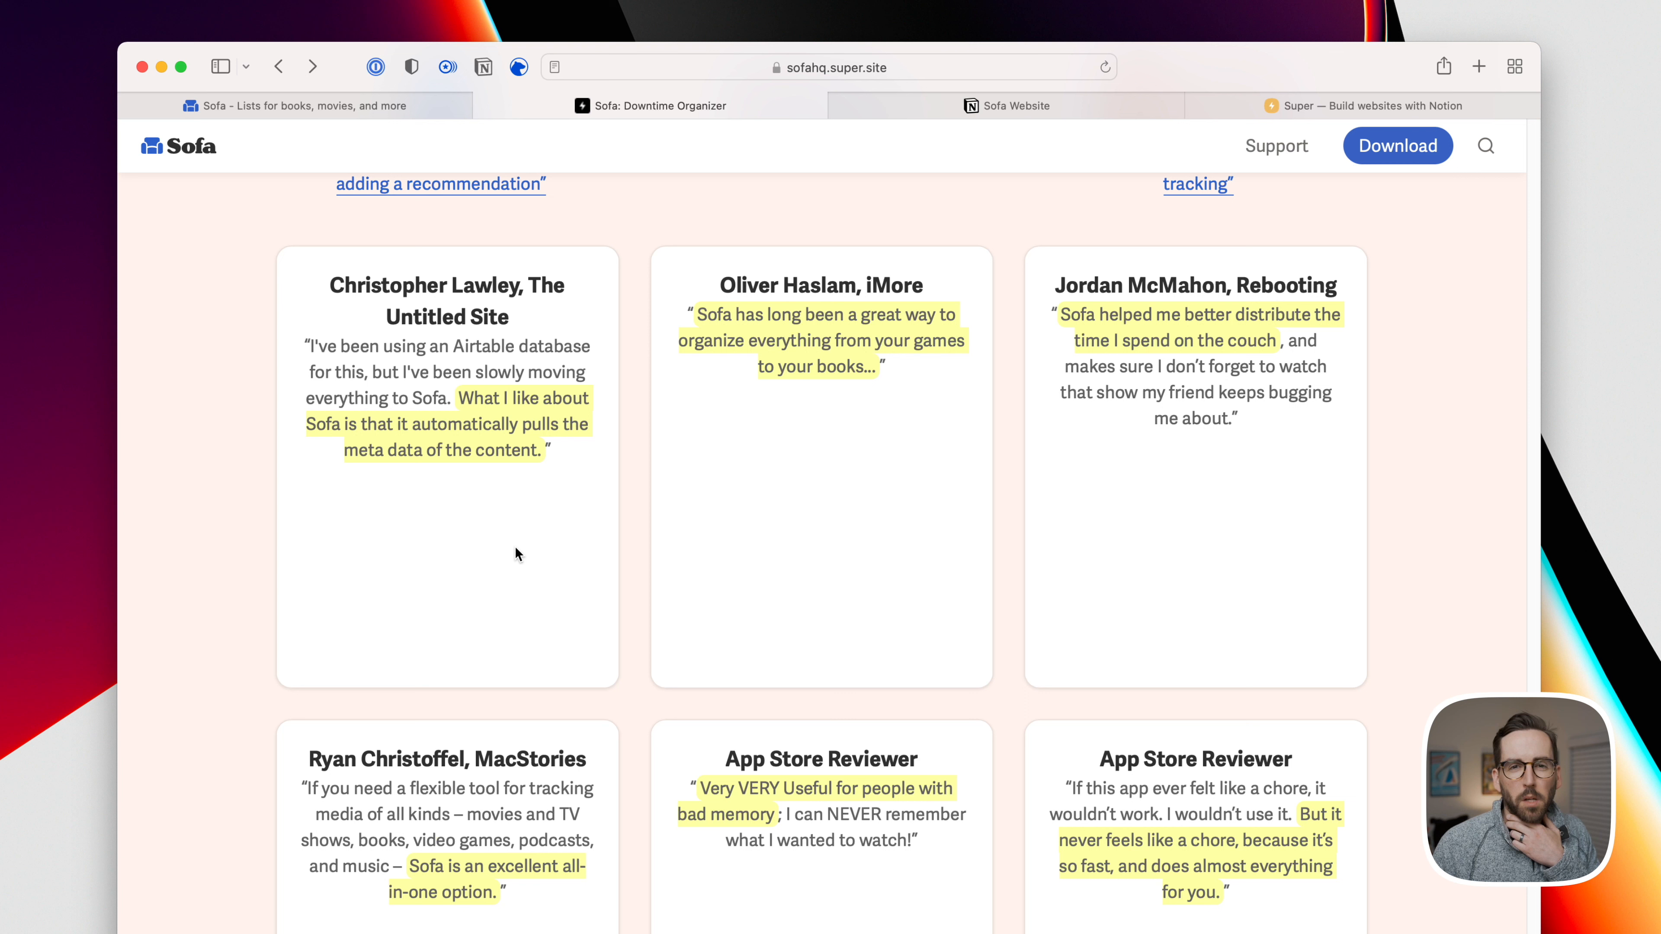
pyautogui.moveTo(776, 356)
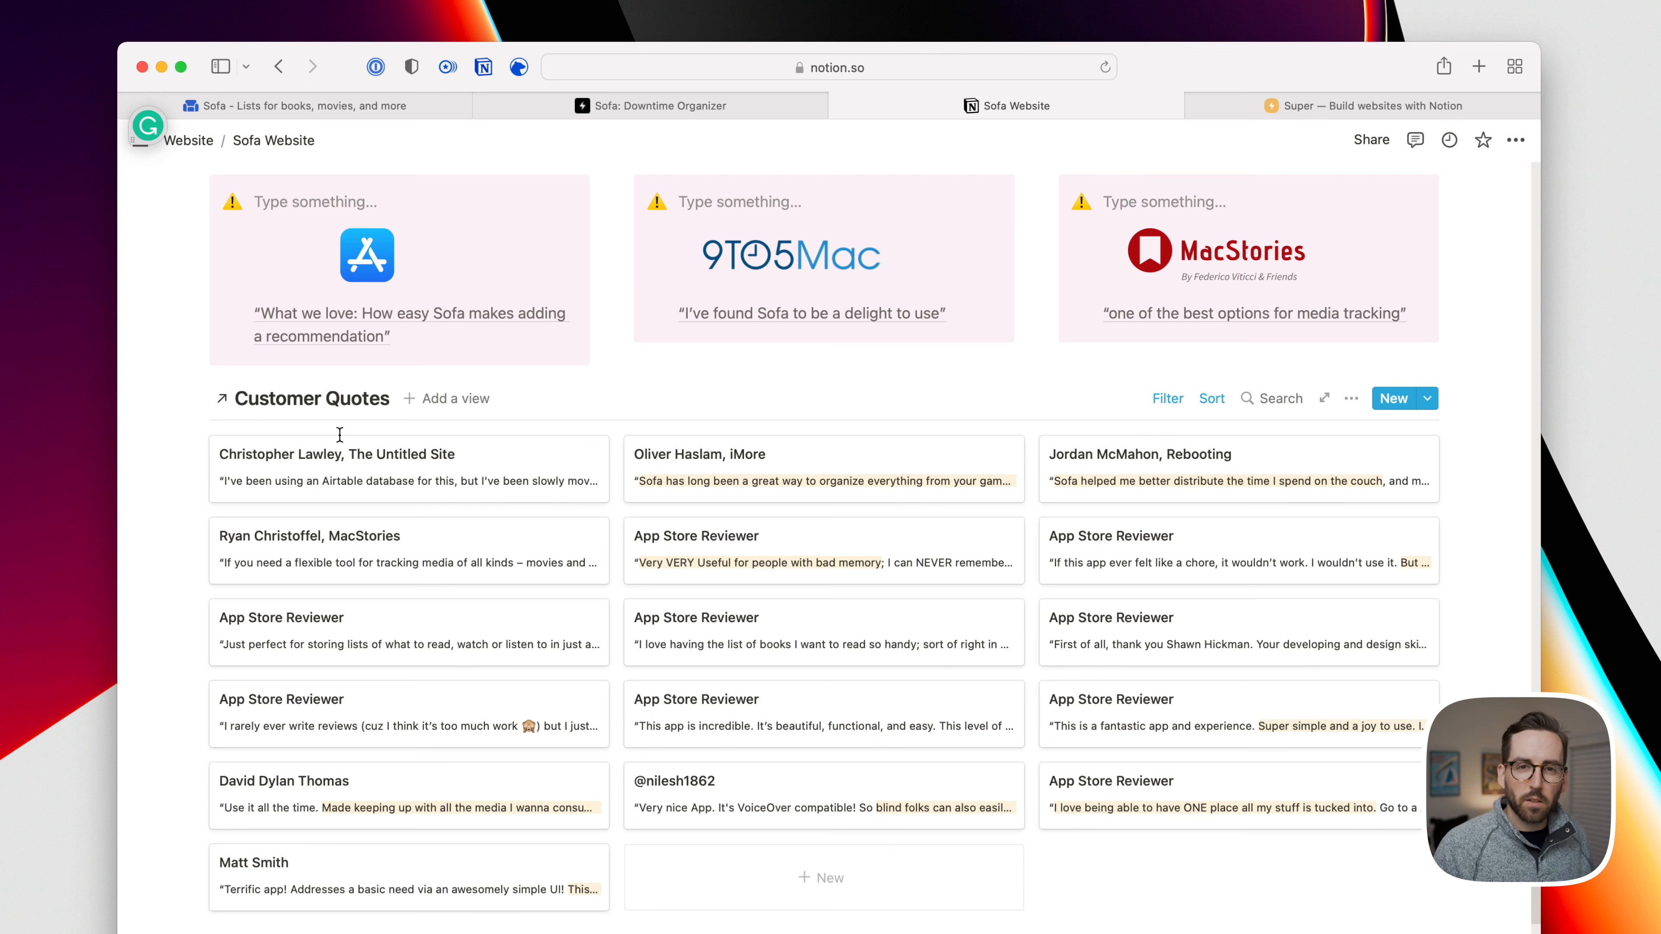
# Scroll Notion to the footer and expand the Hidden toggle showing Features, Support, Blog and Roadmap
pyautogui.click(336, 453)
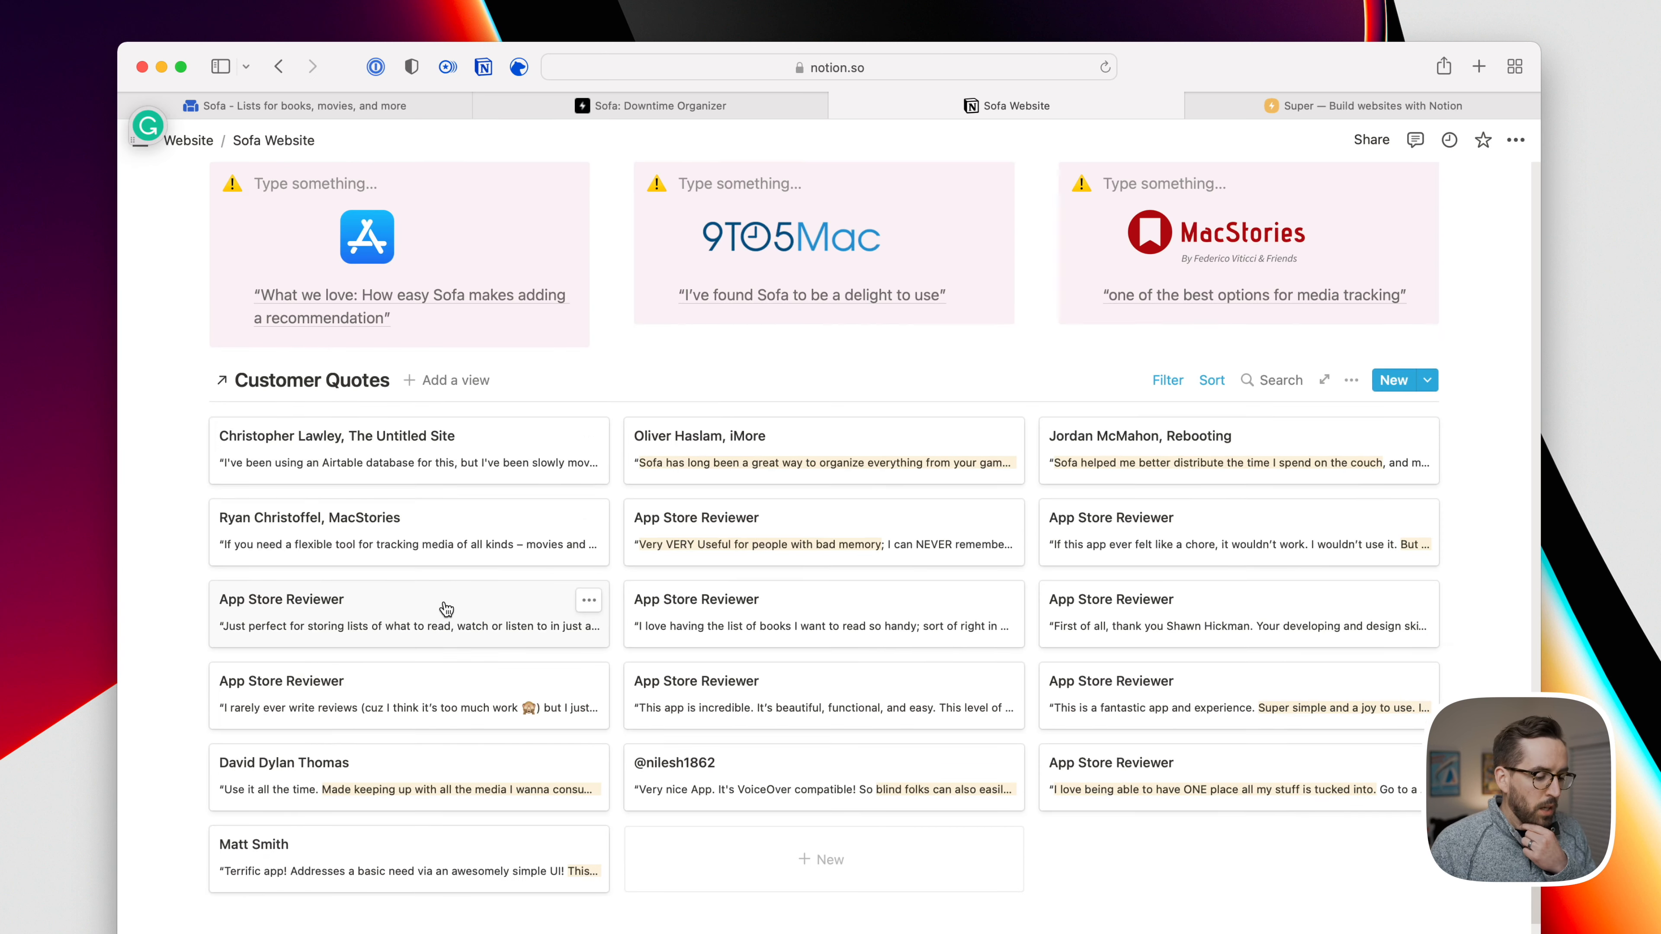
pyautogui.scroll(-3)
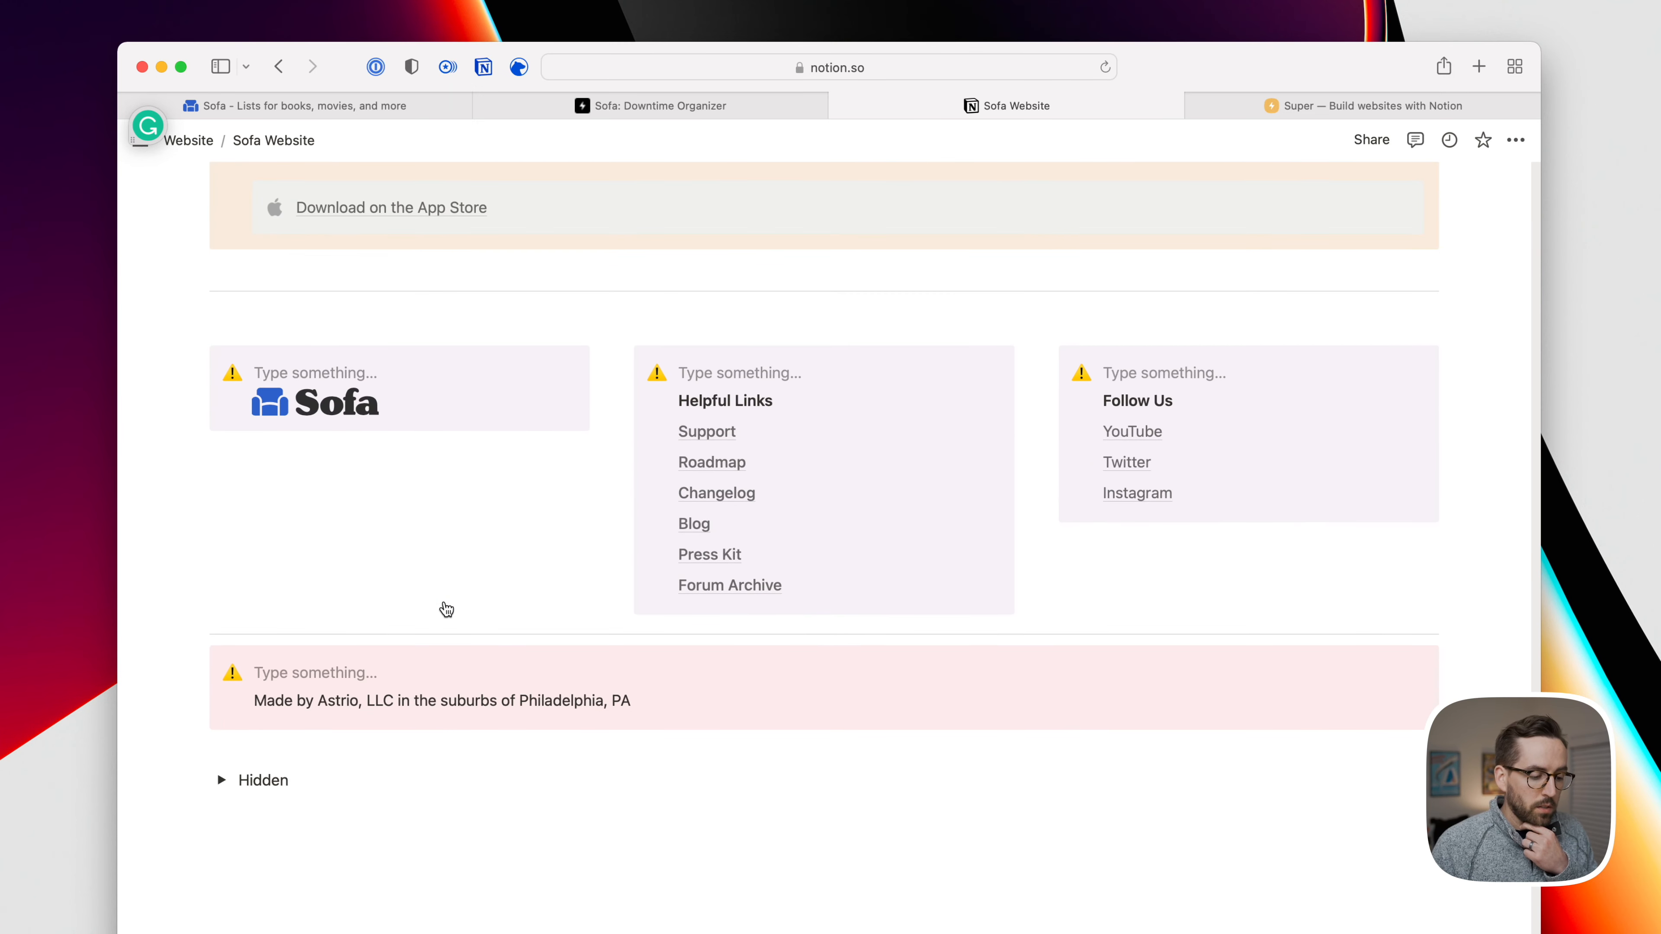
pyautogui.scroll(-3)
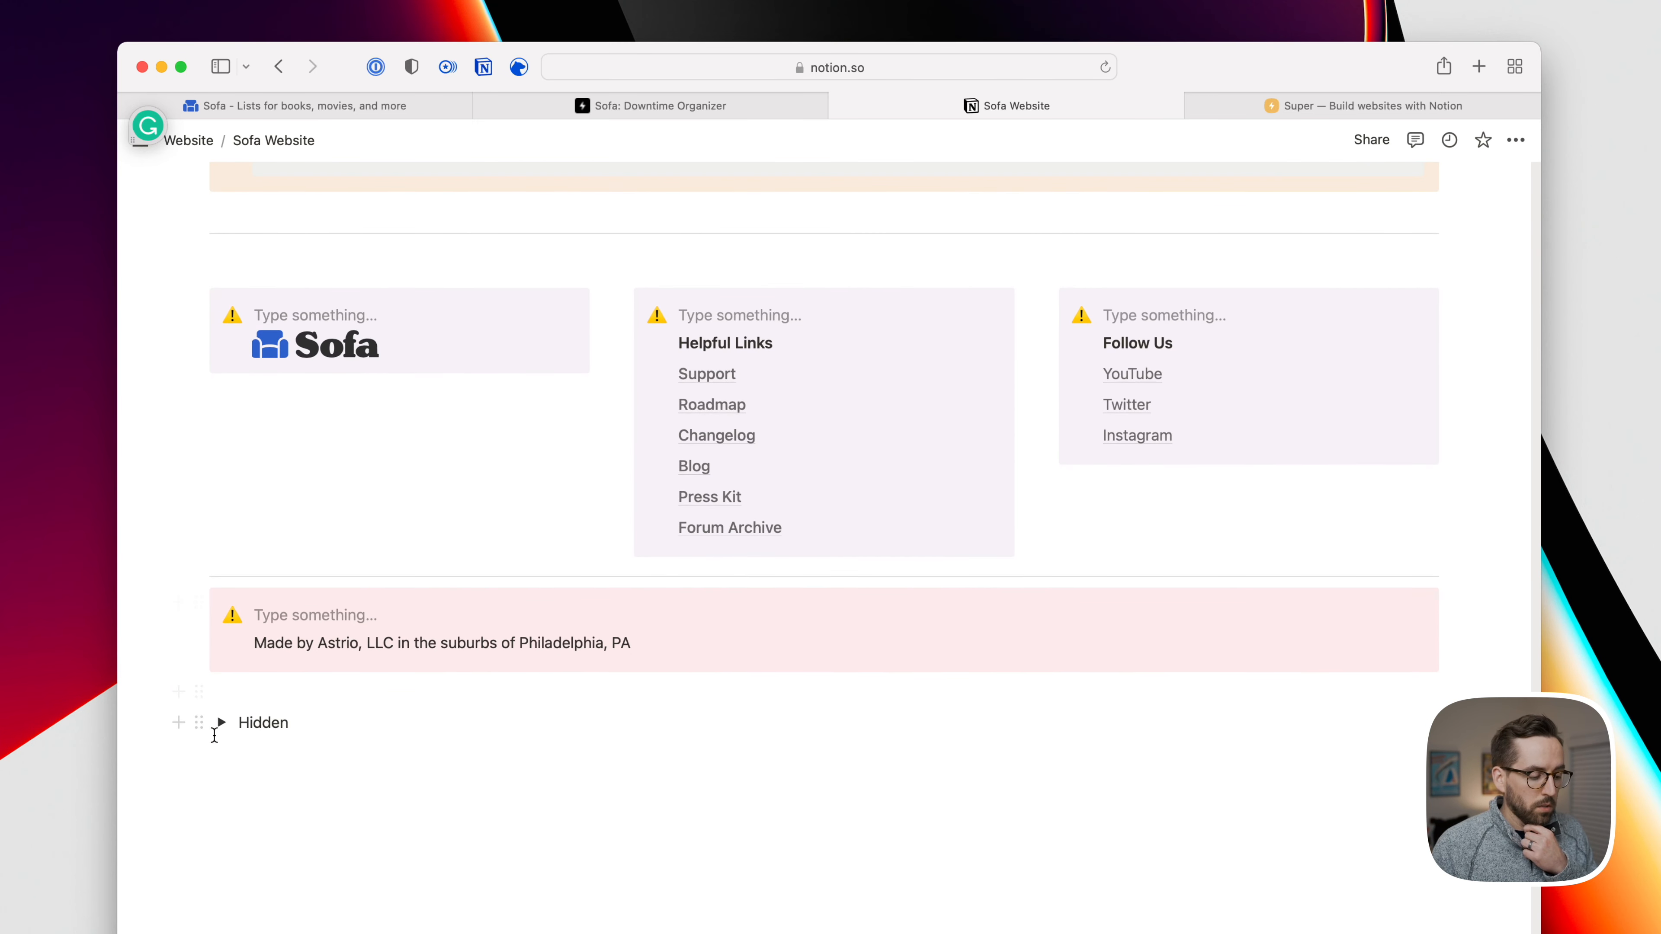
pyautogui.click(221, 723)
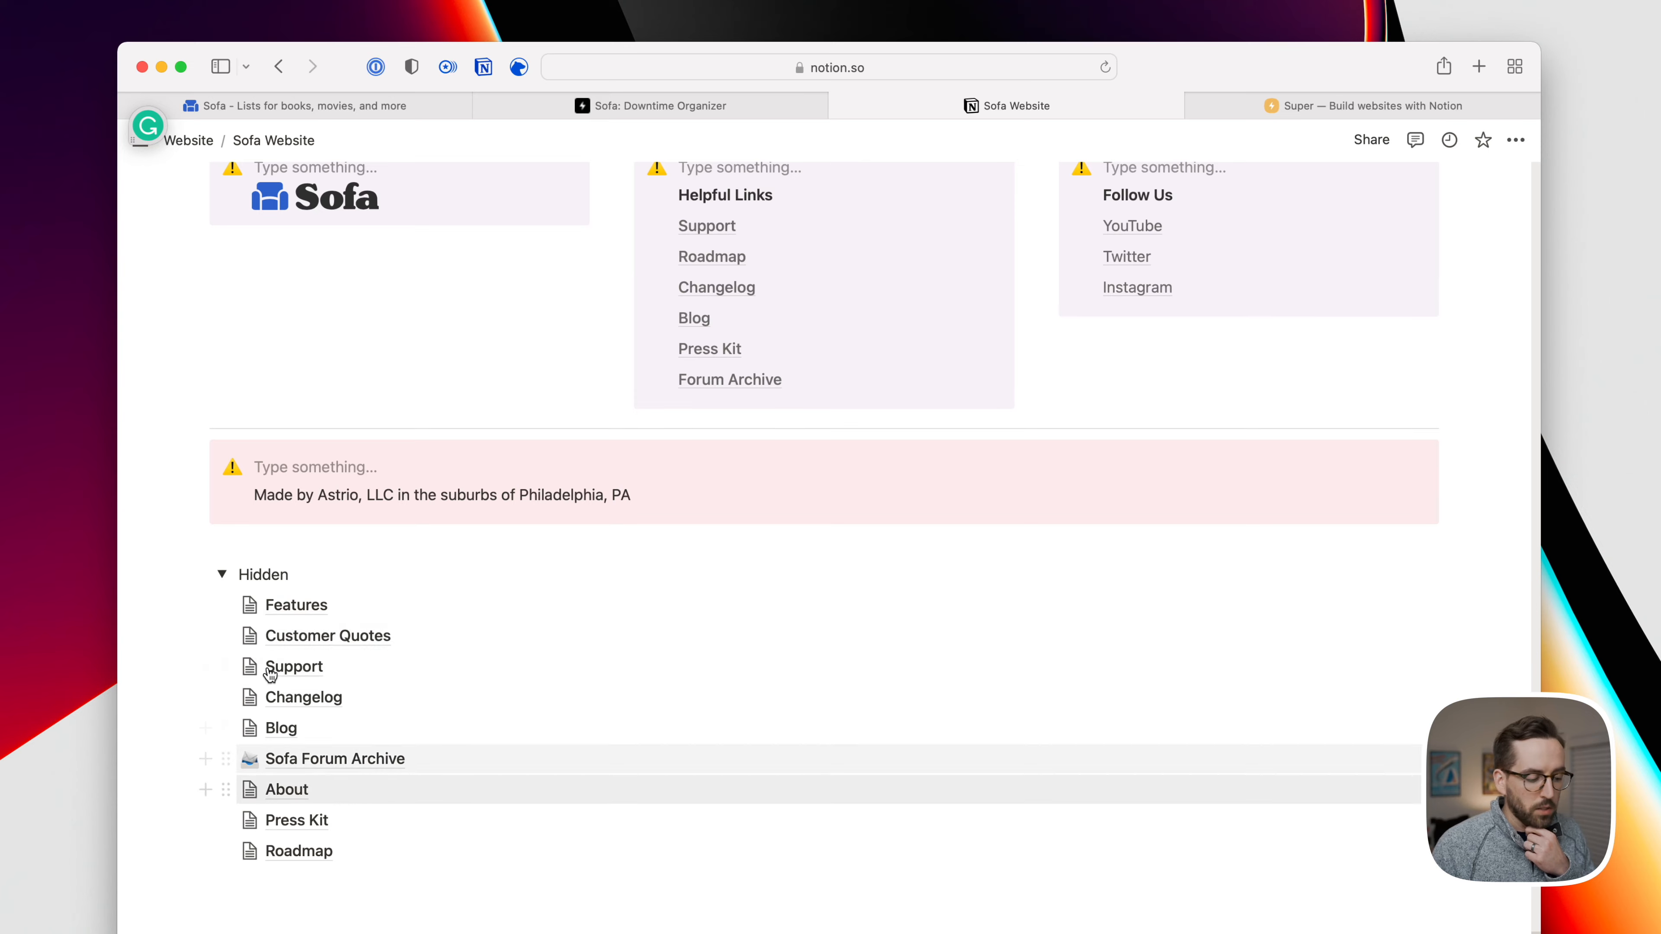
pyautogui.click(223, 574)
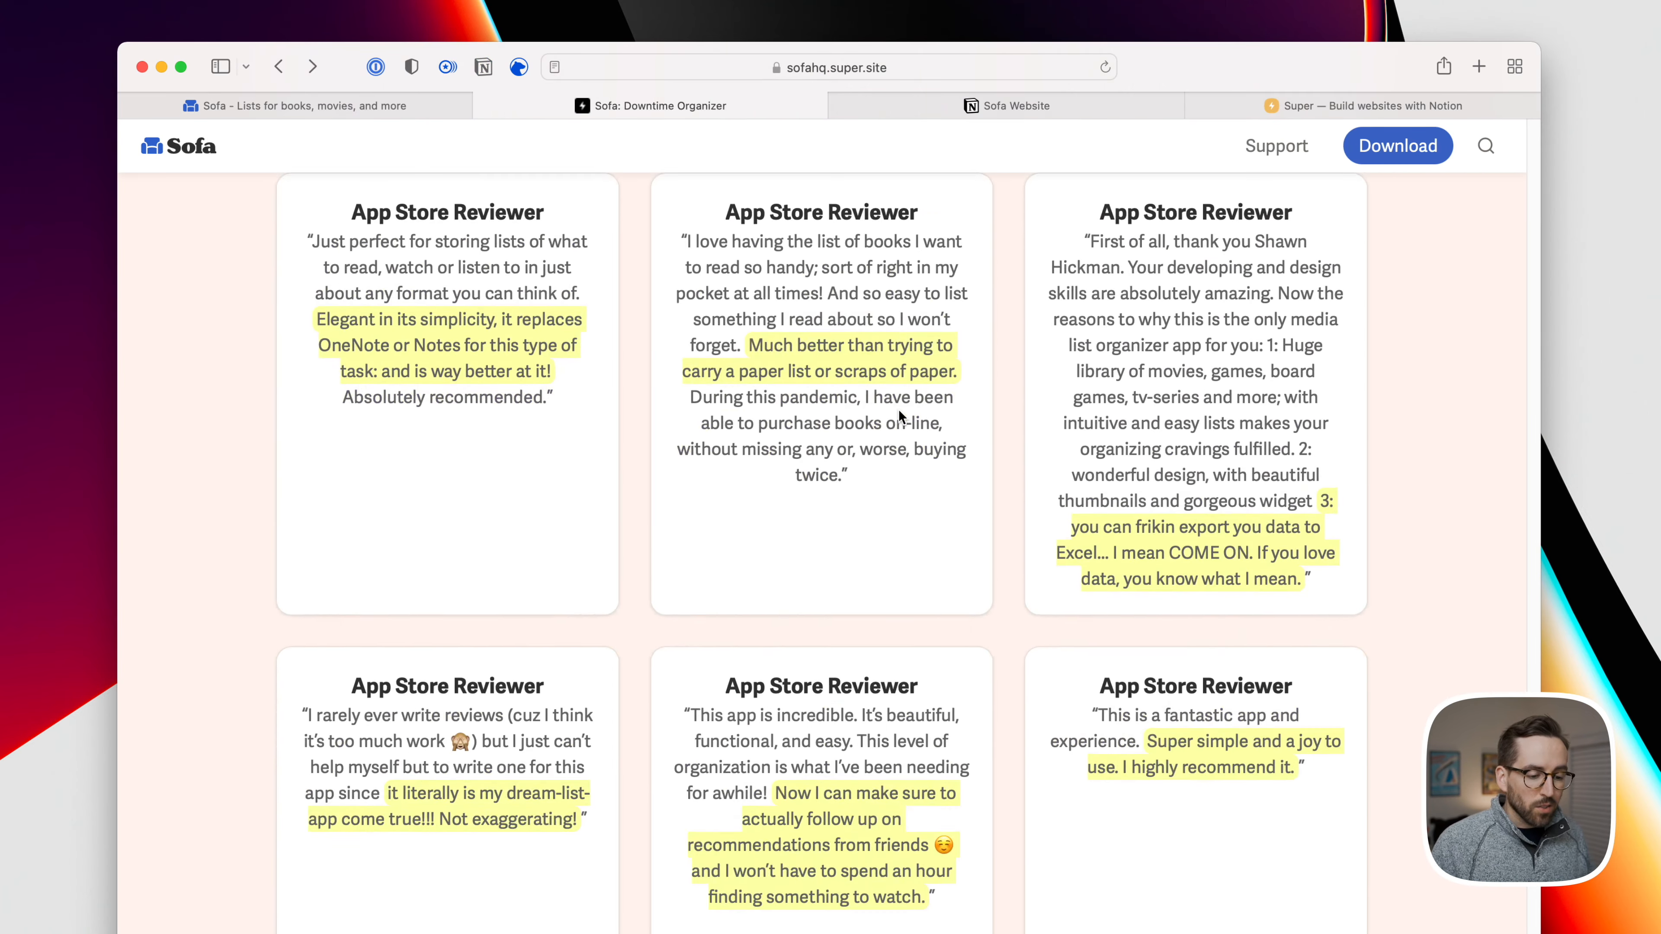
# Scroll the published site and jump back up to its top
pyautogui.scroll(-3)
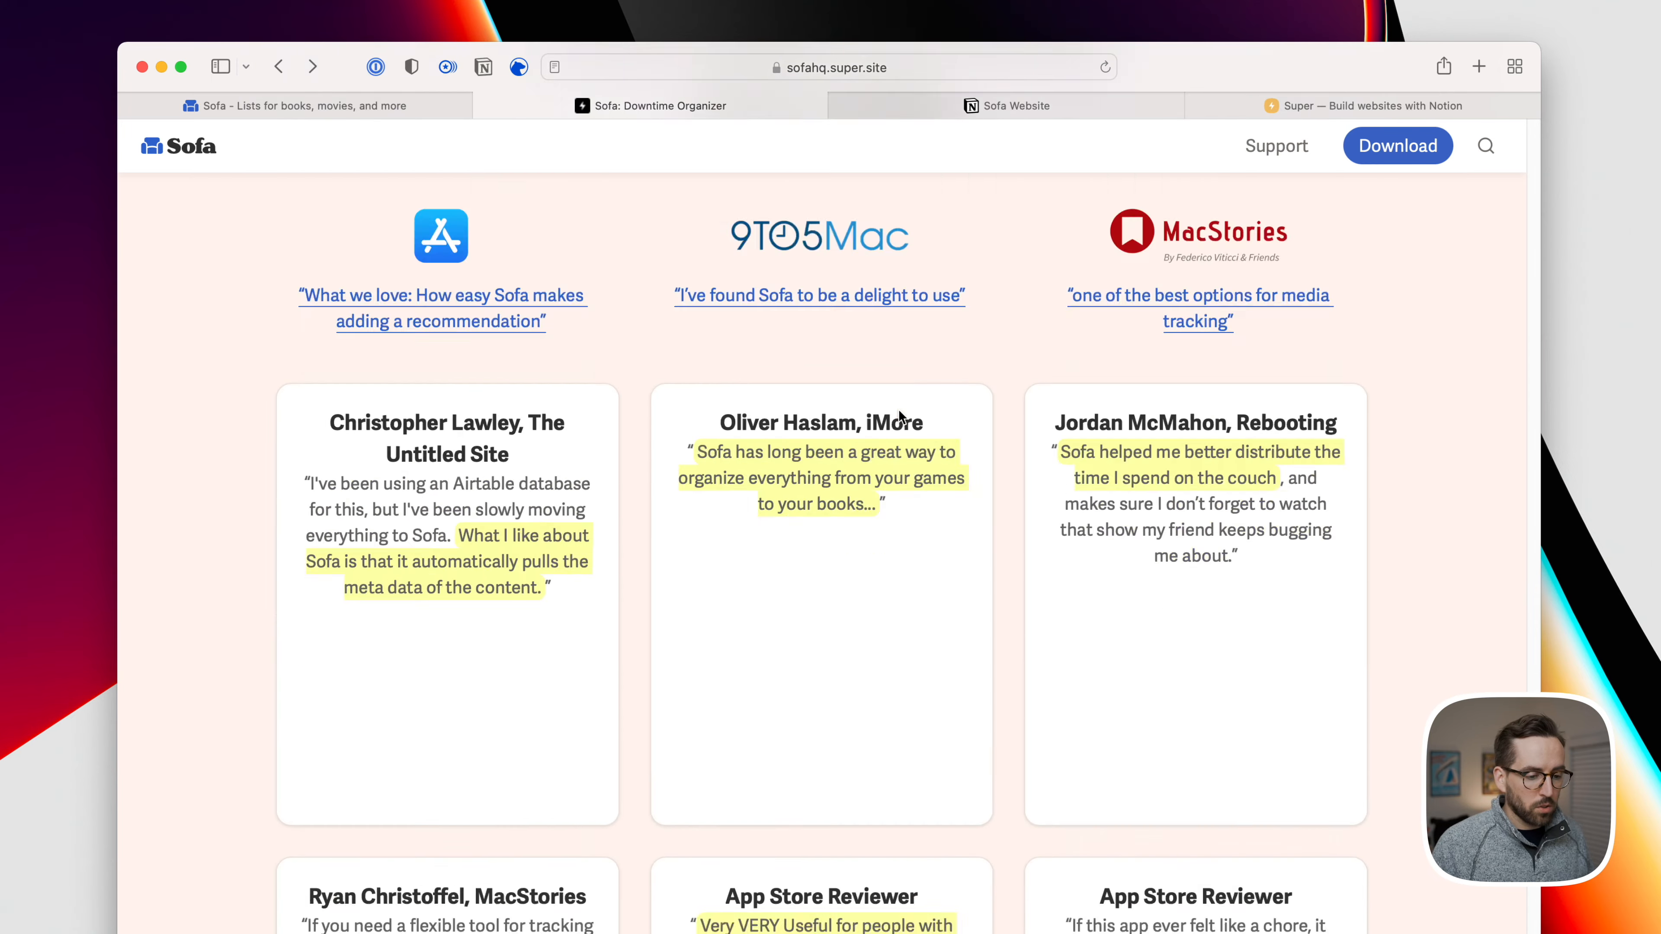
pyautogui.scroll(-3)
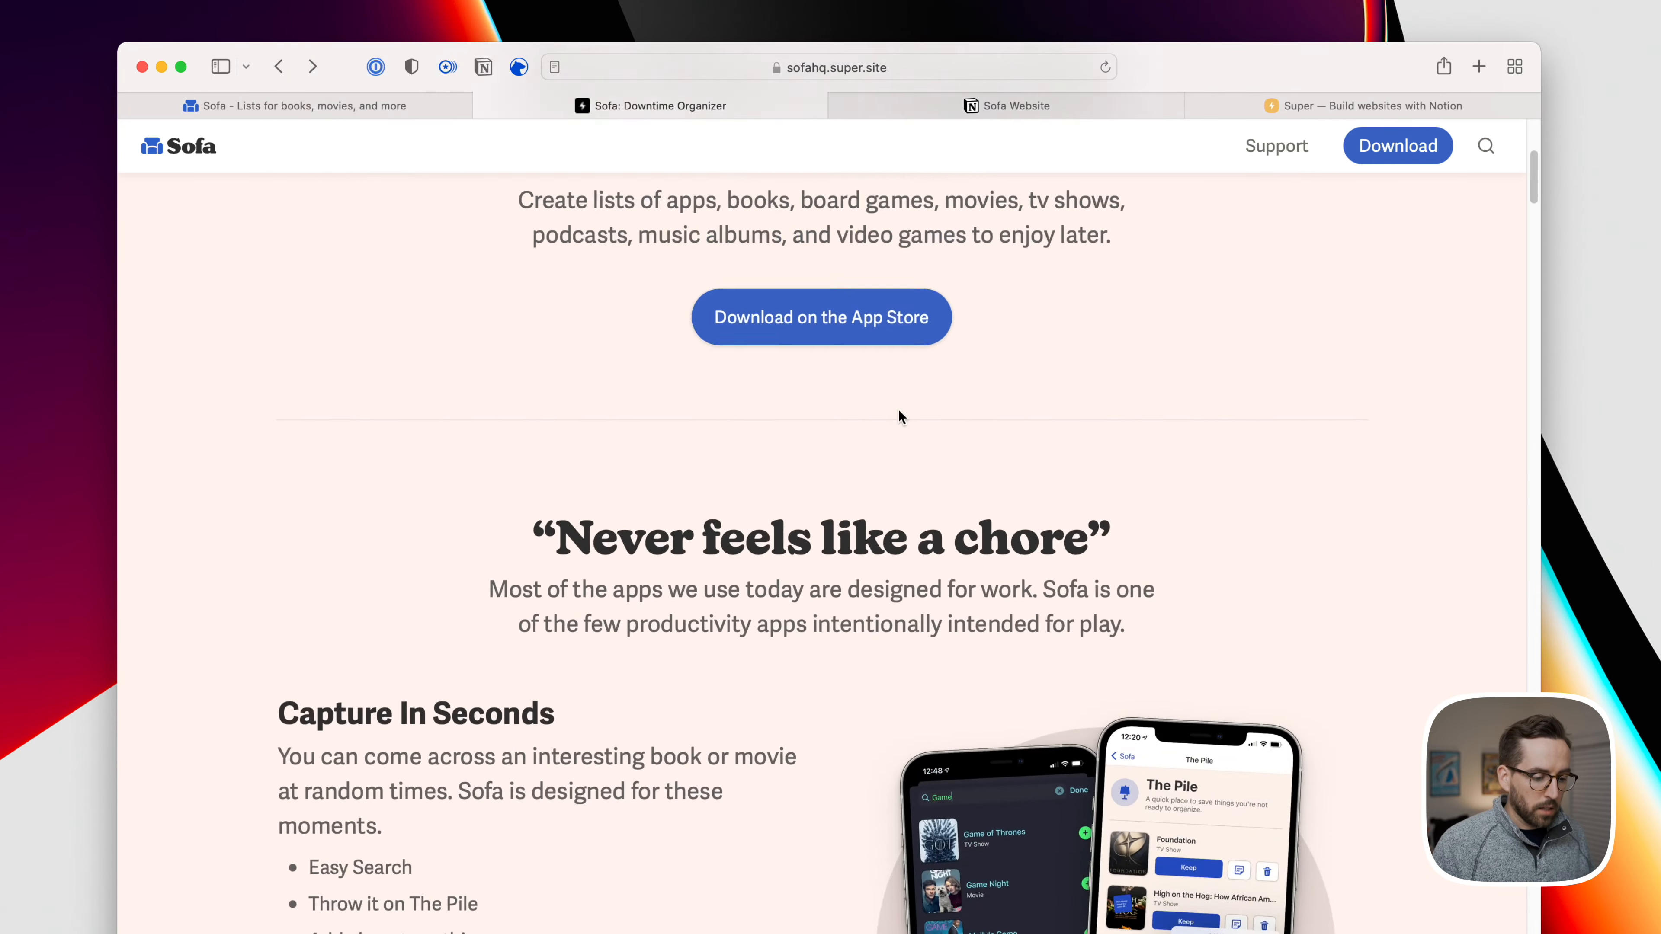
pyautogui.scroll(3)
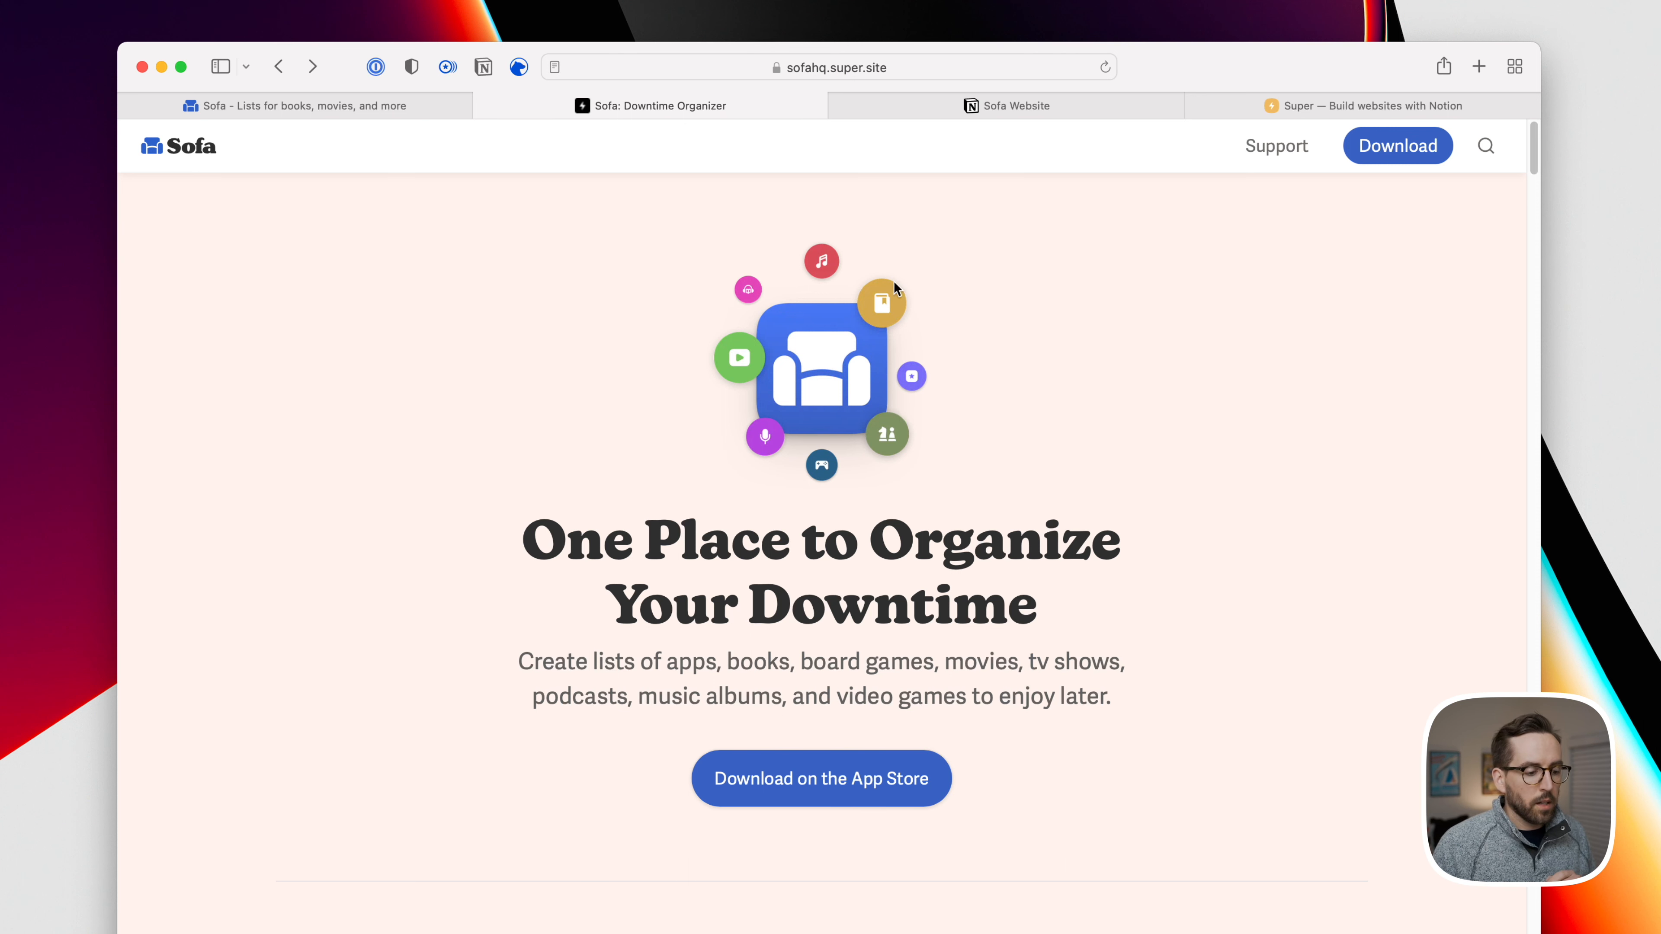
pyautogui.click(830, 67)
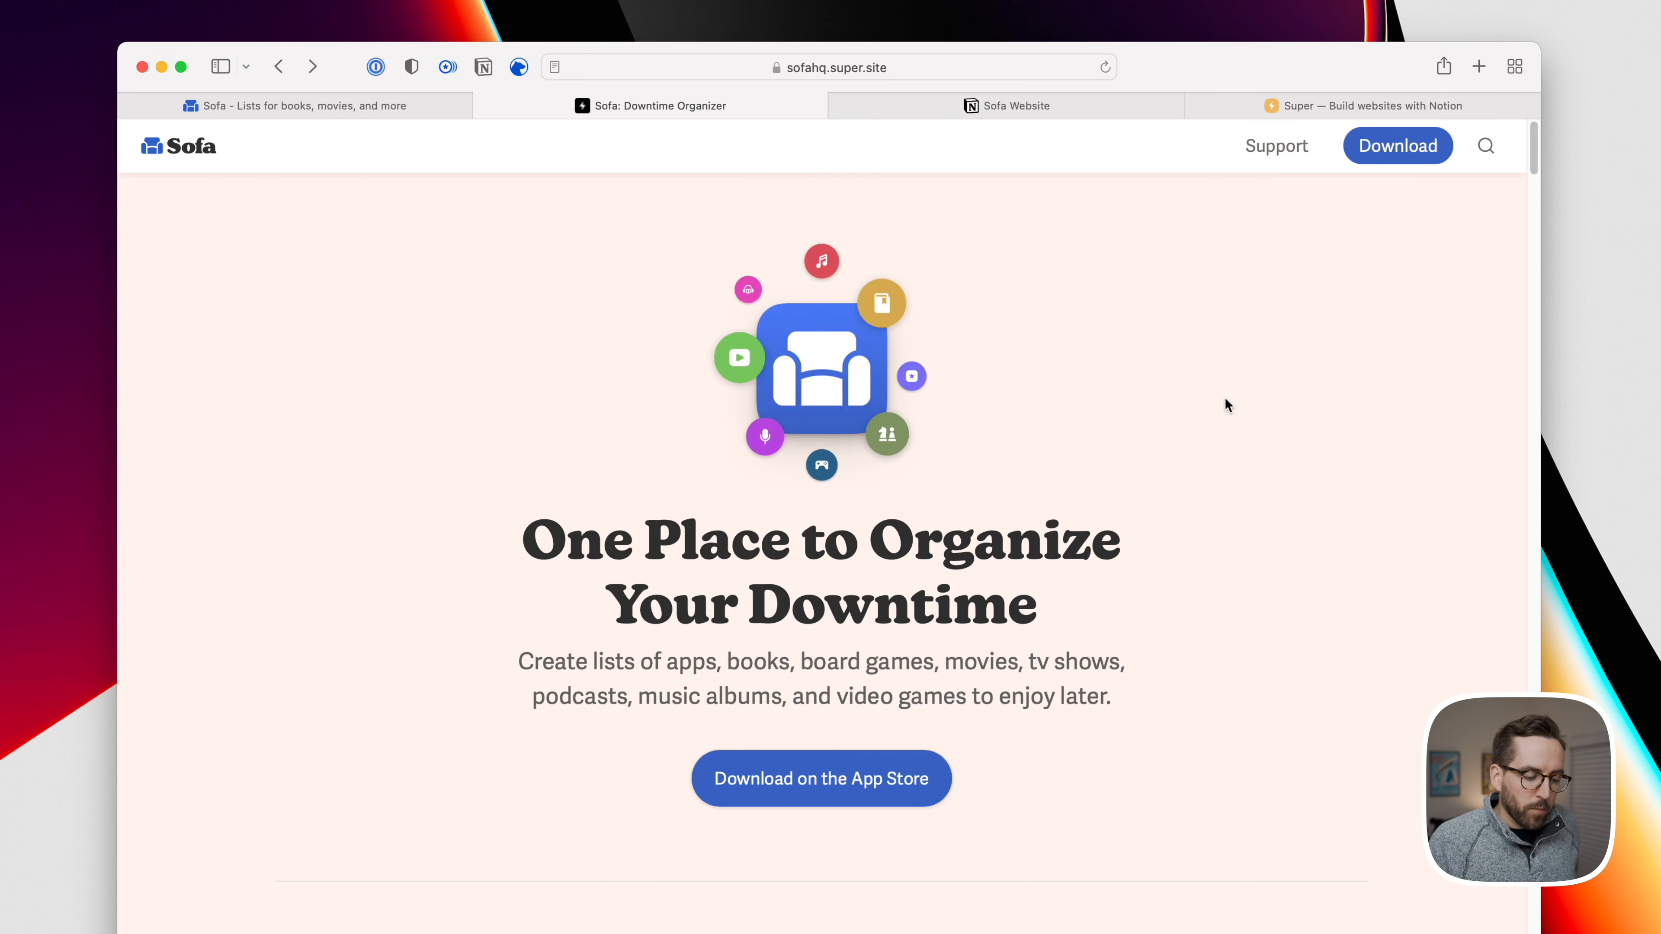
# Scroll down through the site again and back up to the One Place to Organize Your Downtime hero
pyautogui.scroll(-3)
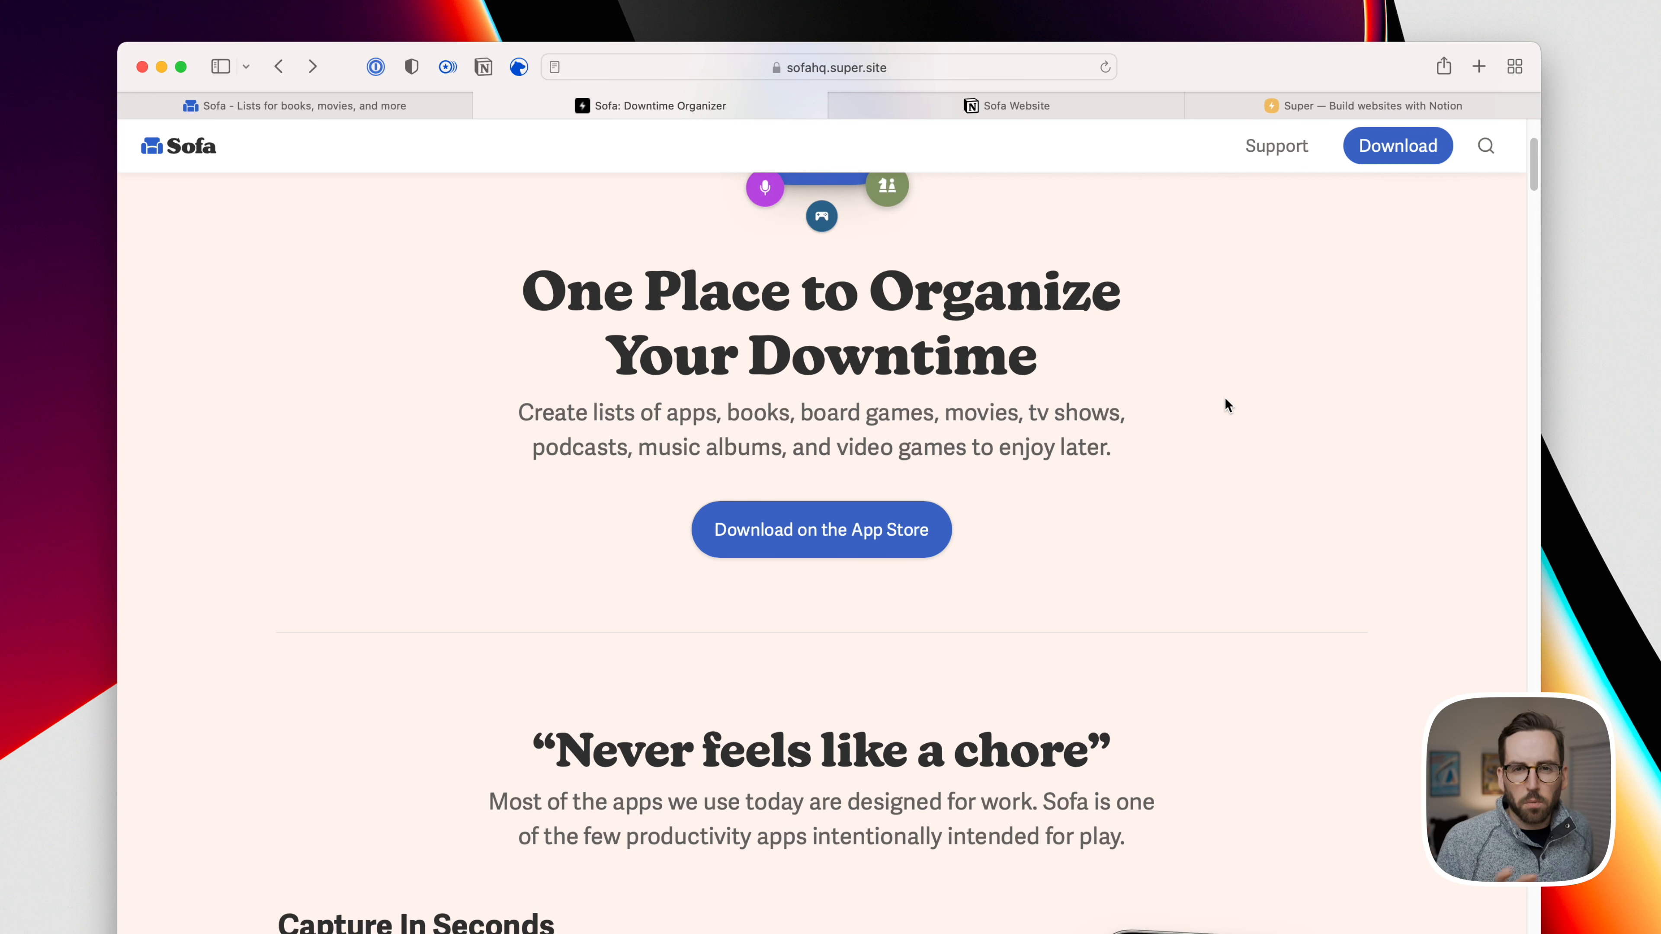
pyautogui.scroll(-3)
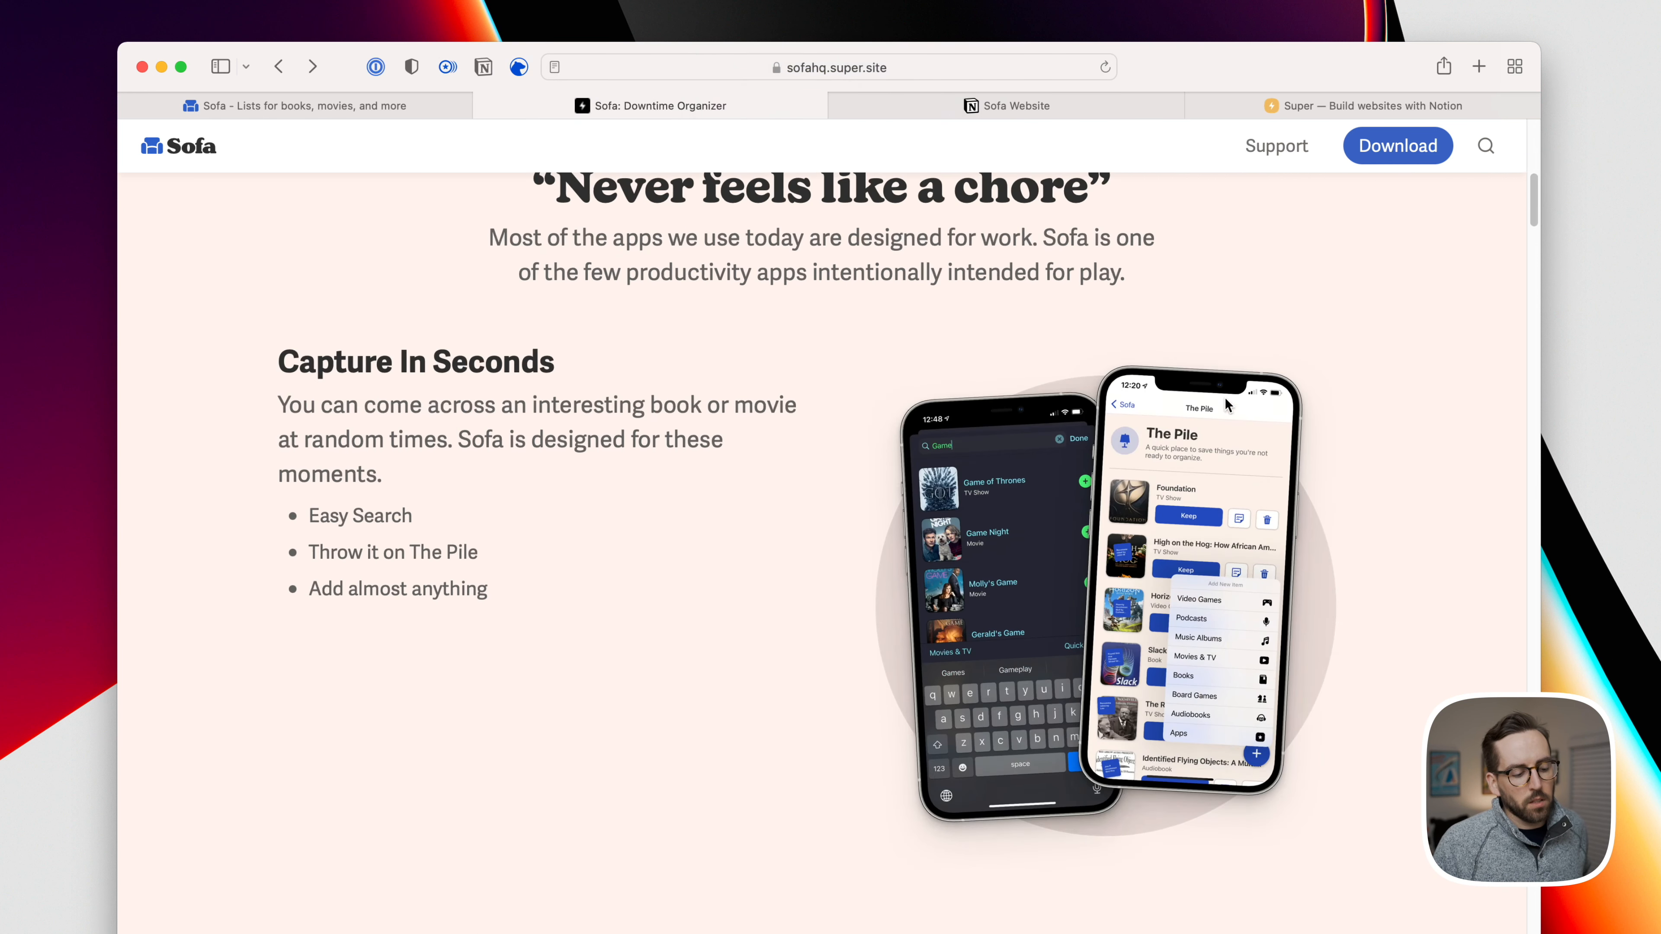
pyautogui.scroll(-3)
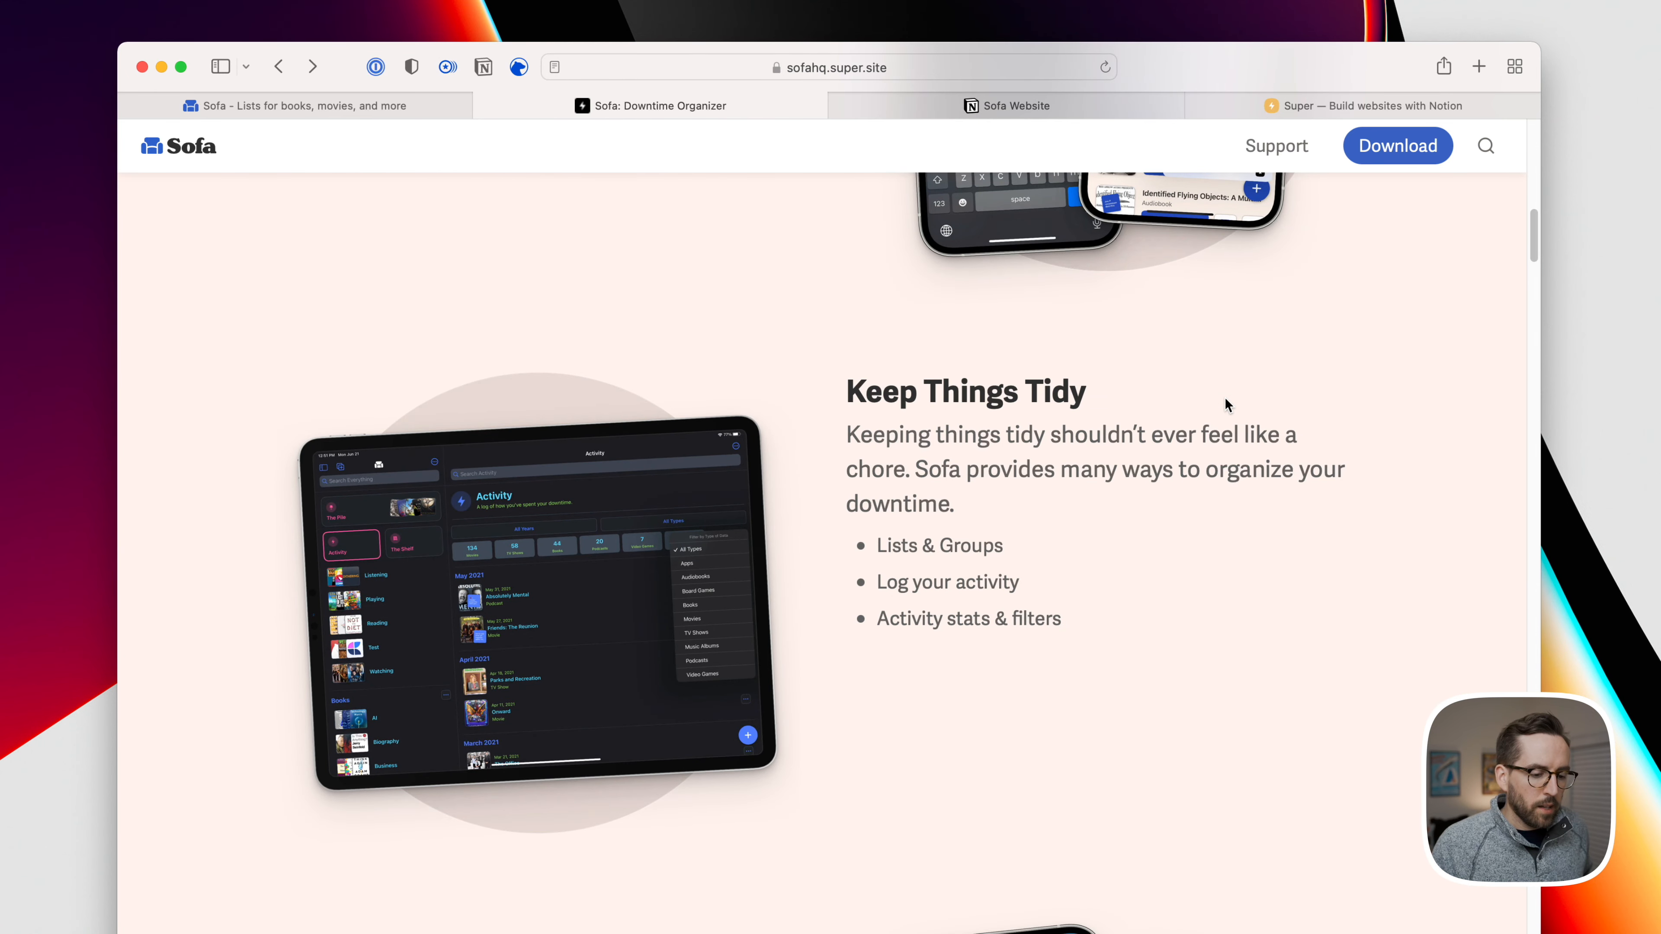
pyautogui.scroll(3)
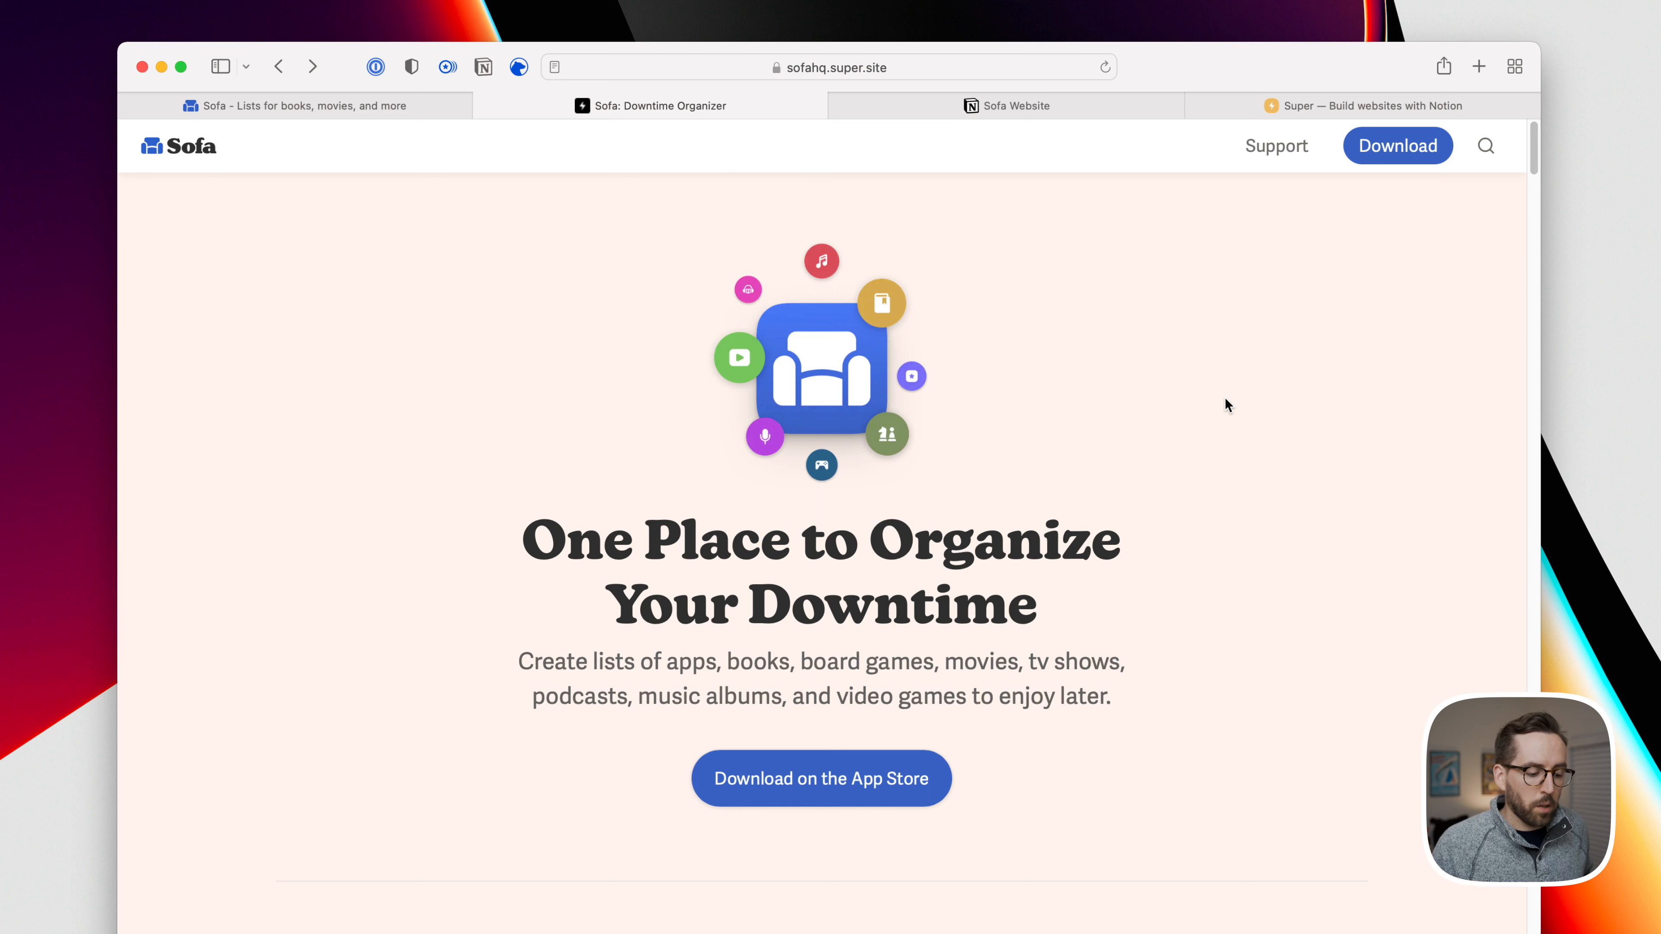